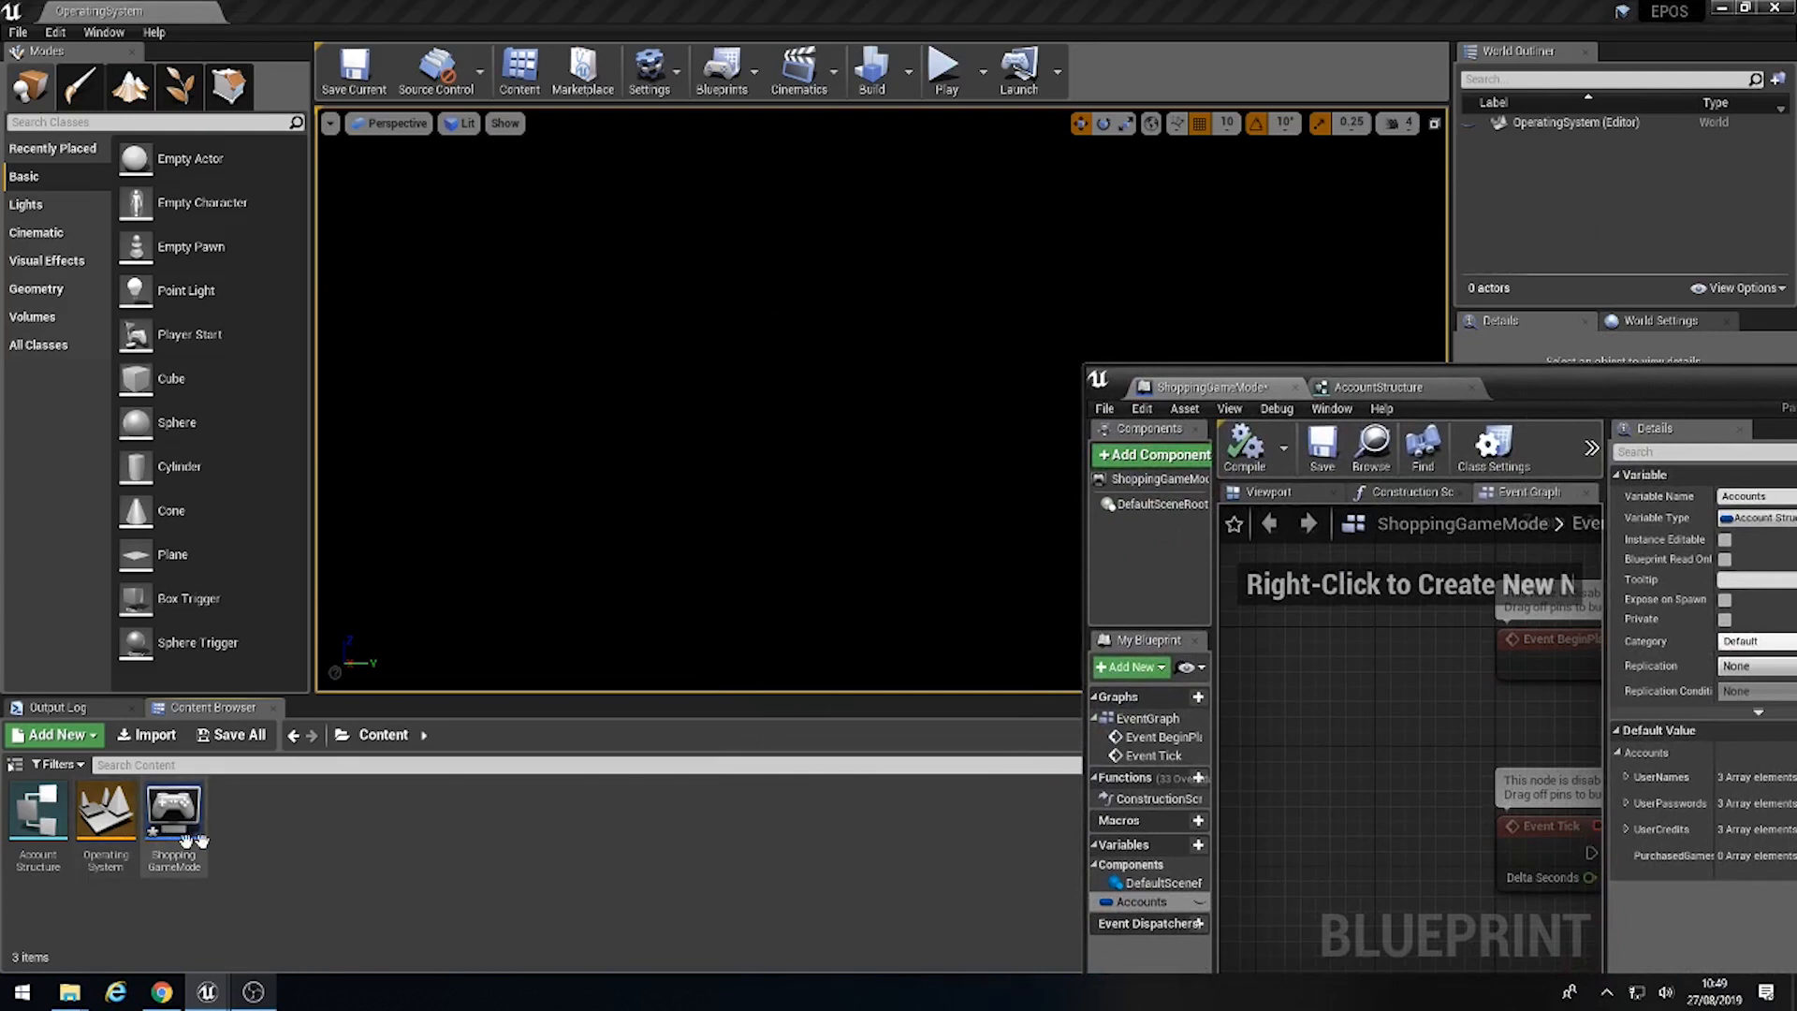
Step: Add a new Widget Blueprint named LogonScreen from the Content Browser and open it
click(54, 735)
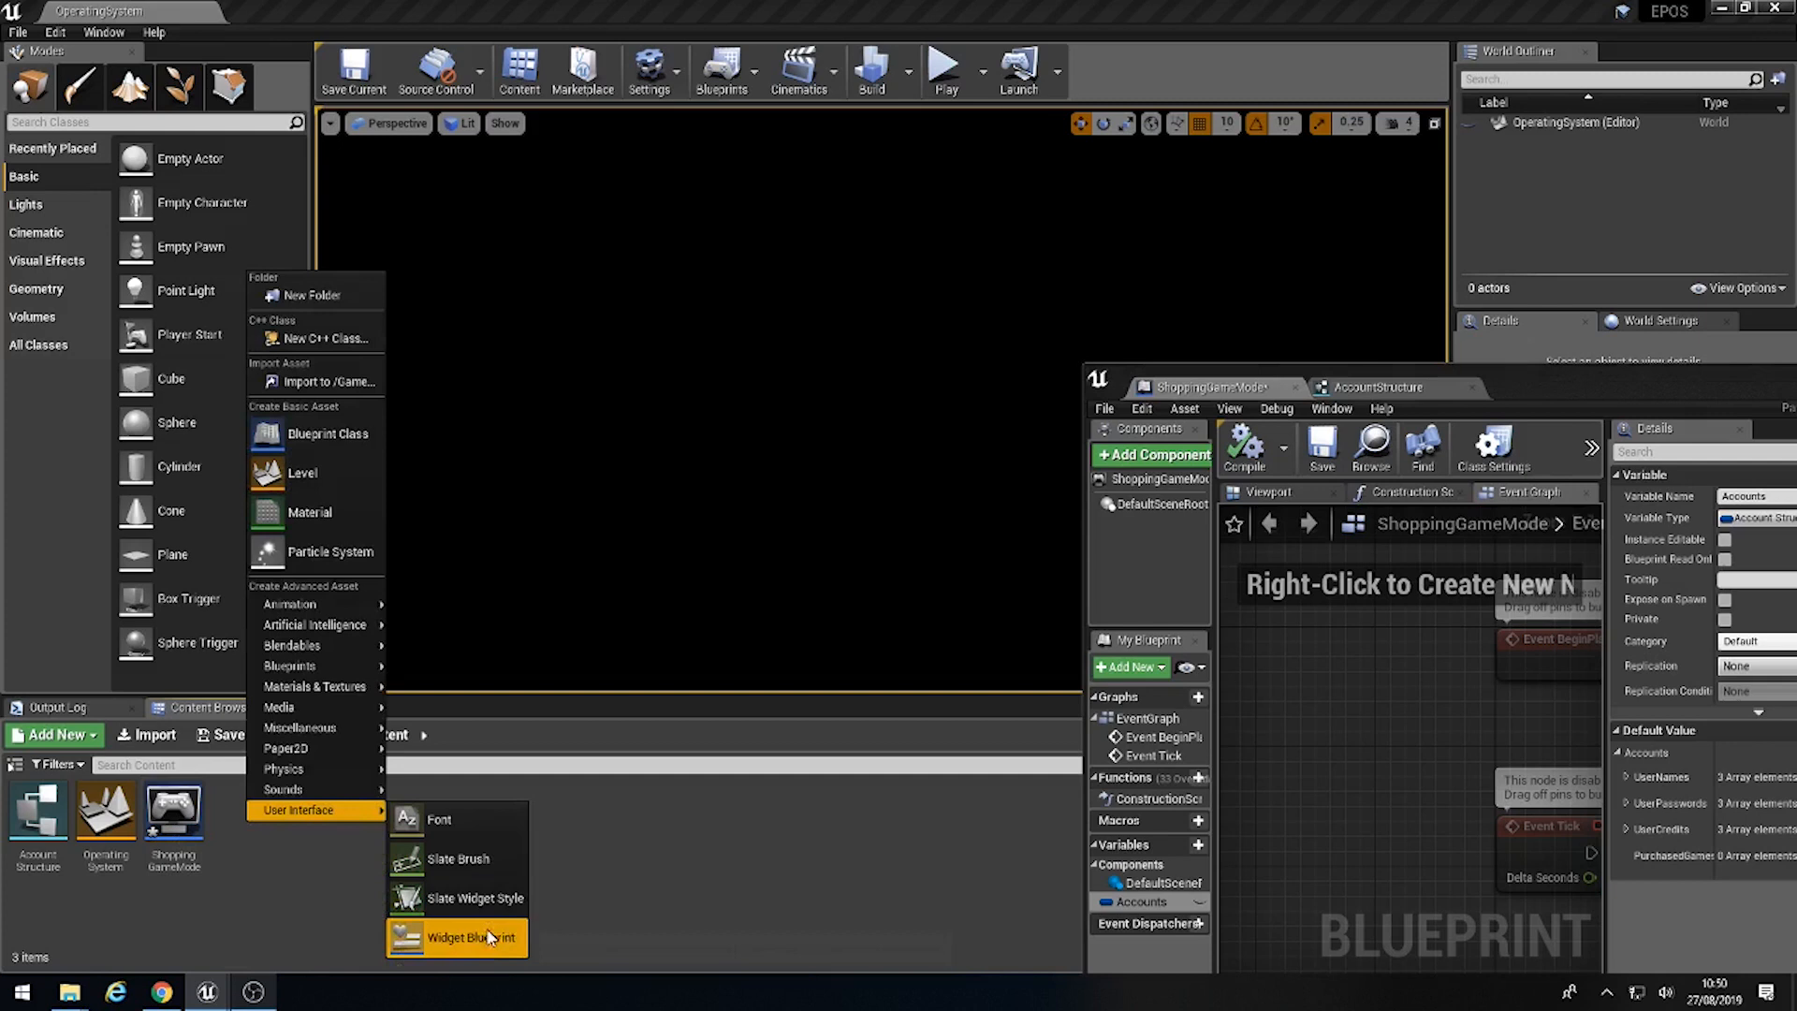
click(456, 938)
text(LoginScreen)
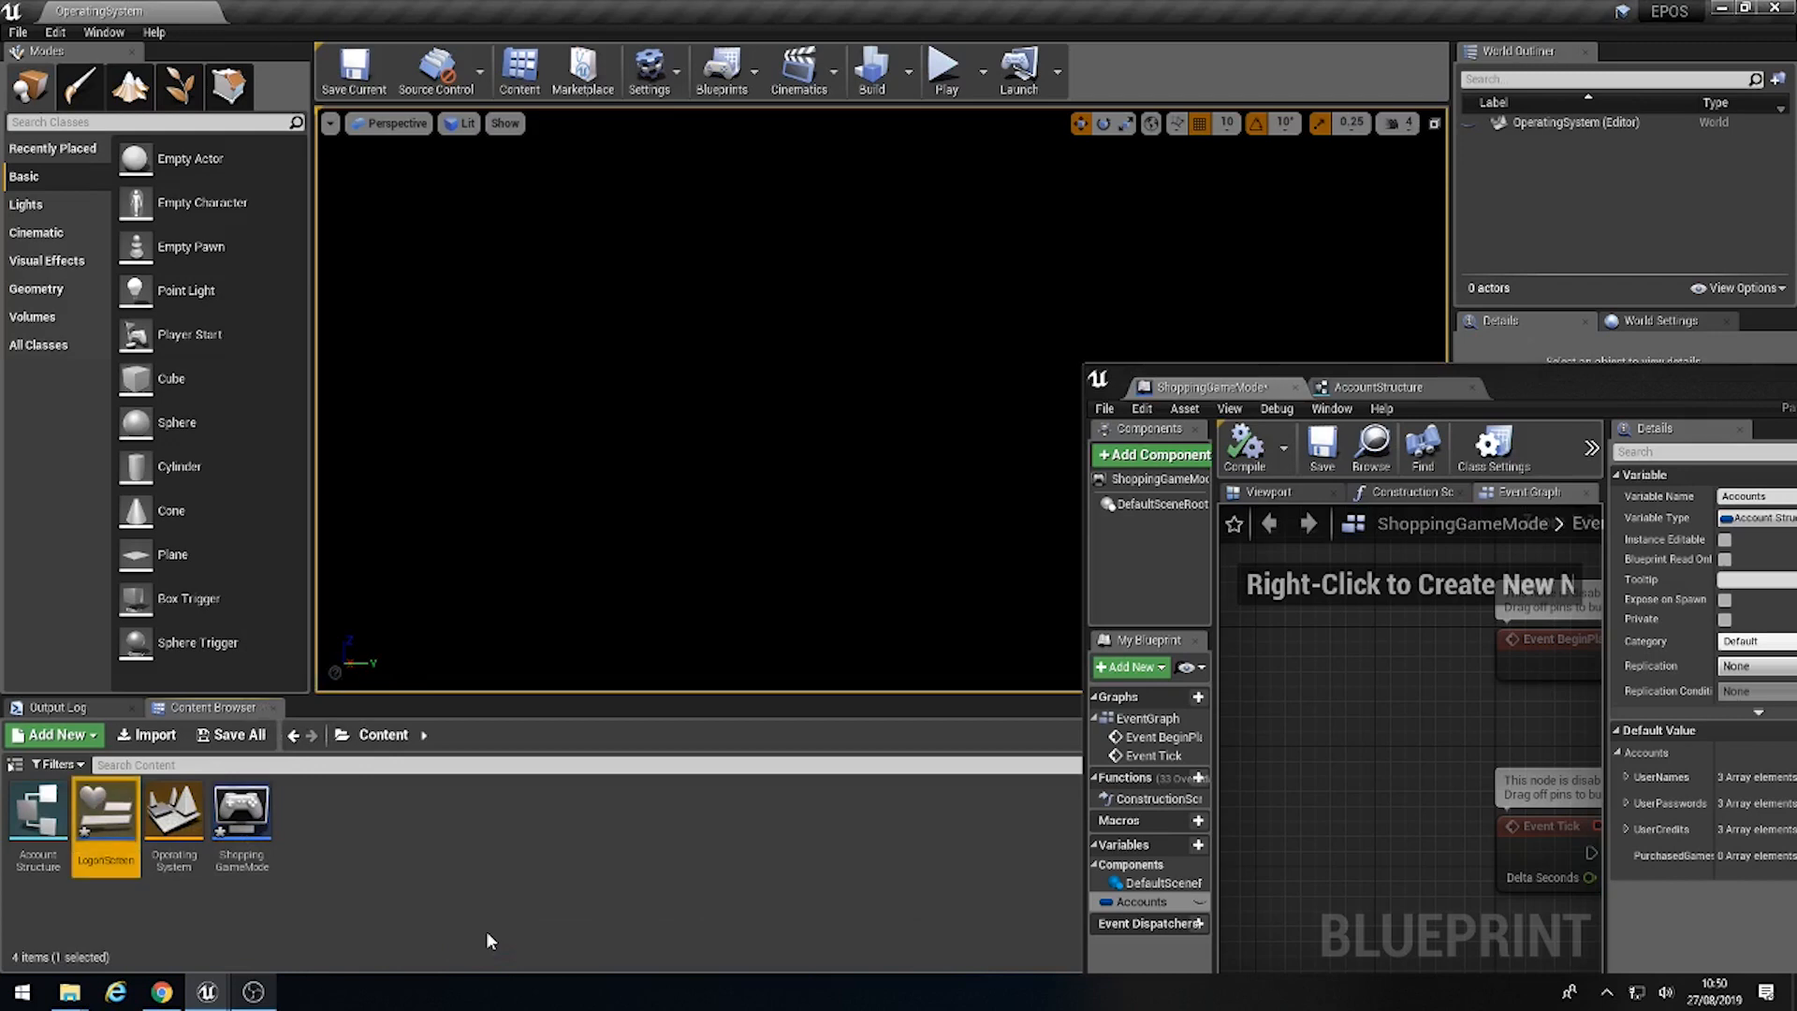
double_click(104, 814)
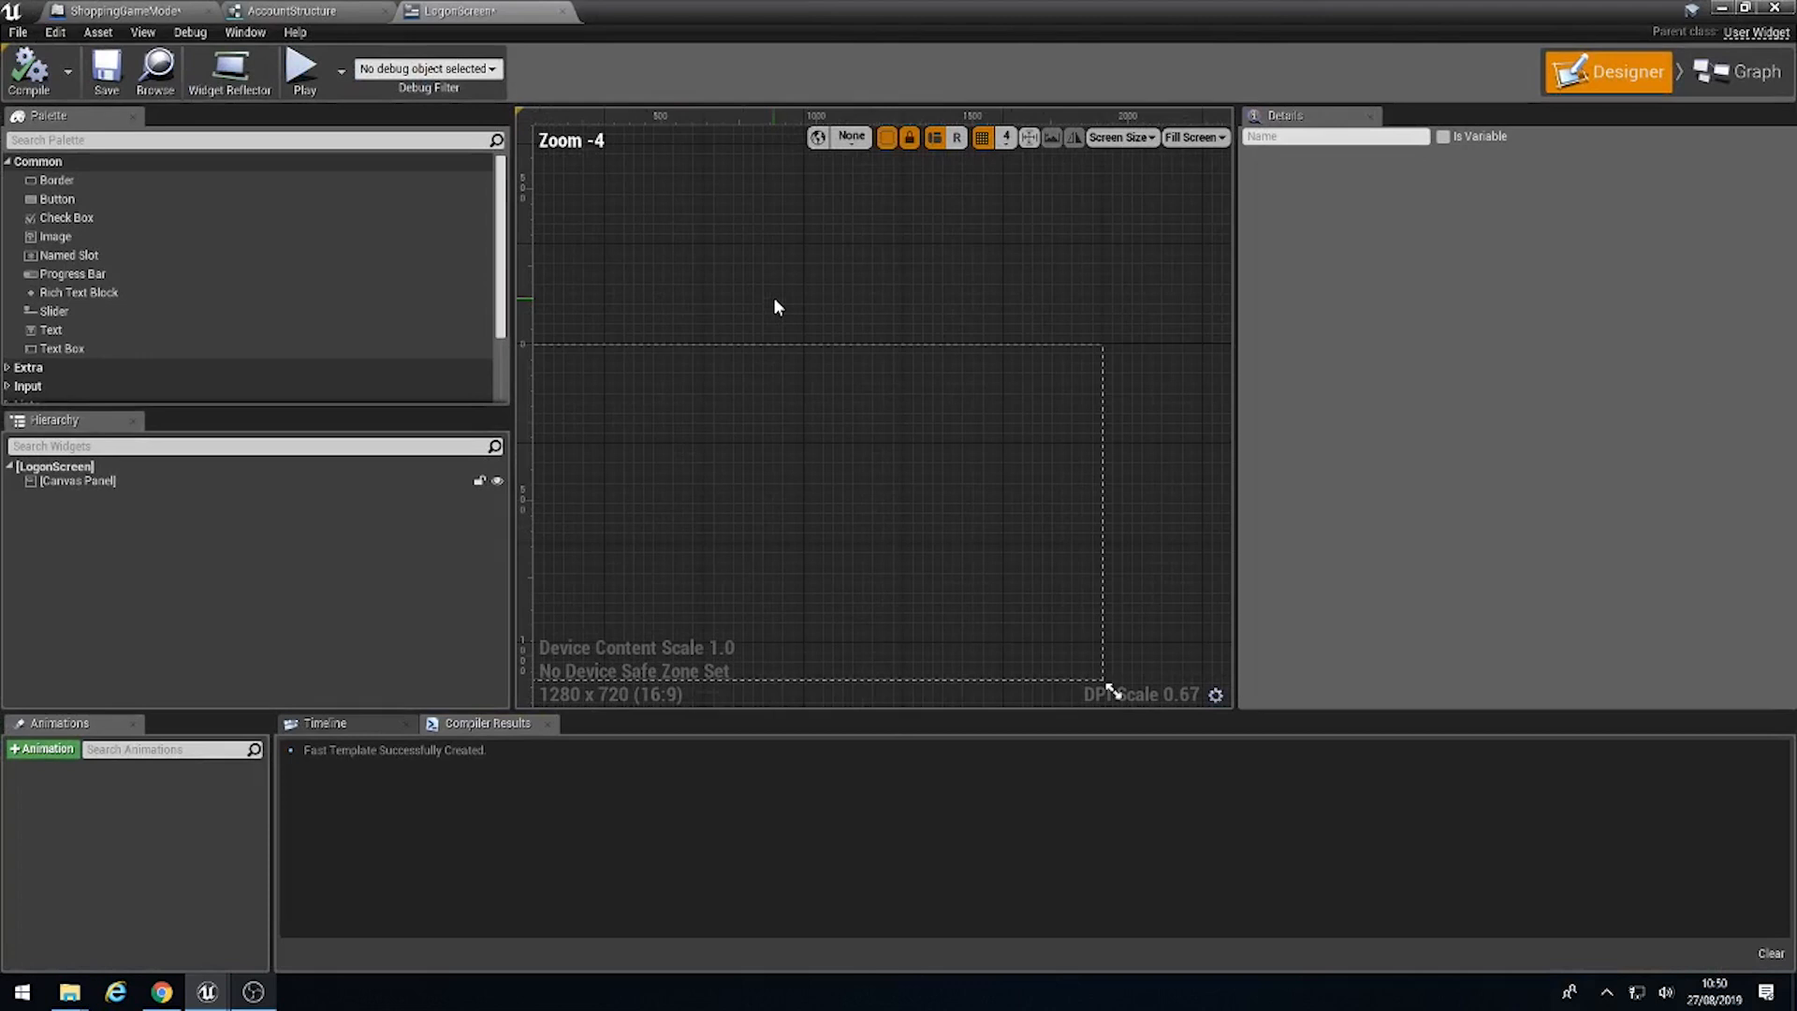
Step: Collapse the Palette's Lists category and expand Panel to reveal Canvas Panel
scroll(down, 3)
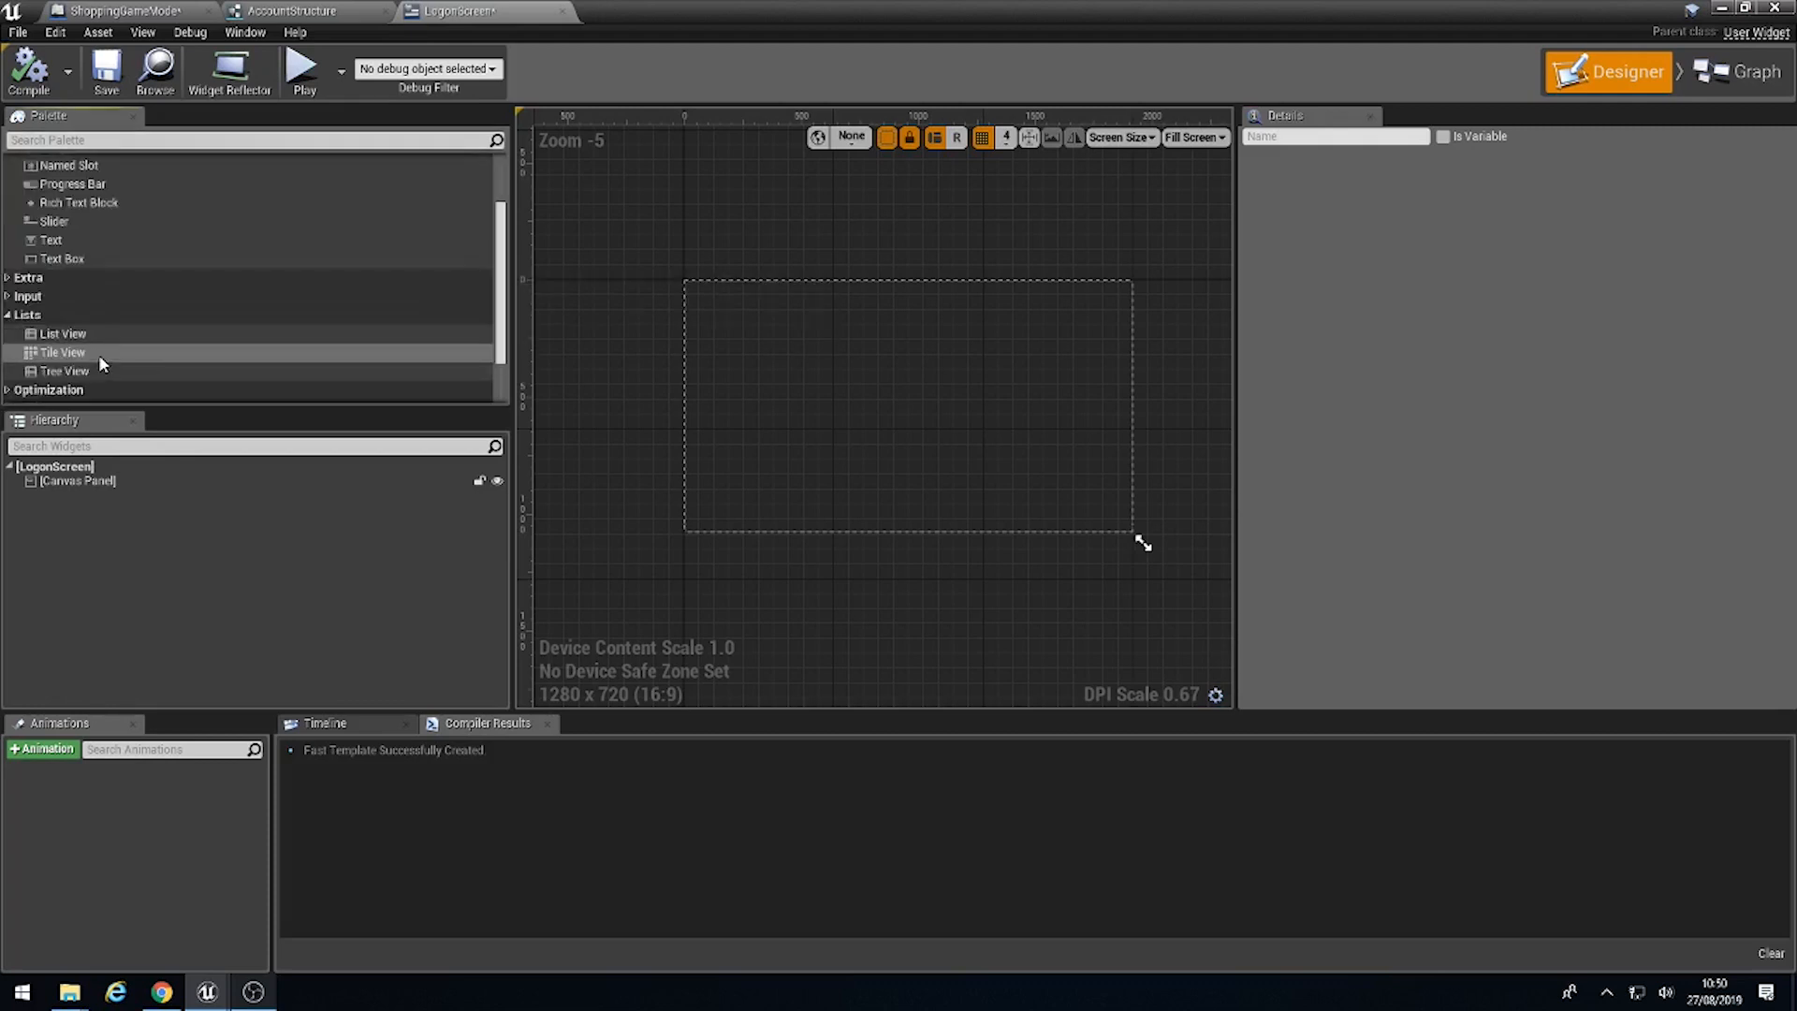
click(26, 314)
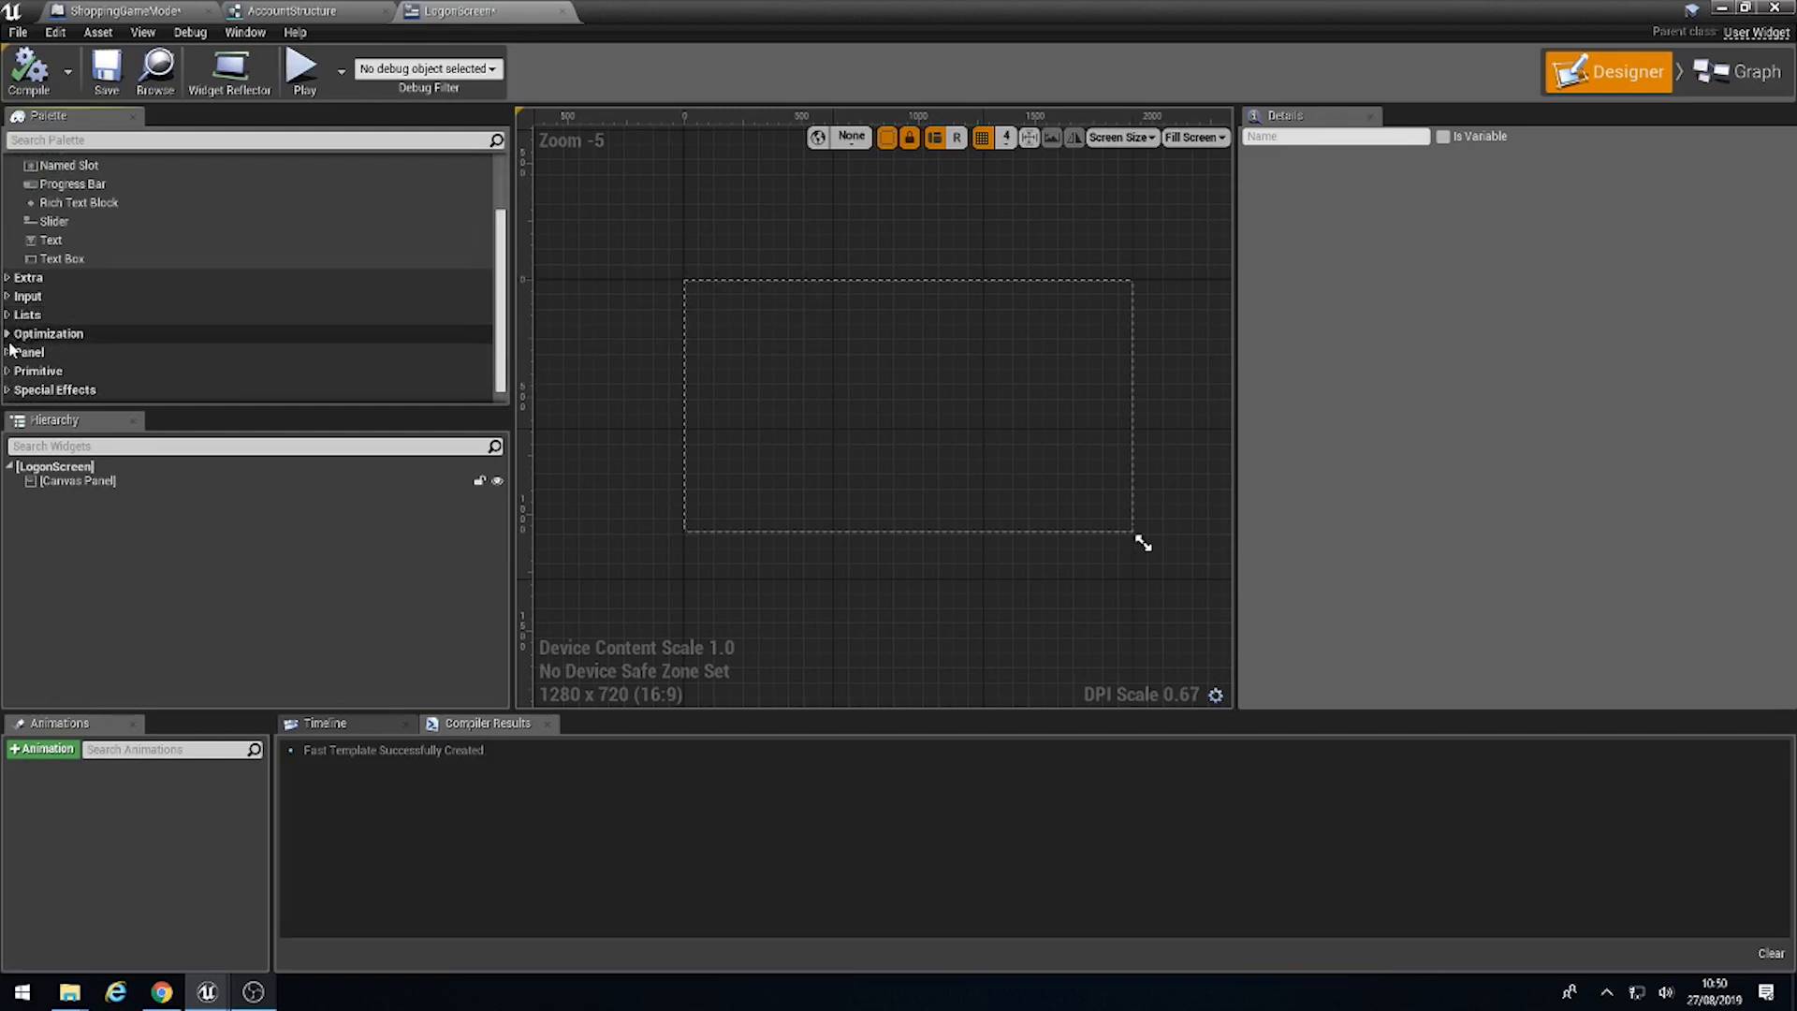
click(30, 352)
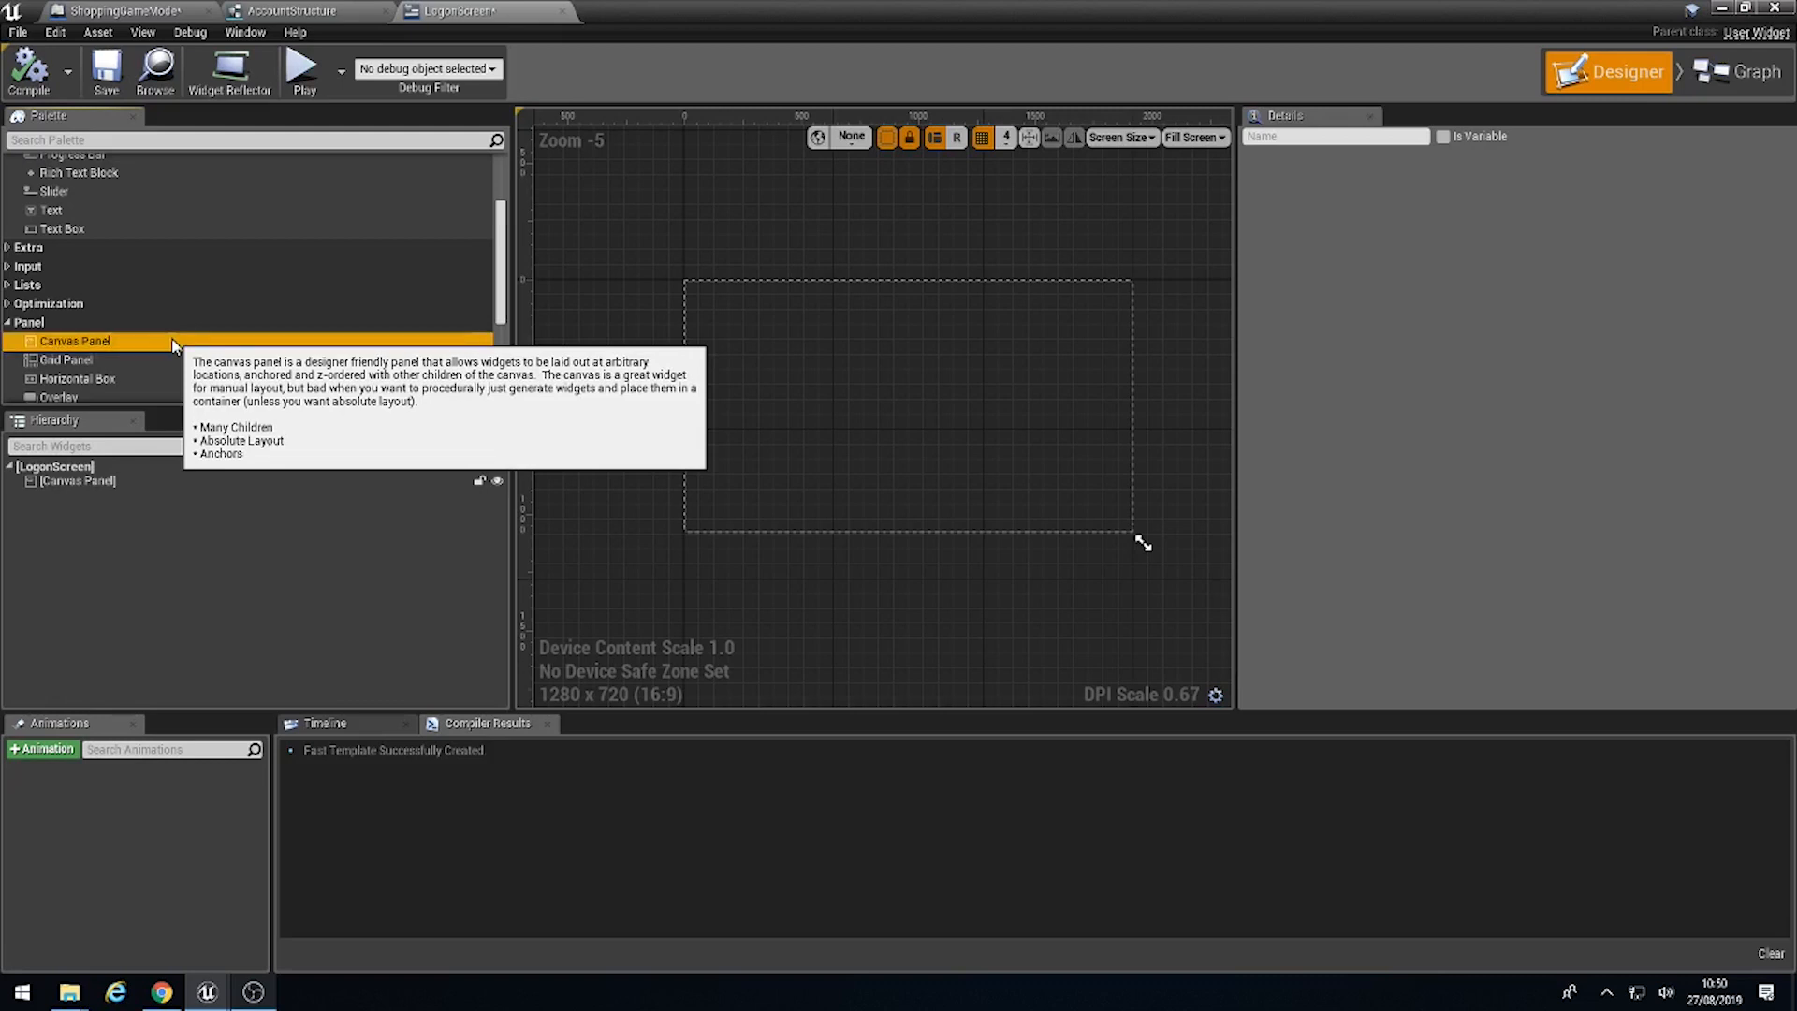
mouse_move(680, 280)
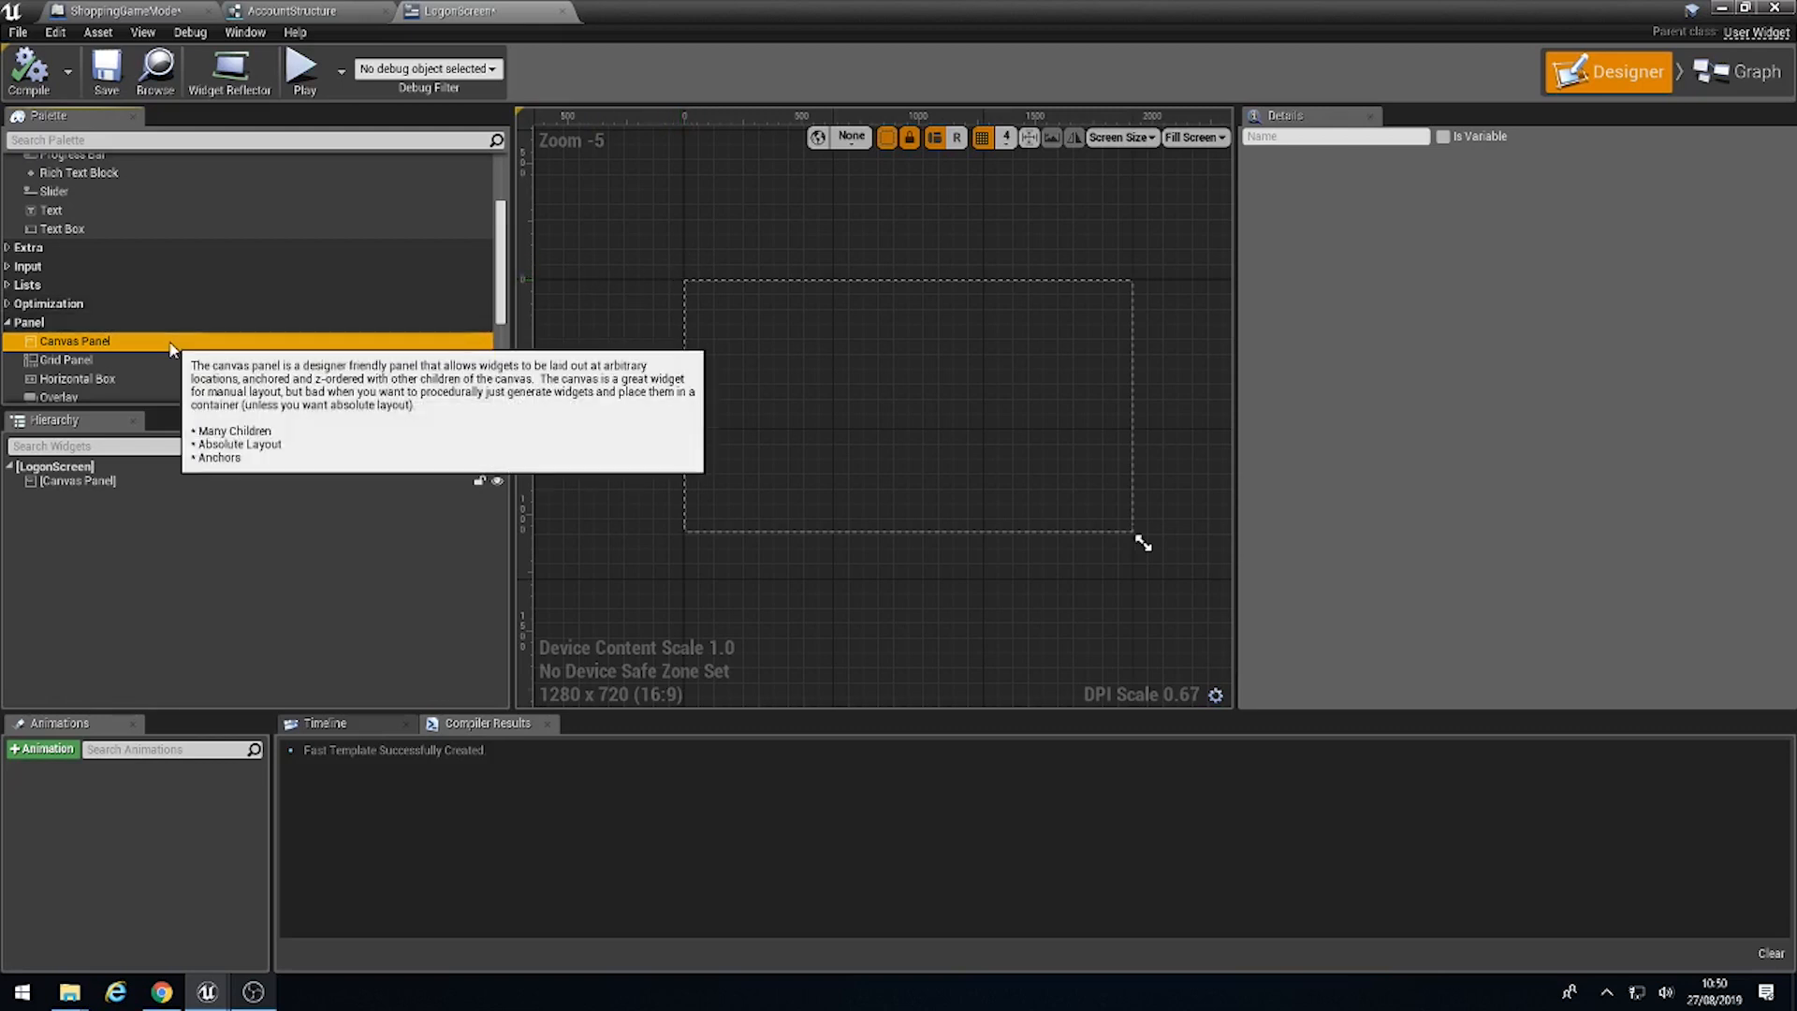
mouse_move(1198, 570)
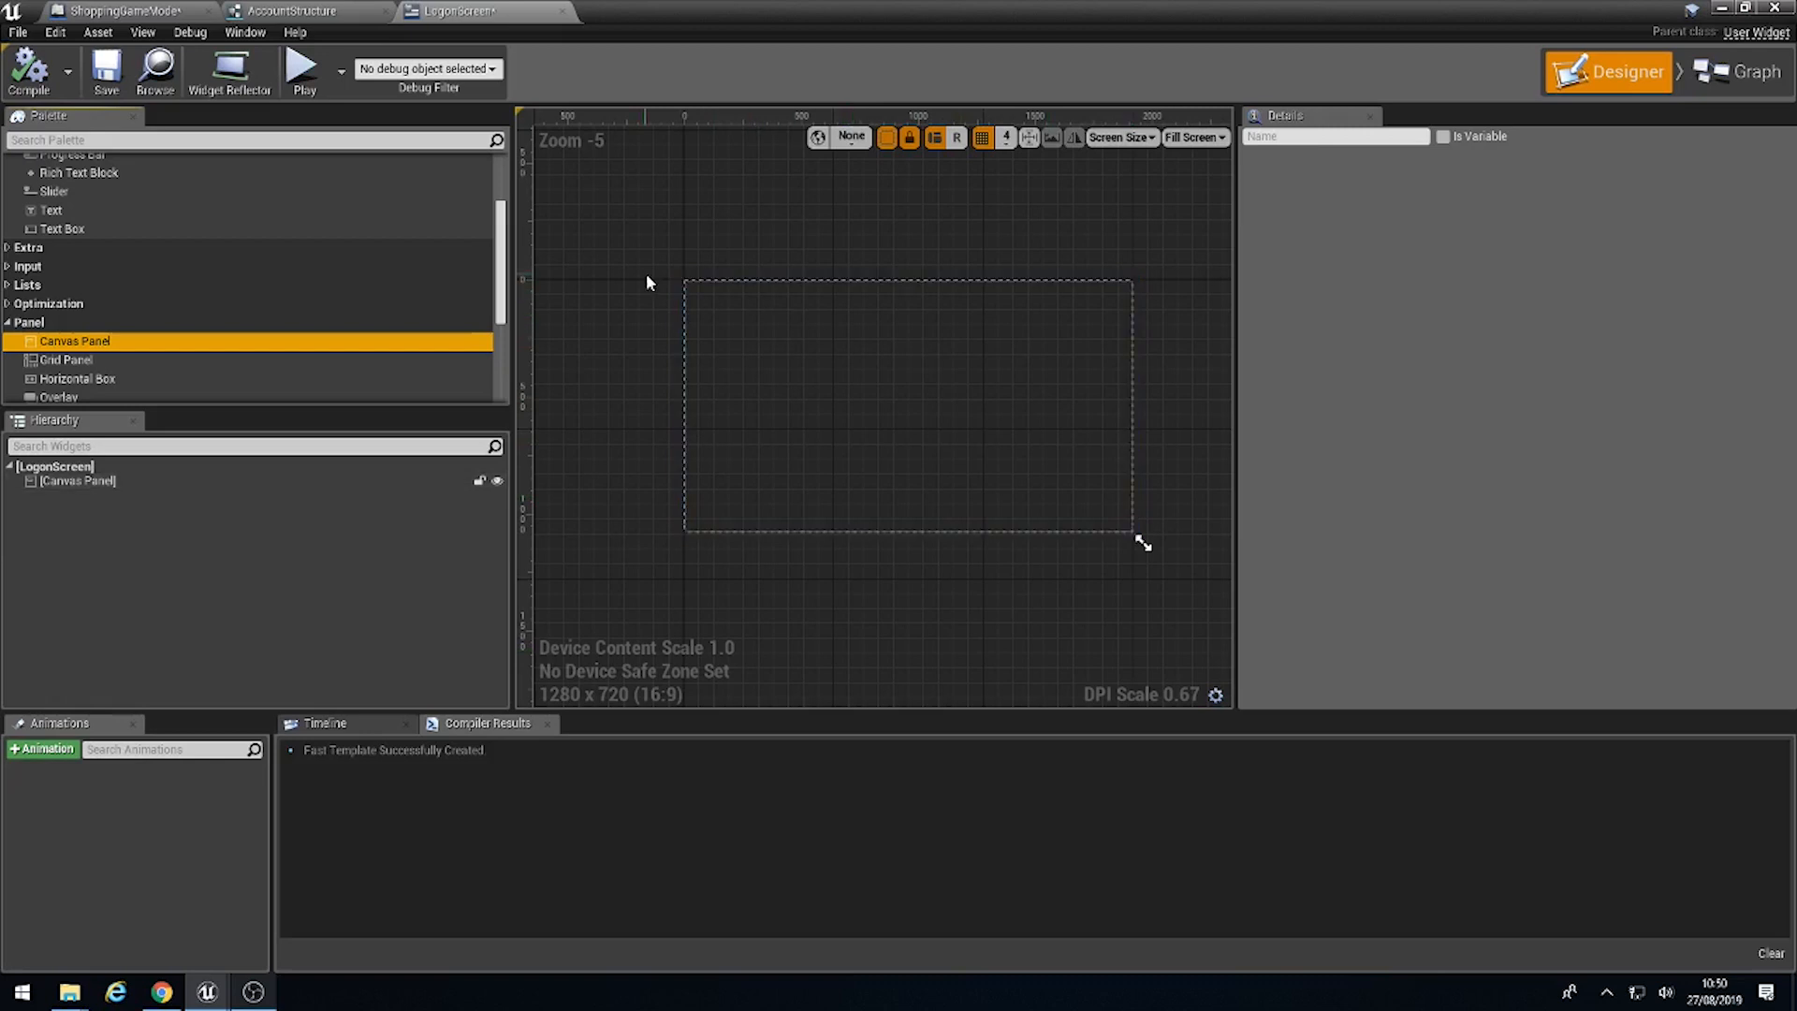
mouse_move(75, 341)
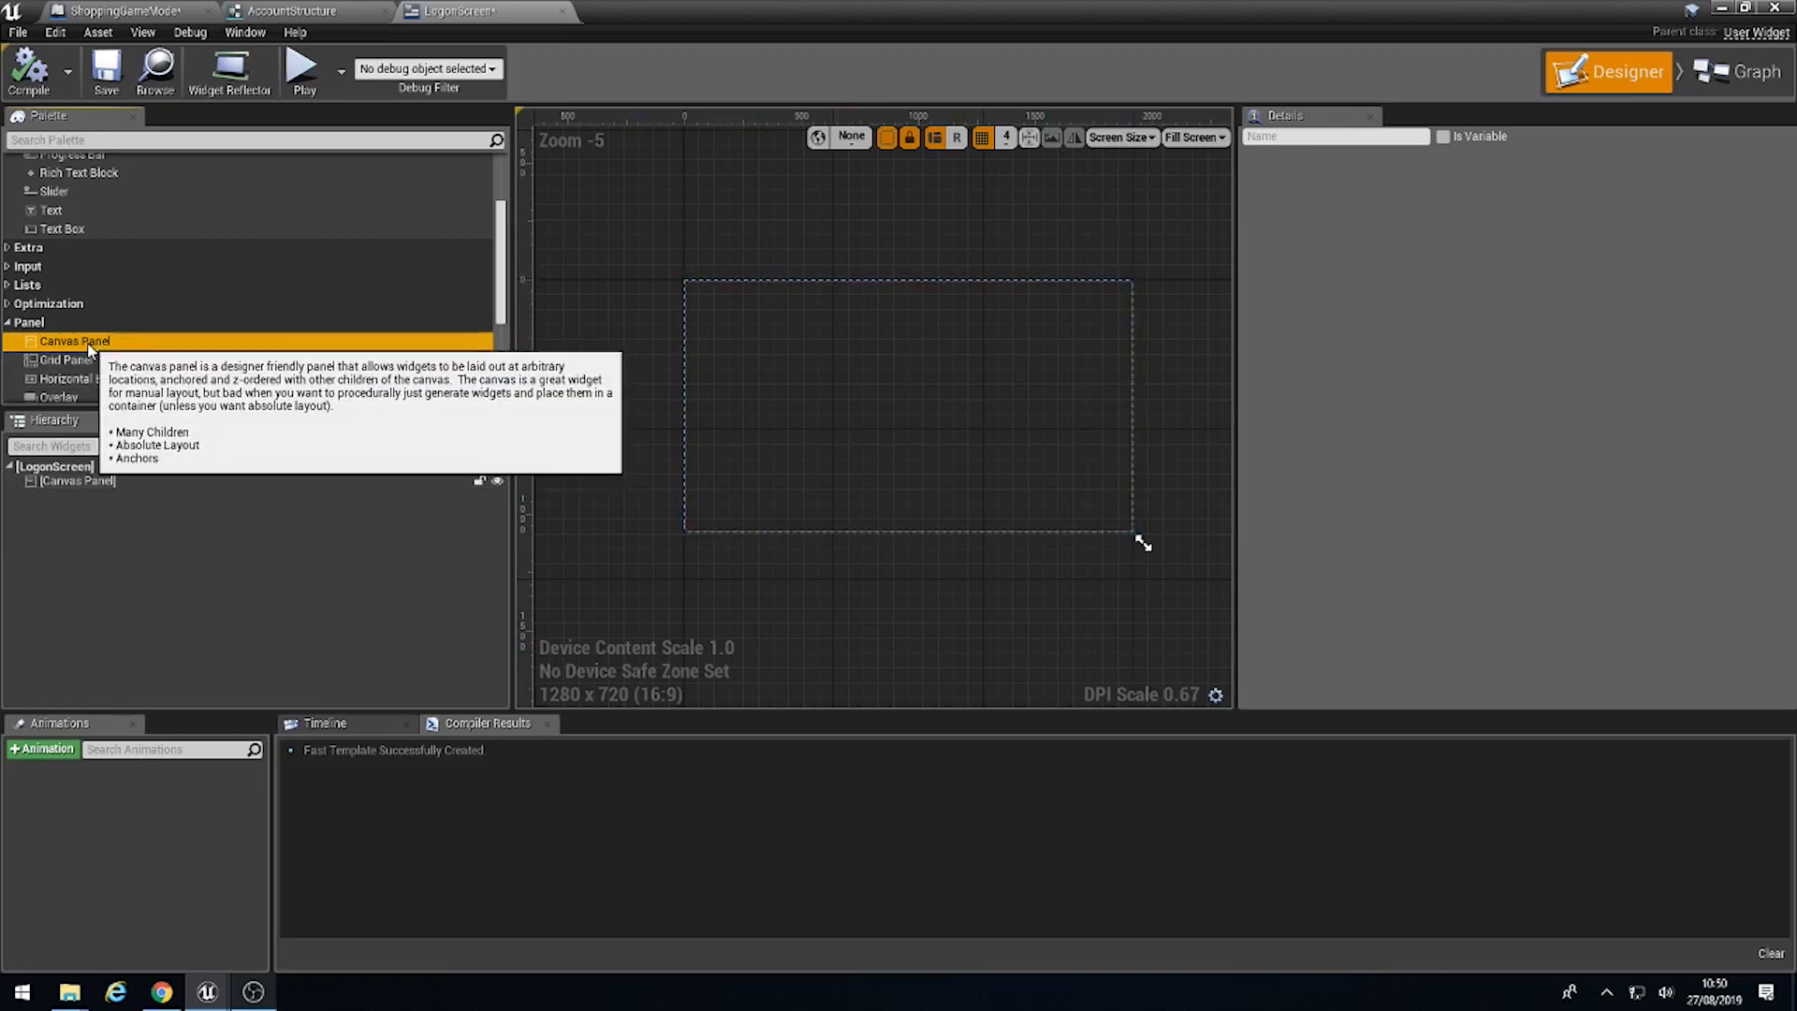
Step: Drag Canvas Panels into the root canvas and size them as three stacked horizontal rows
click(77, 480)
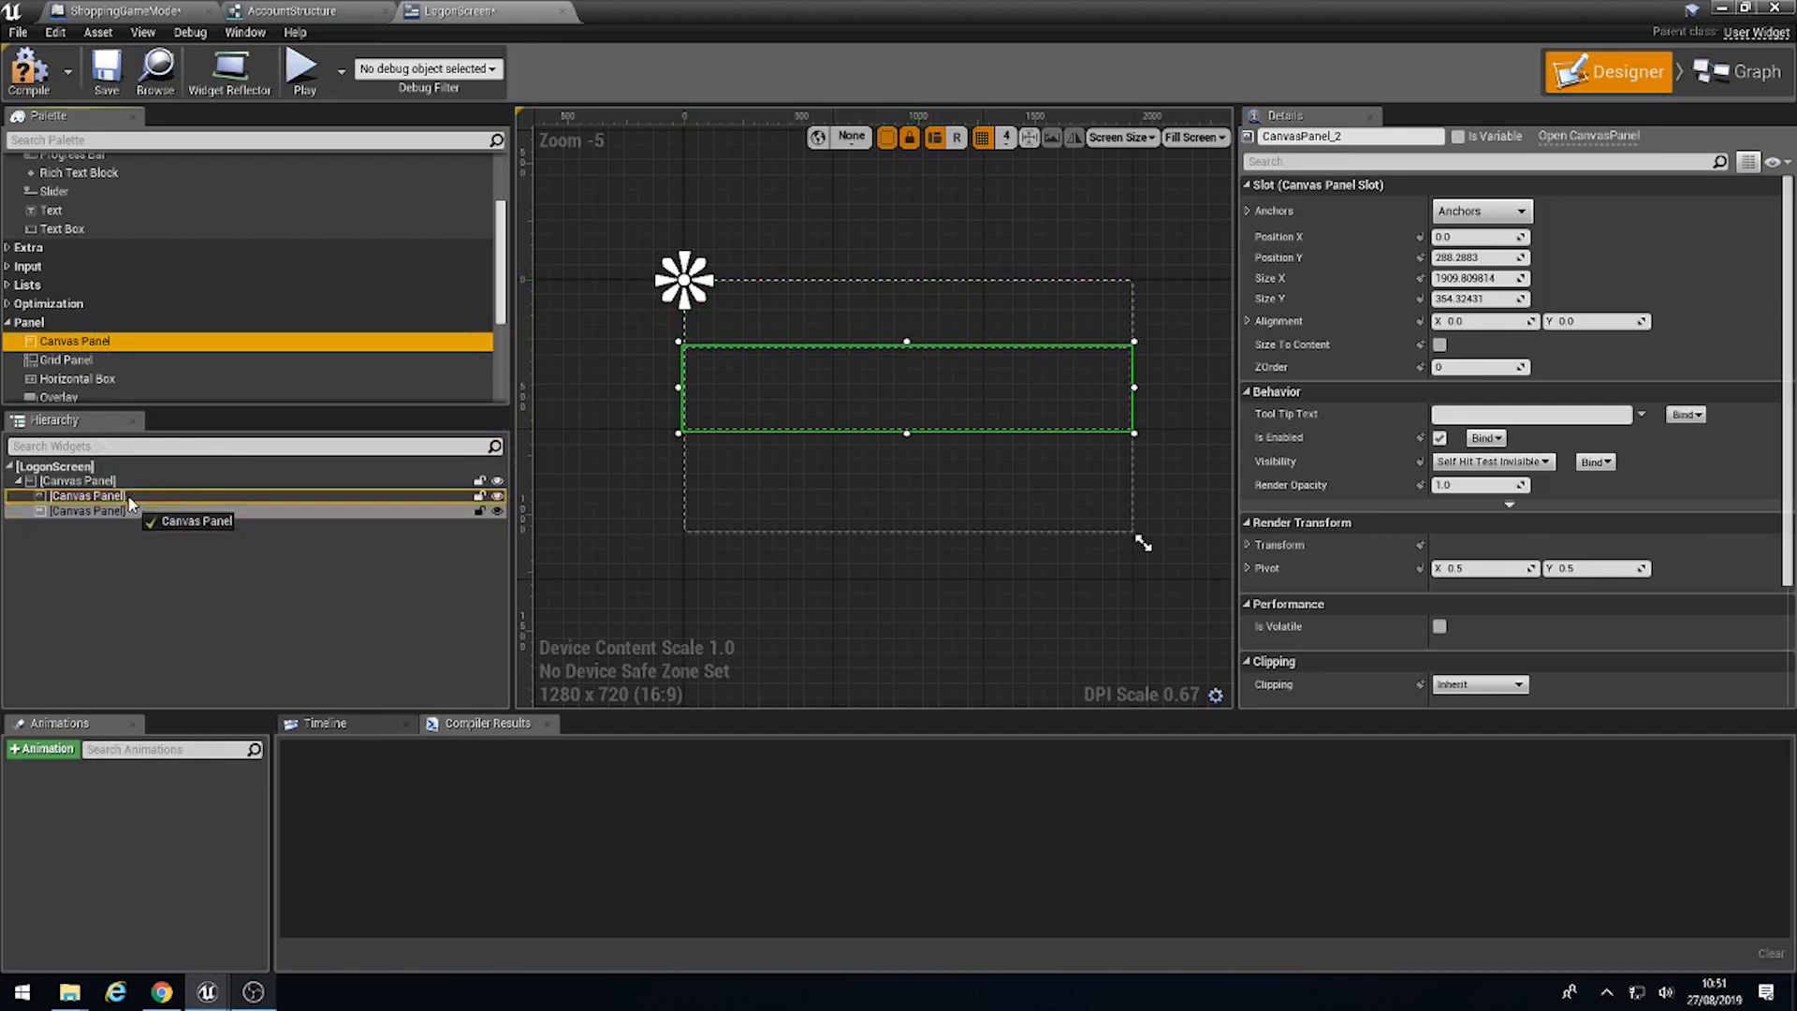
click(87, 525)
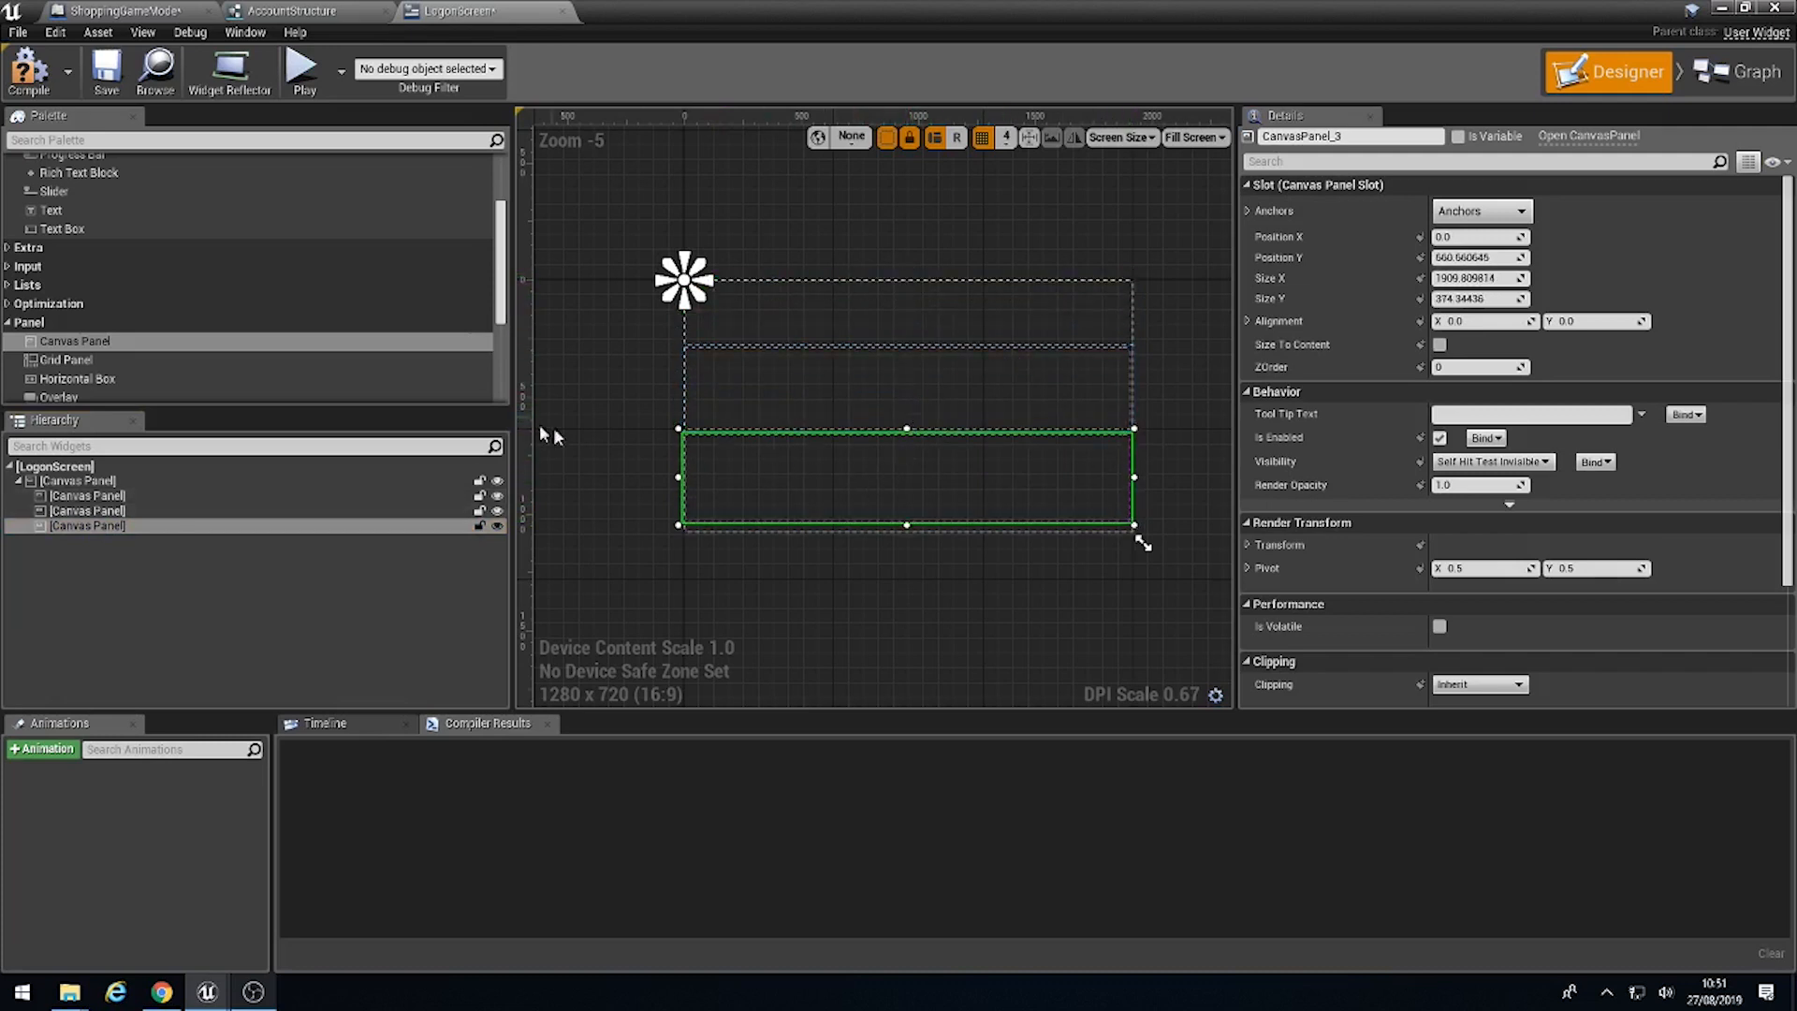
mouse_move(52, 209)
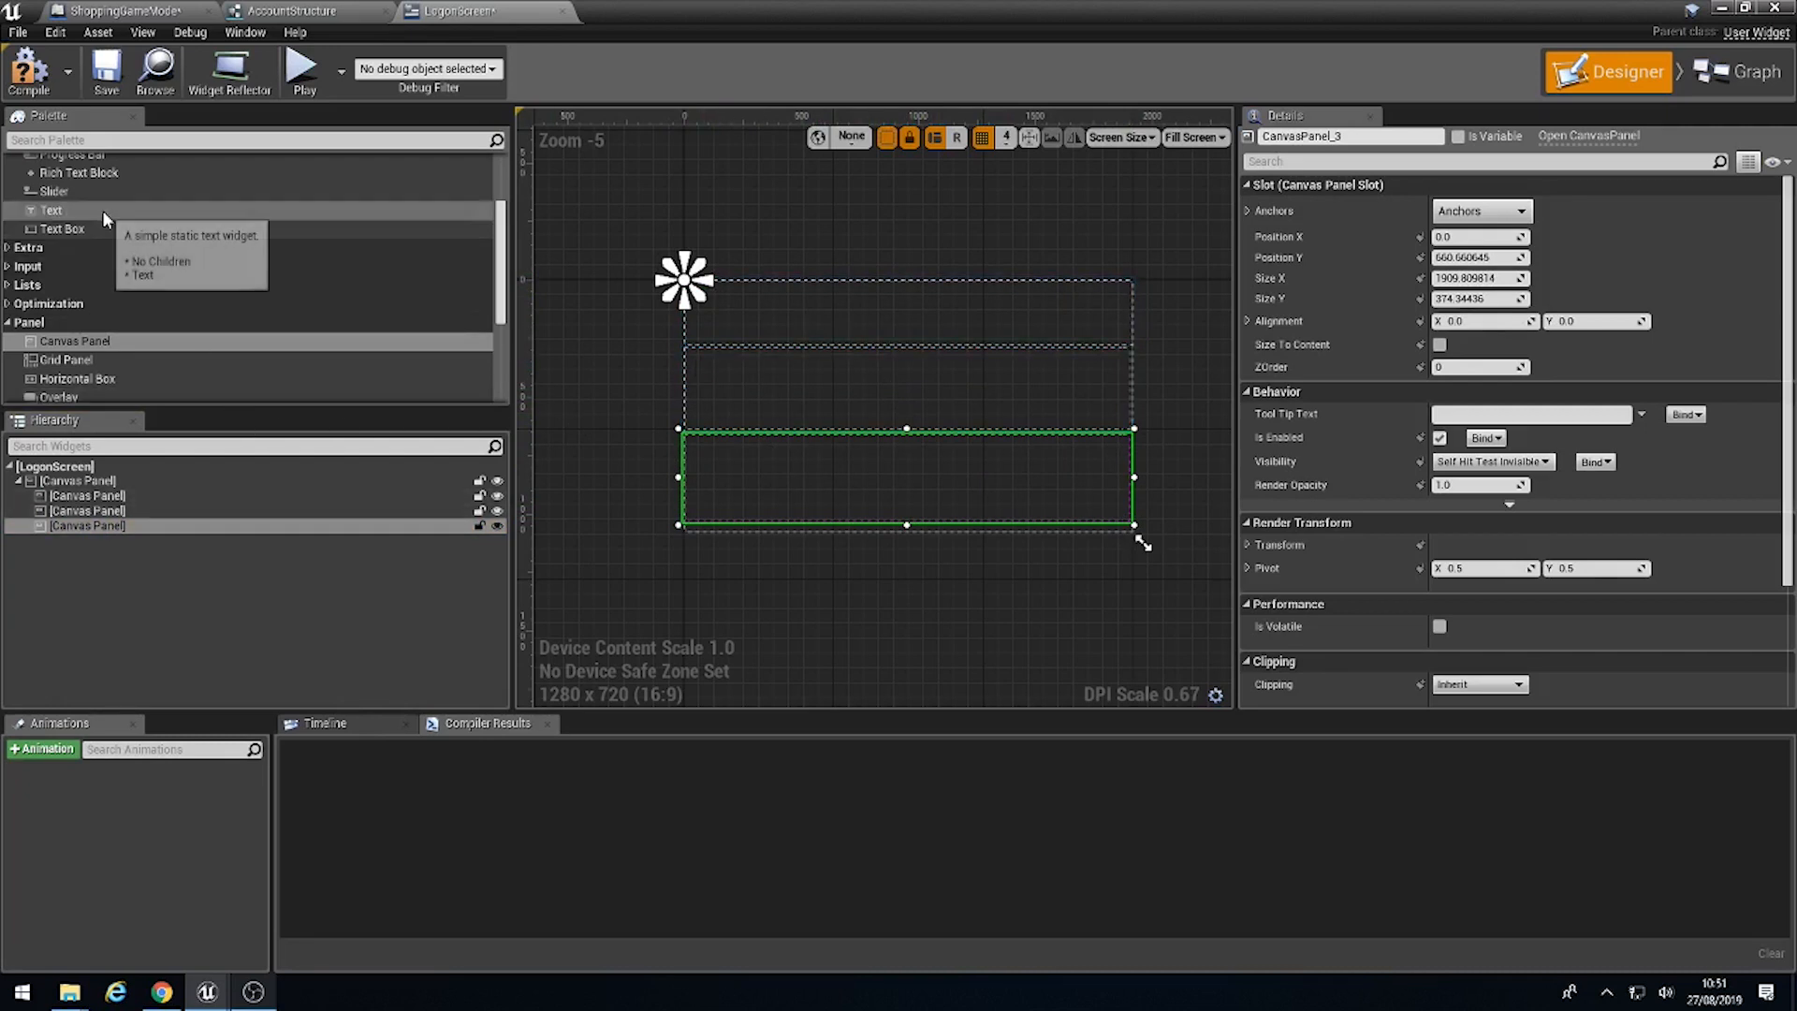
Step: Place a bold, large, centred 'Log on Screen' text widget in the top panel
click(50, 211)
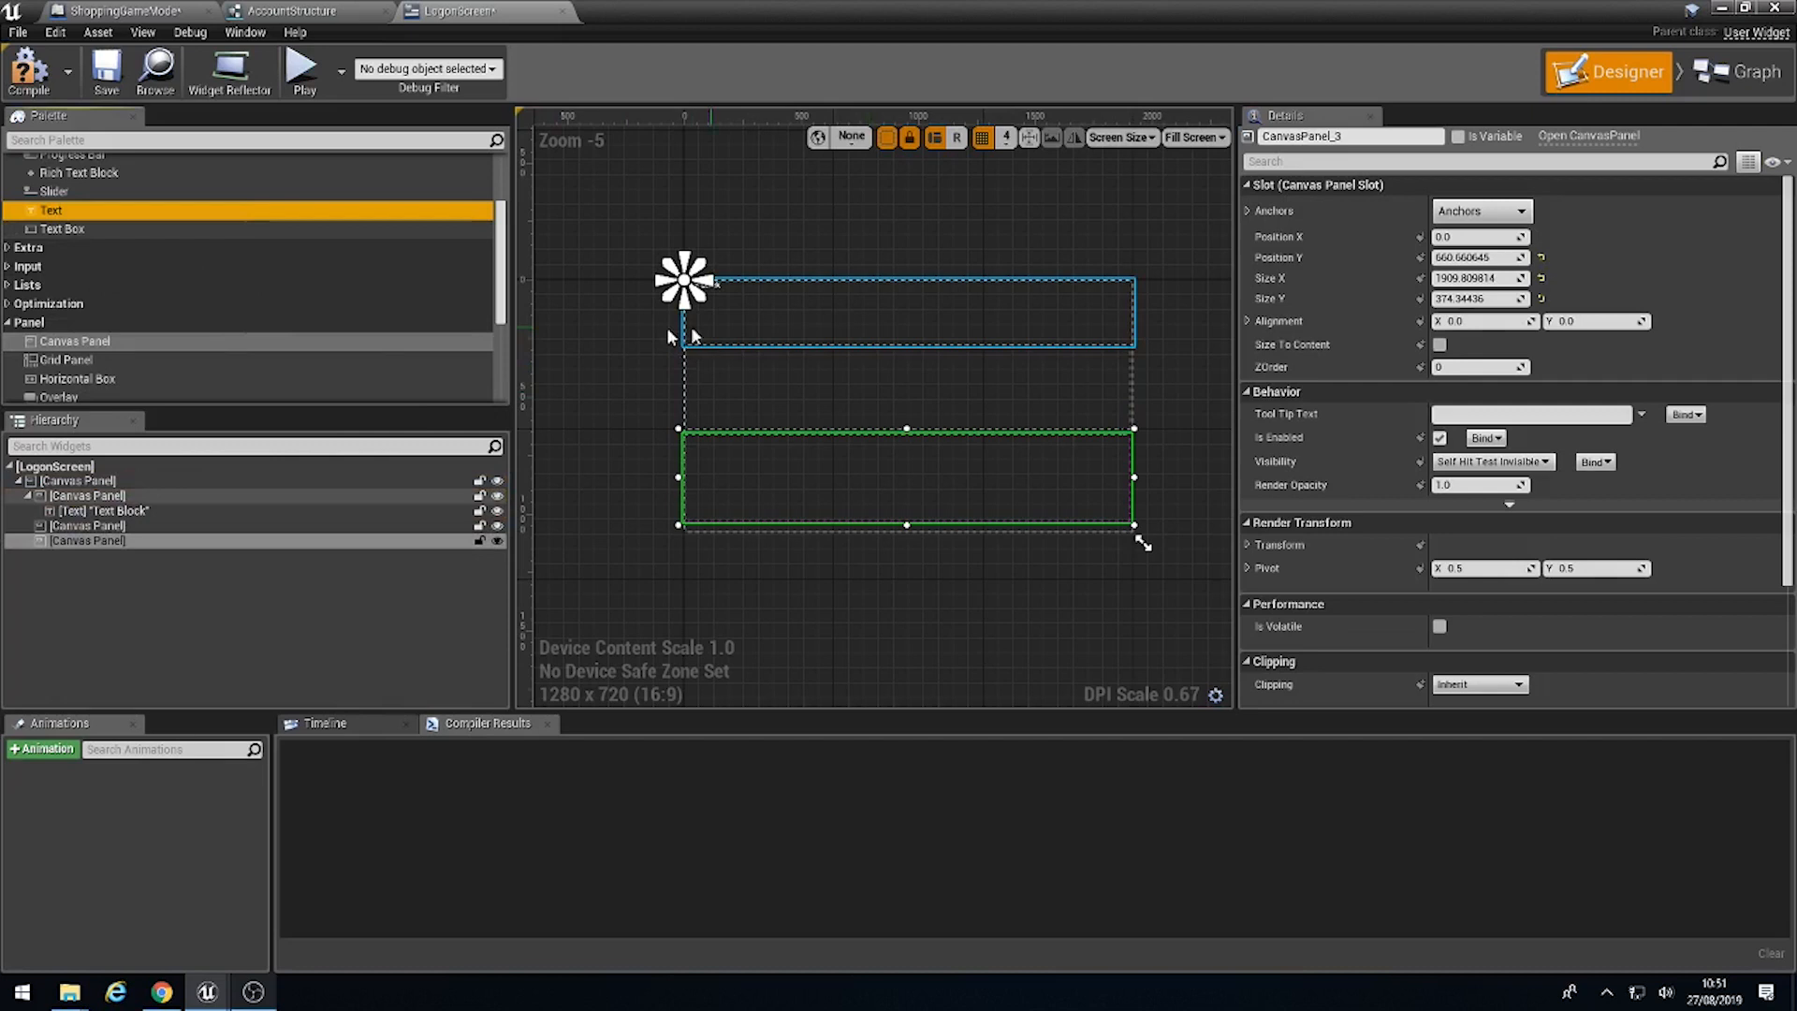
click(103, 511)
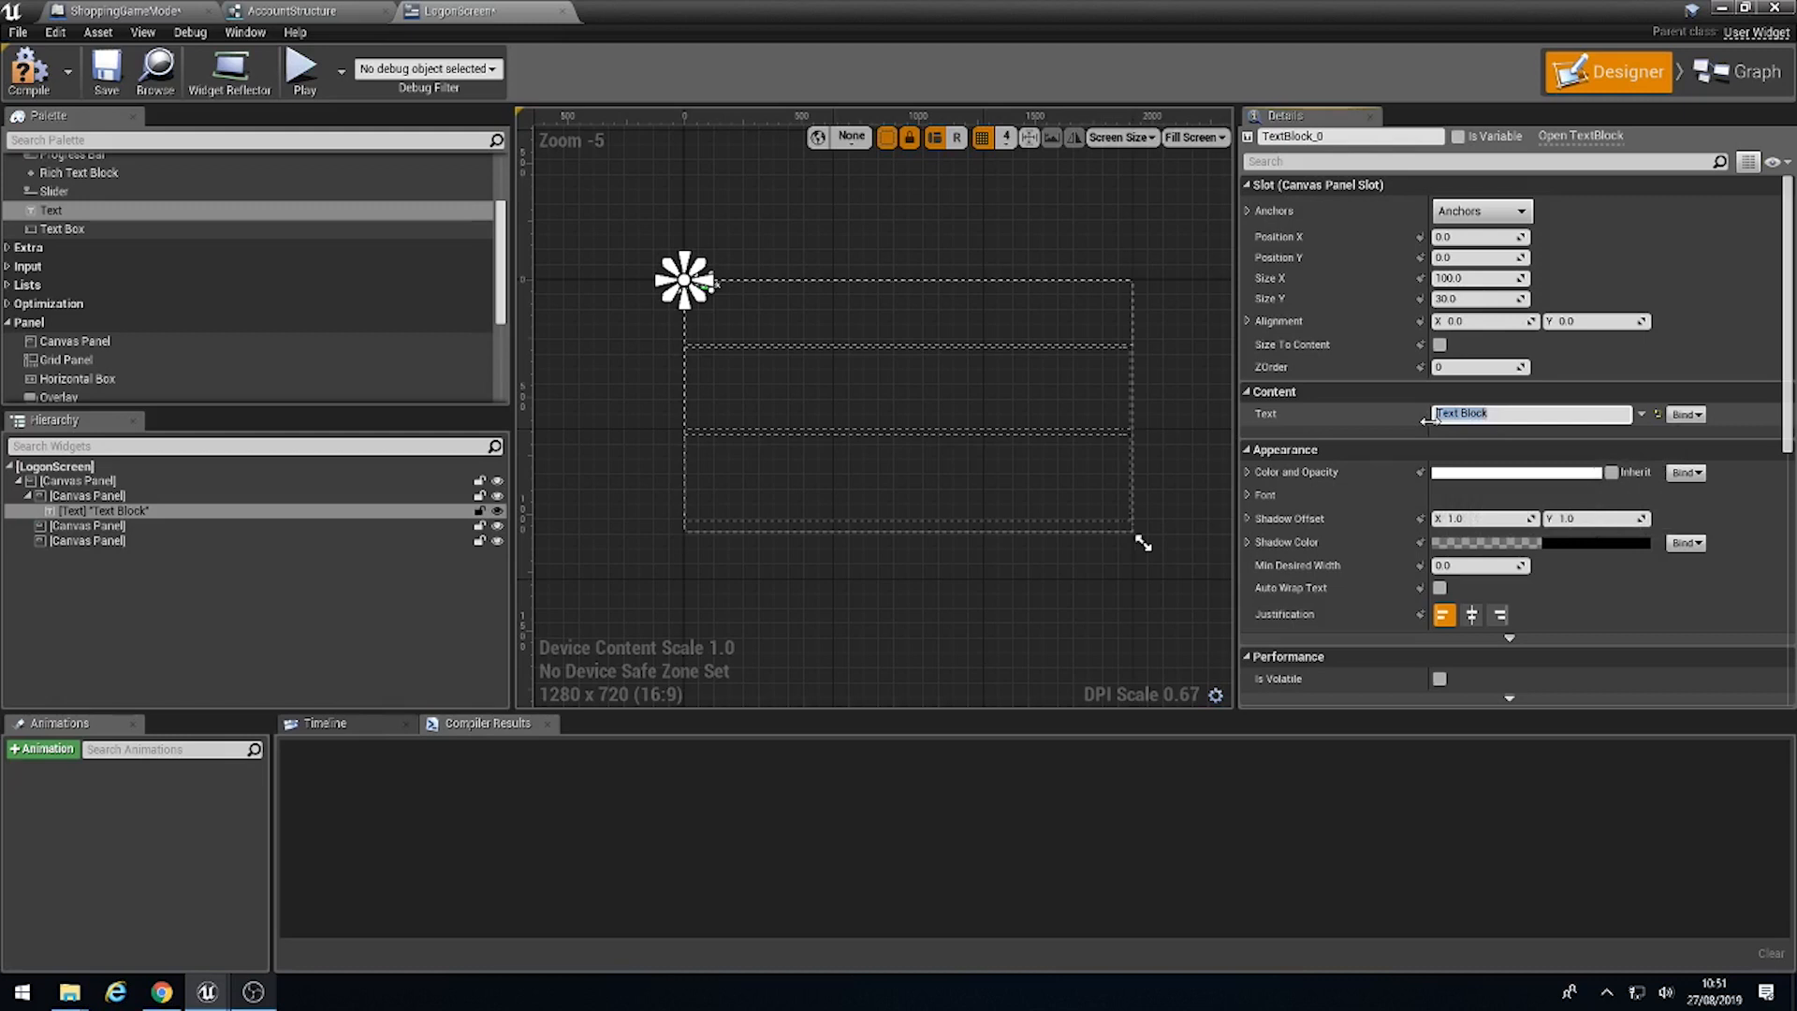
text(Log on Screen)
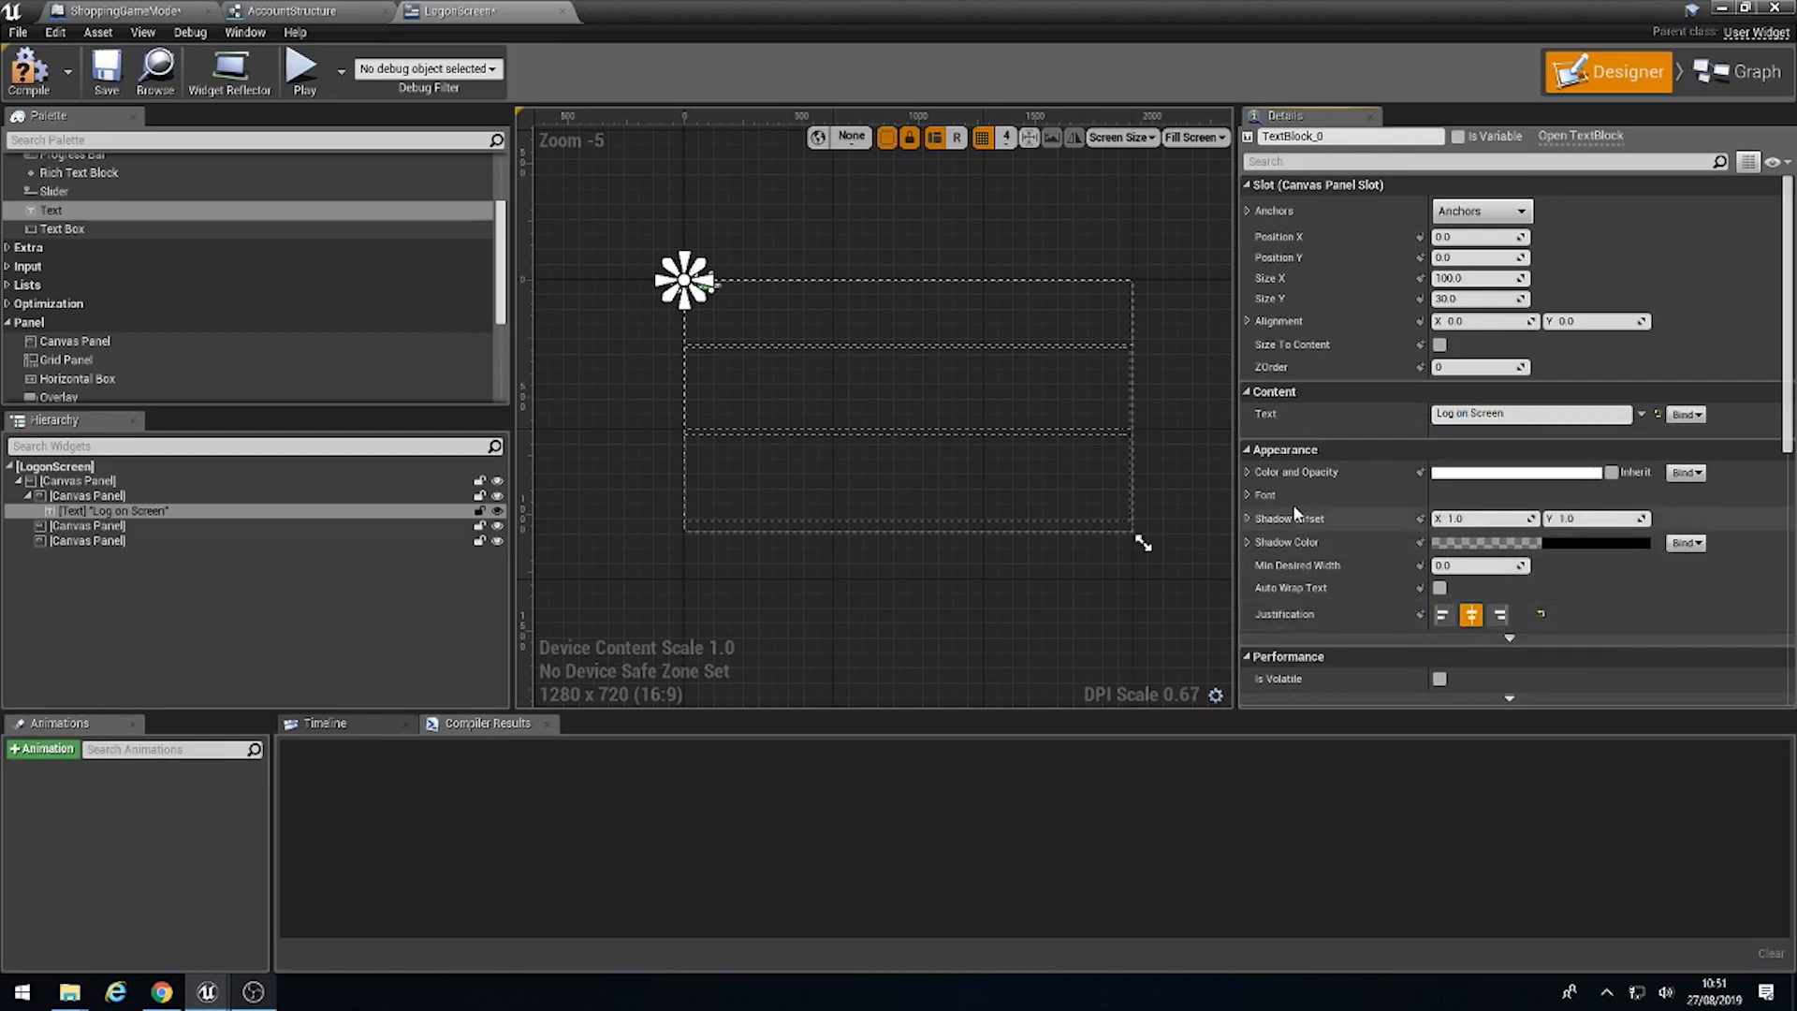
click(1246, 494)
text(120)
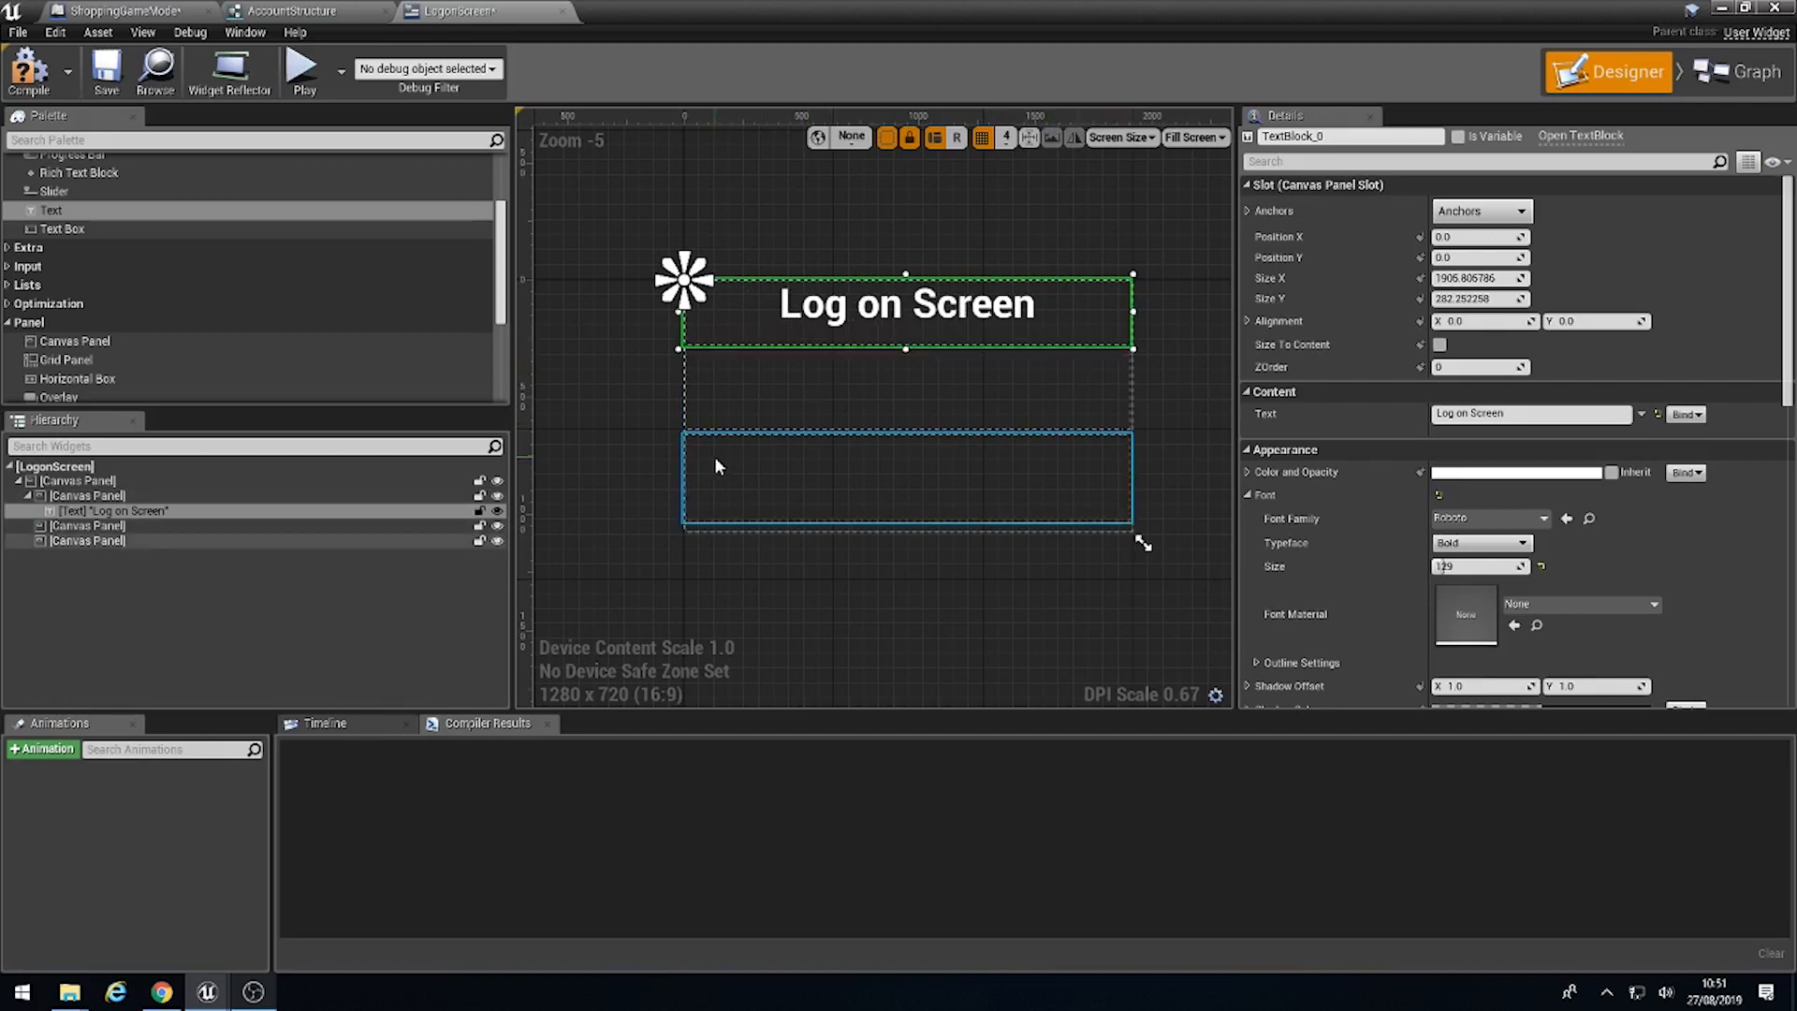
click(86, 525)
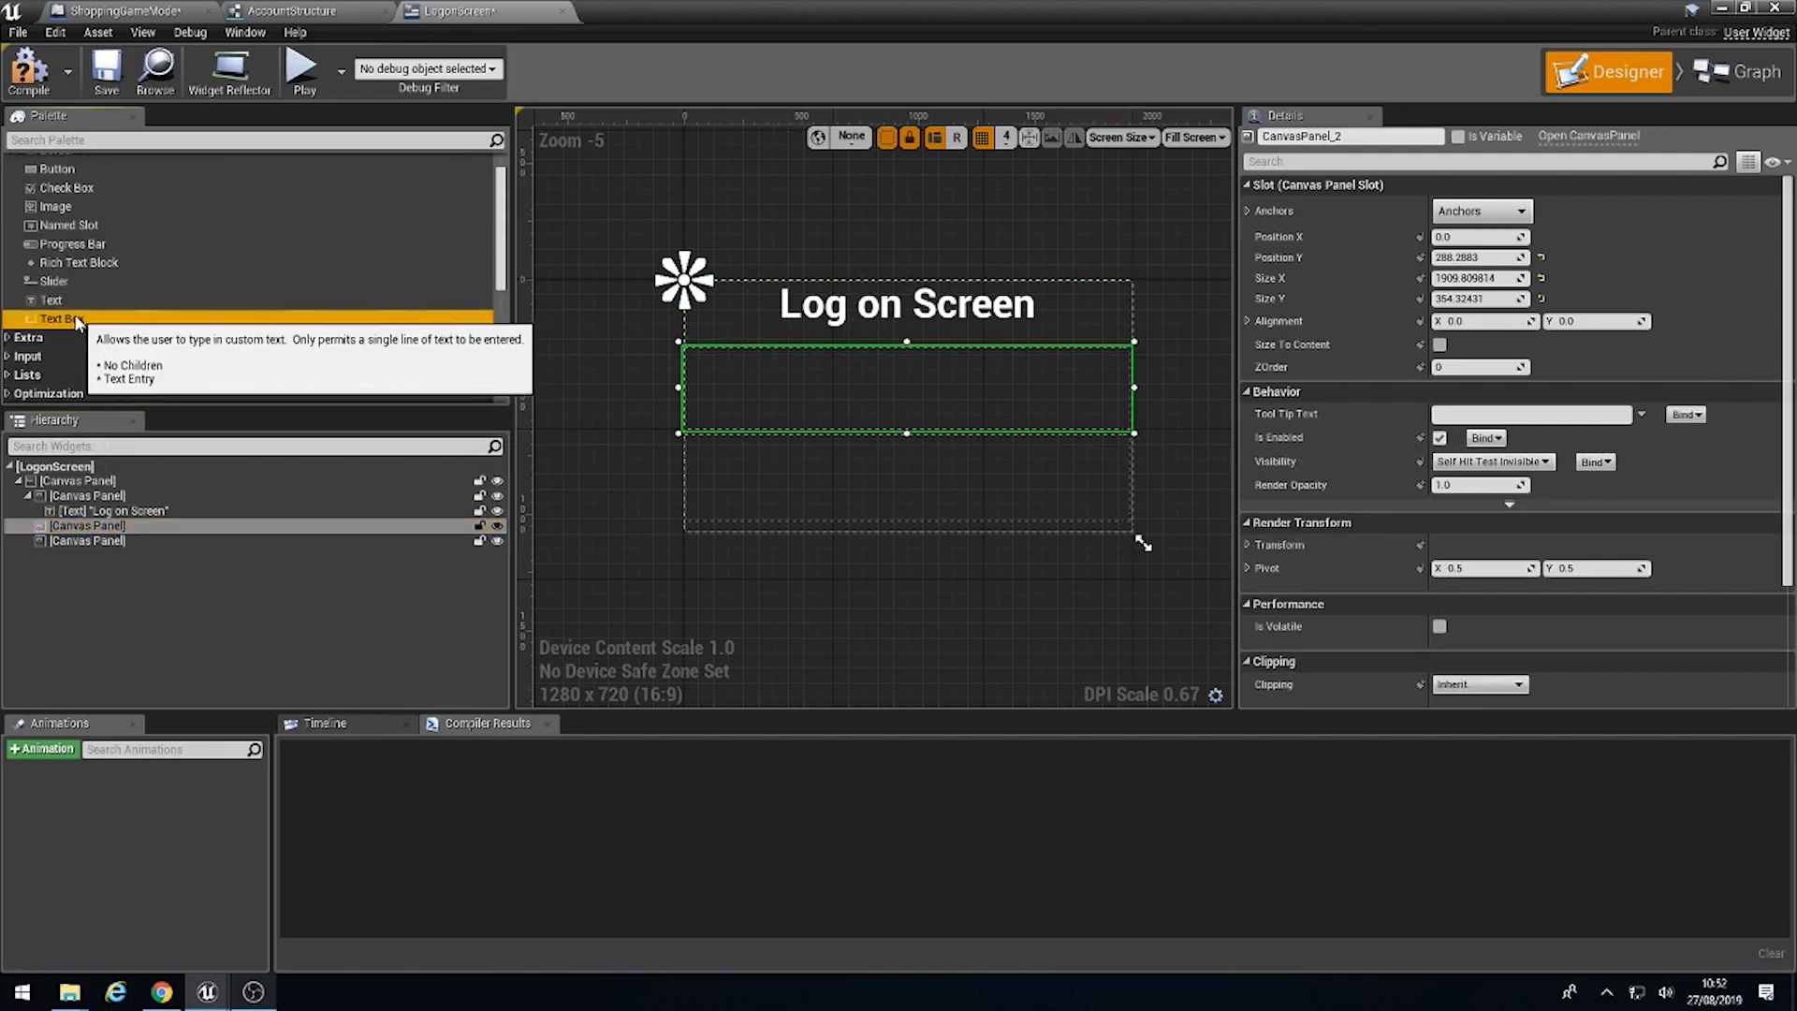
mouse_move(139, 525)
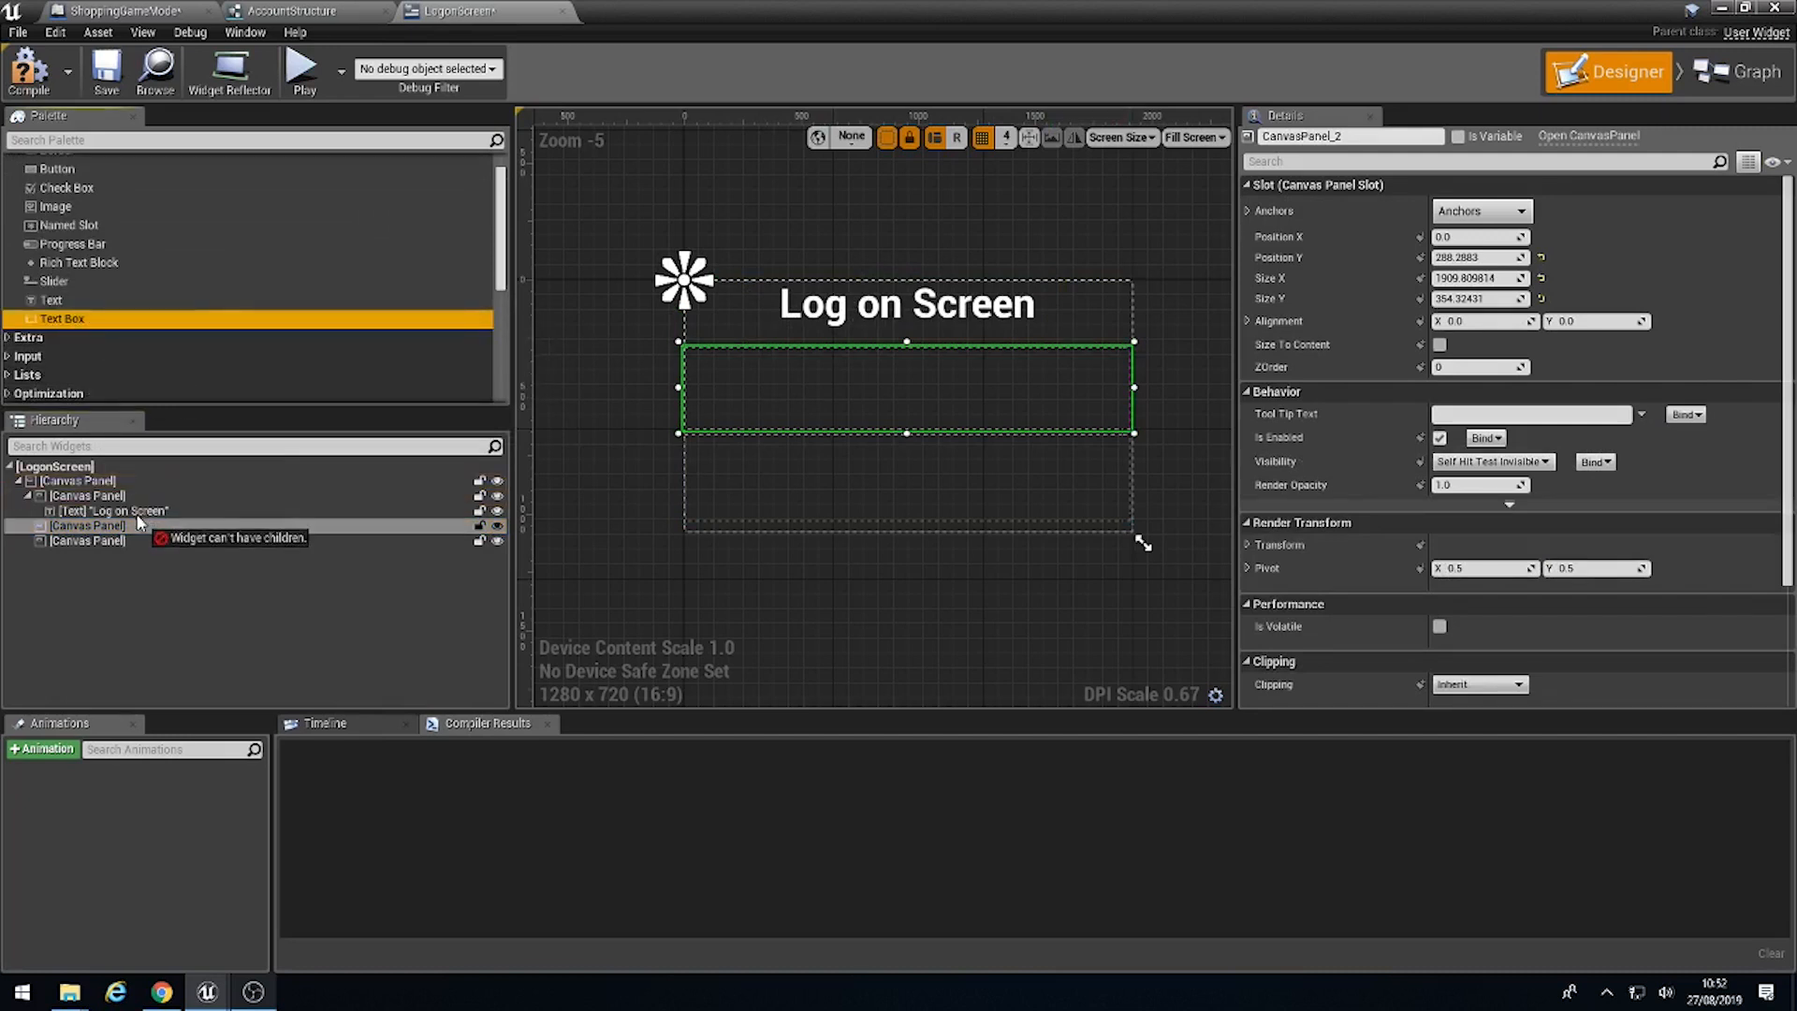
mouse_move(134, 530)
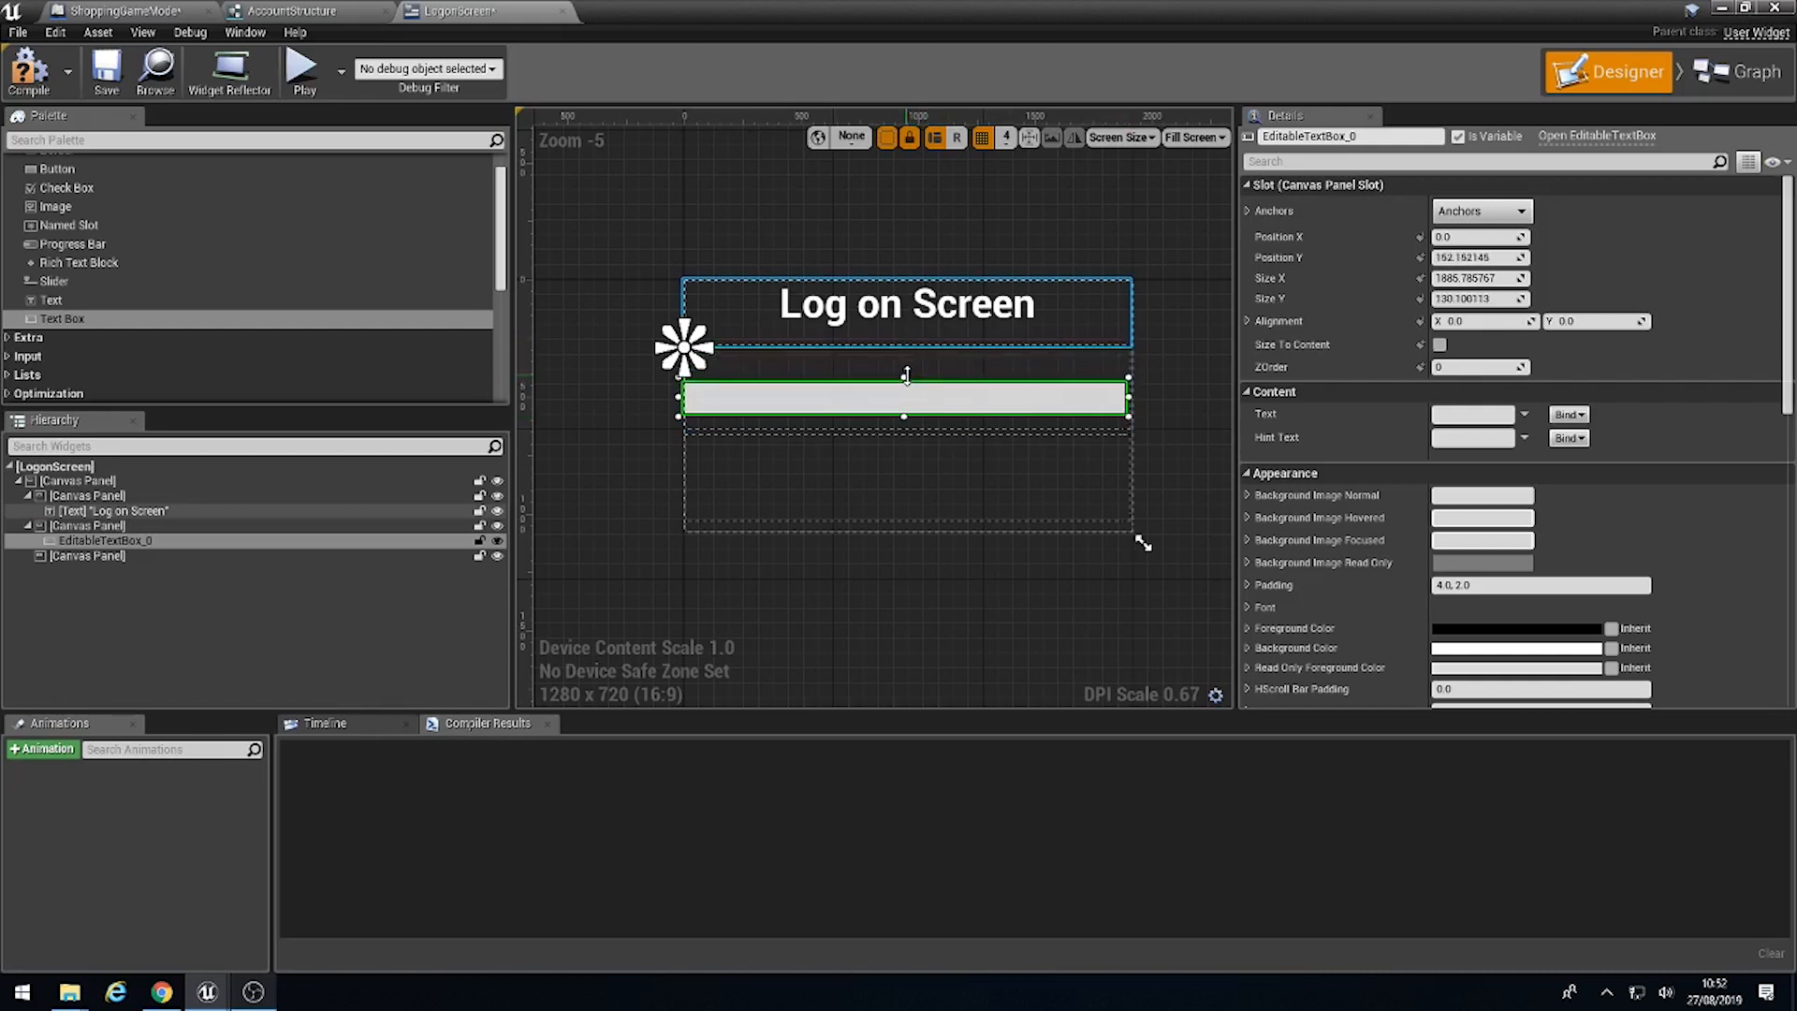
mouse_move(51, 300)
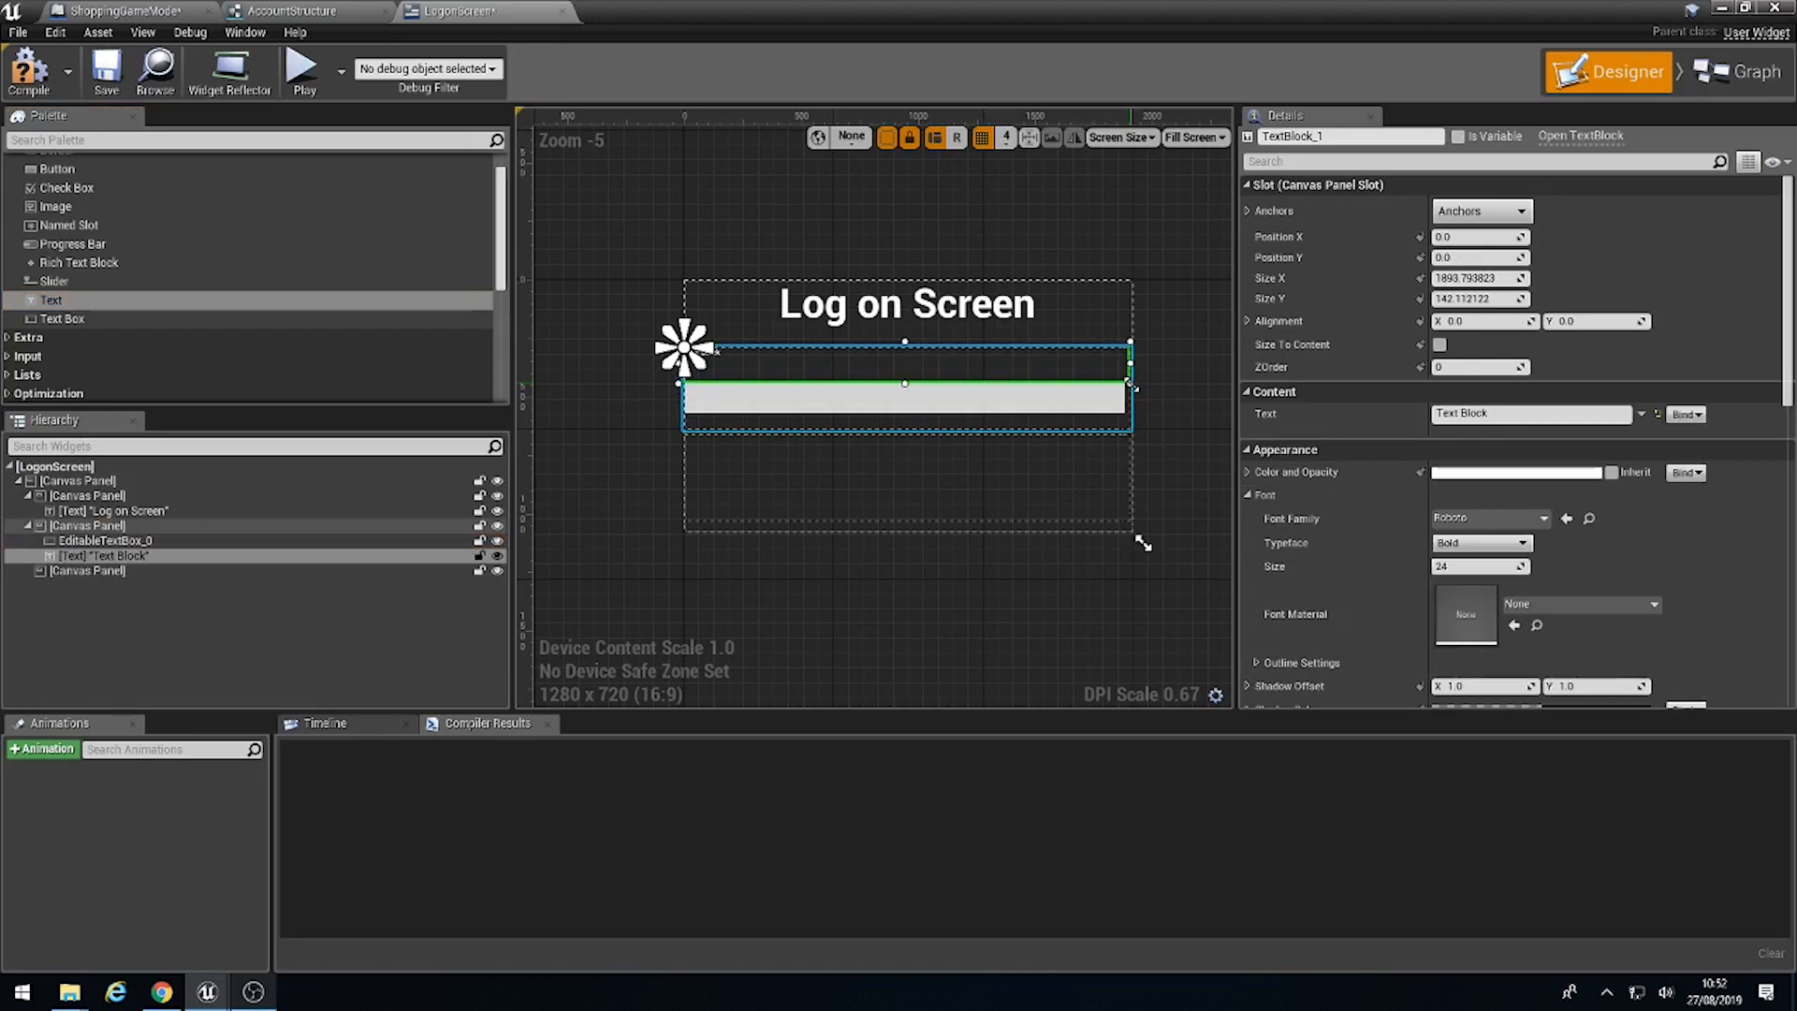
Step: Add a centred bold 'User Name' label to the middle panel
scroll(down, 3)
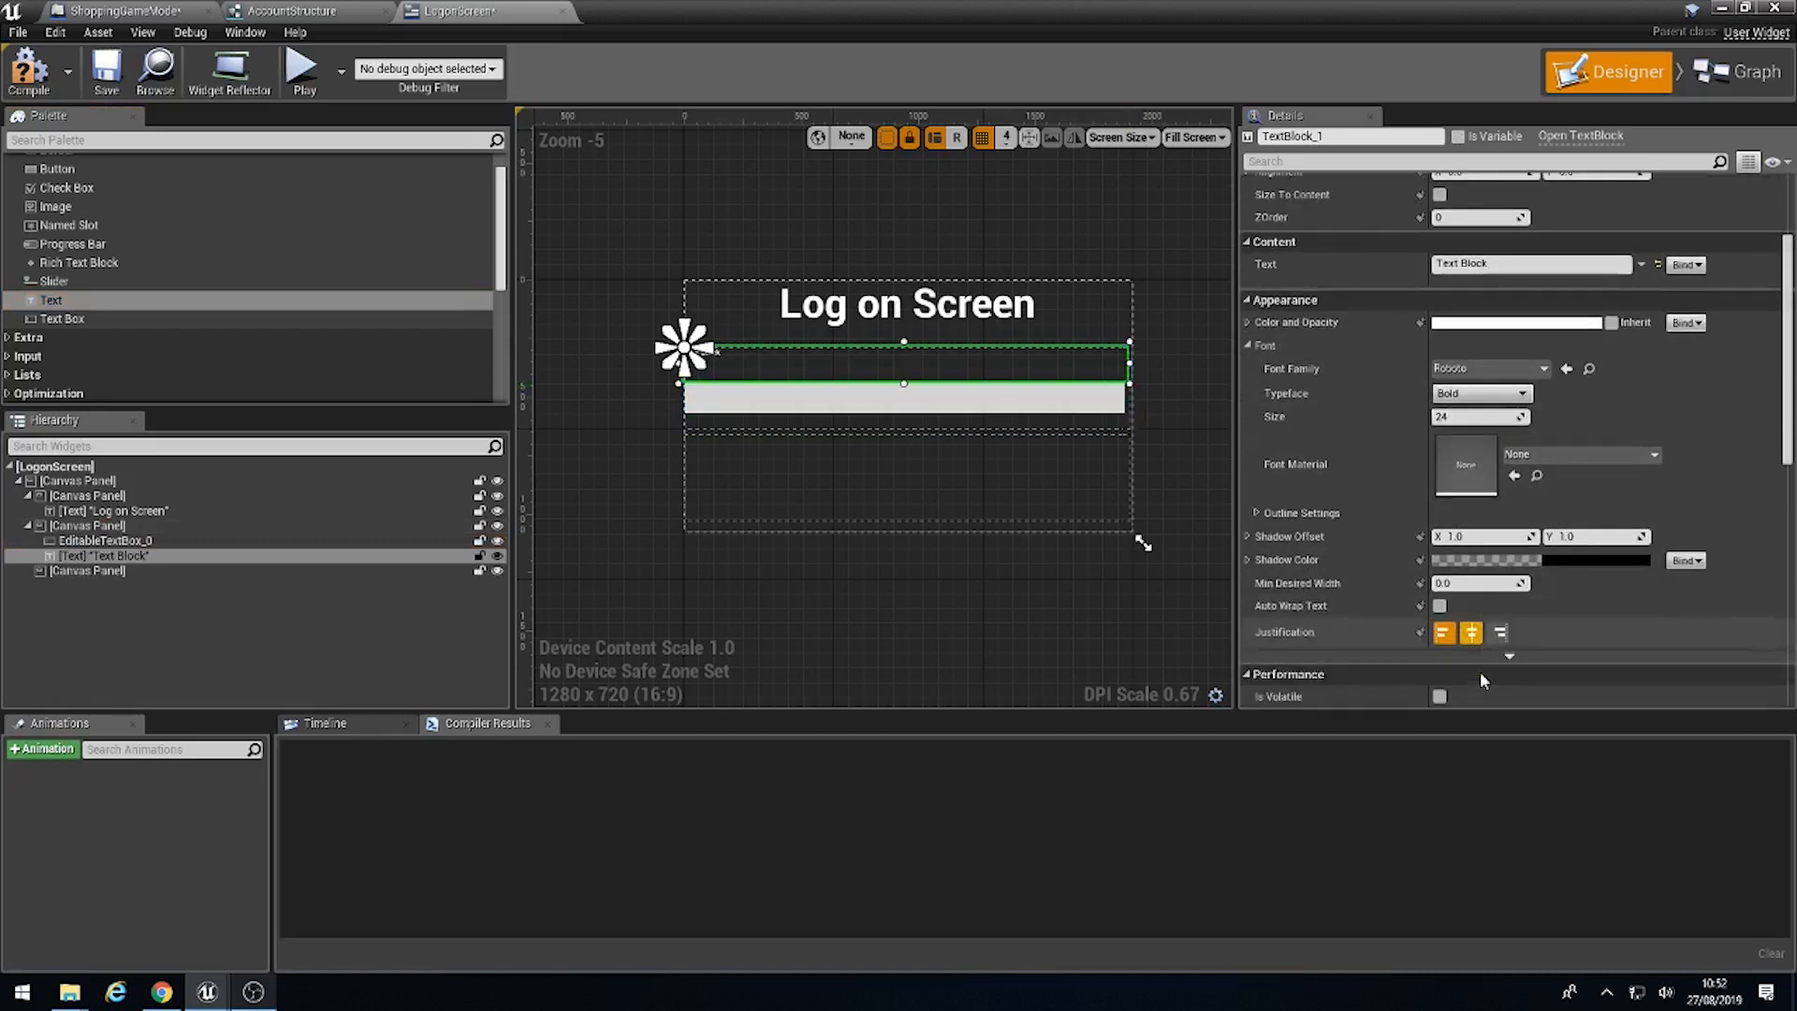
scroll(up, 3)
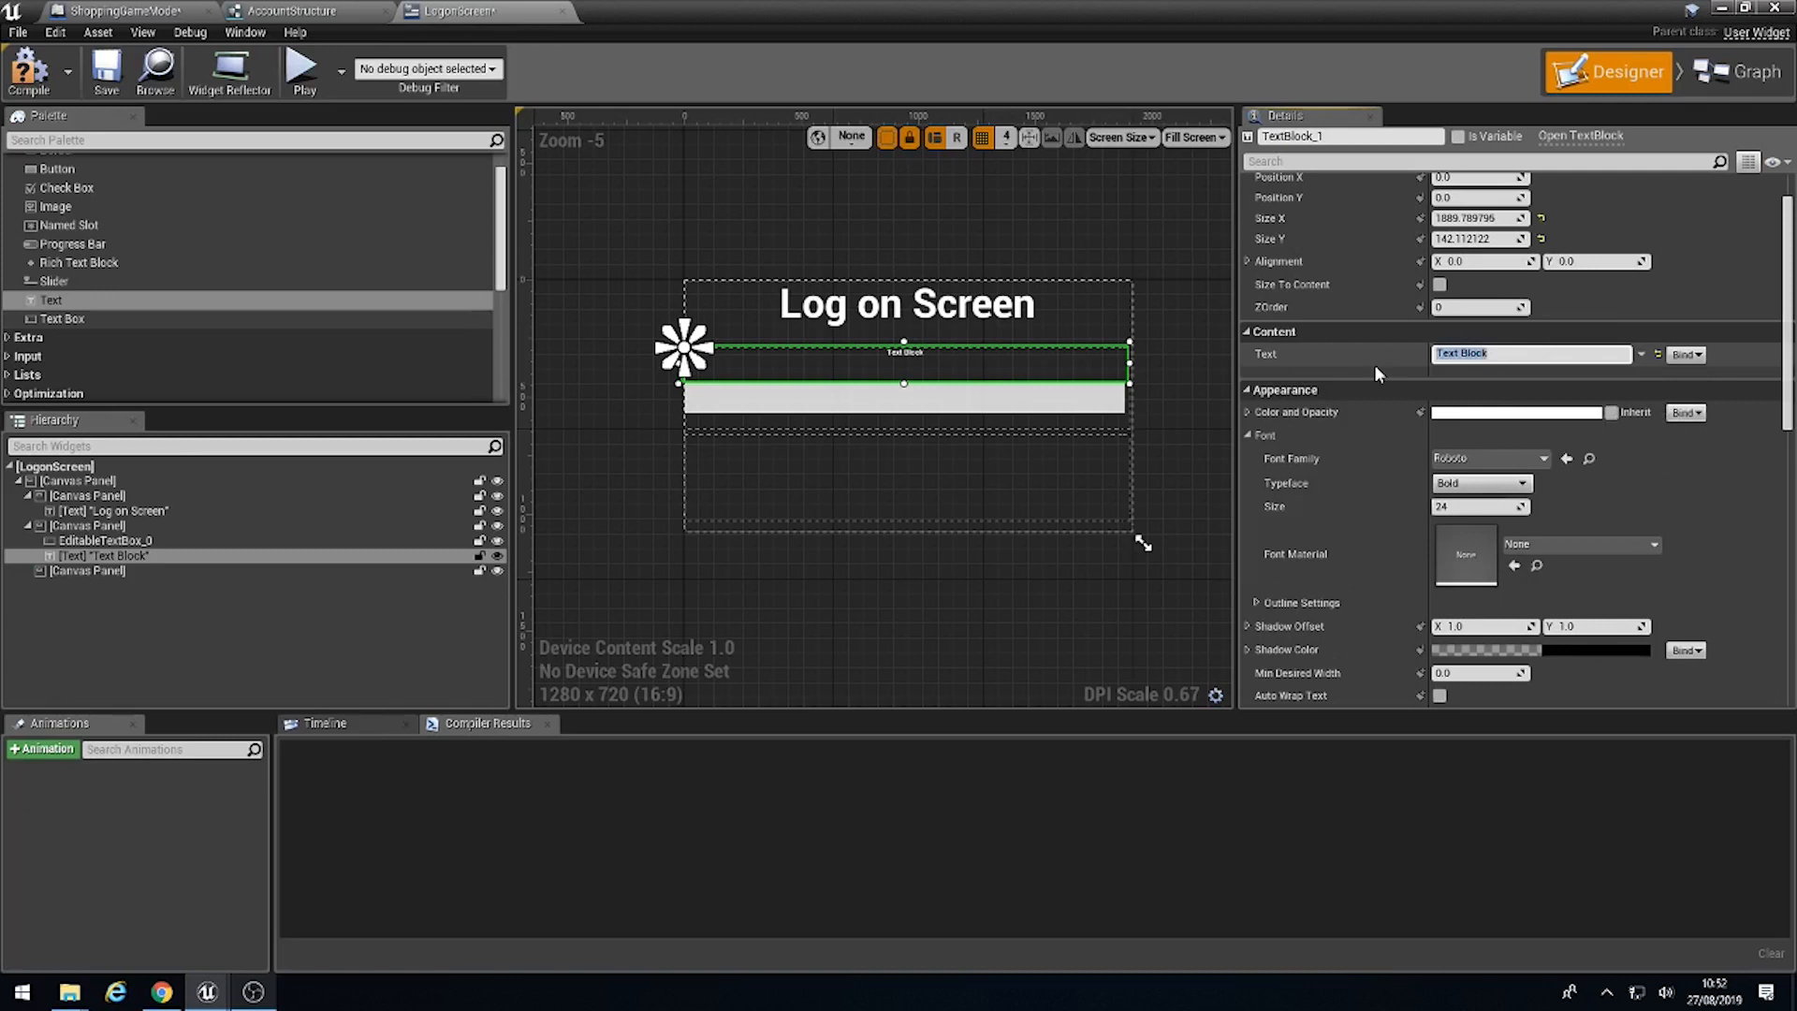
text(User Name)
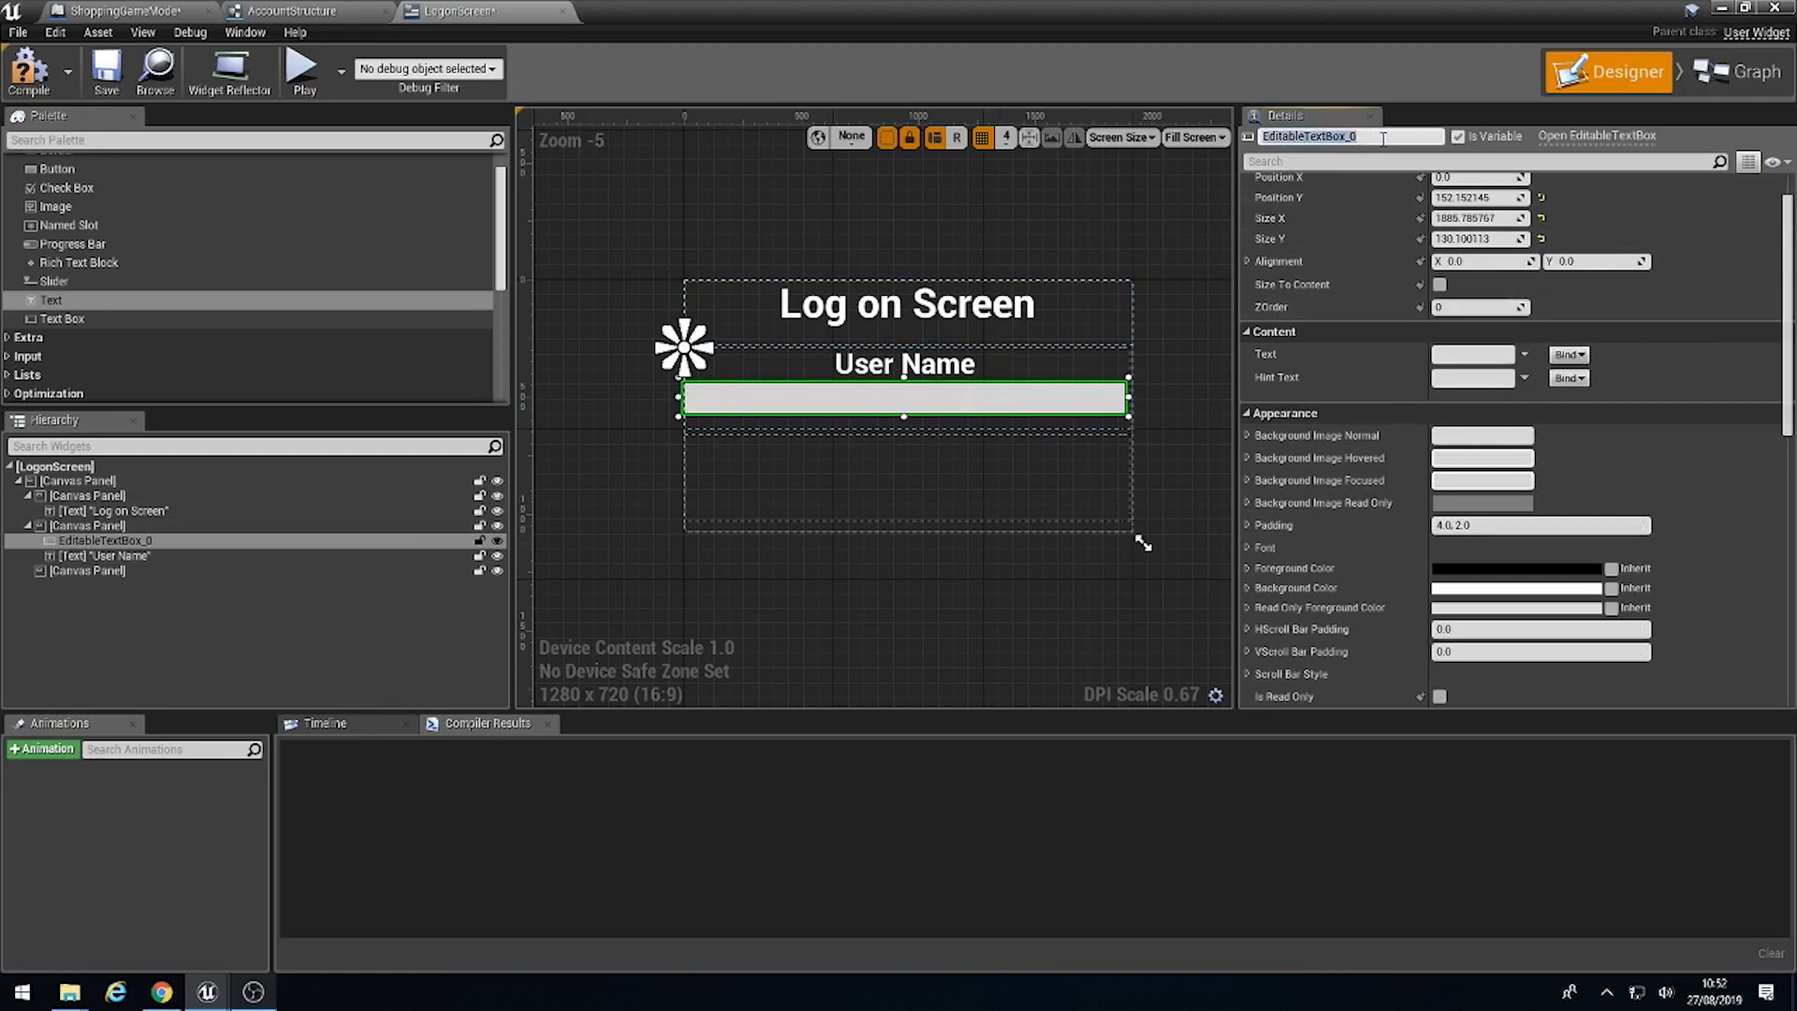
Step: Rename the editable text box to UserNameLogin and scroll Details to its Events
text(UserNameLogin)
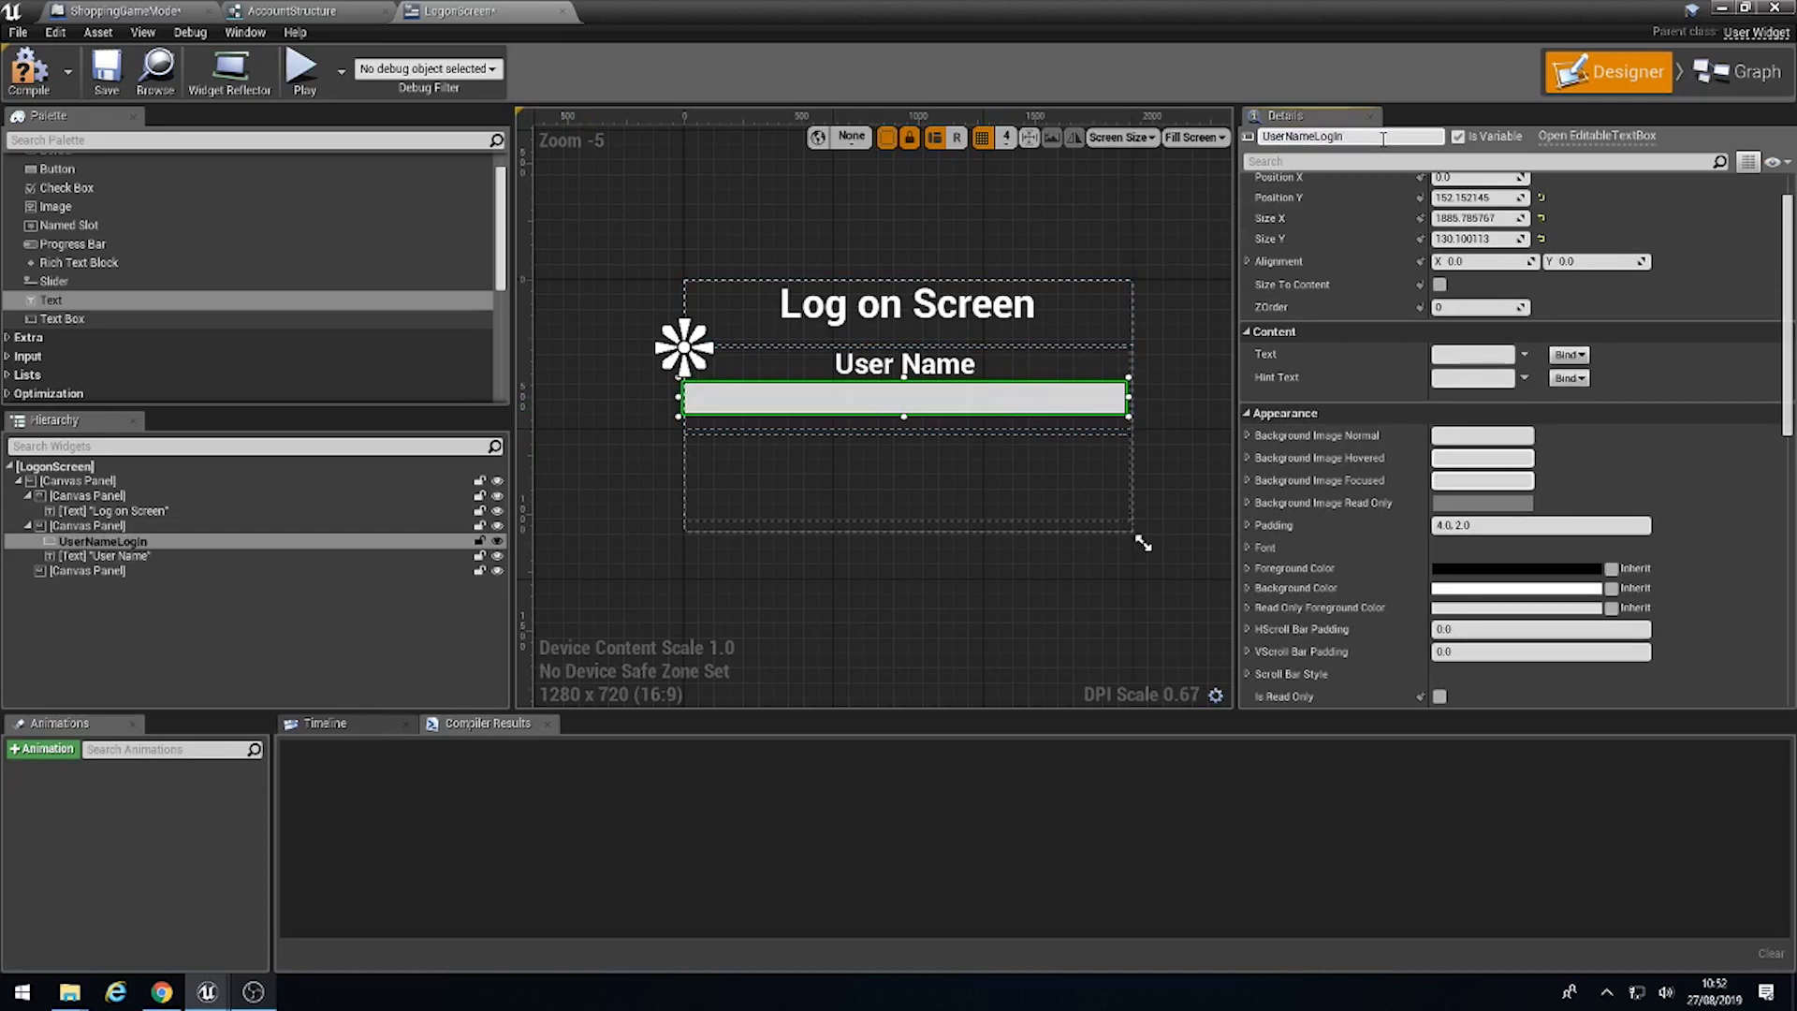
mouse_move(788, 439)
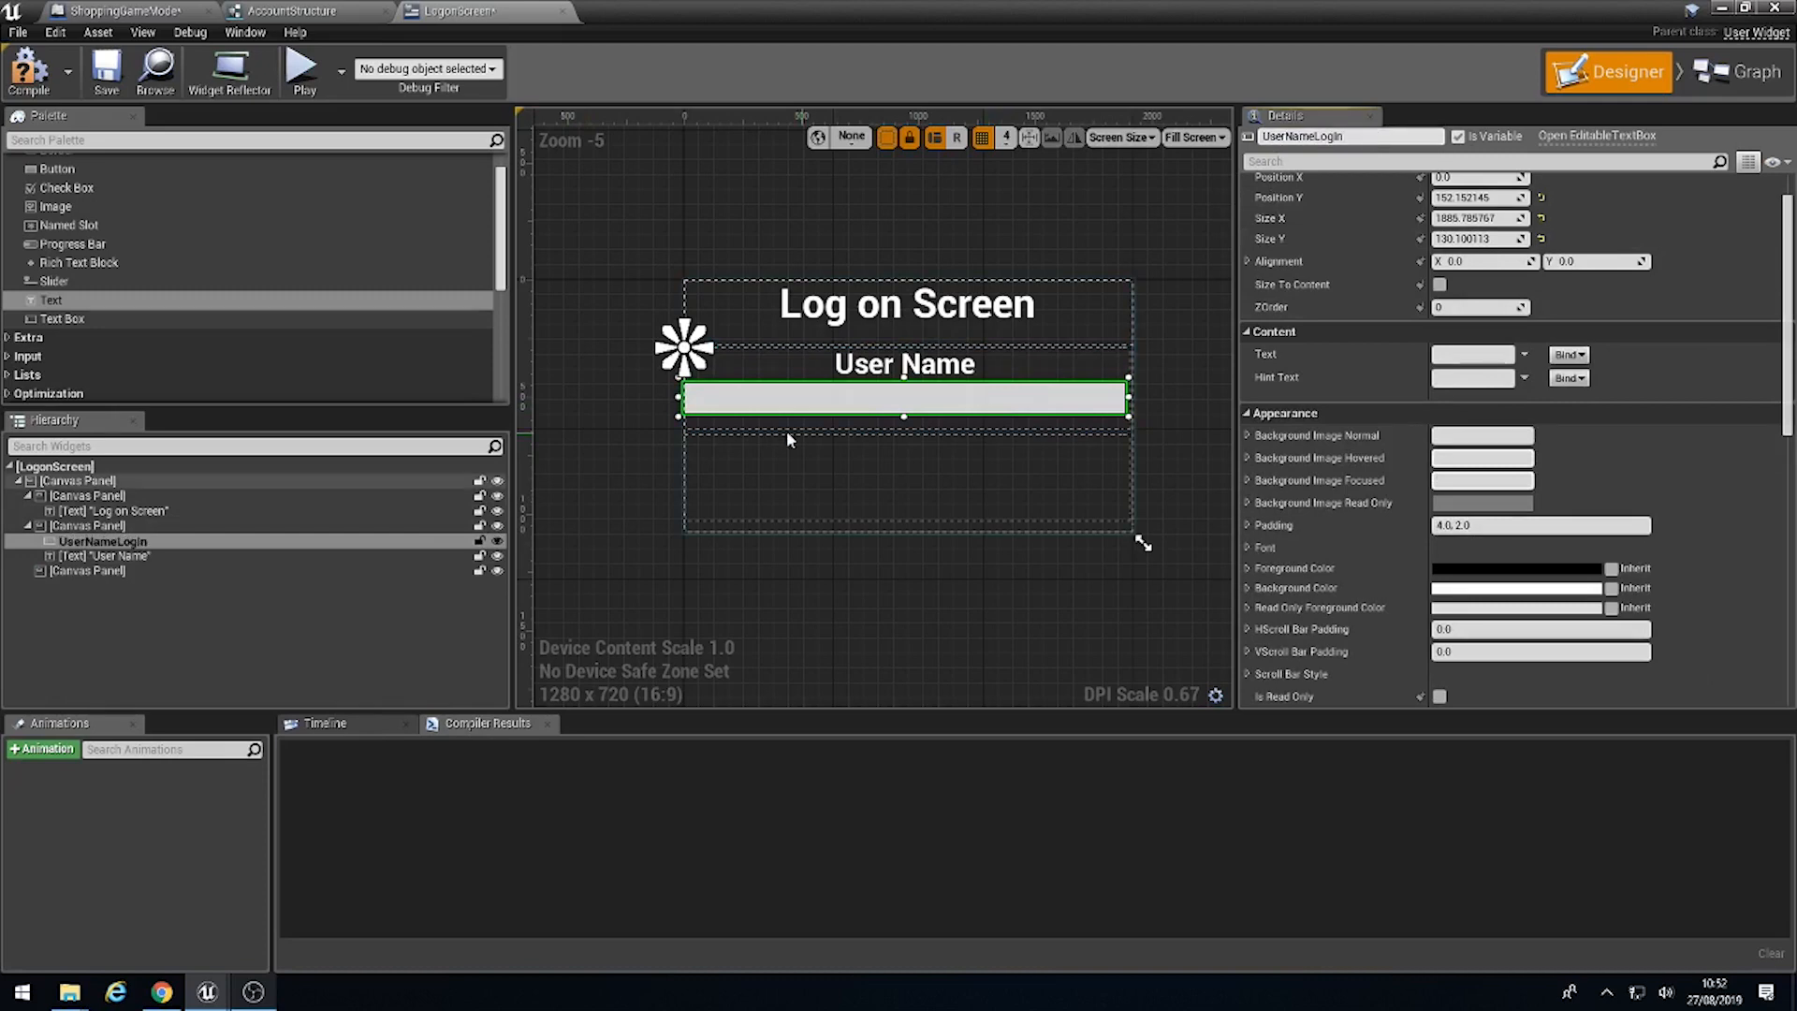
scroll(down, 3)
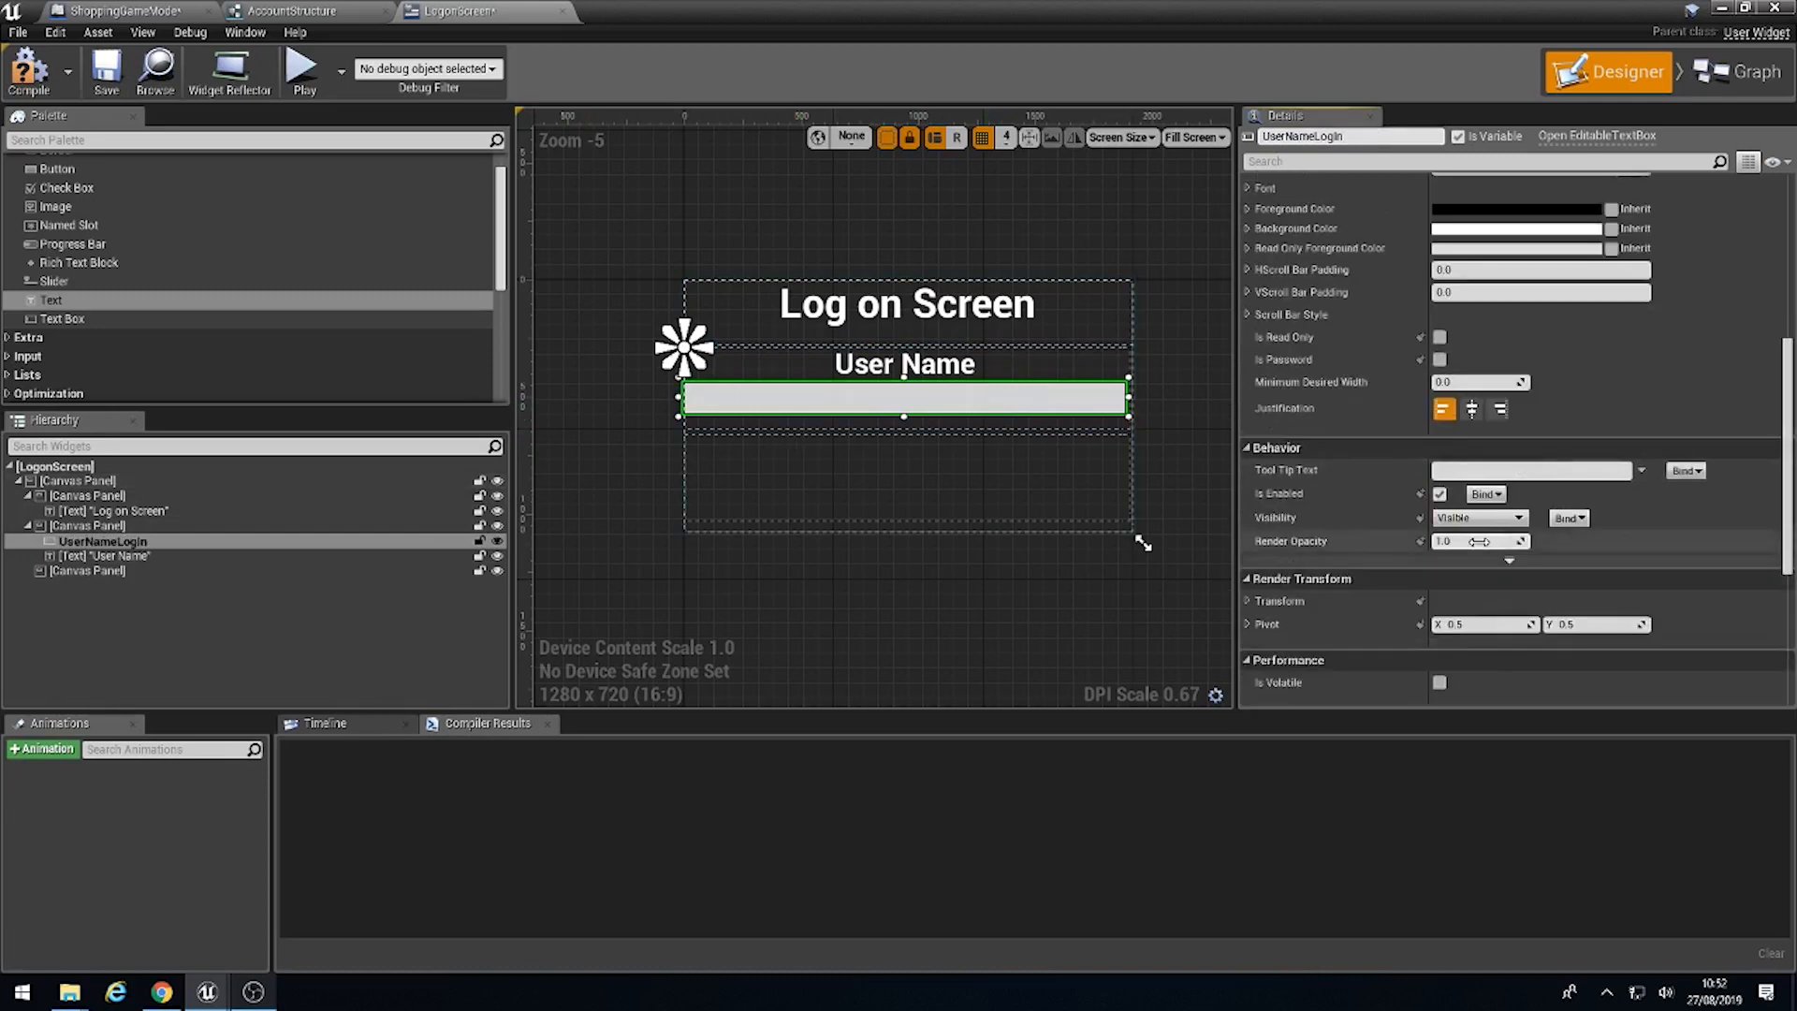
scroll(down, 3)
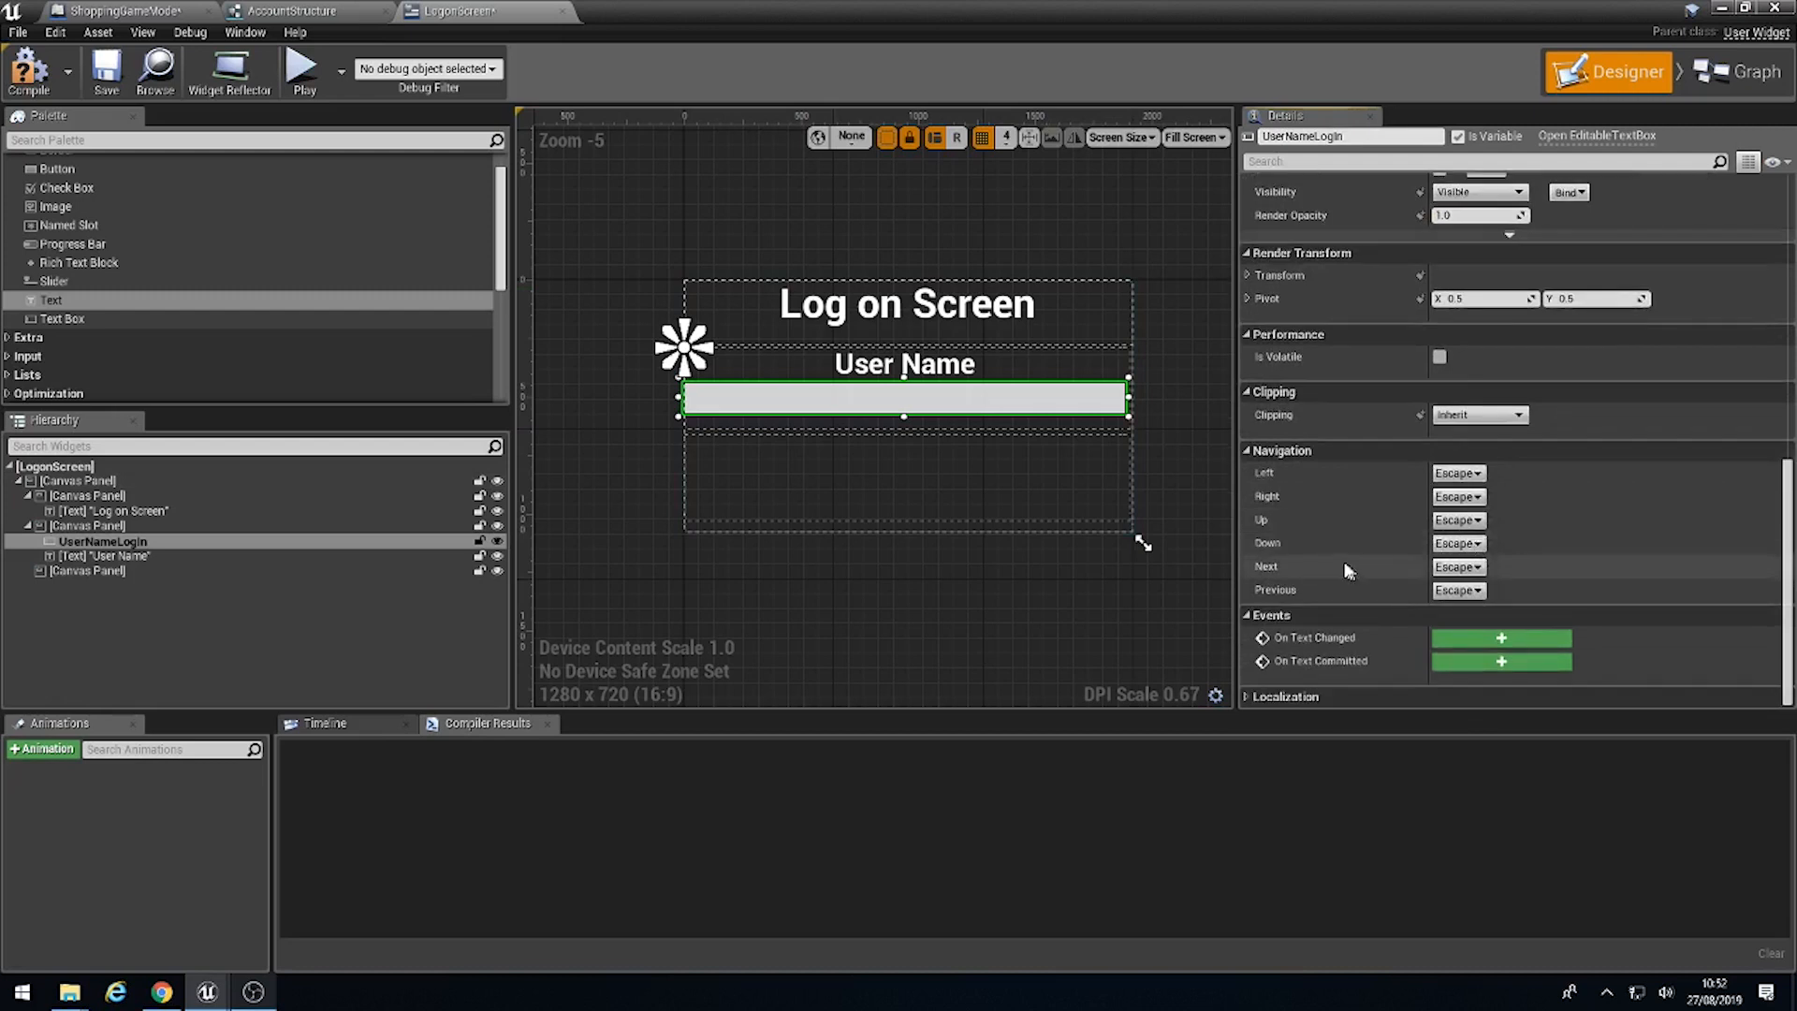
mouse_move(940, 390)
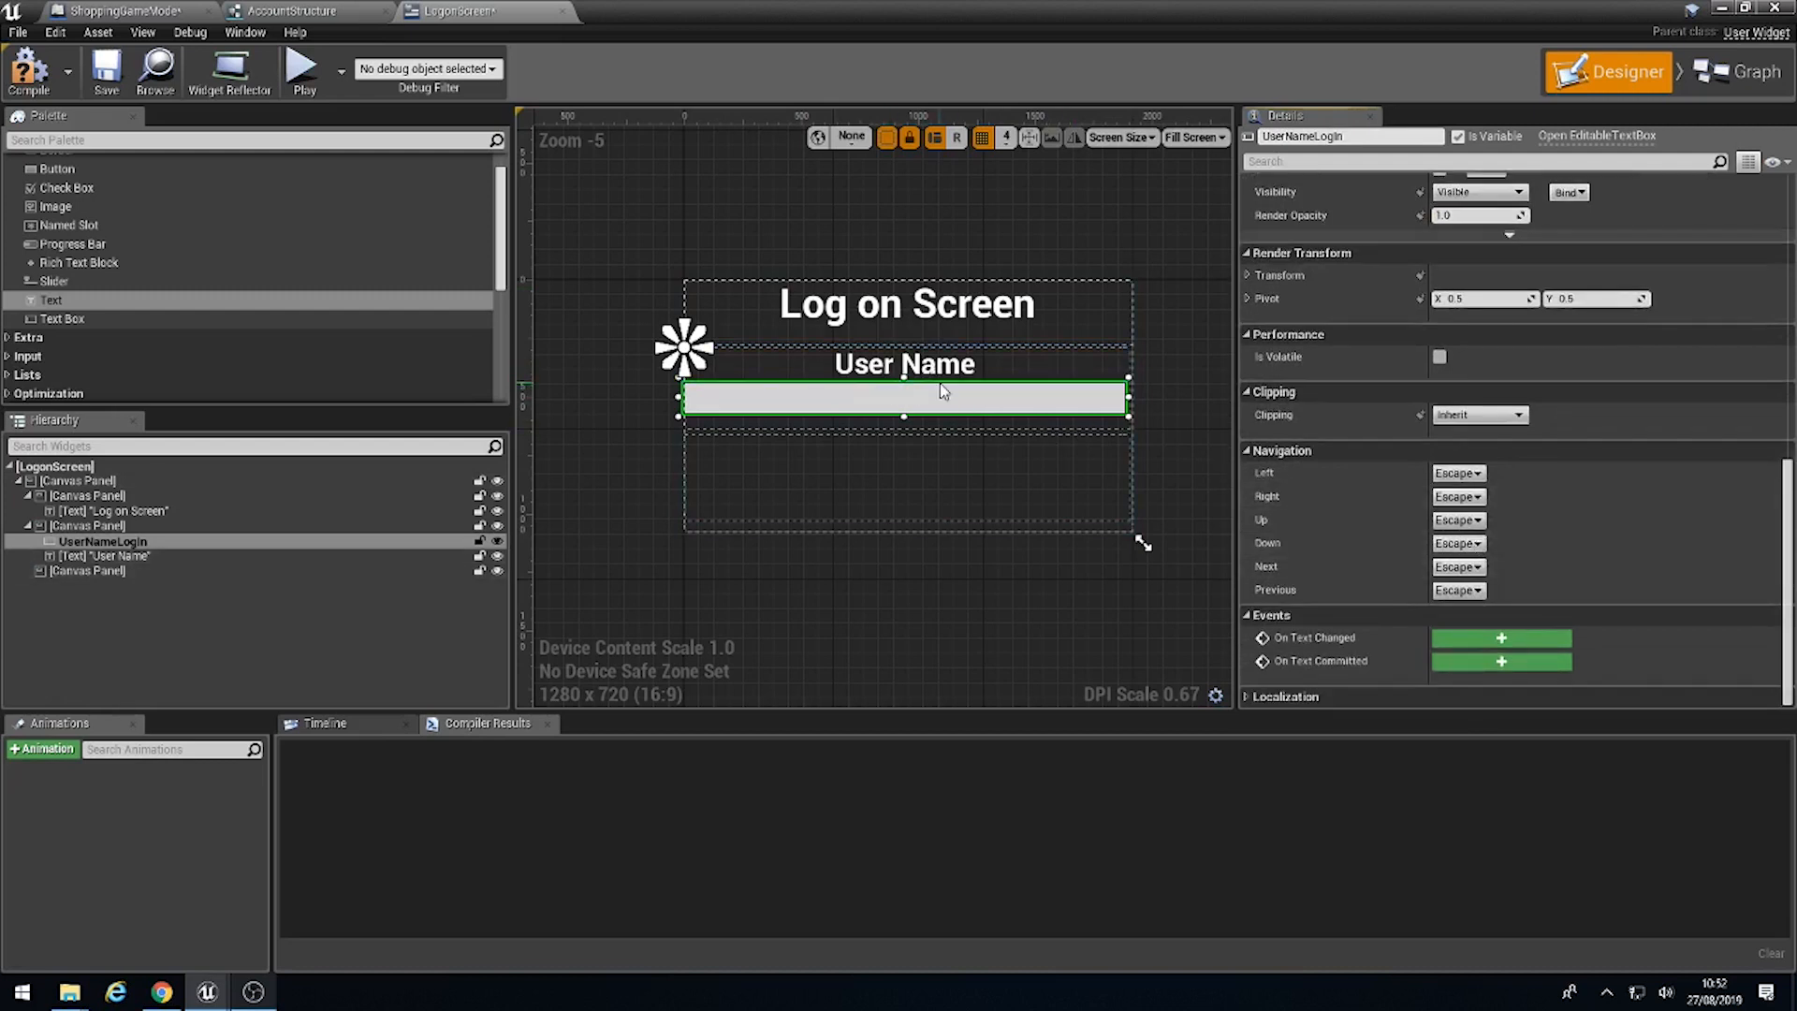
mouse_move(1314, 637)
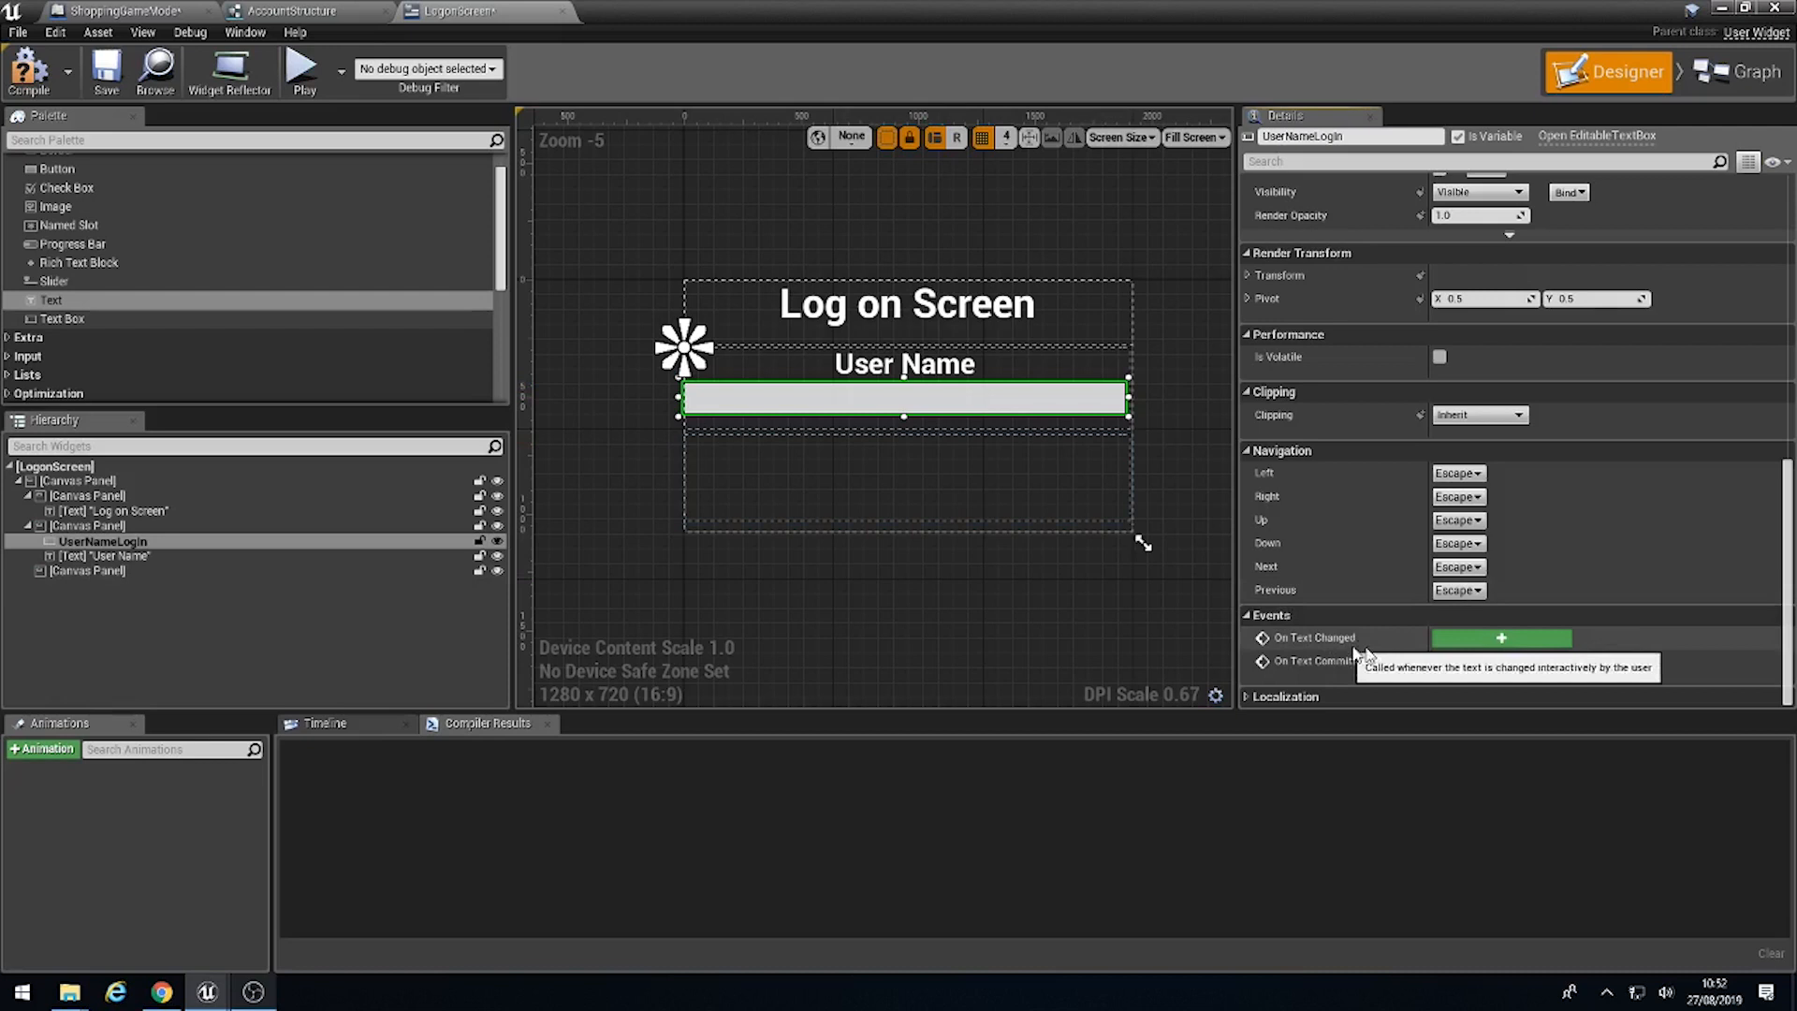
mouse_move(1502, 661)
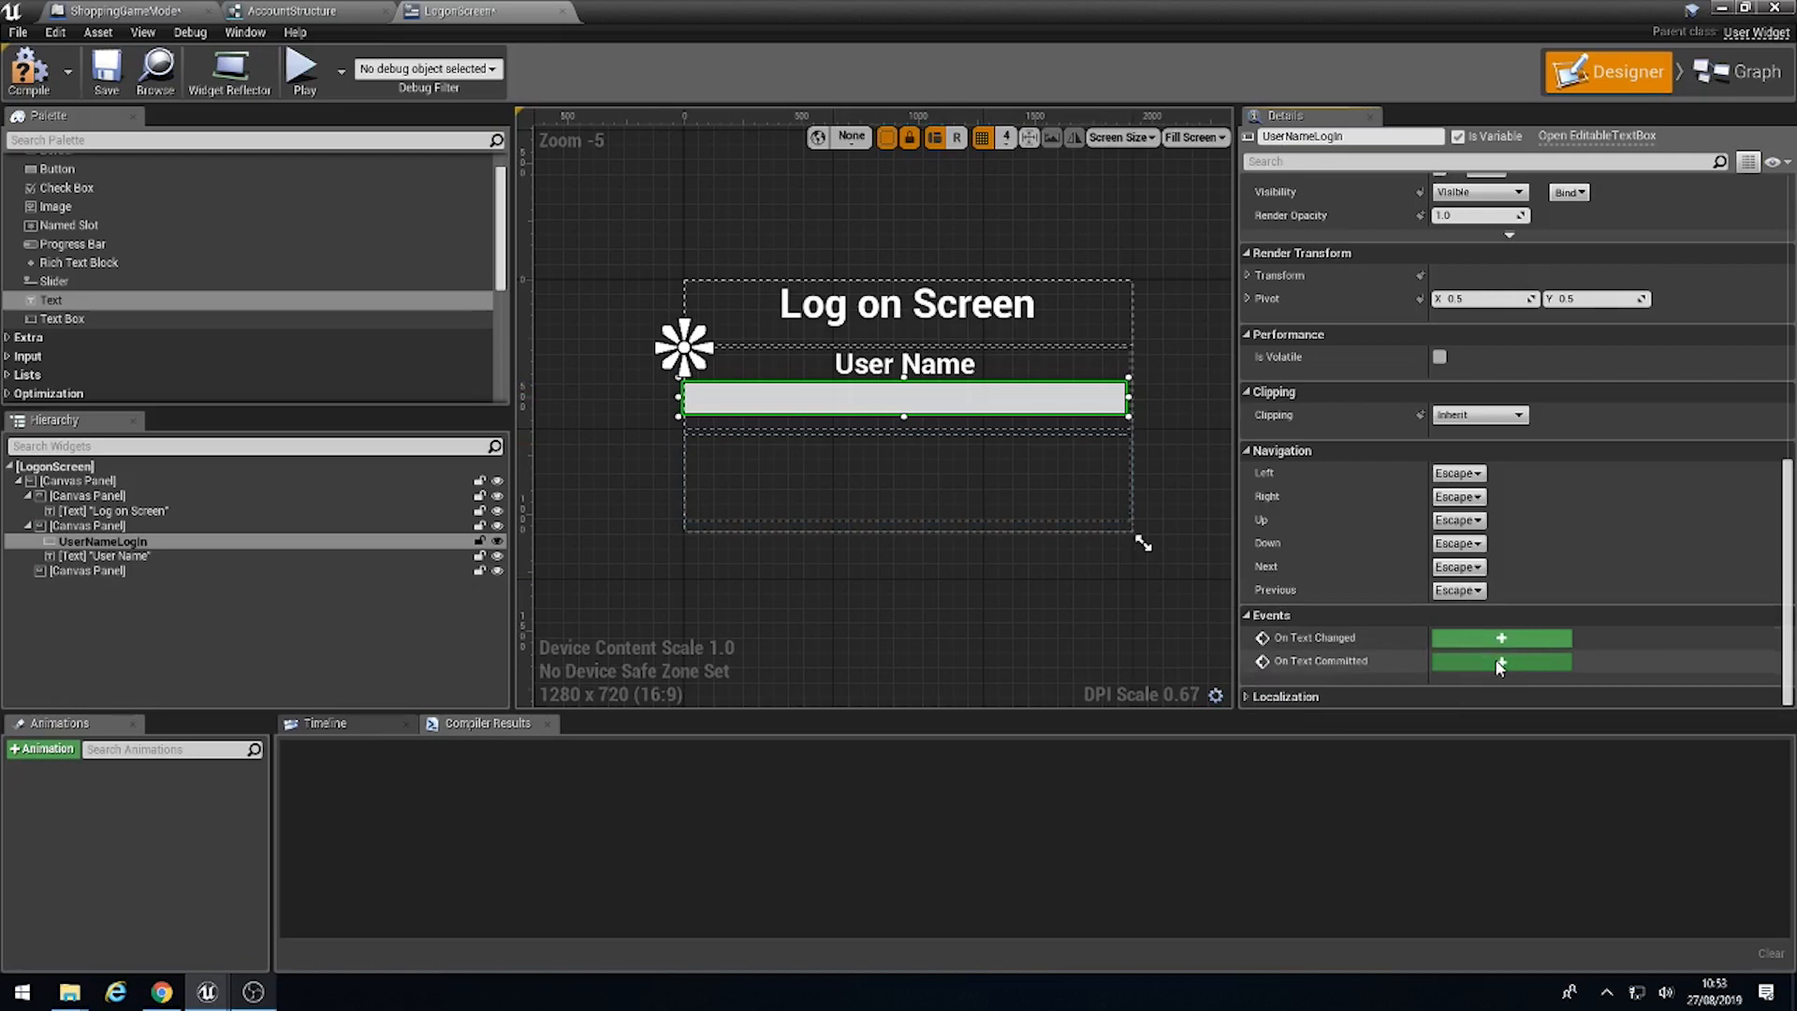
Step: Wire On Text Committed through Cast To ShoppingGameMode, Accounts, Find, ==, Branch to Print 'Login'
click(1501, 662)
text(get)
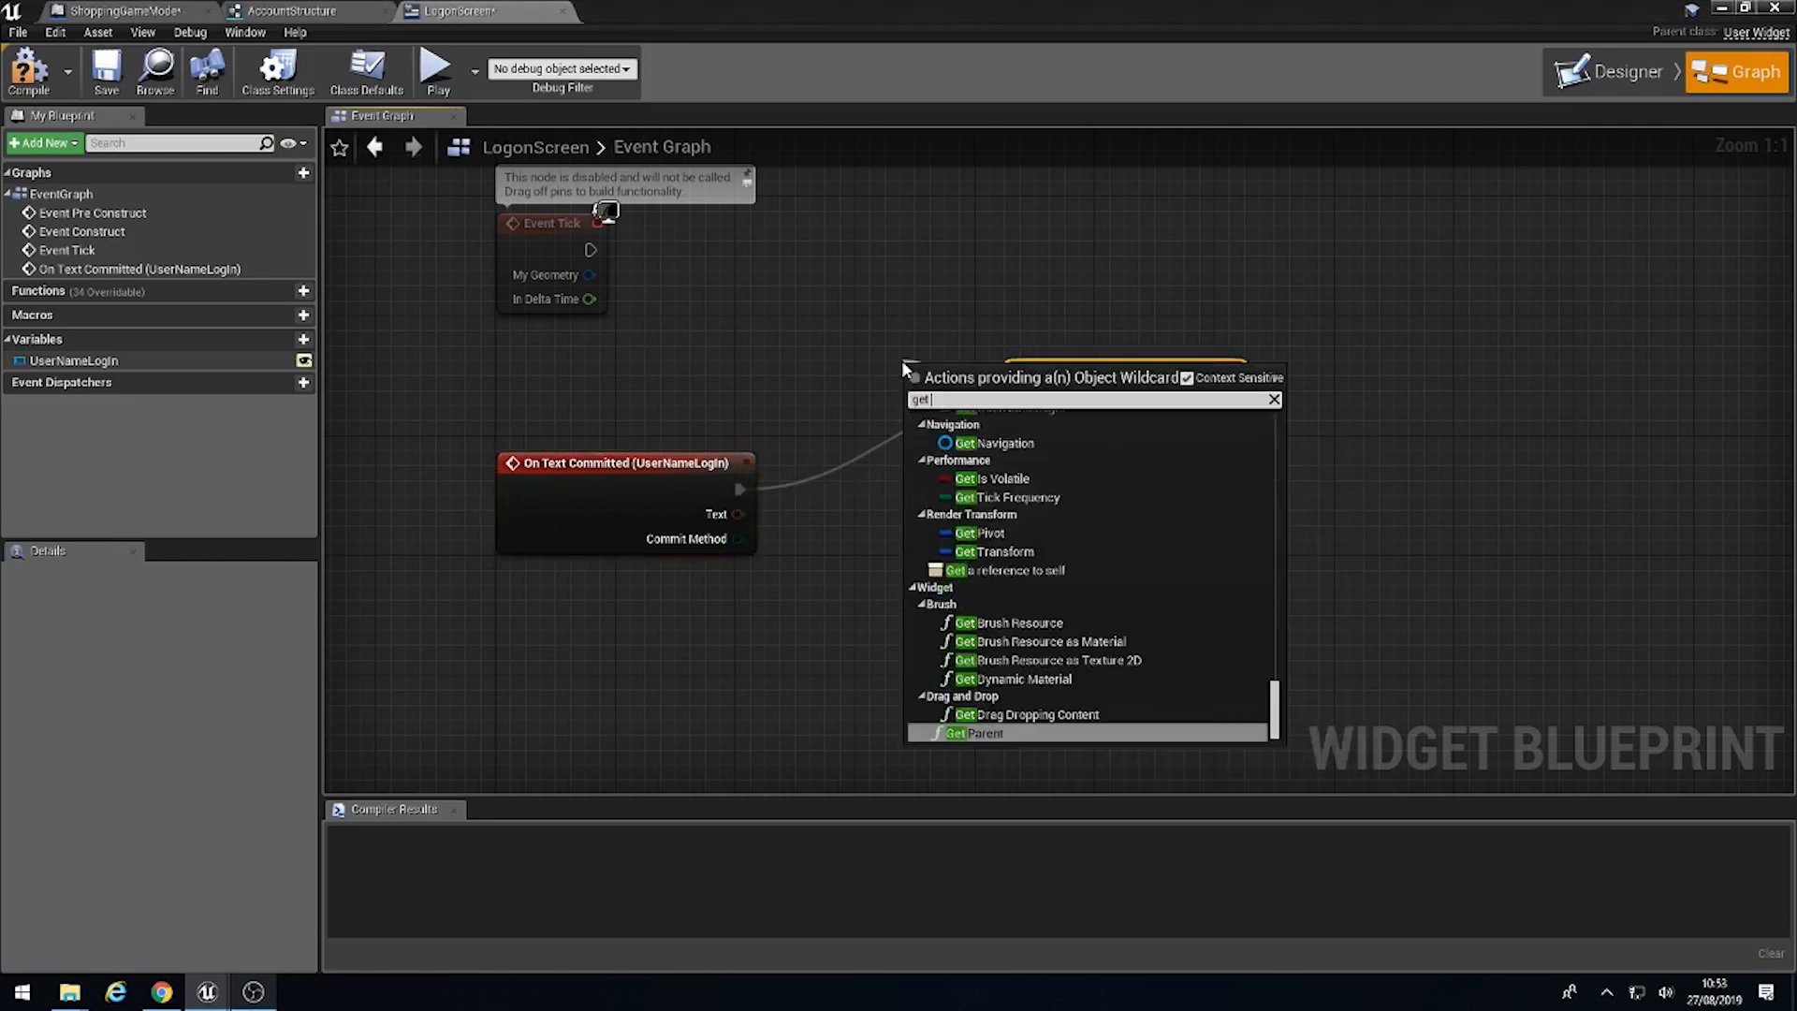
click(997, 732)
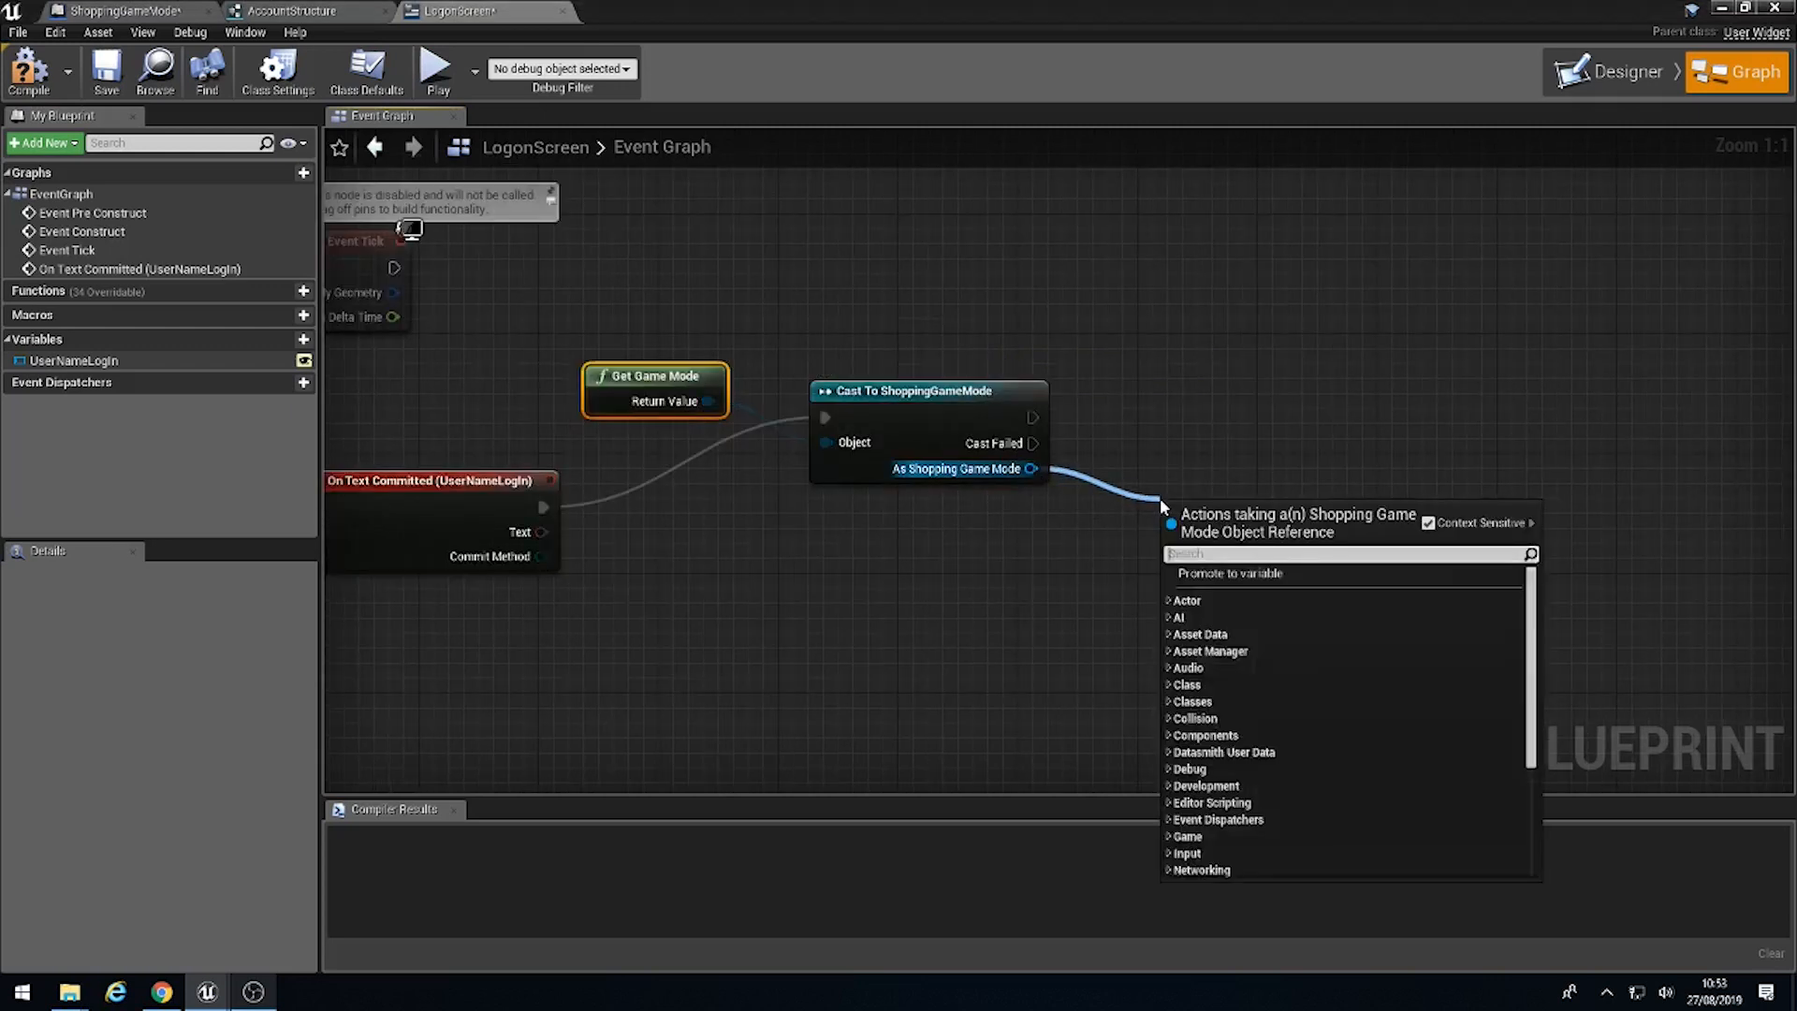
click(1229, 573)
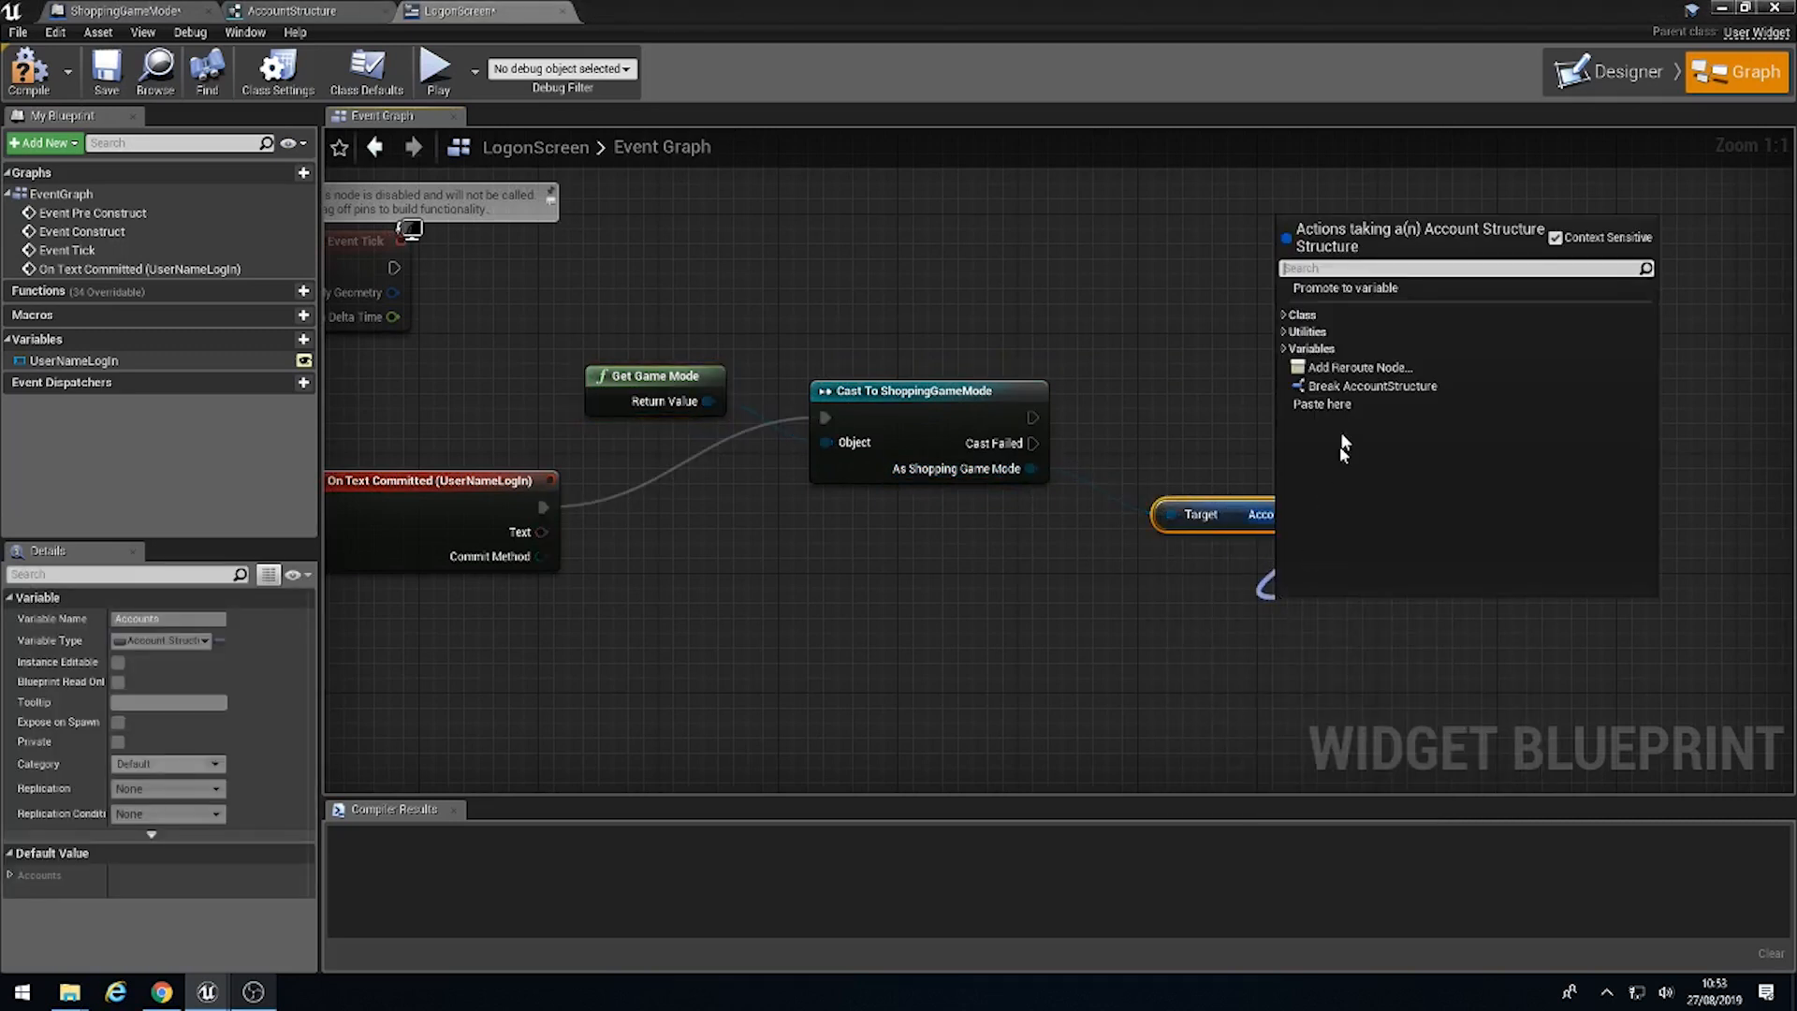
click(1371, 384)
text(==)
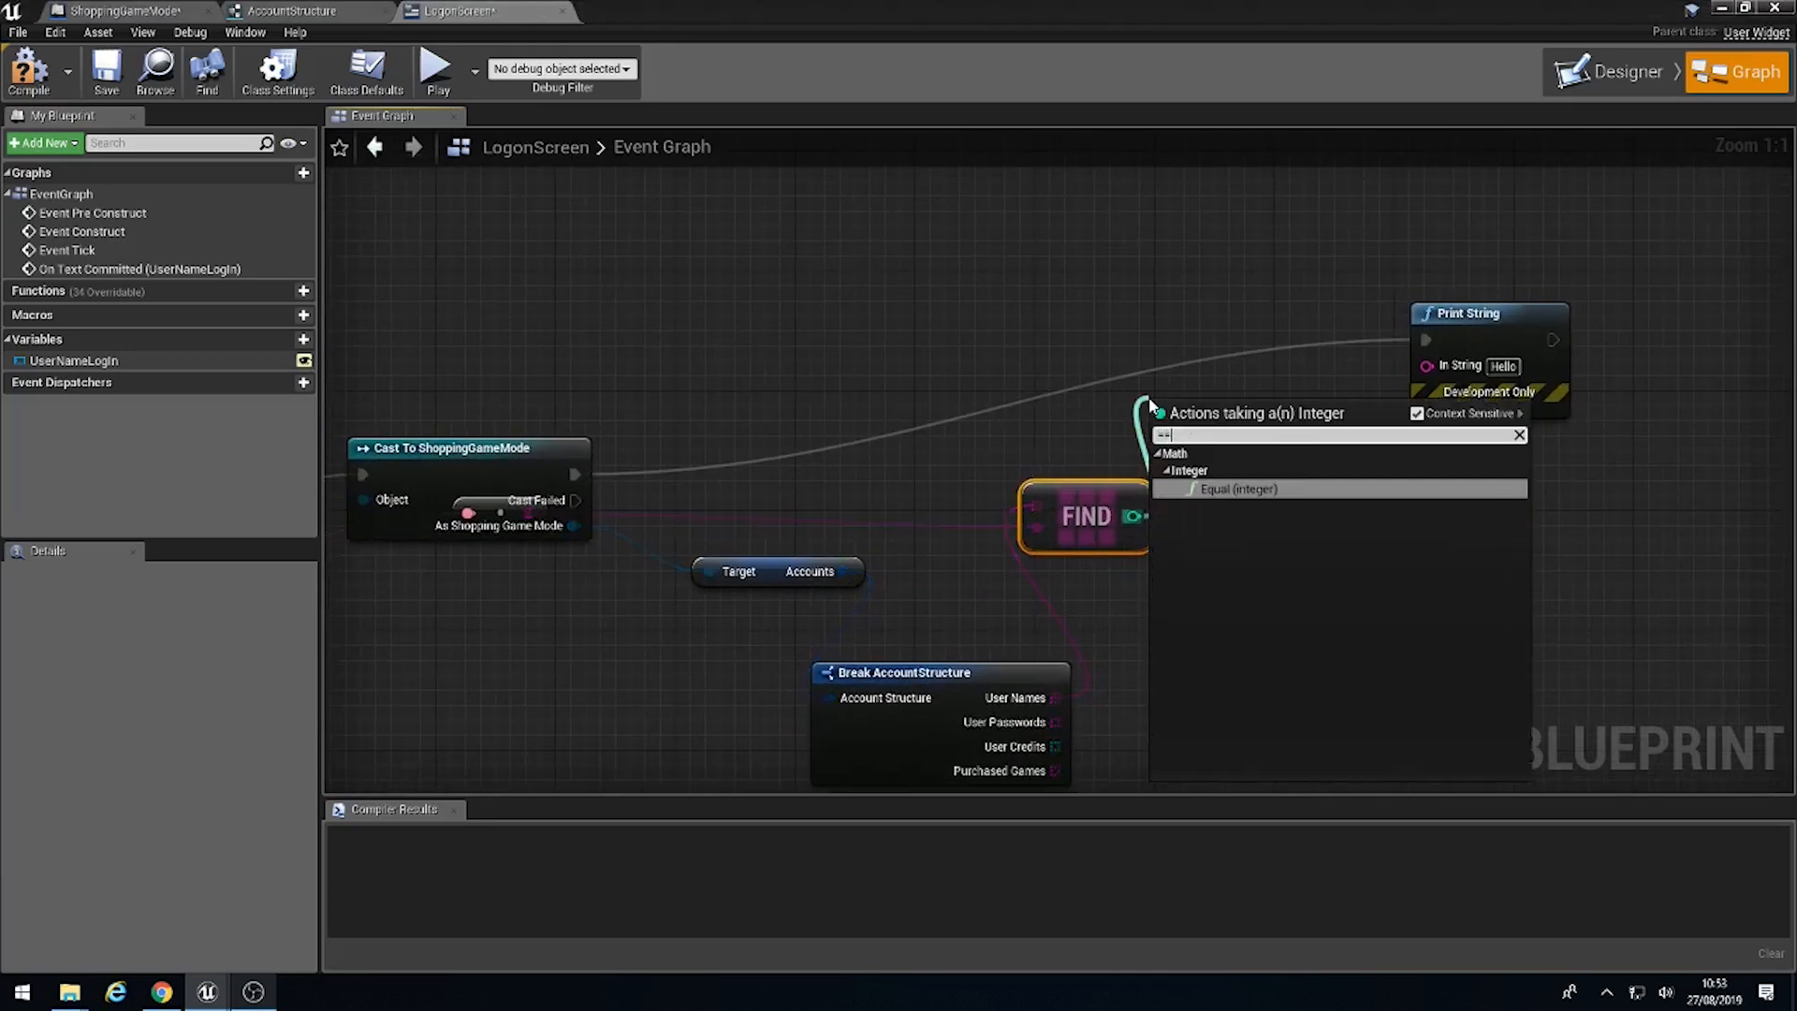
click(1238, 489)
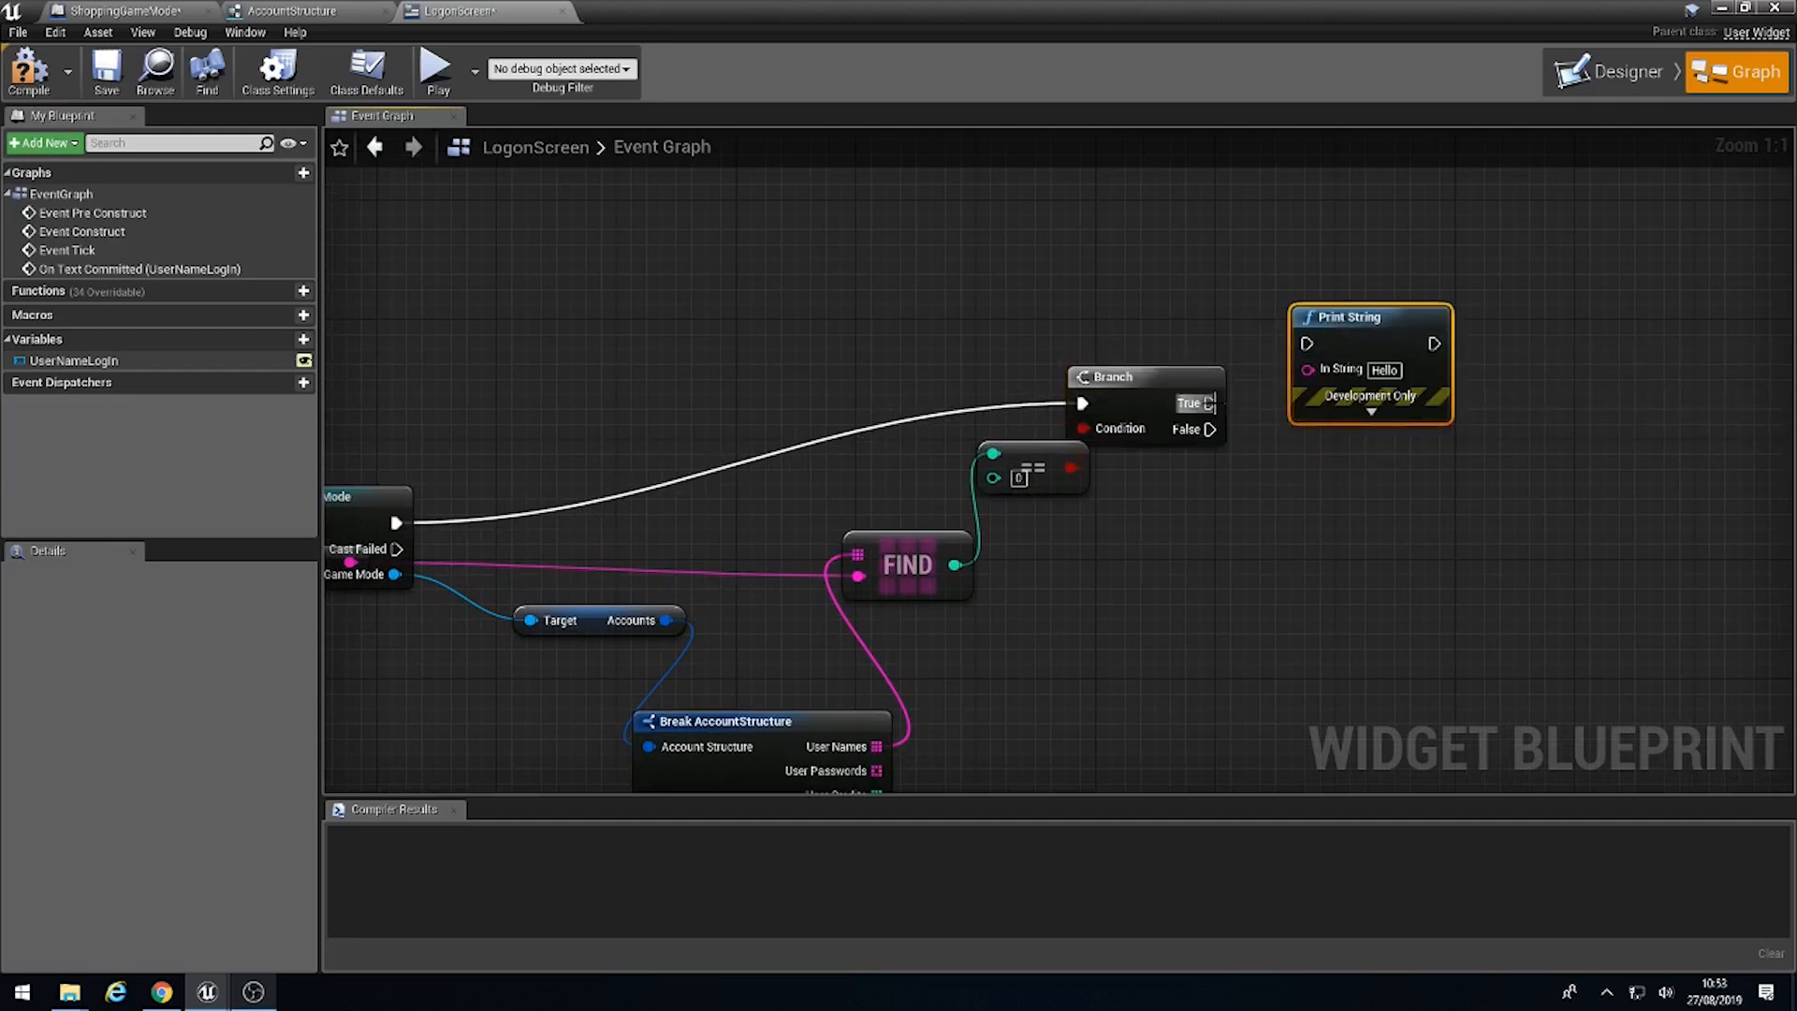
mouse_move(1336, 368)
text(Login)
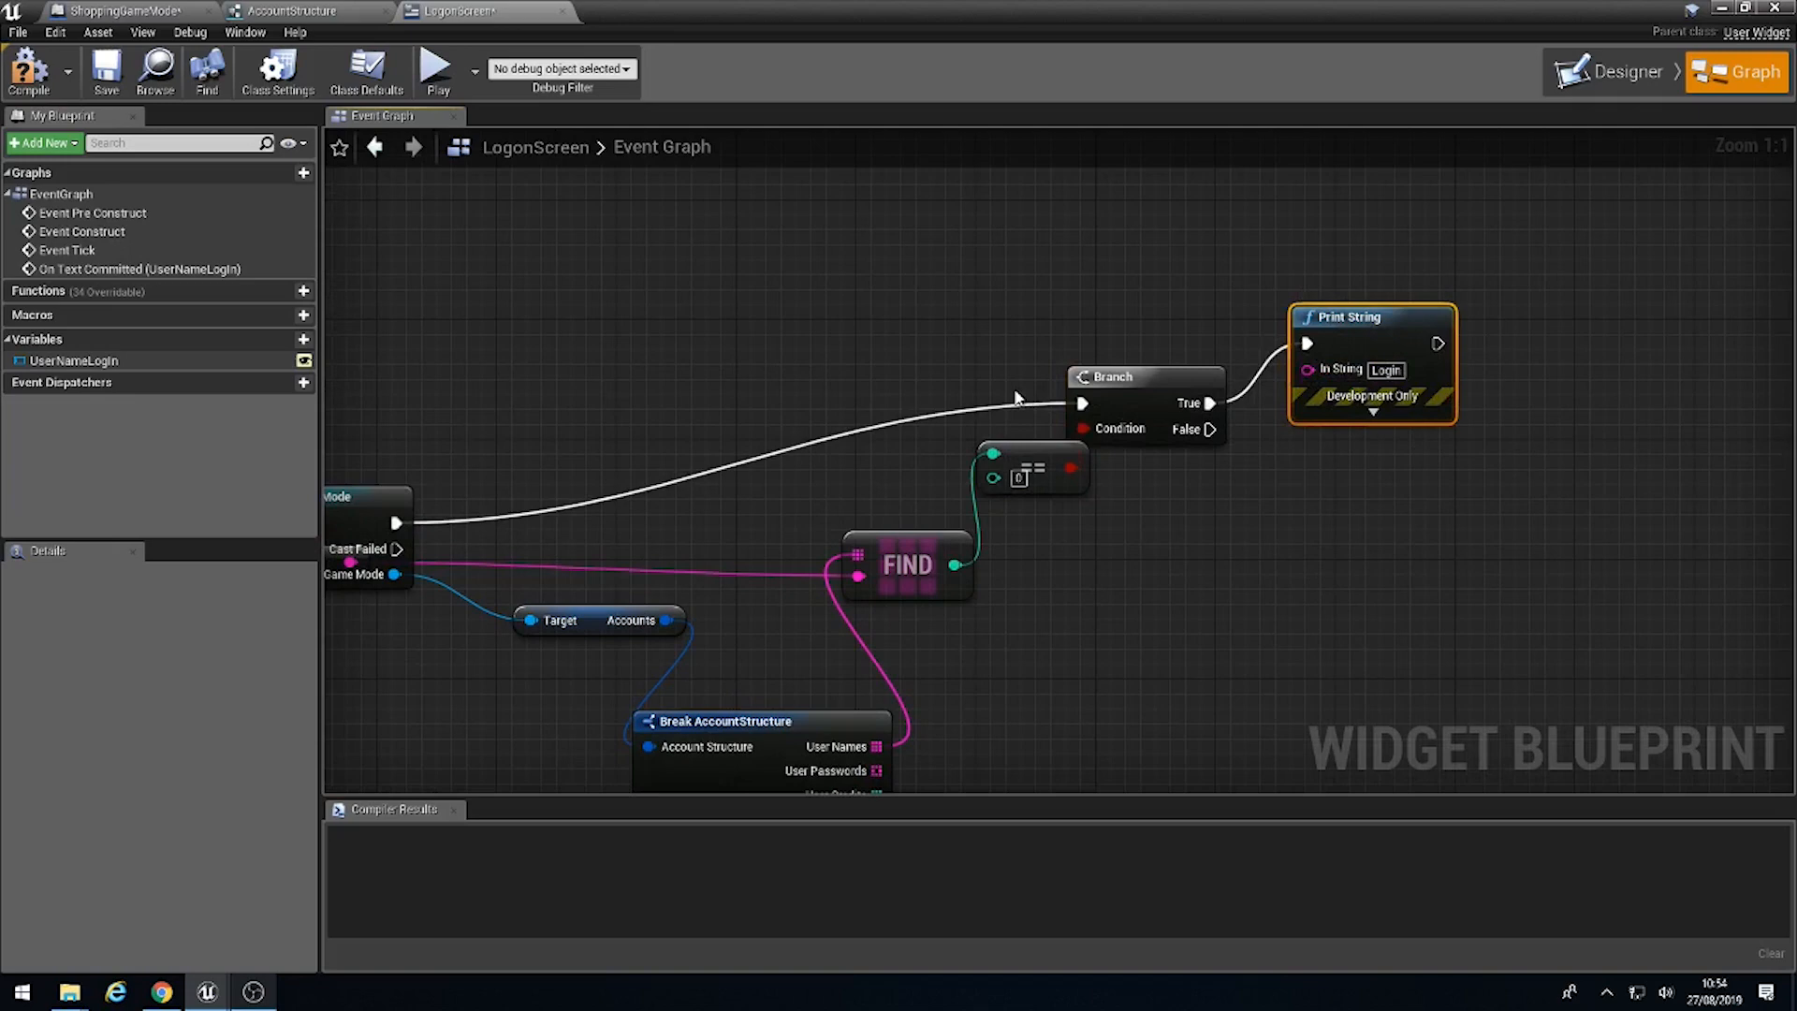
click(29, 71)
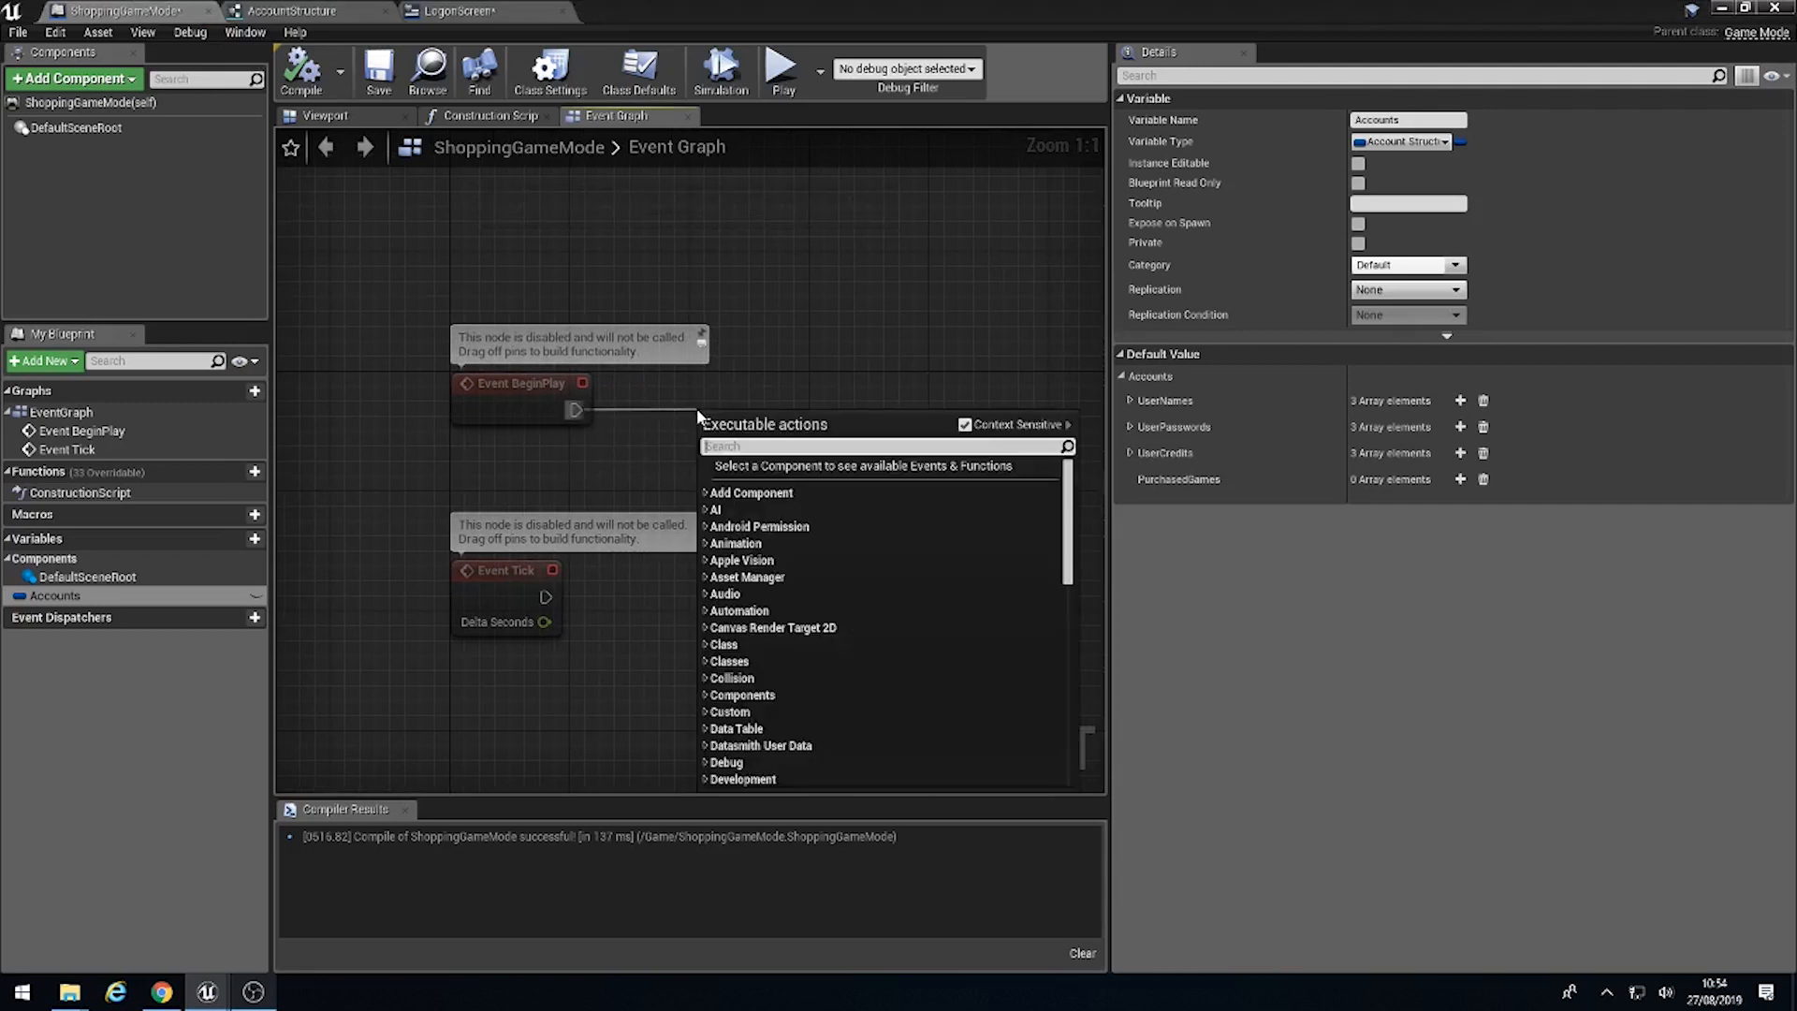
Step: Connect Event BeginPlay to a Create Widget node with class LogonScreen in ShoppingGameMode
text(c)
text(ve)
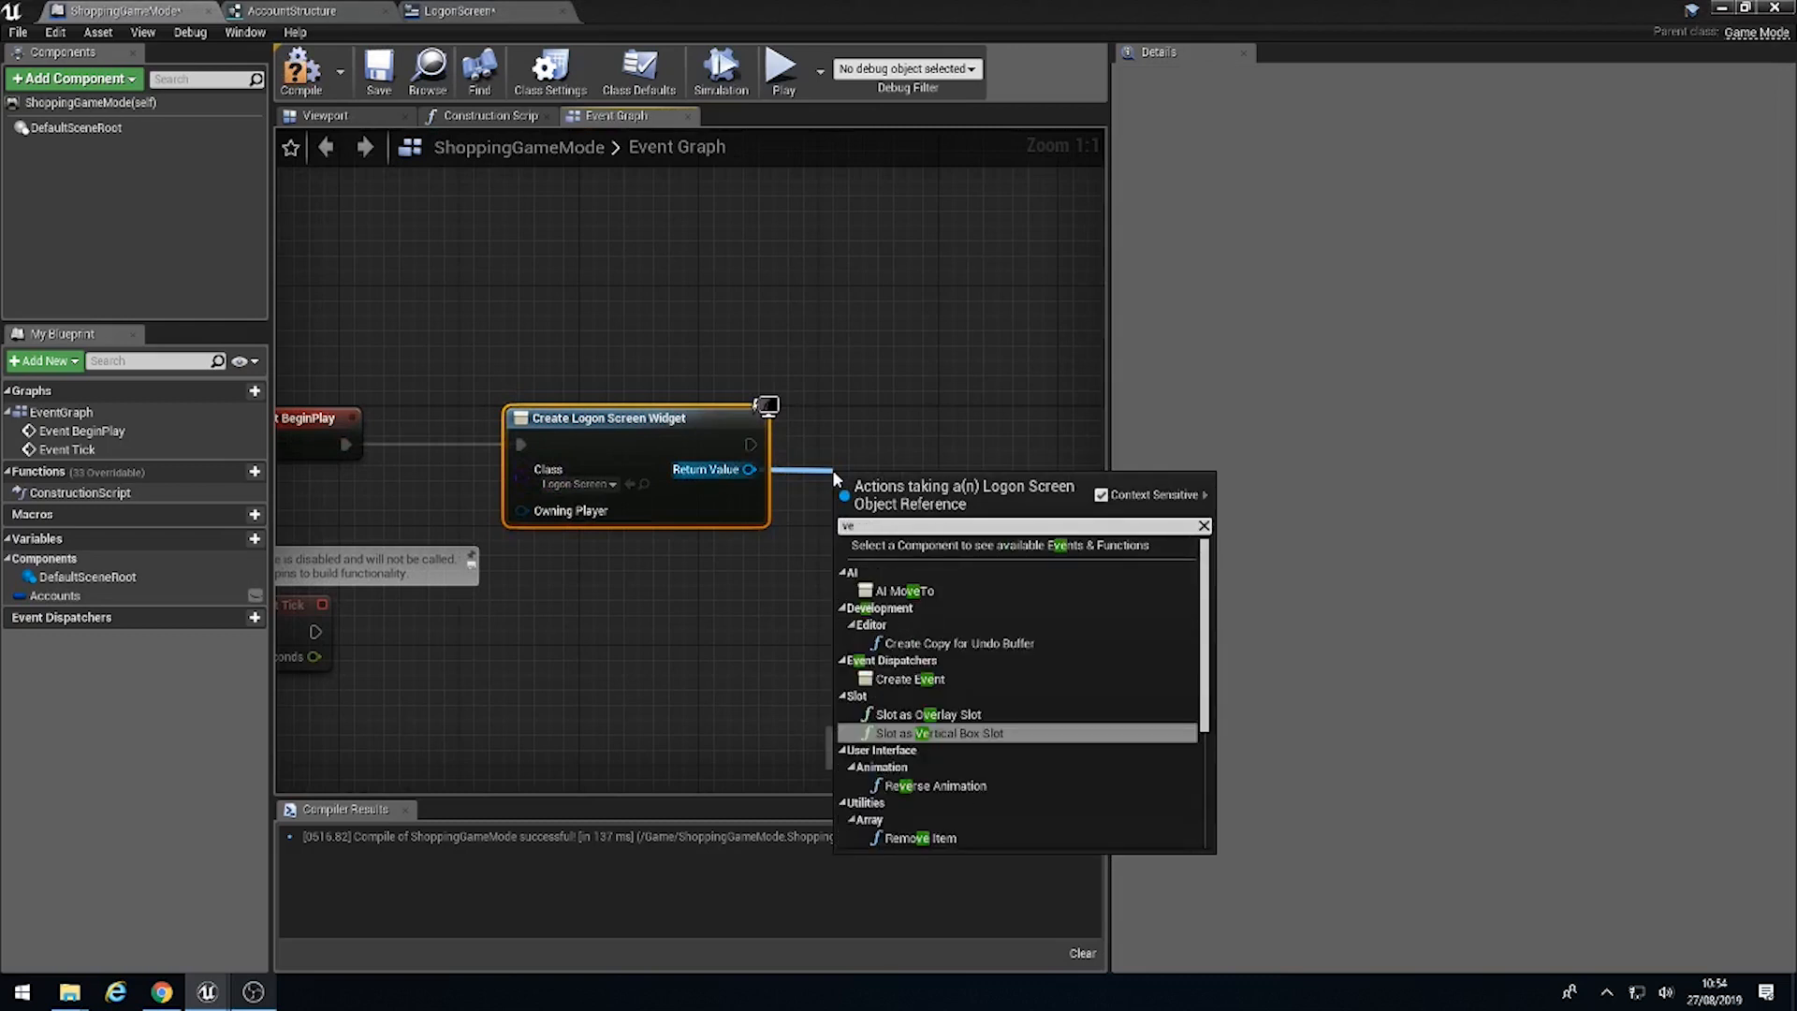
text(i)
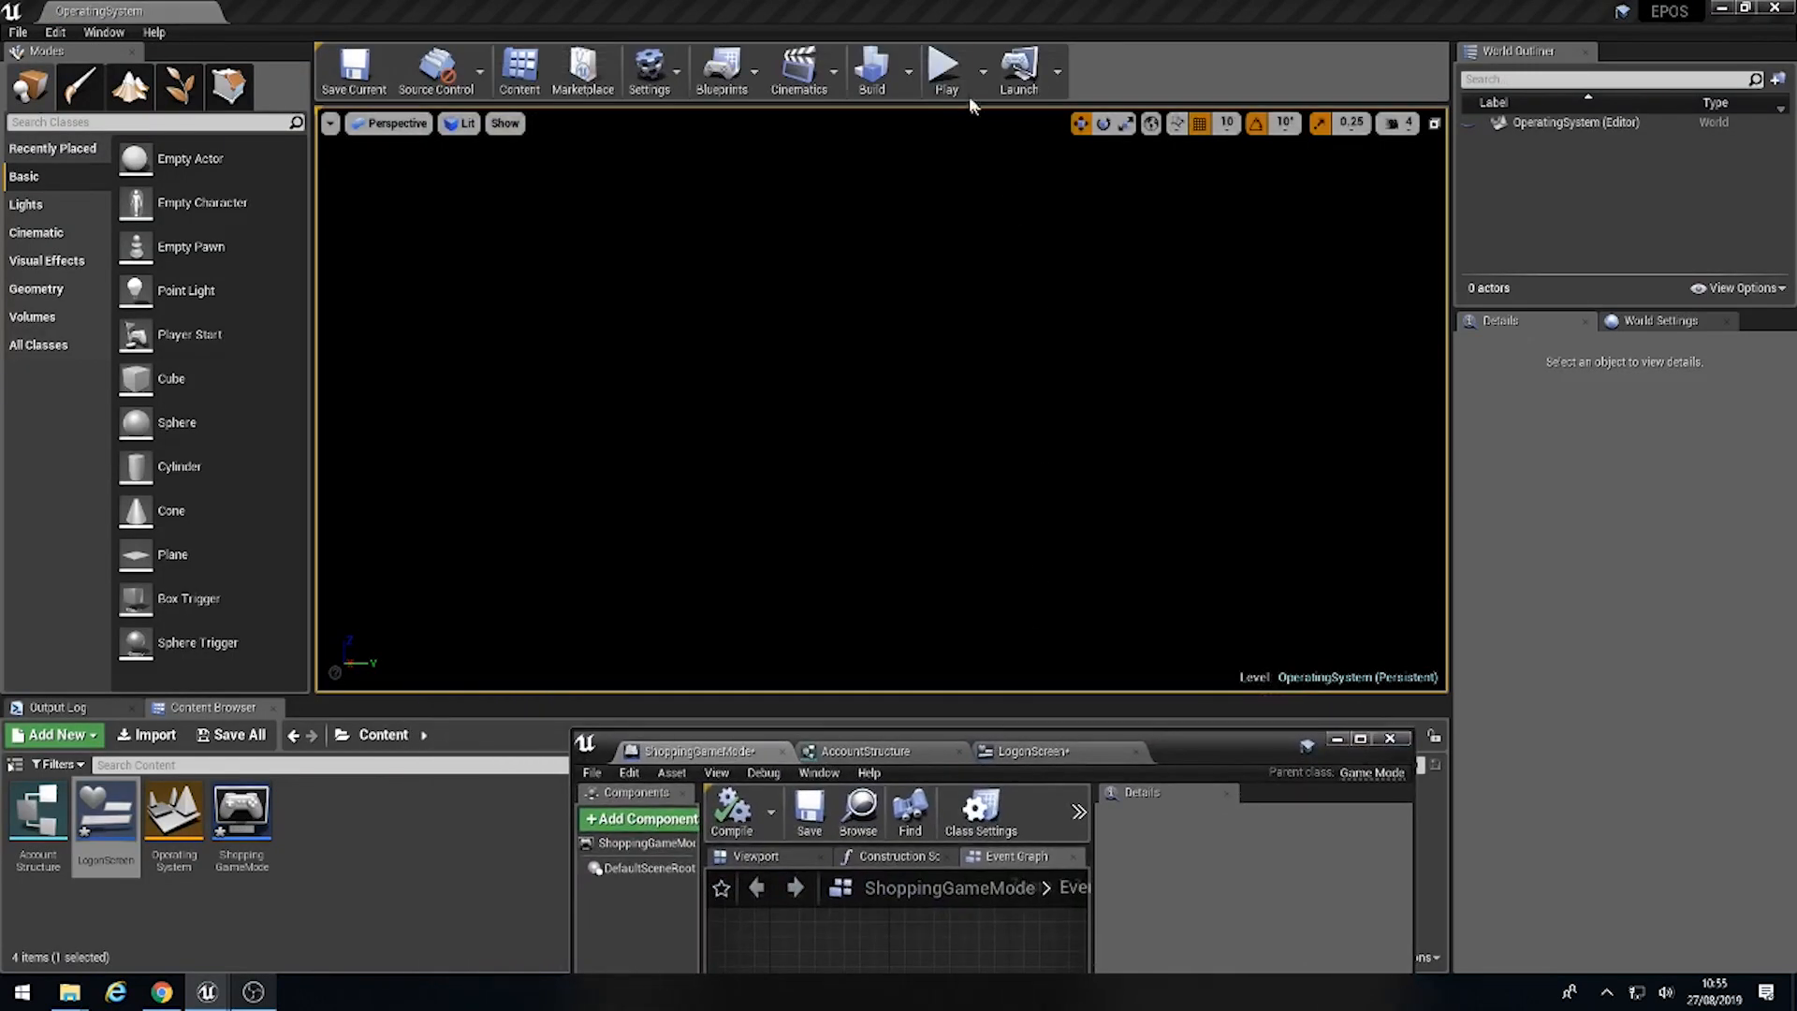
Step: Play the level to check the logon screen, then bring ShoppingGameMode back to front
click(944, 66)
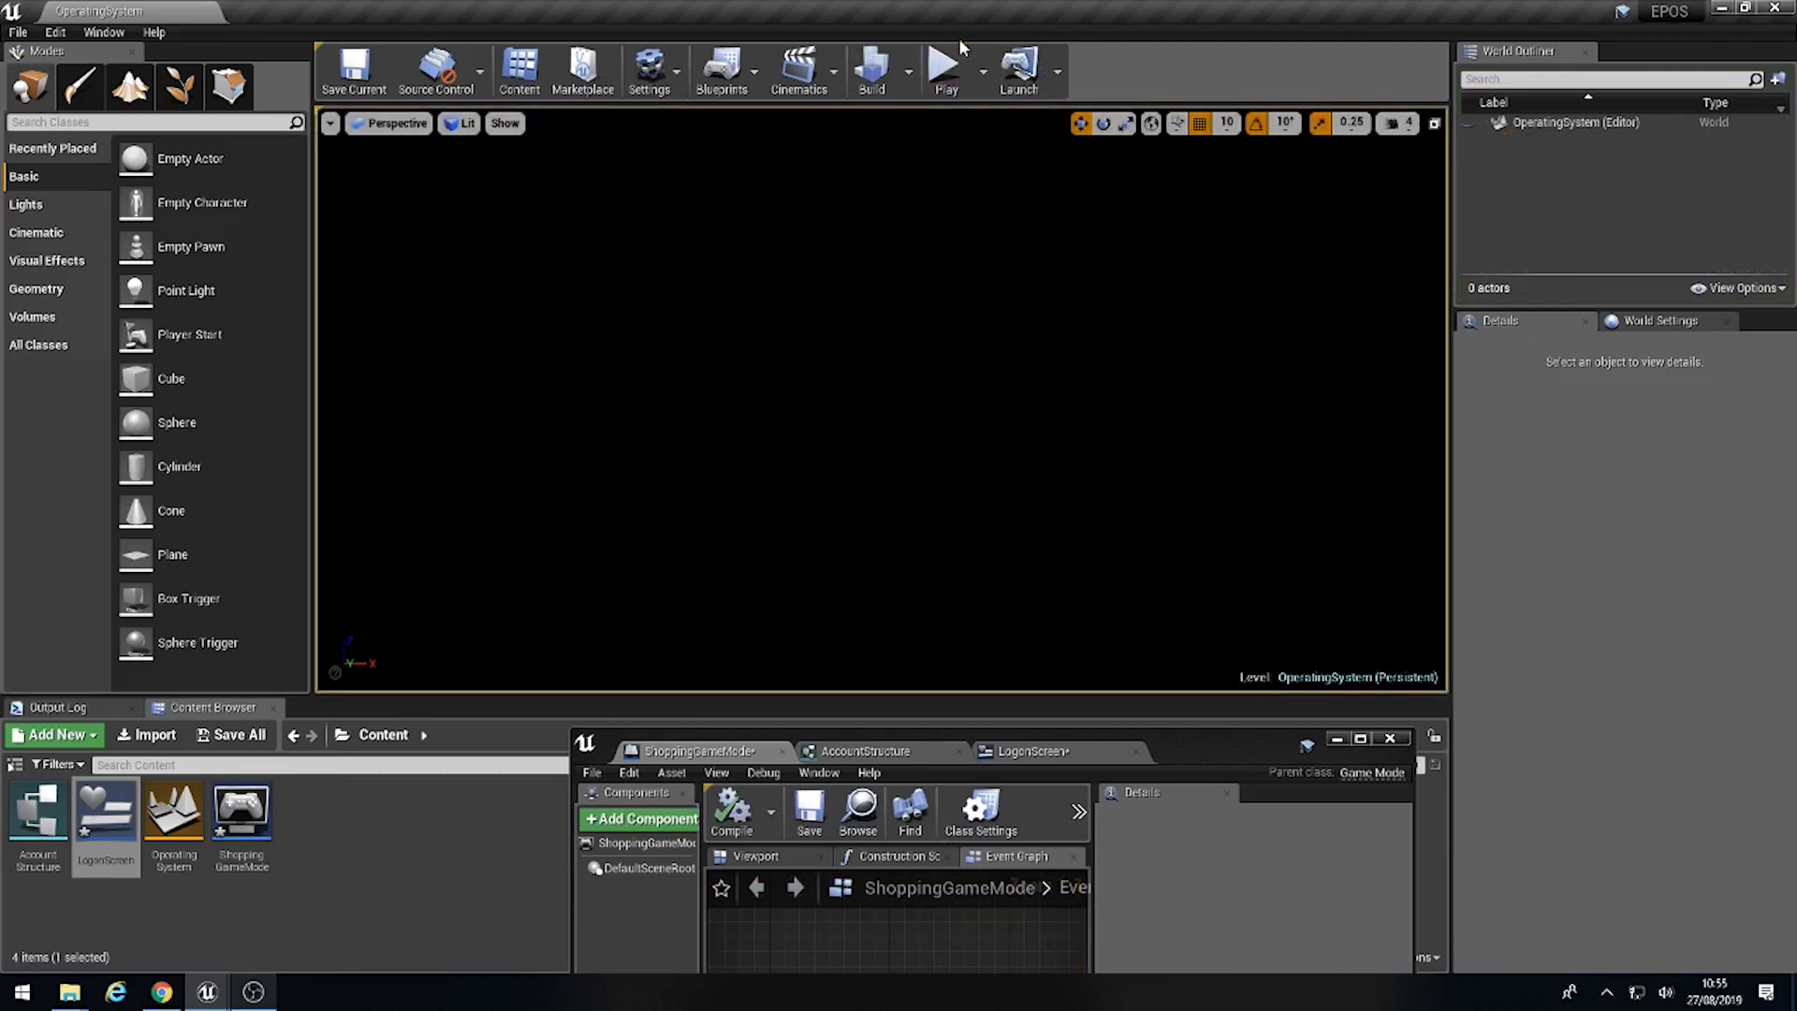
click(945, 72)
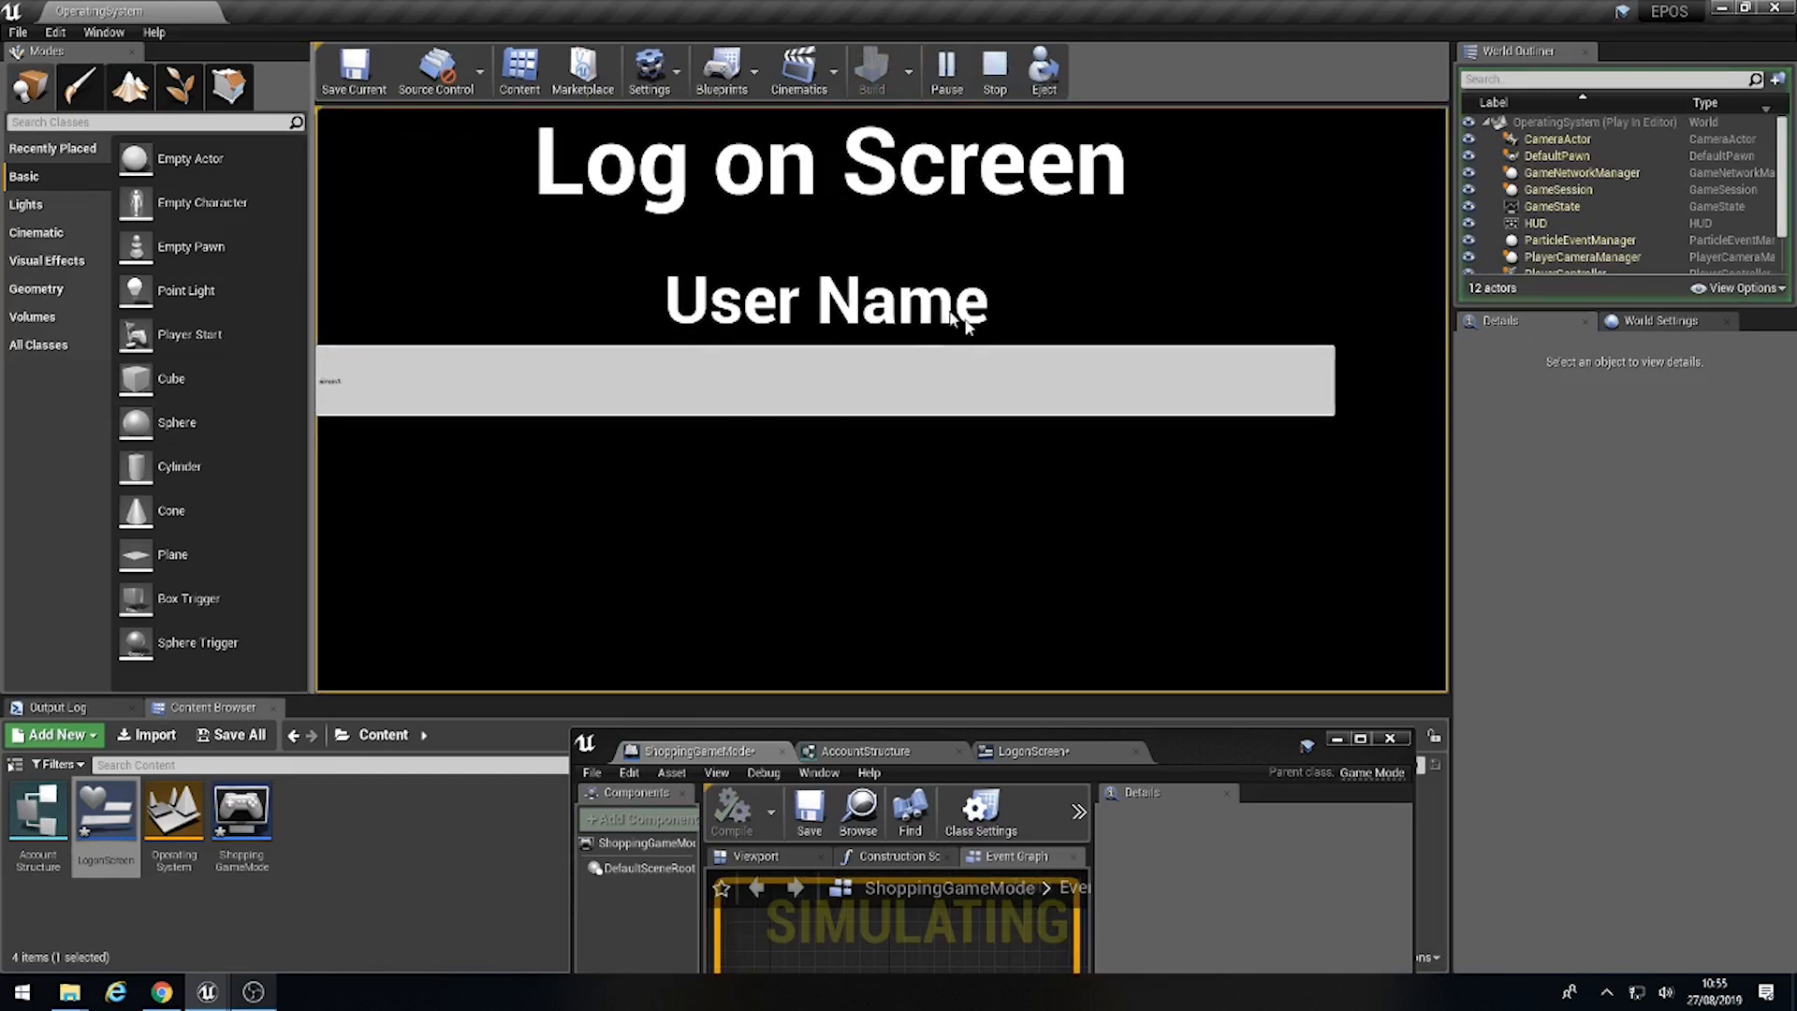
mouse_move(802, 522)
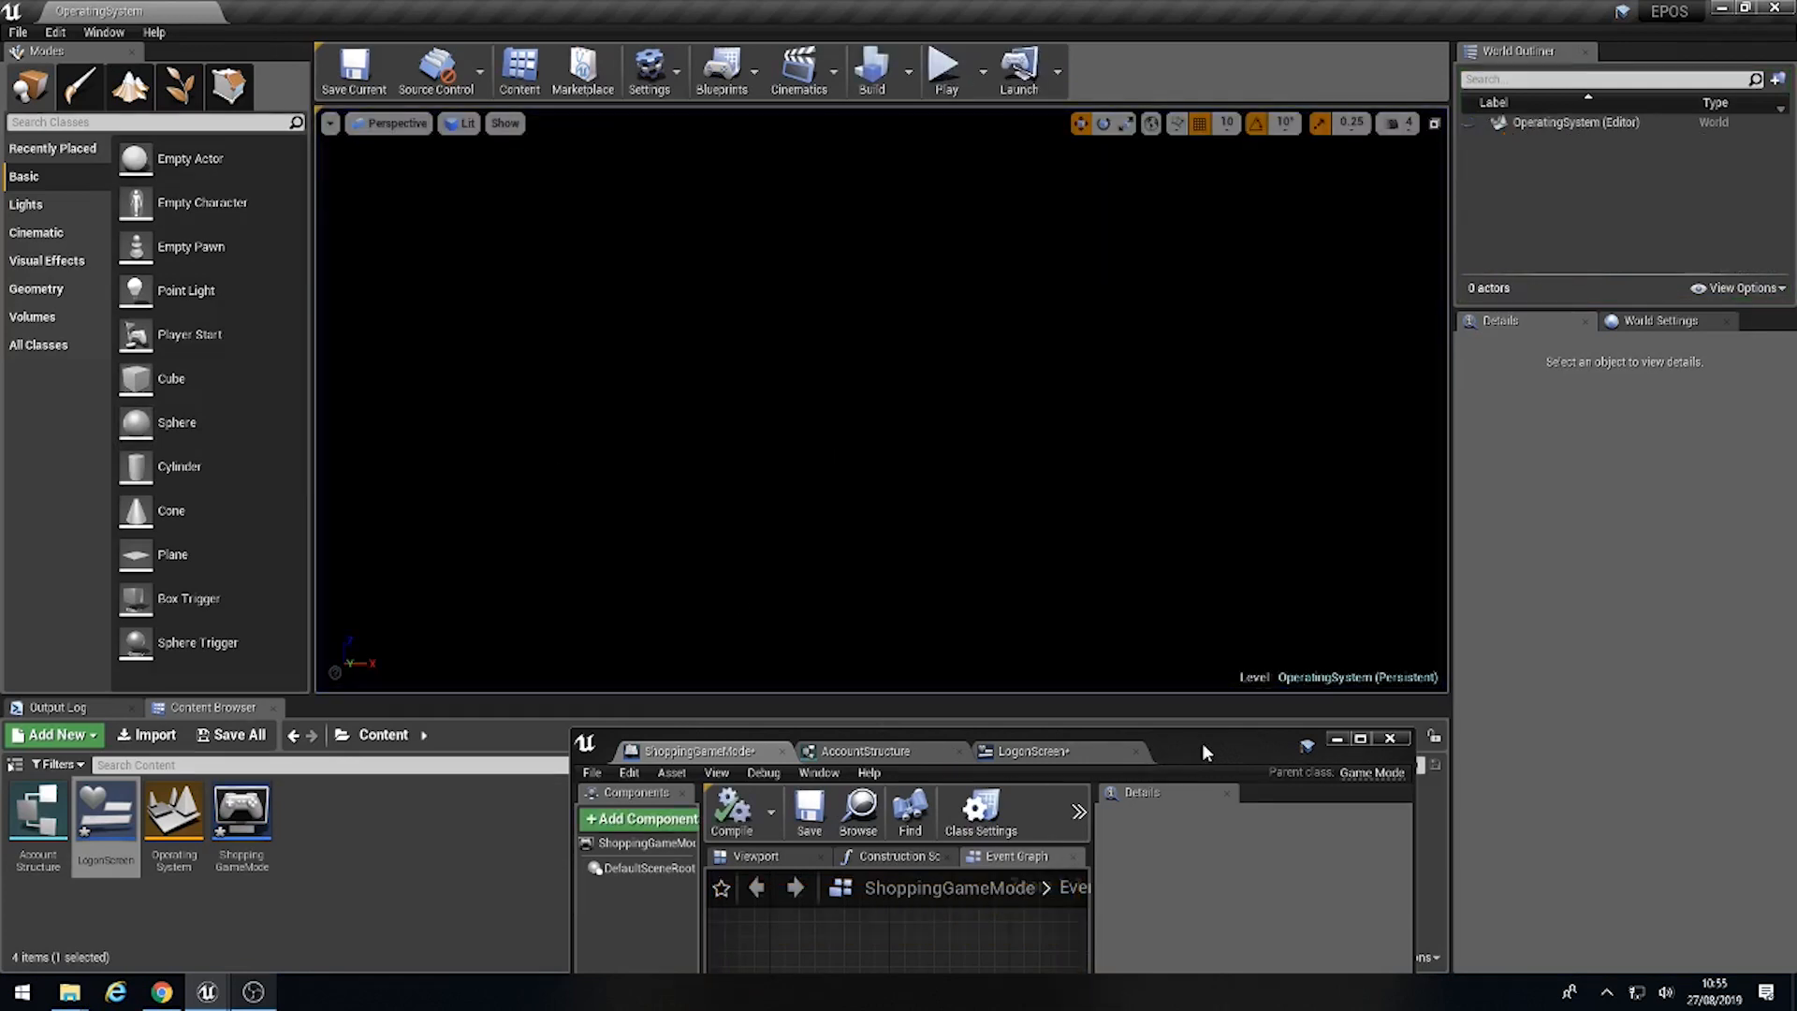
click(1360, 739)
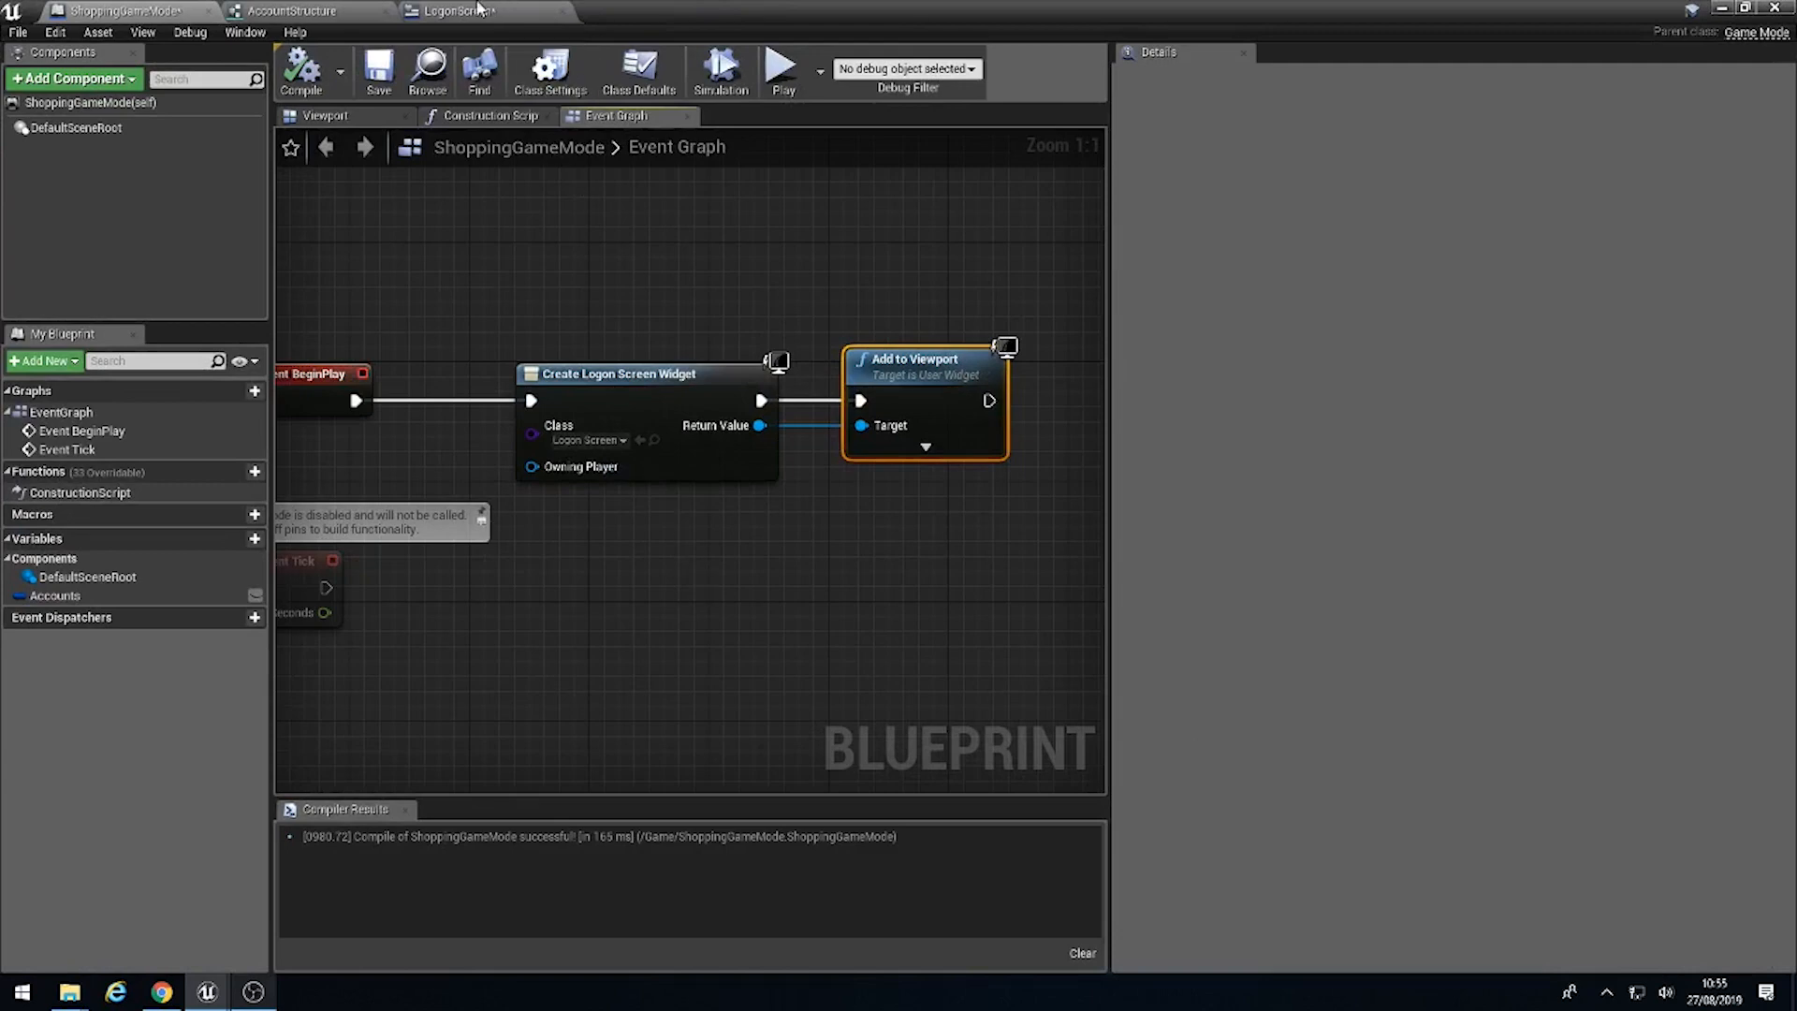
Step: Switch to the LogonScreen blueprint tab and maximize its Designer view
click(448, 10)
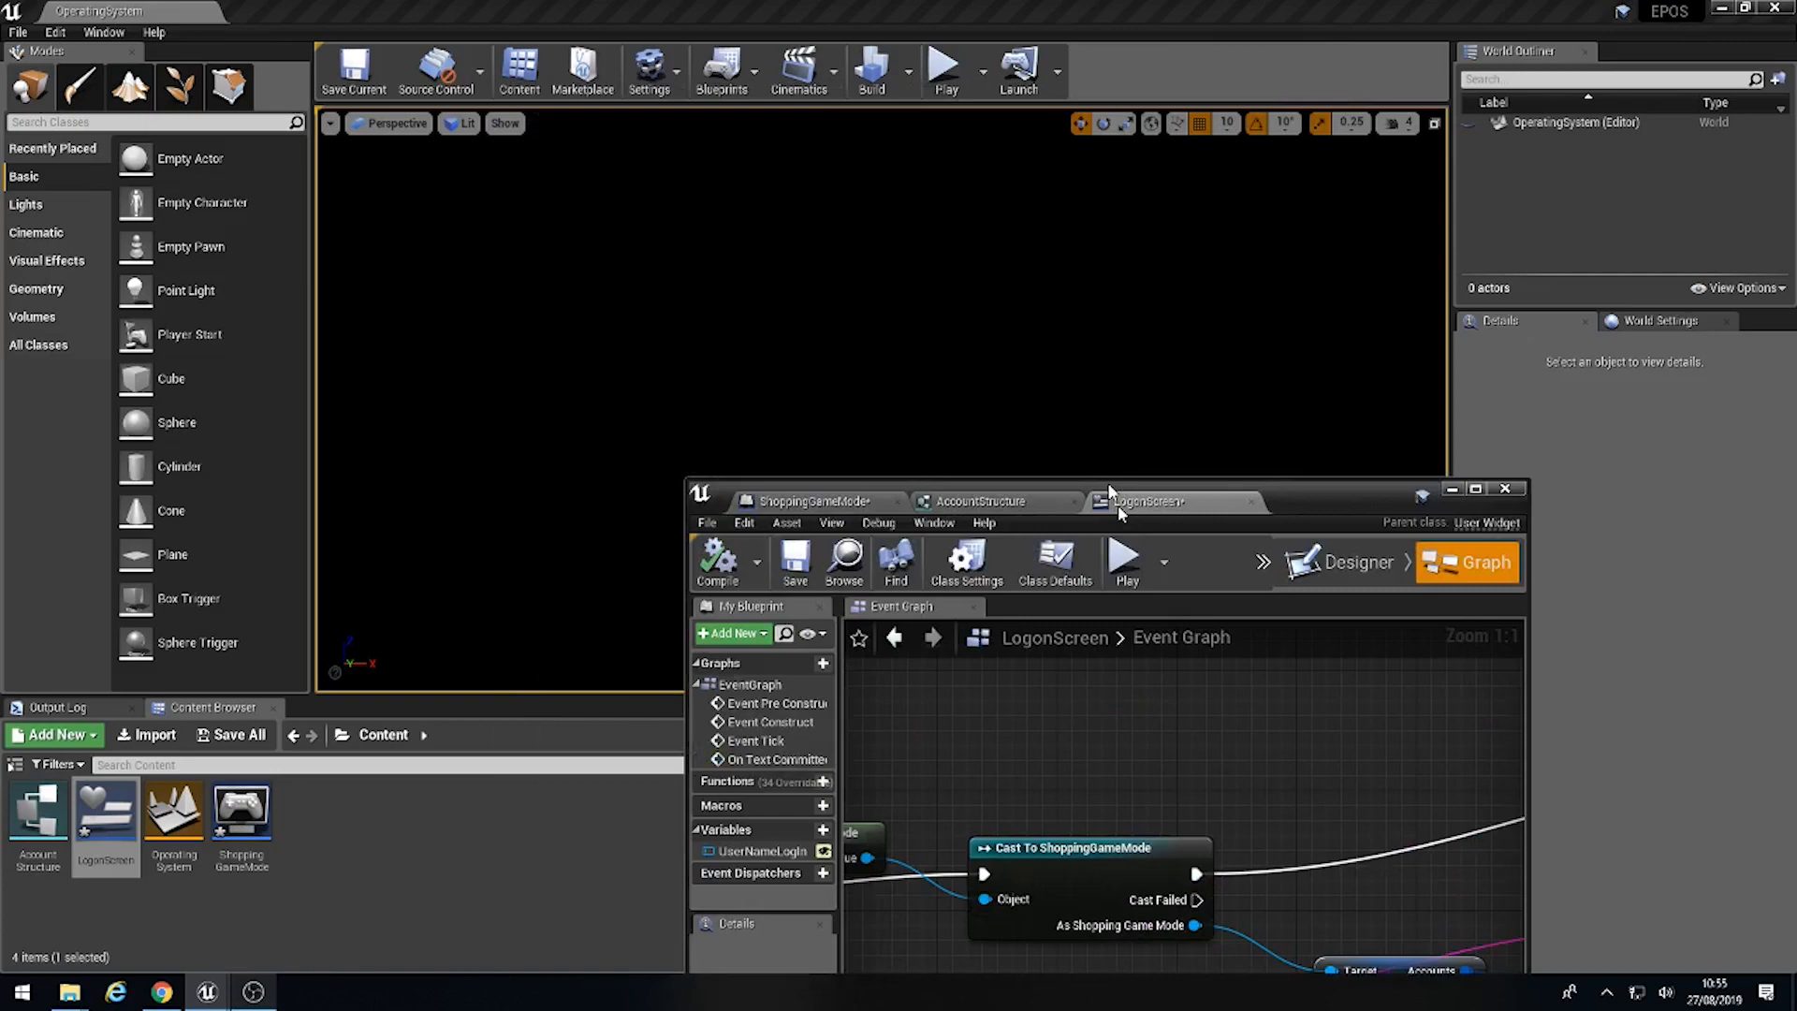
click(1337, 562)
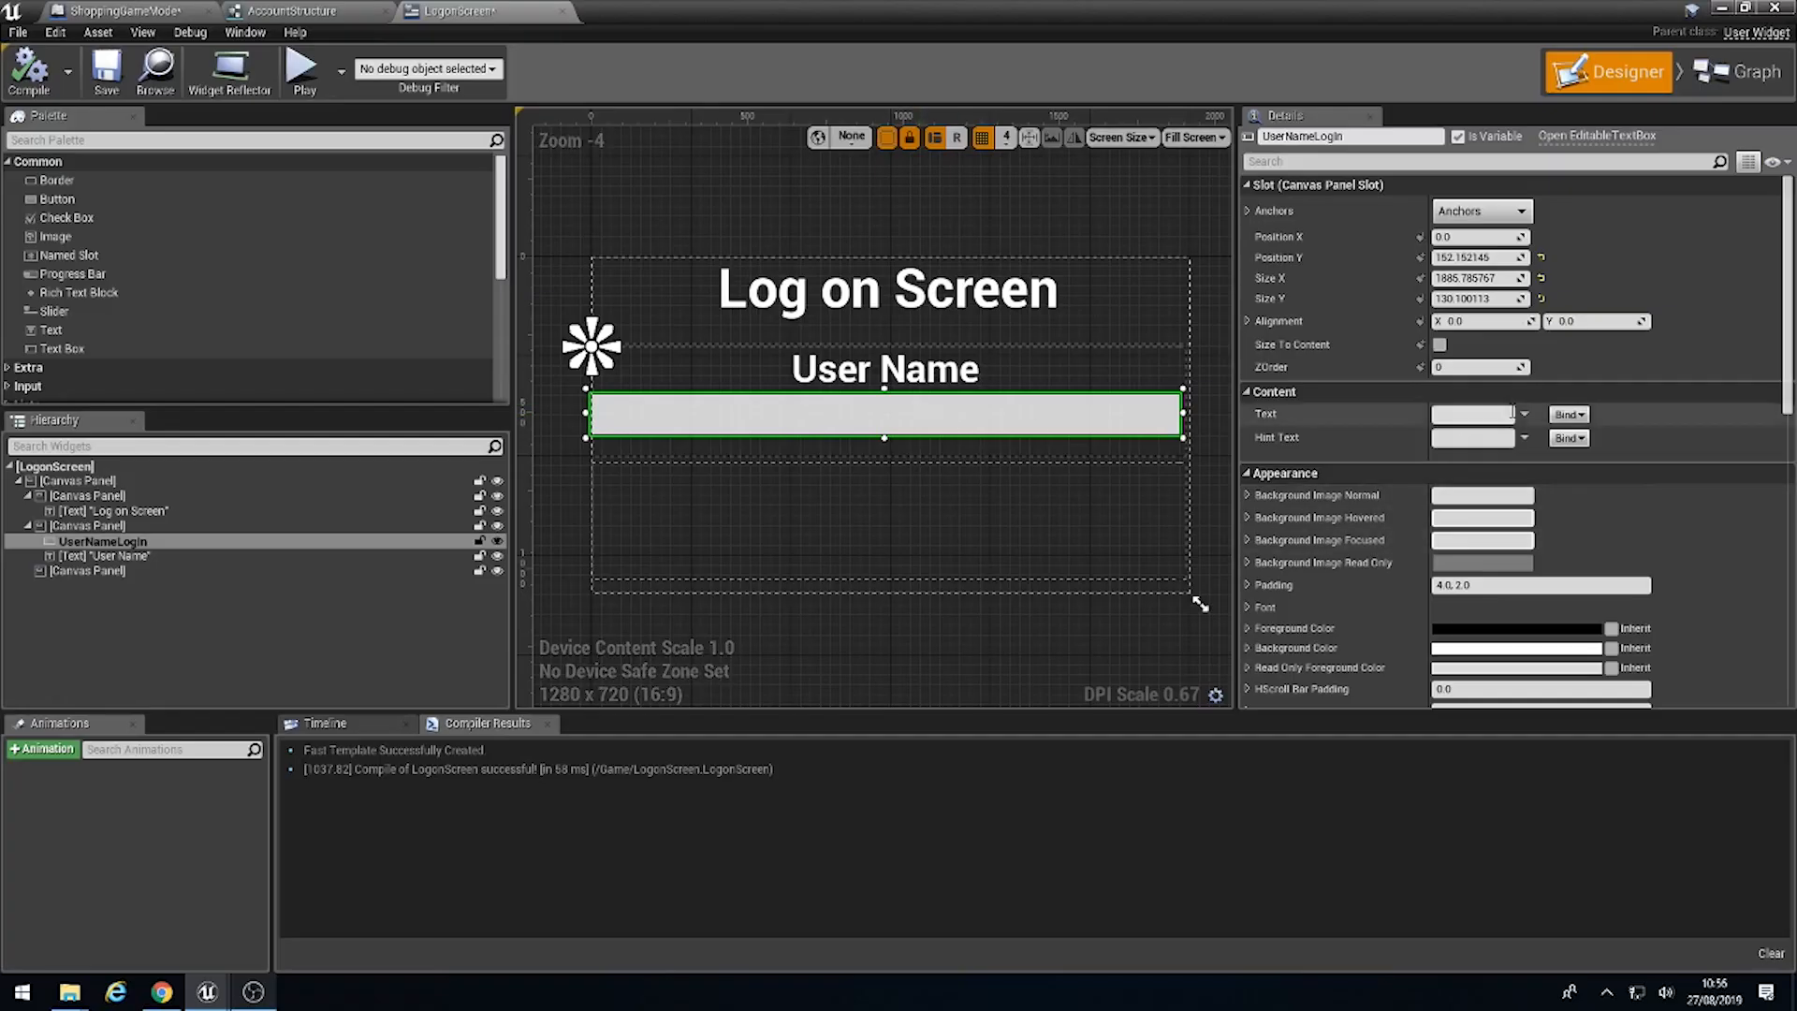
Step: Give UserNameLogin font size 38 and Align Text Center, then switch to ShoppingGameMode
scroll(down, 3)
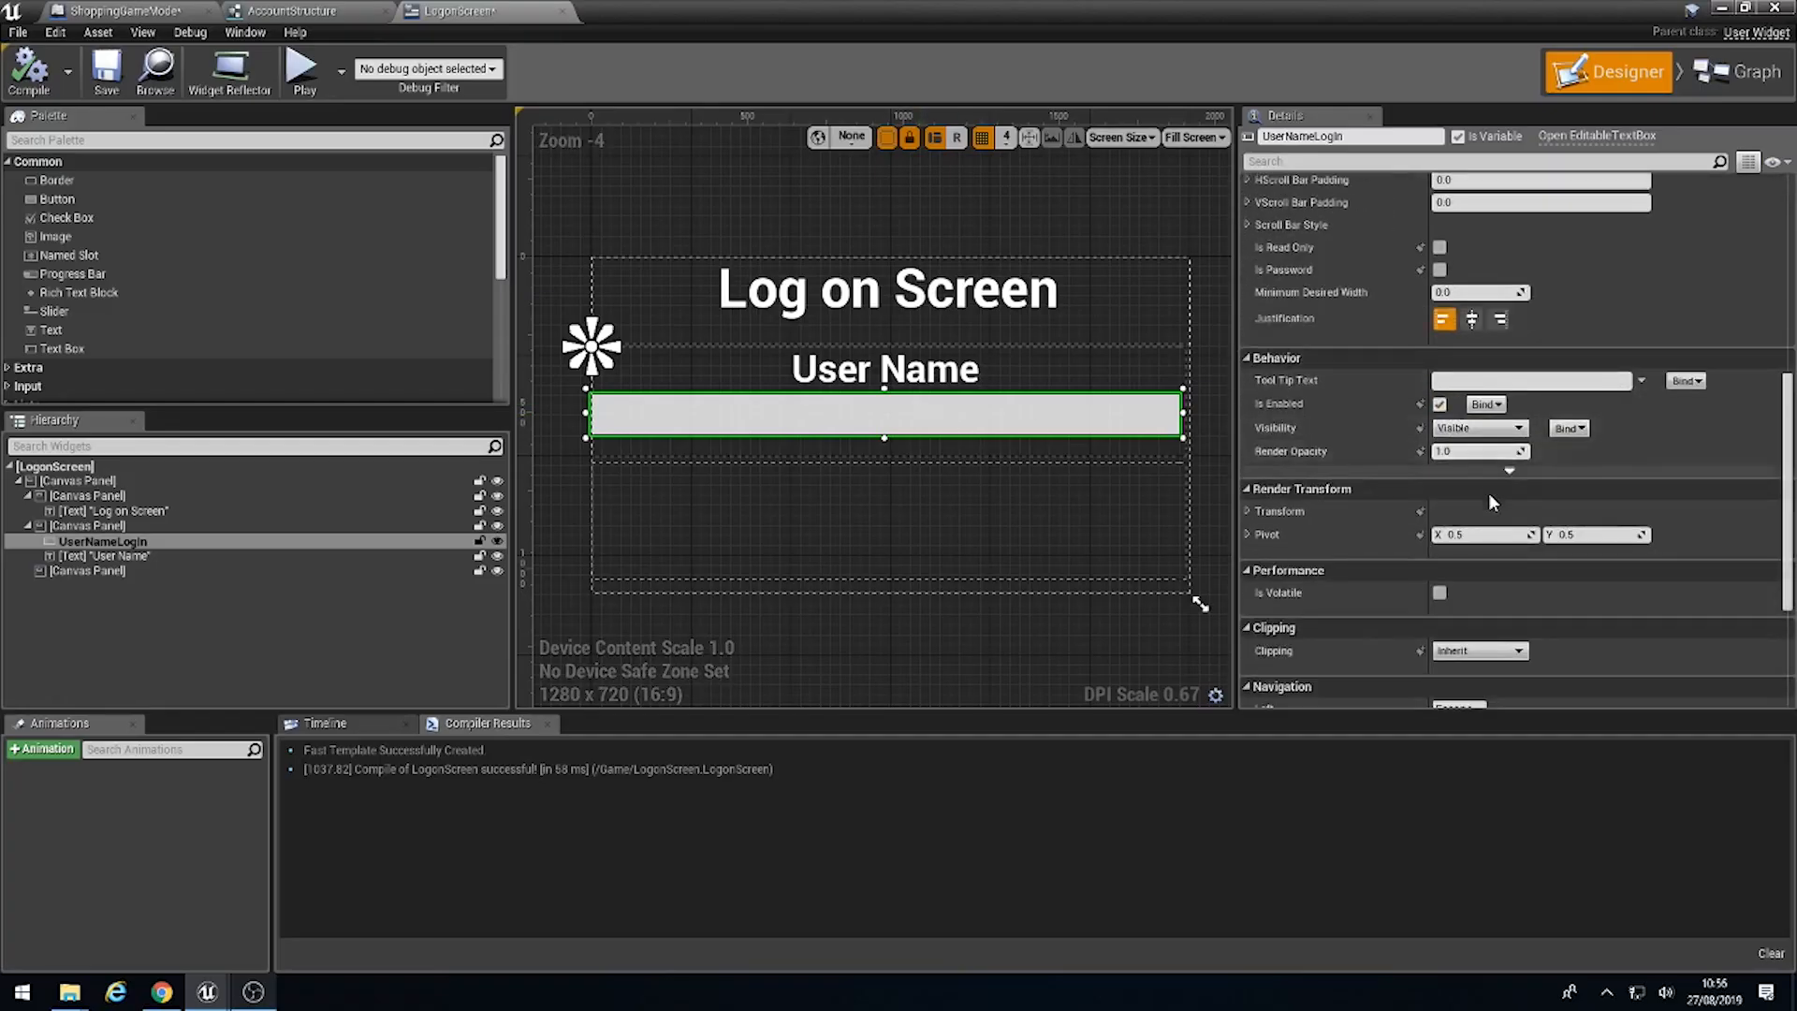
scroll(up, 3)
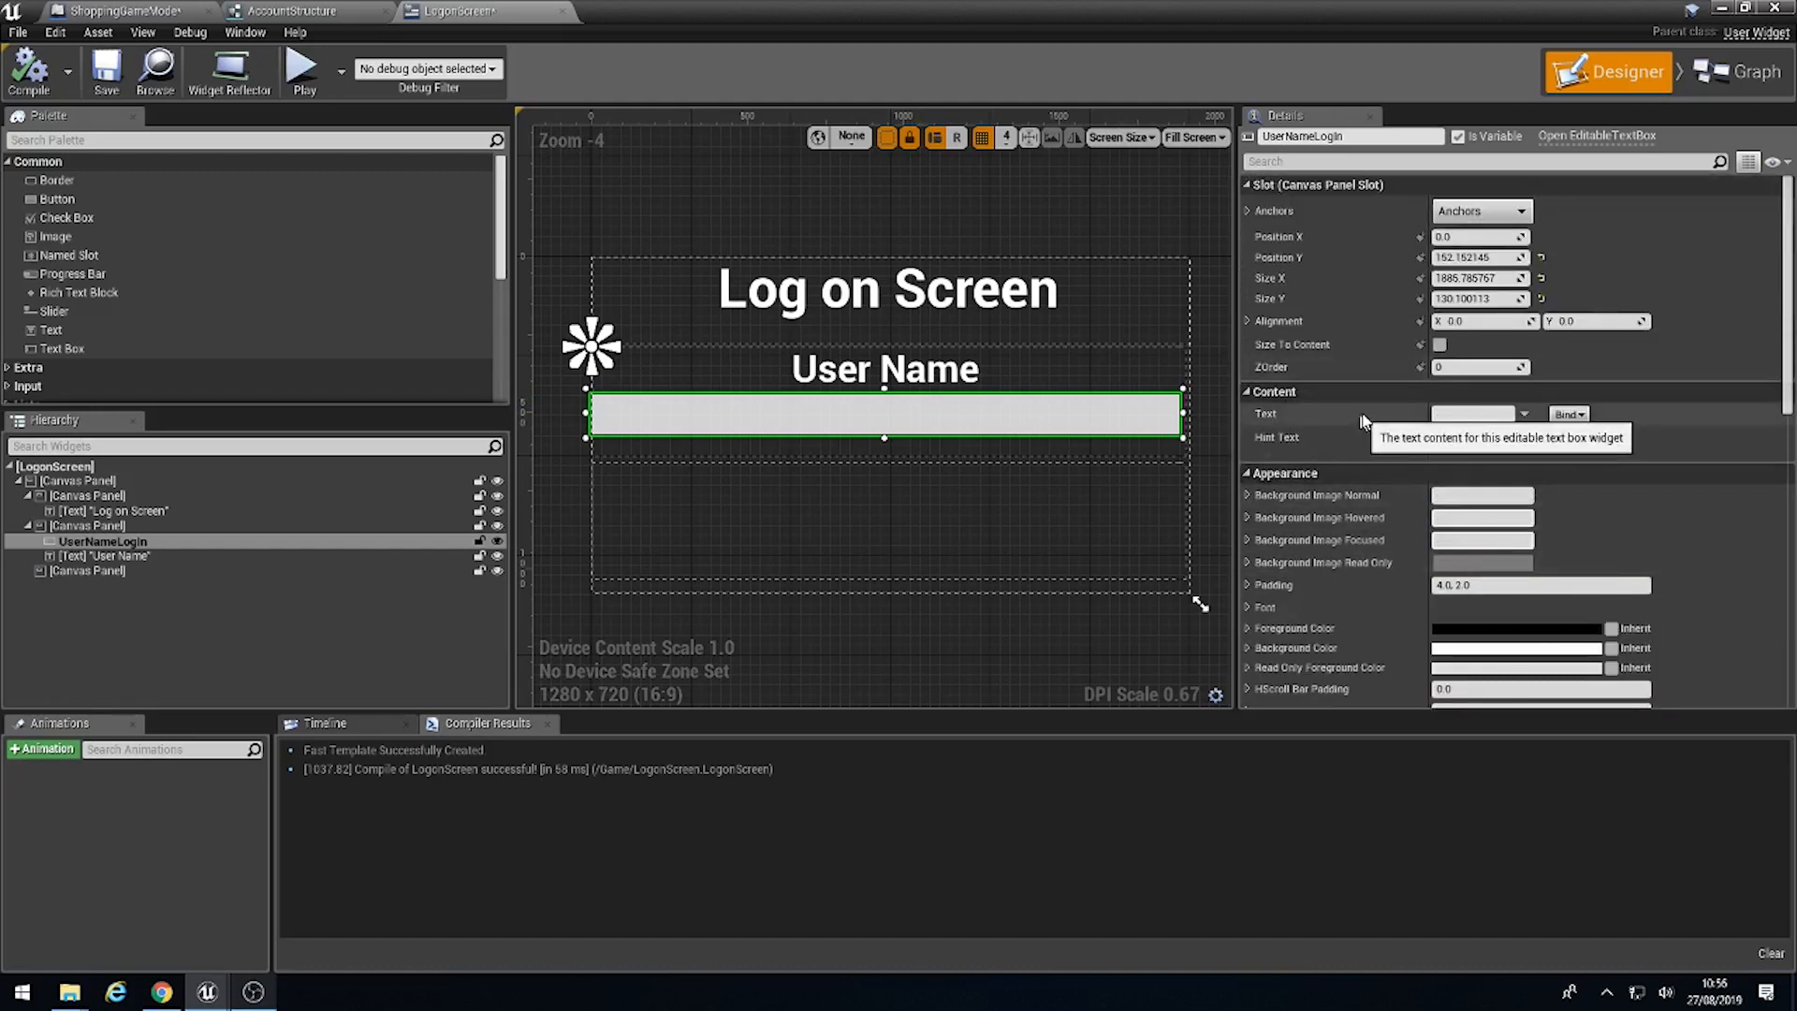
mouse_move(1301, 300)
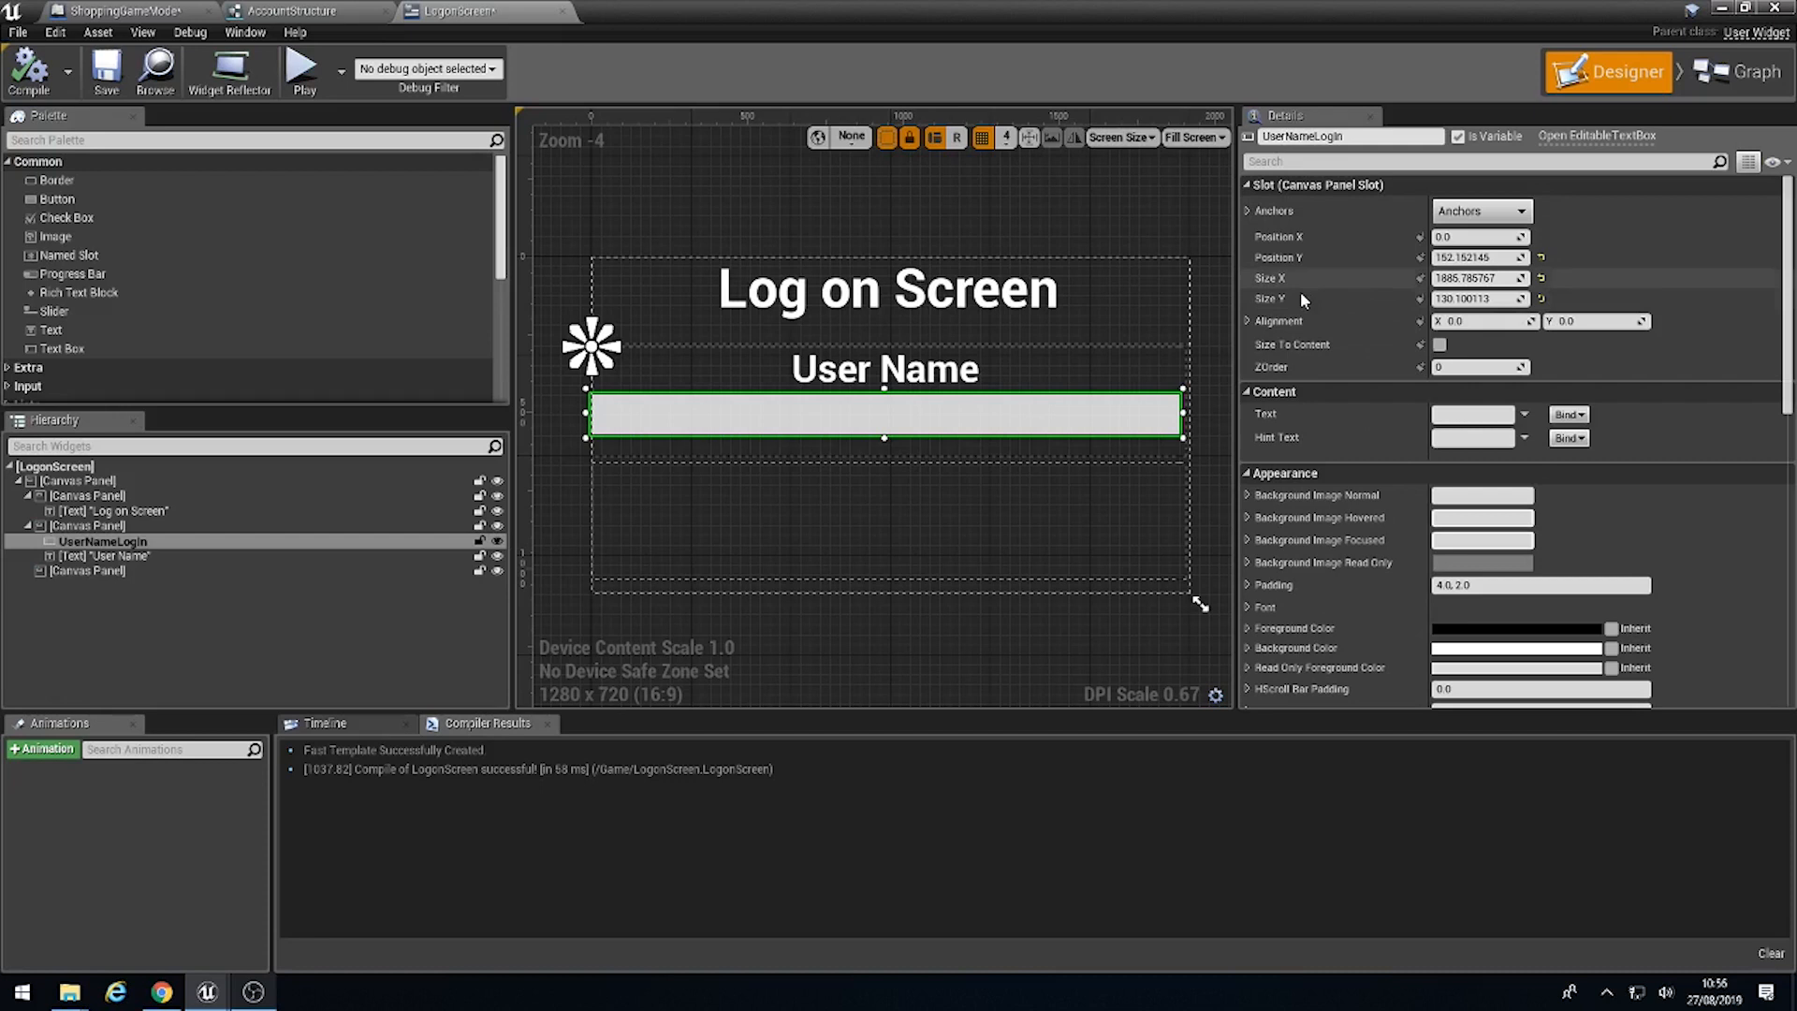
mouse_move(1260, 607)
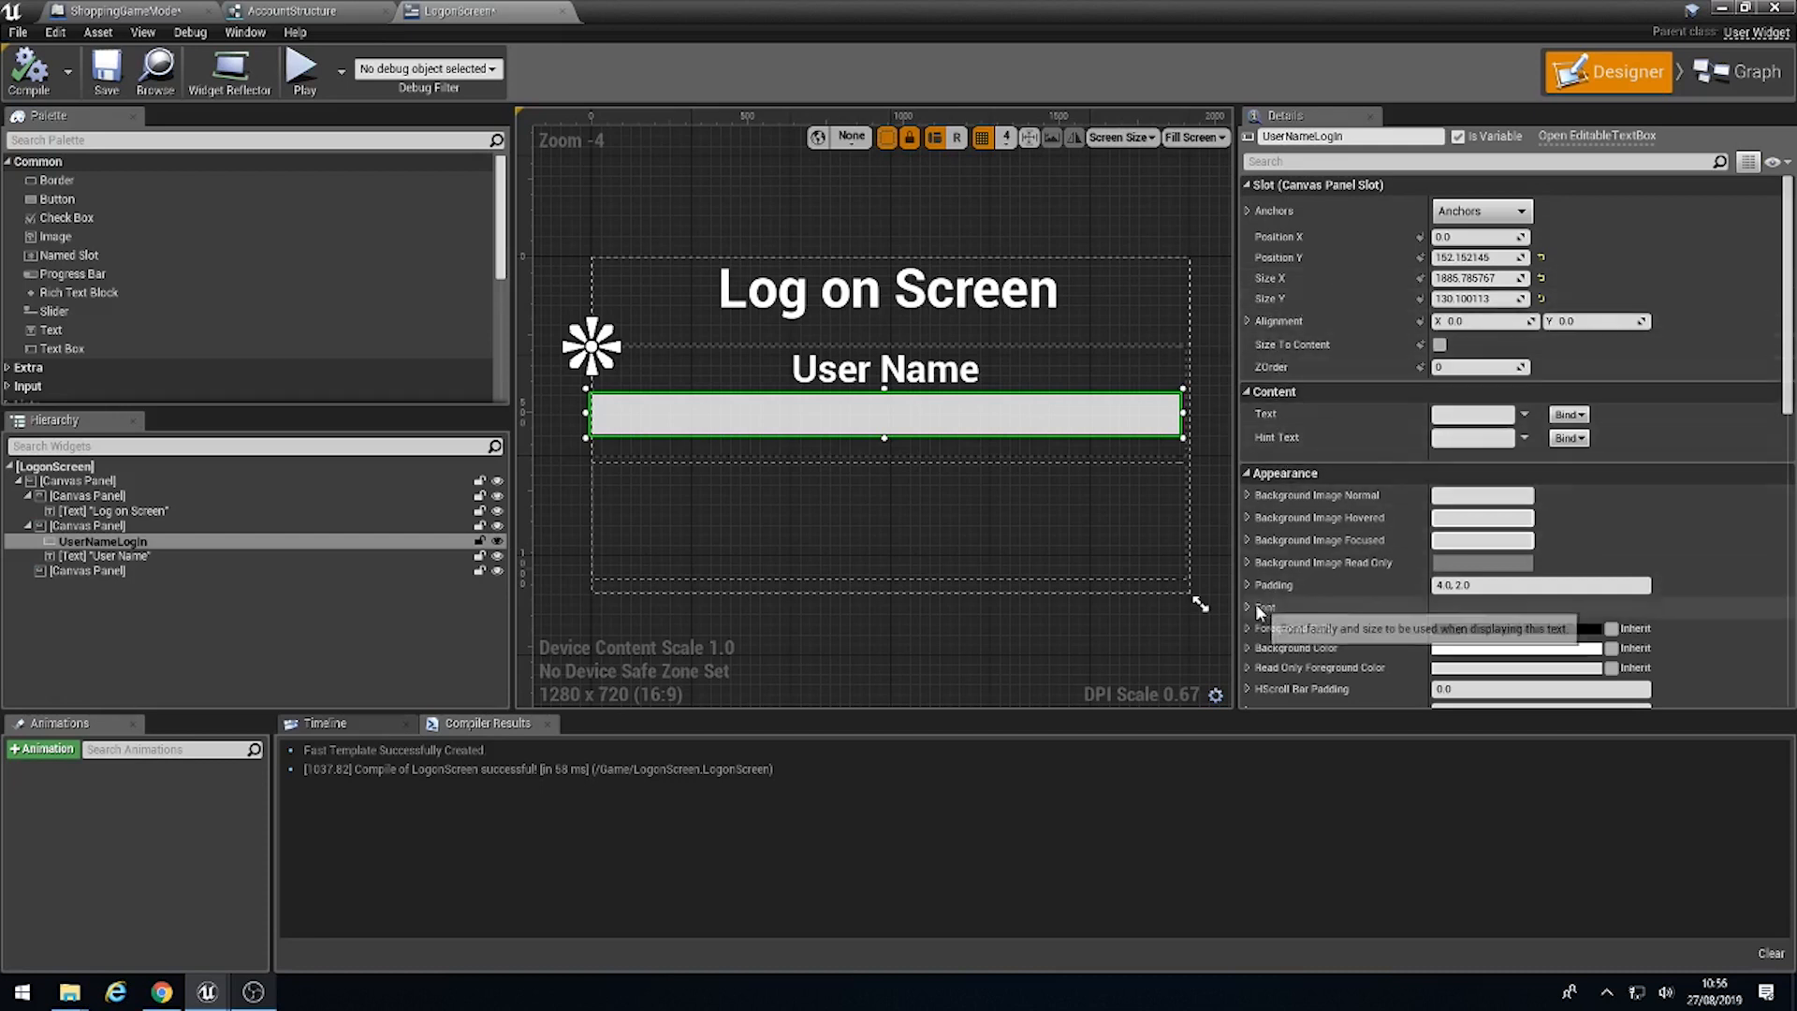
click(1247, 608)
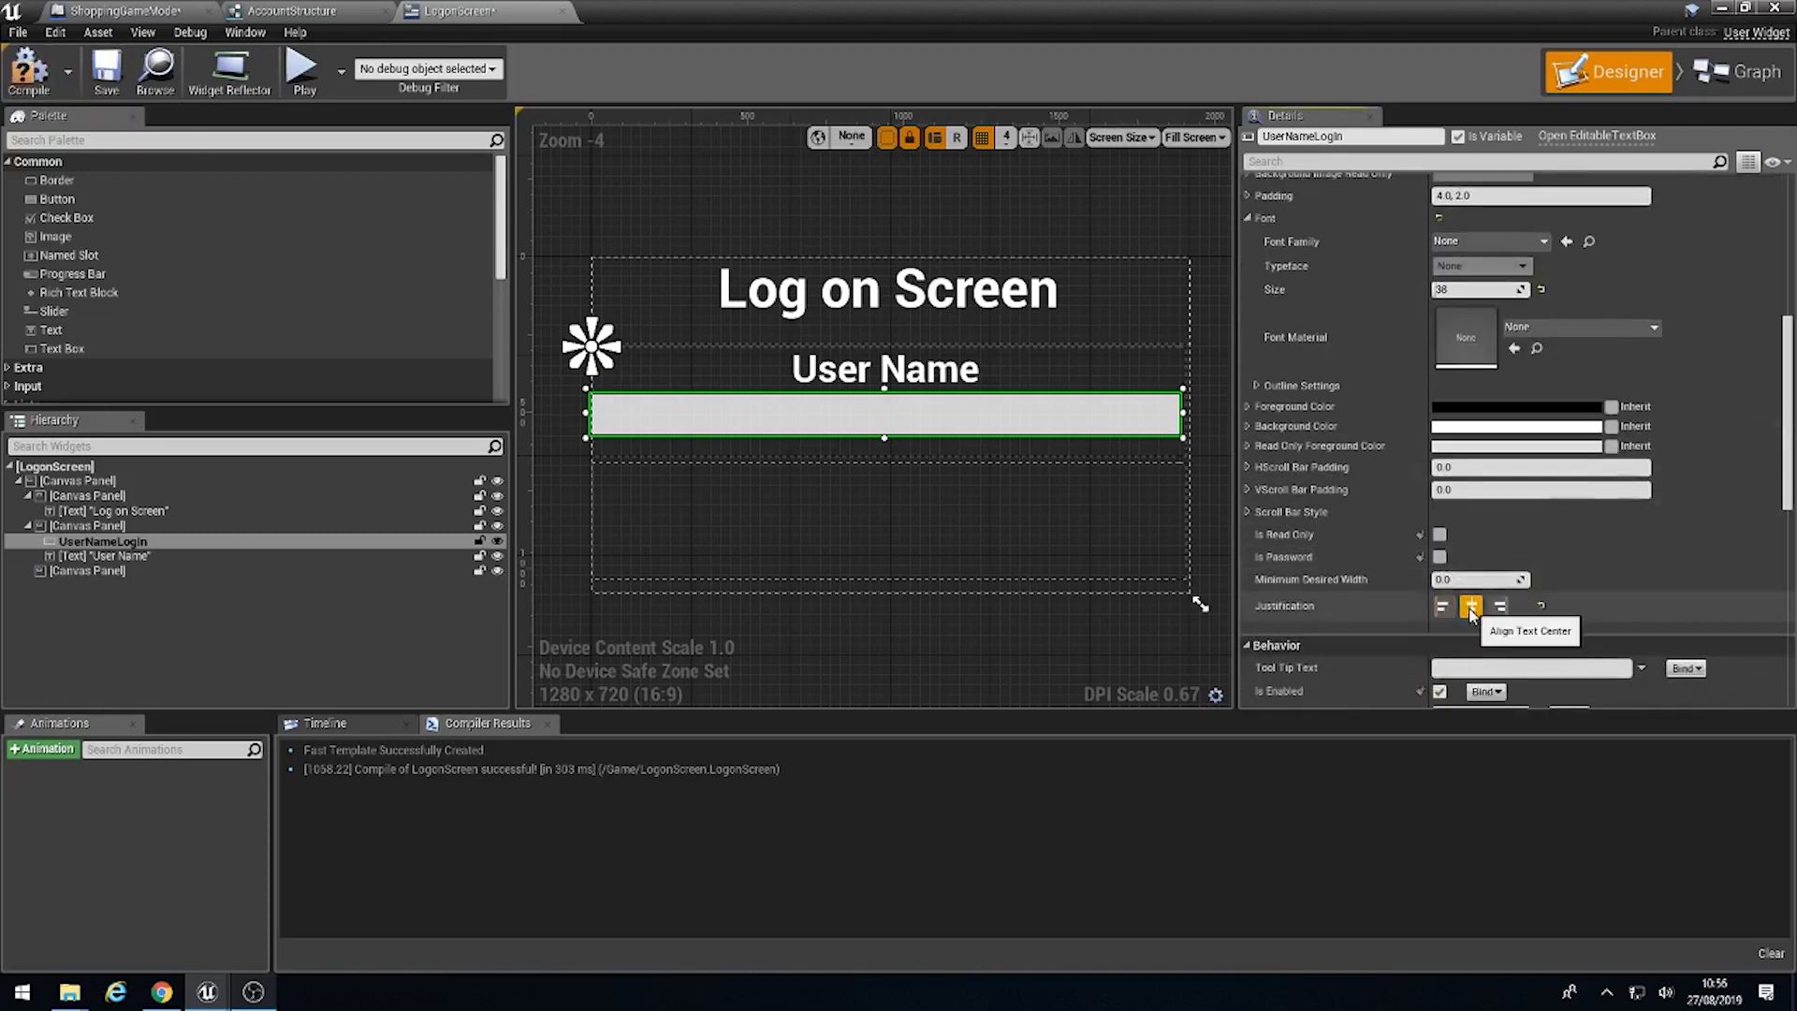
click(1470, 606)
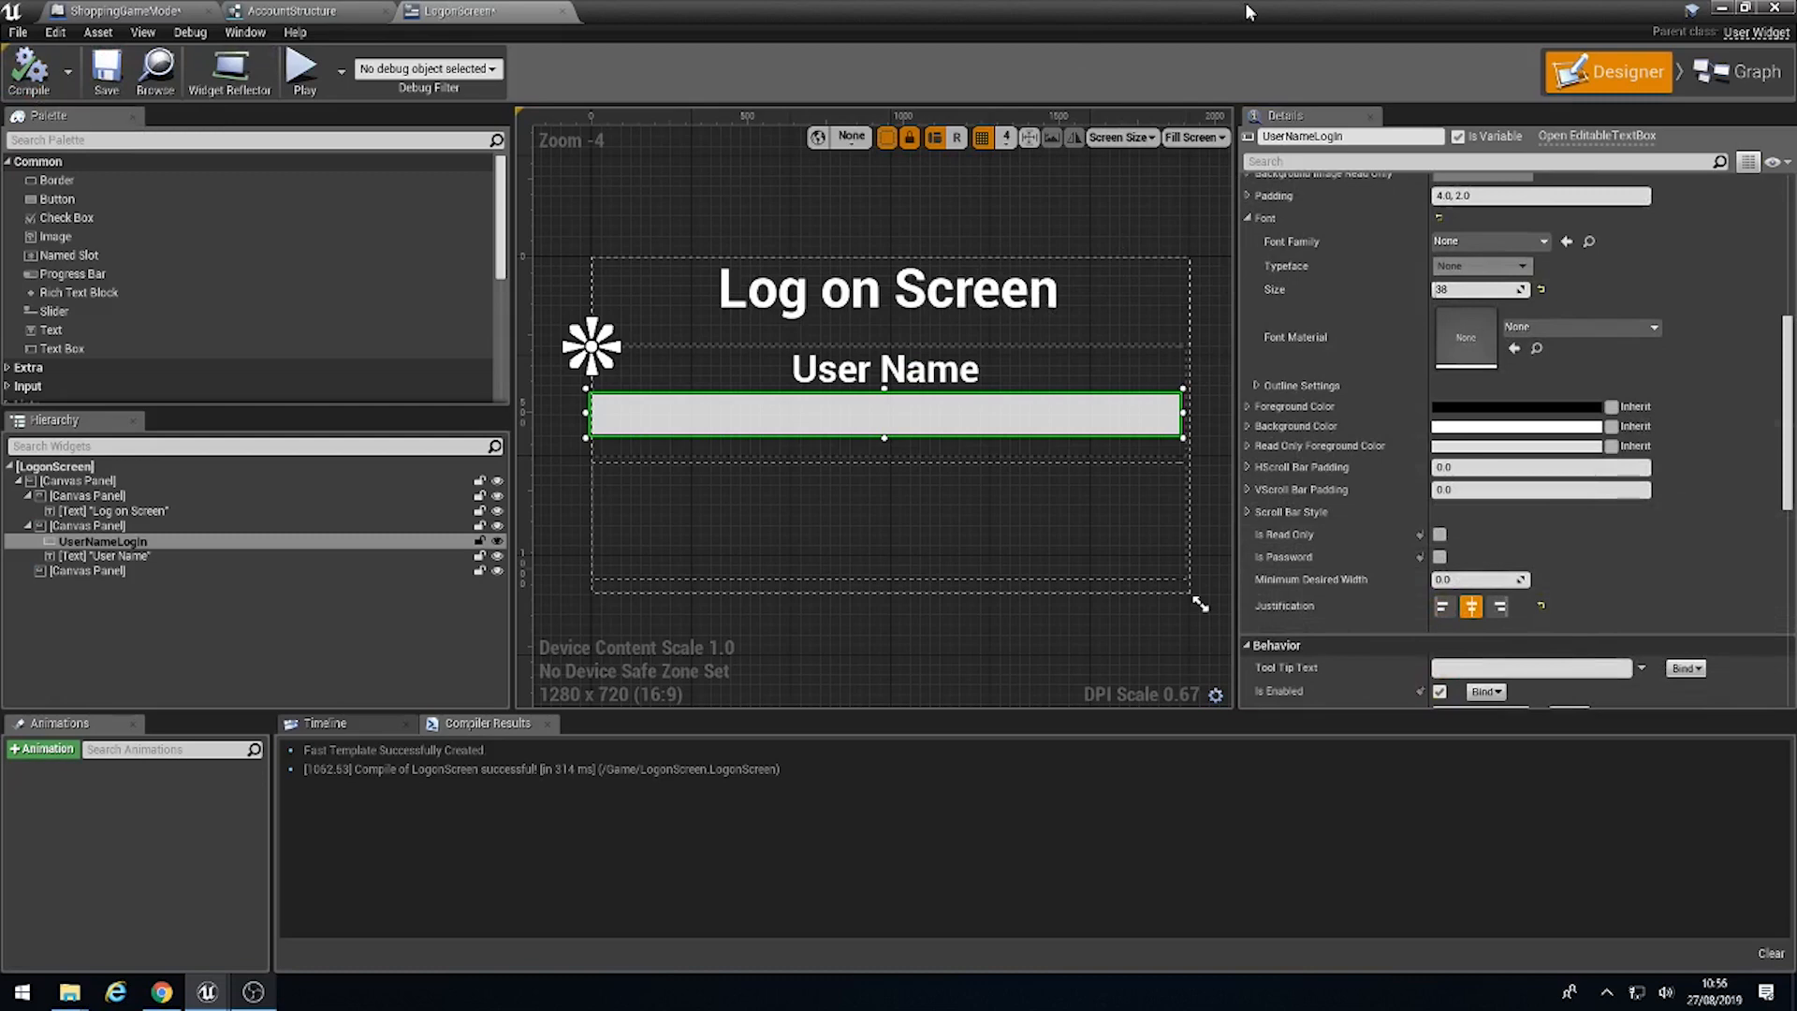
click(115, 10)
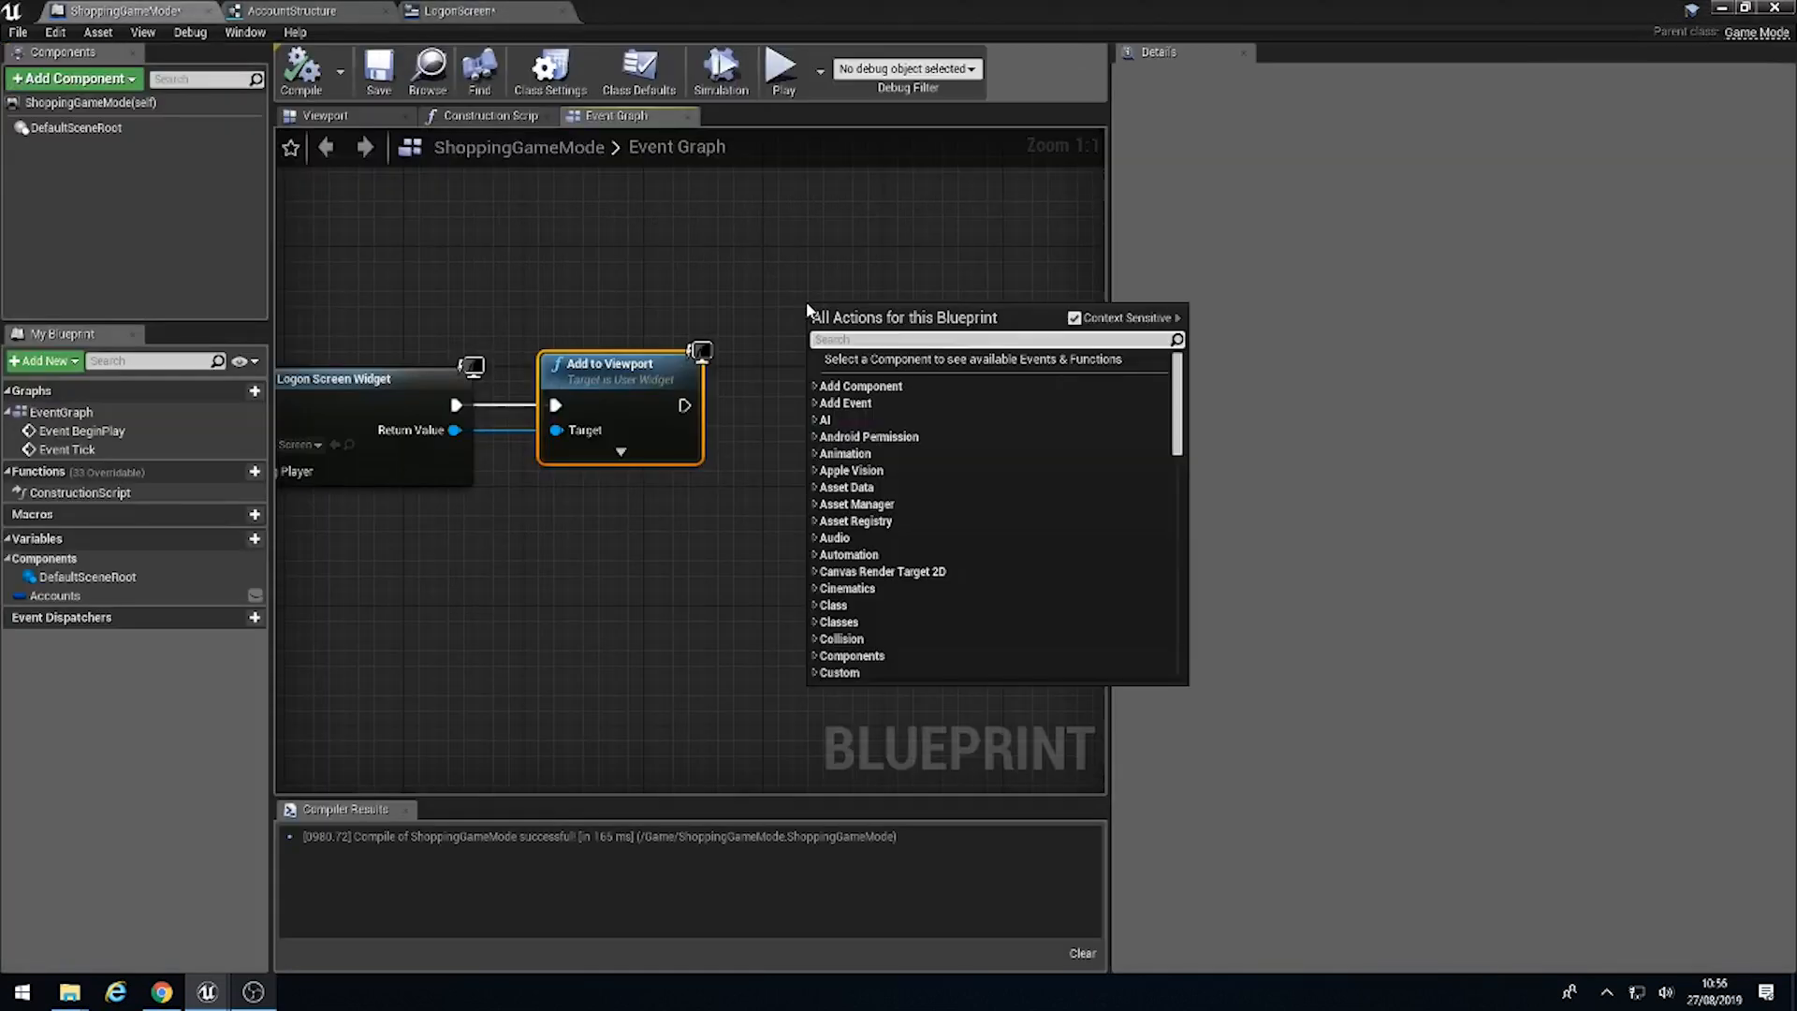
Step: Add a ticked Set Show Mouse Cursor node after Add to Viewport, then return to the level editor
text(mouse)
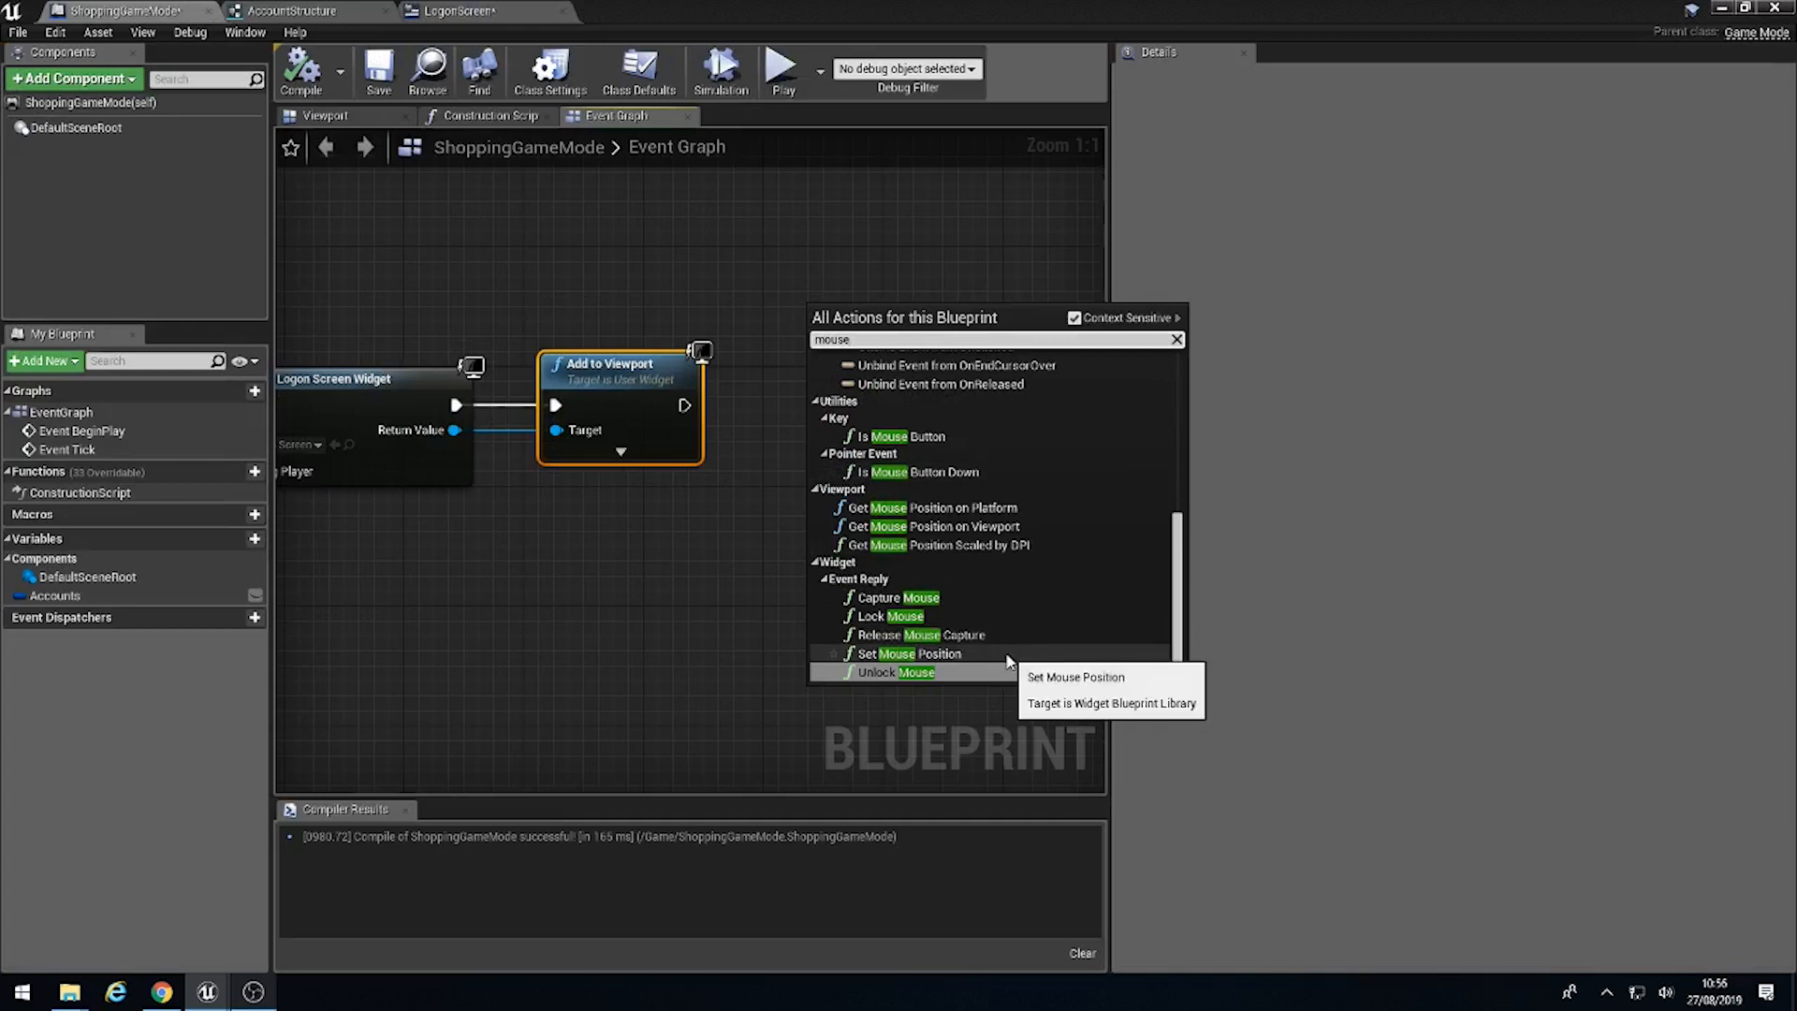
mouse_move(933, 507)
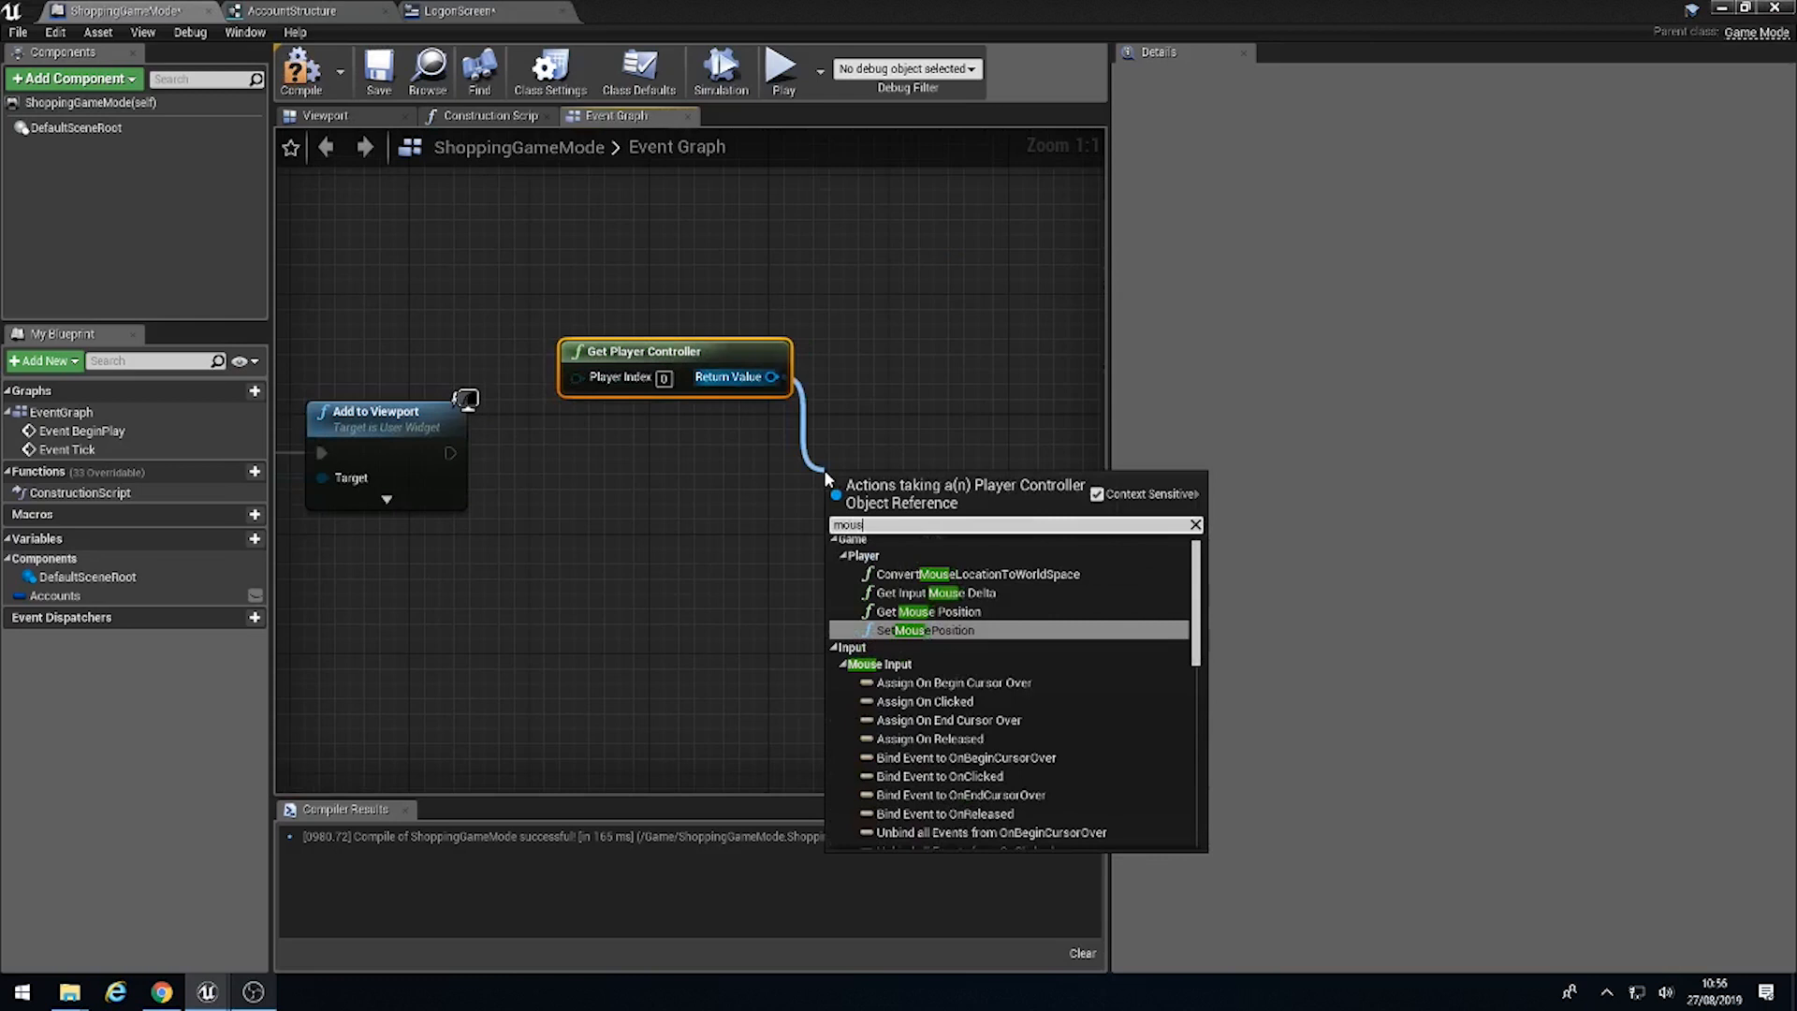
mouse_move(928, 611)
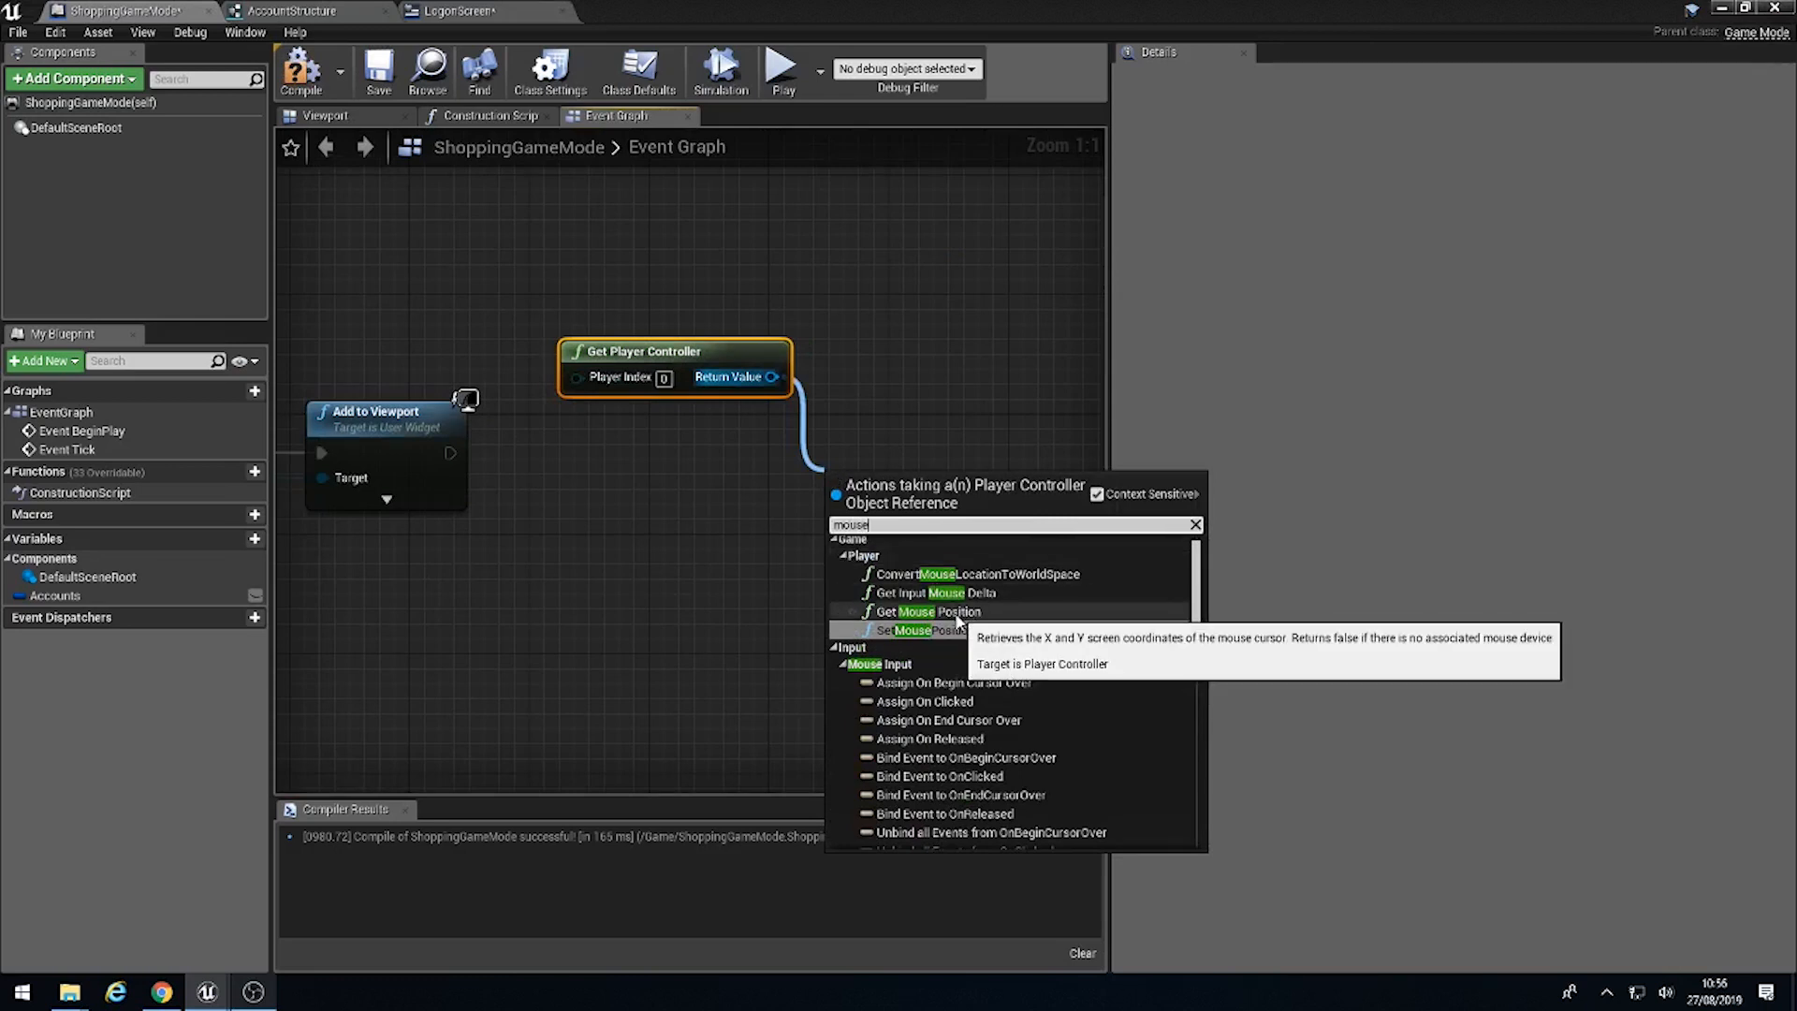
scroll(down, 3)
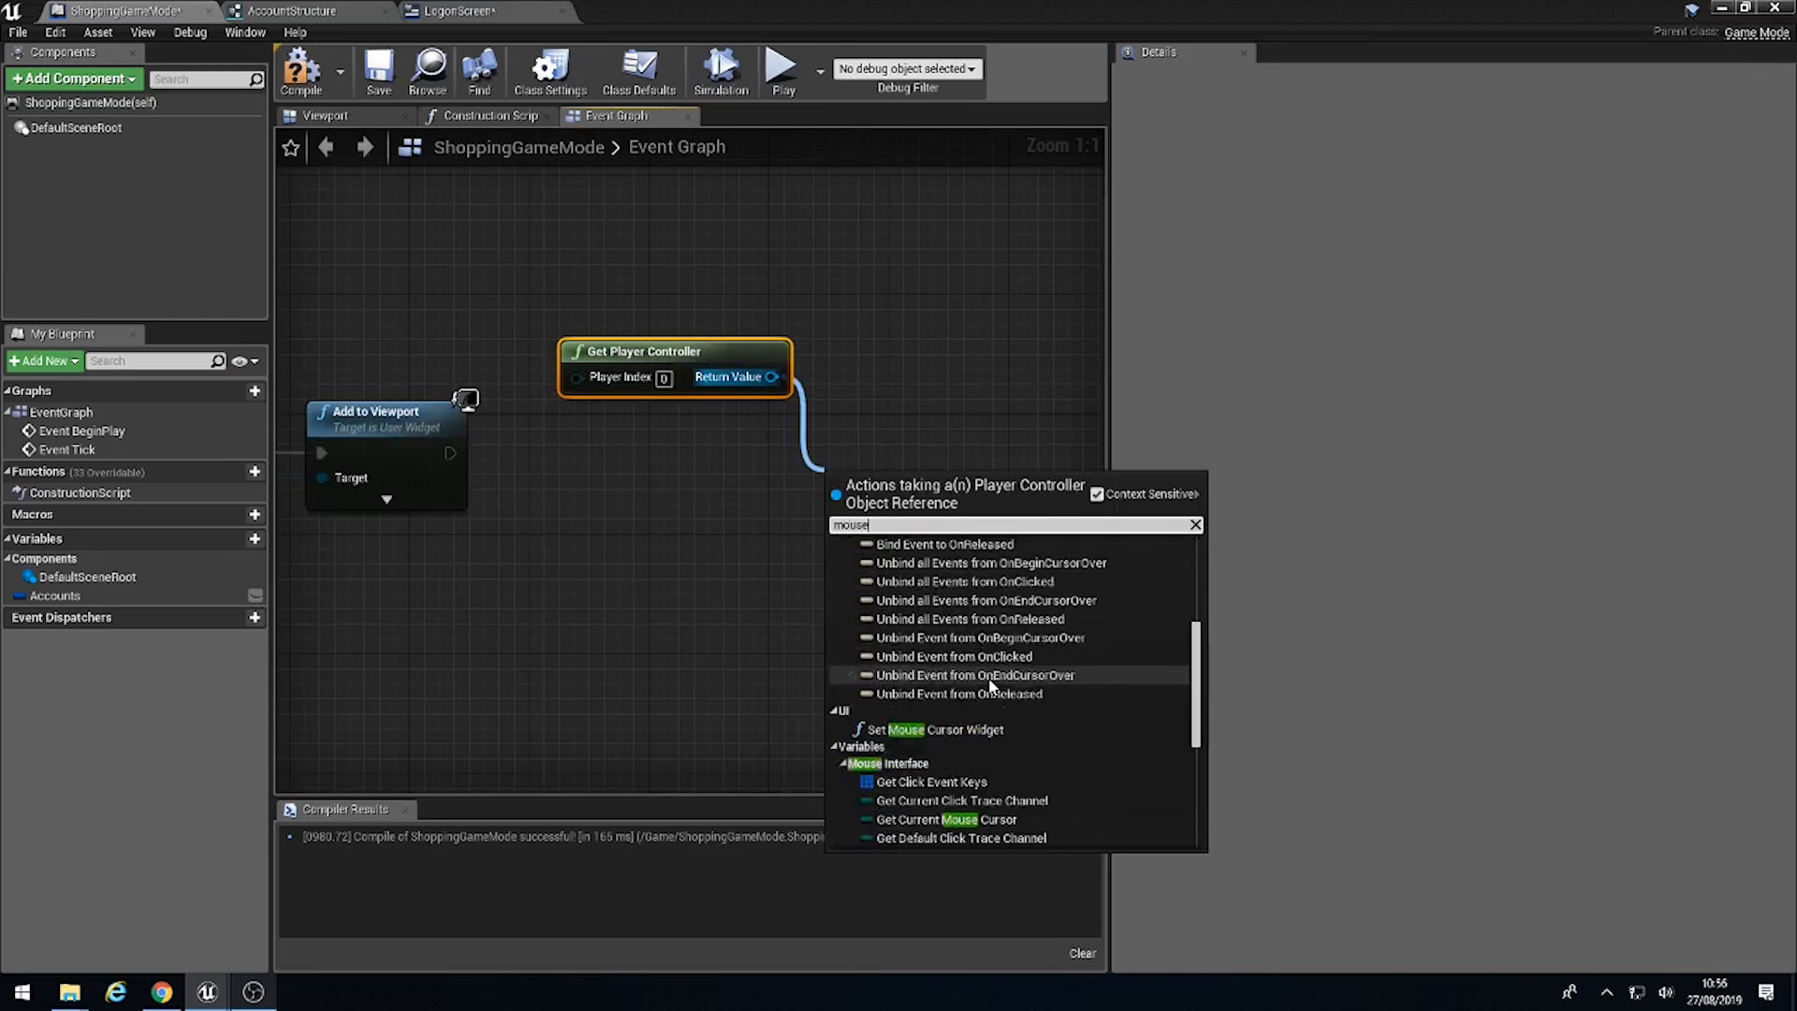
scroll(down, 3)
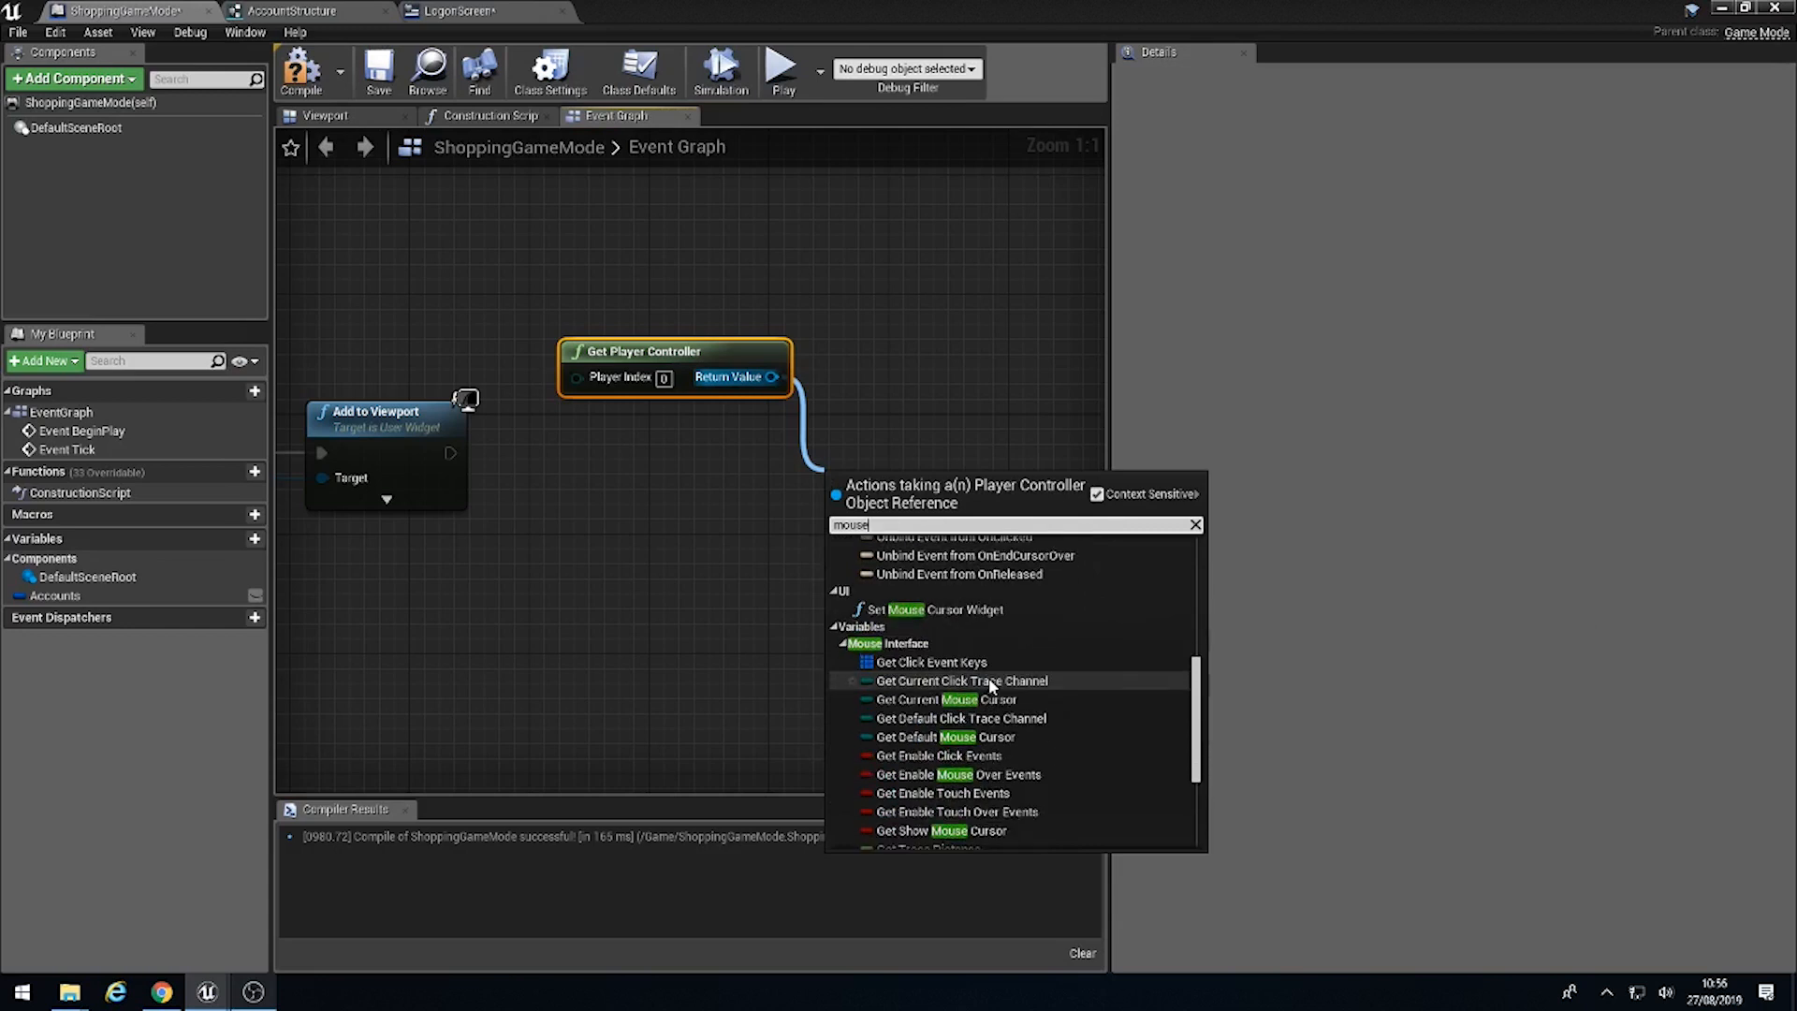
scroll(down, 3)
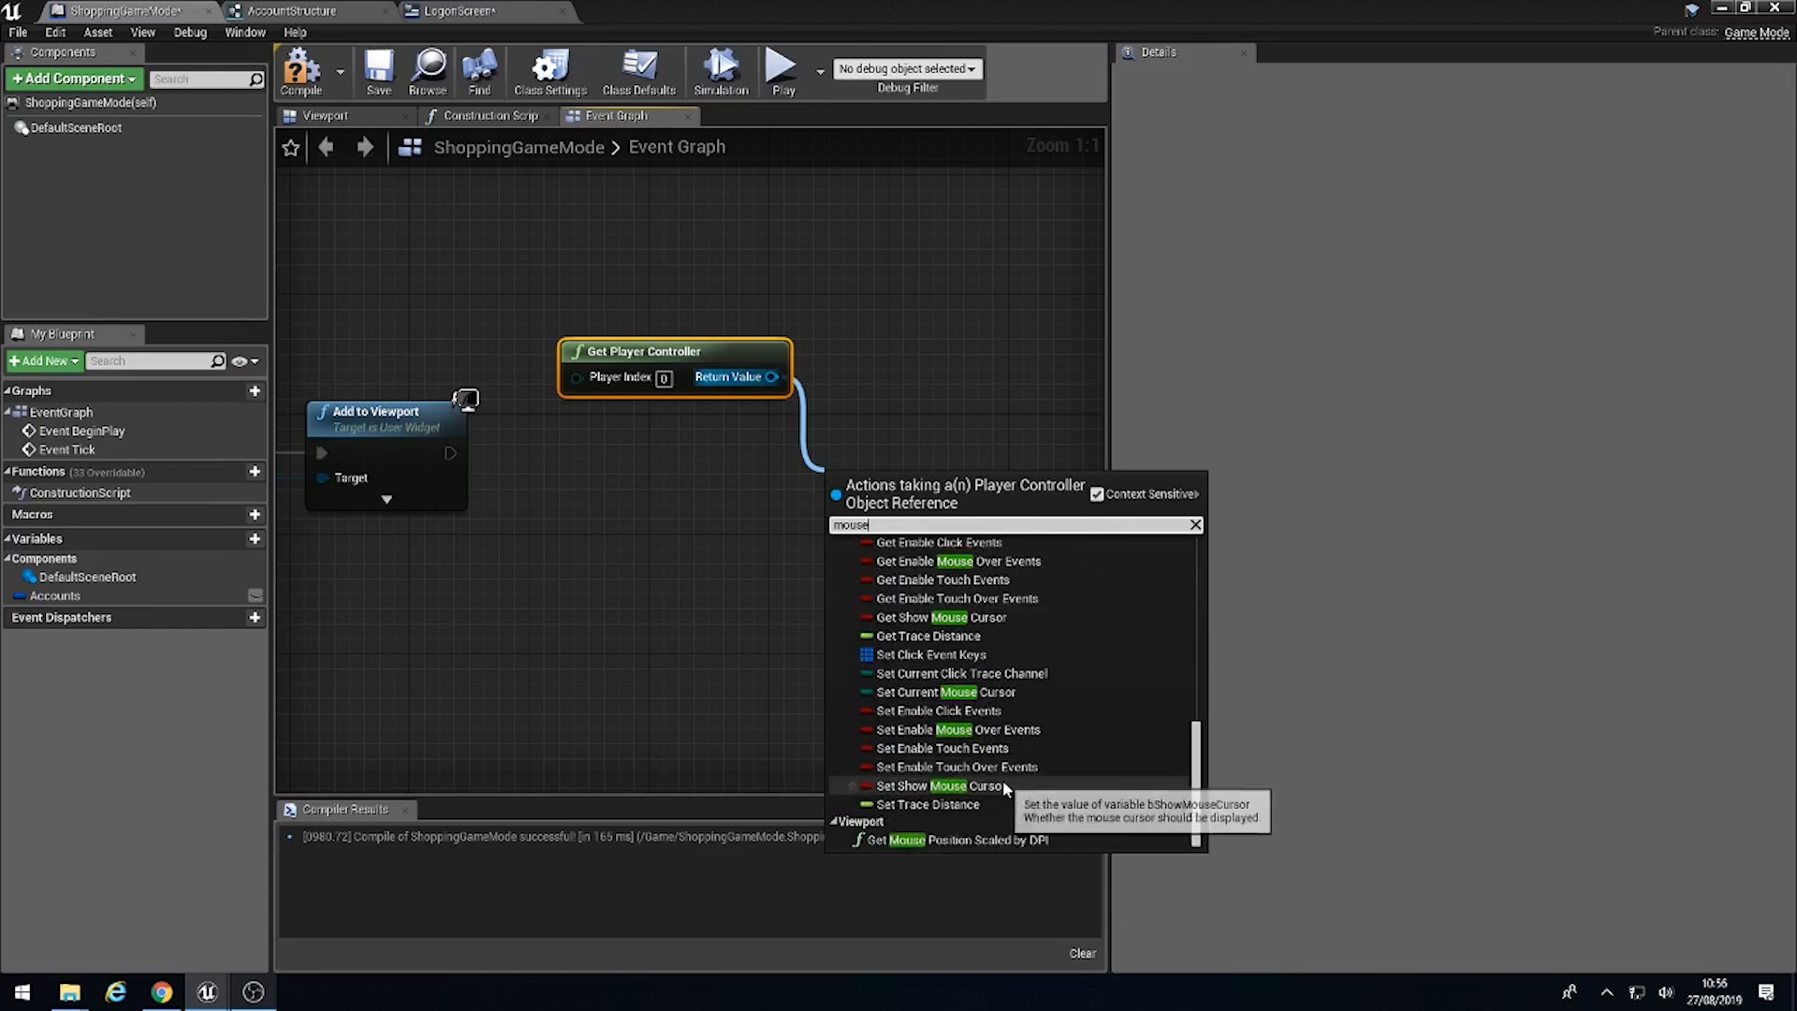
click(940, 786)
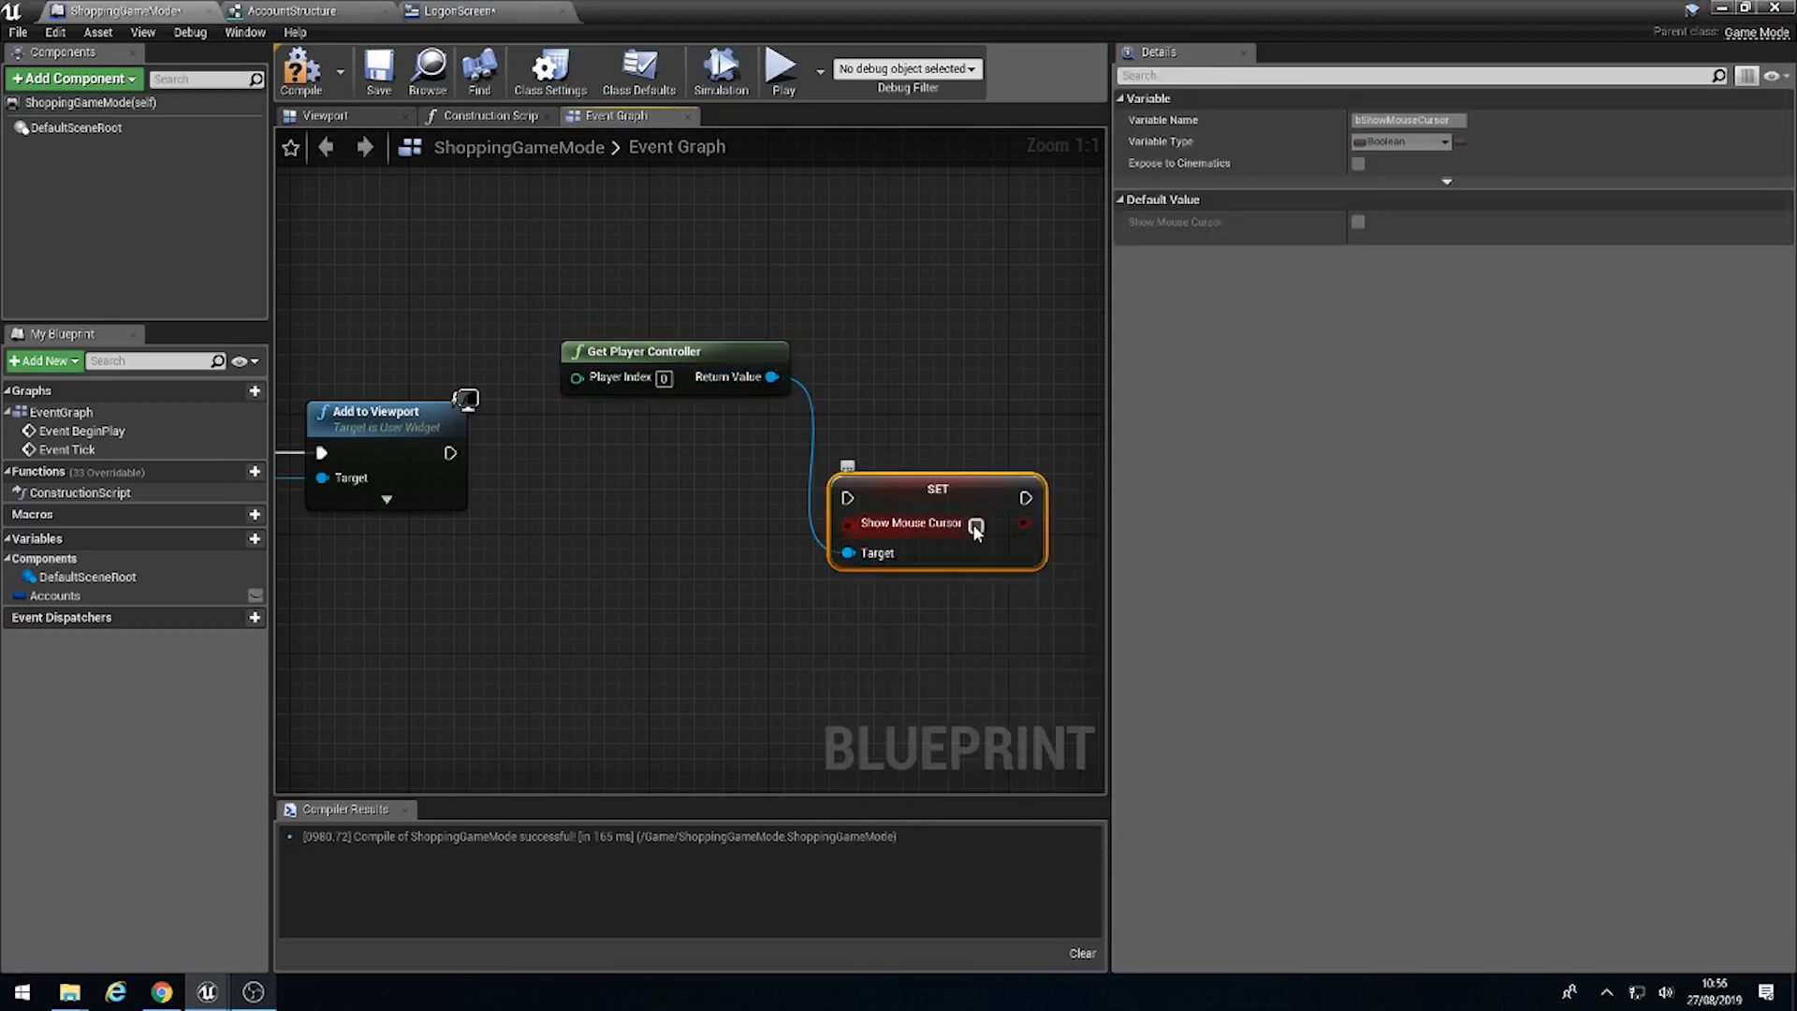
click(977, 524)
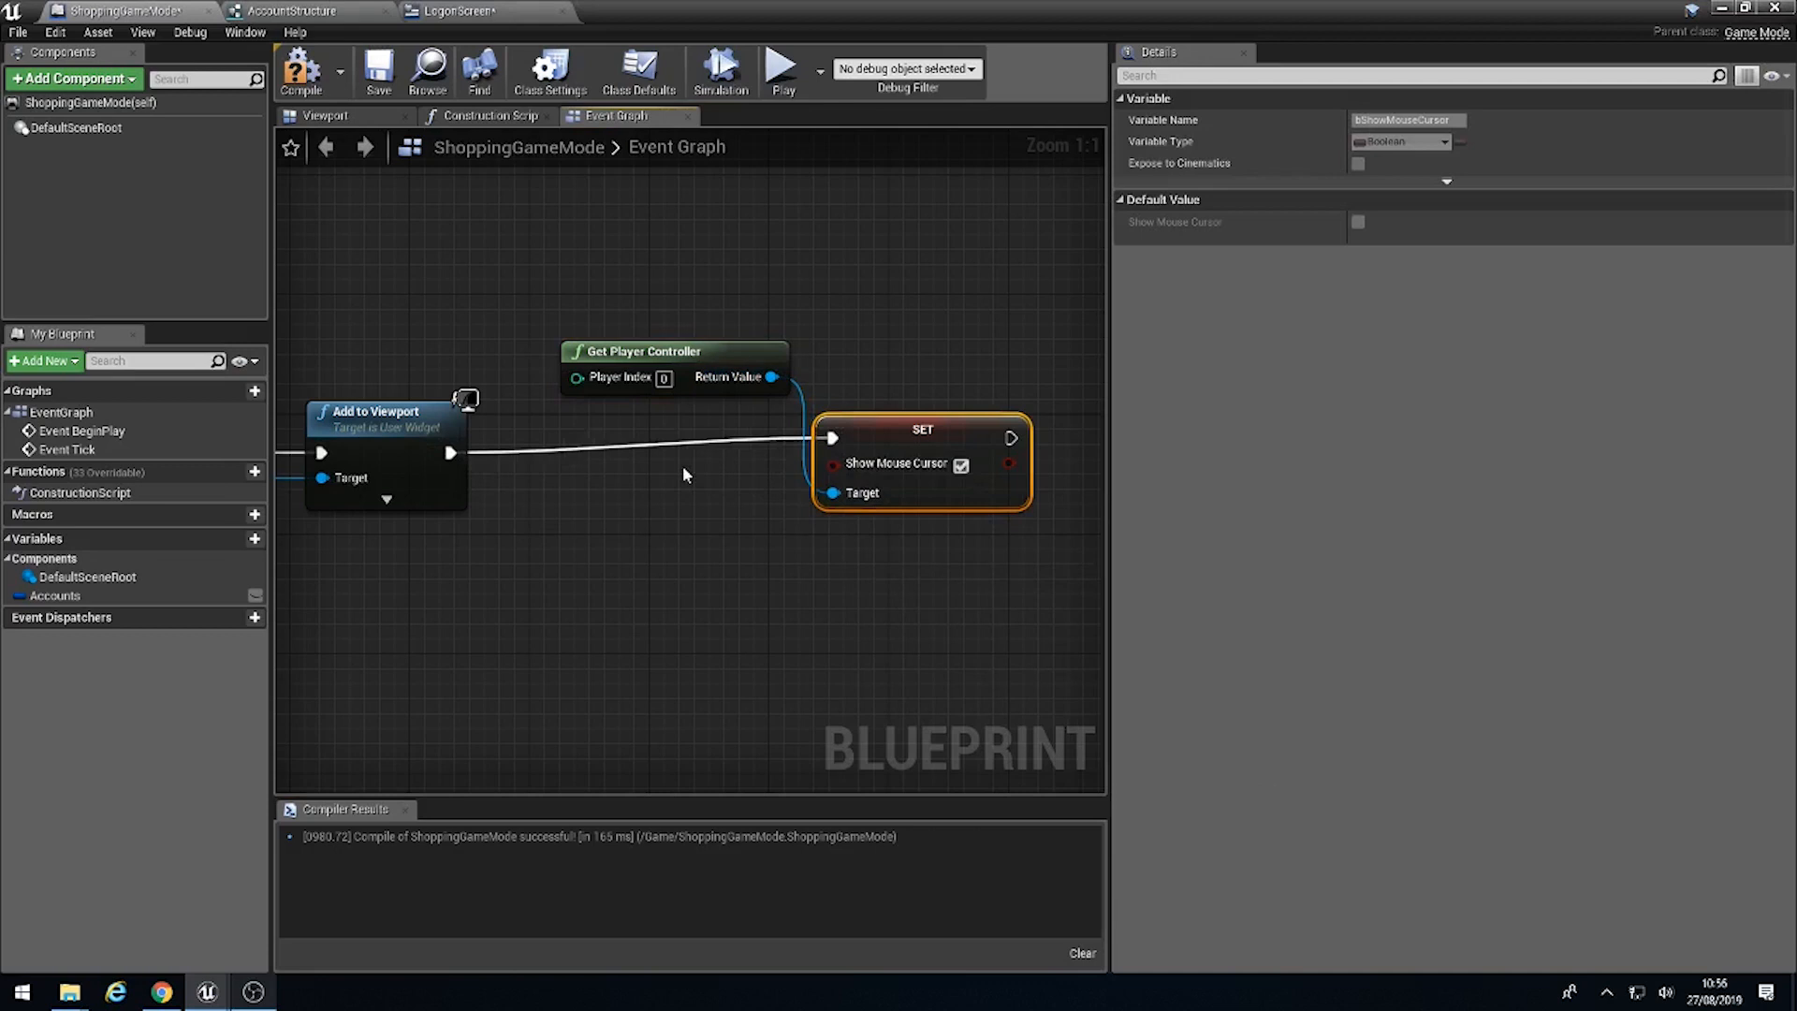
mouse_move(684, 377)
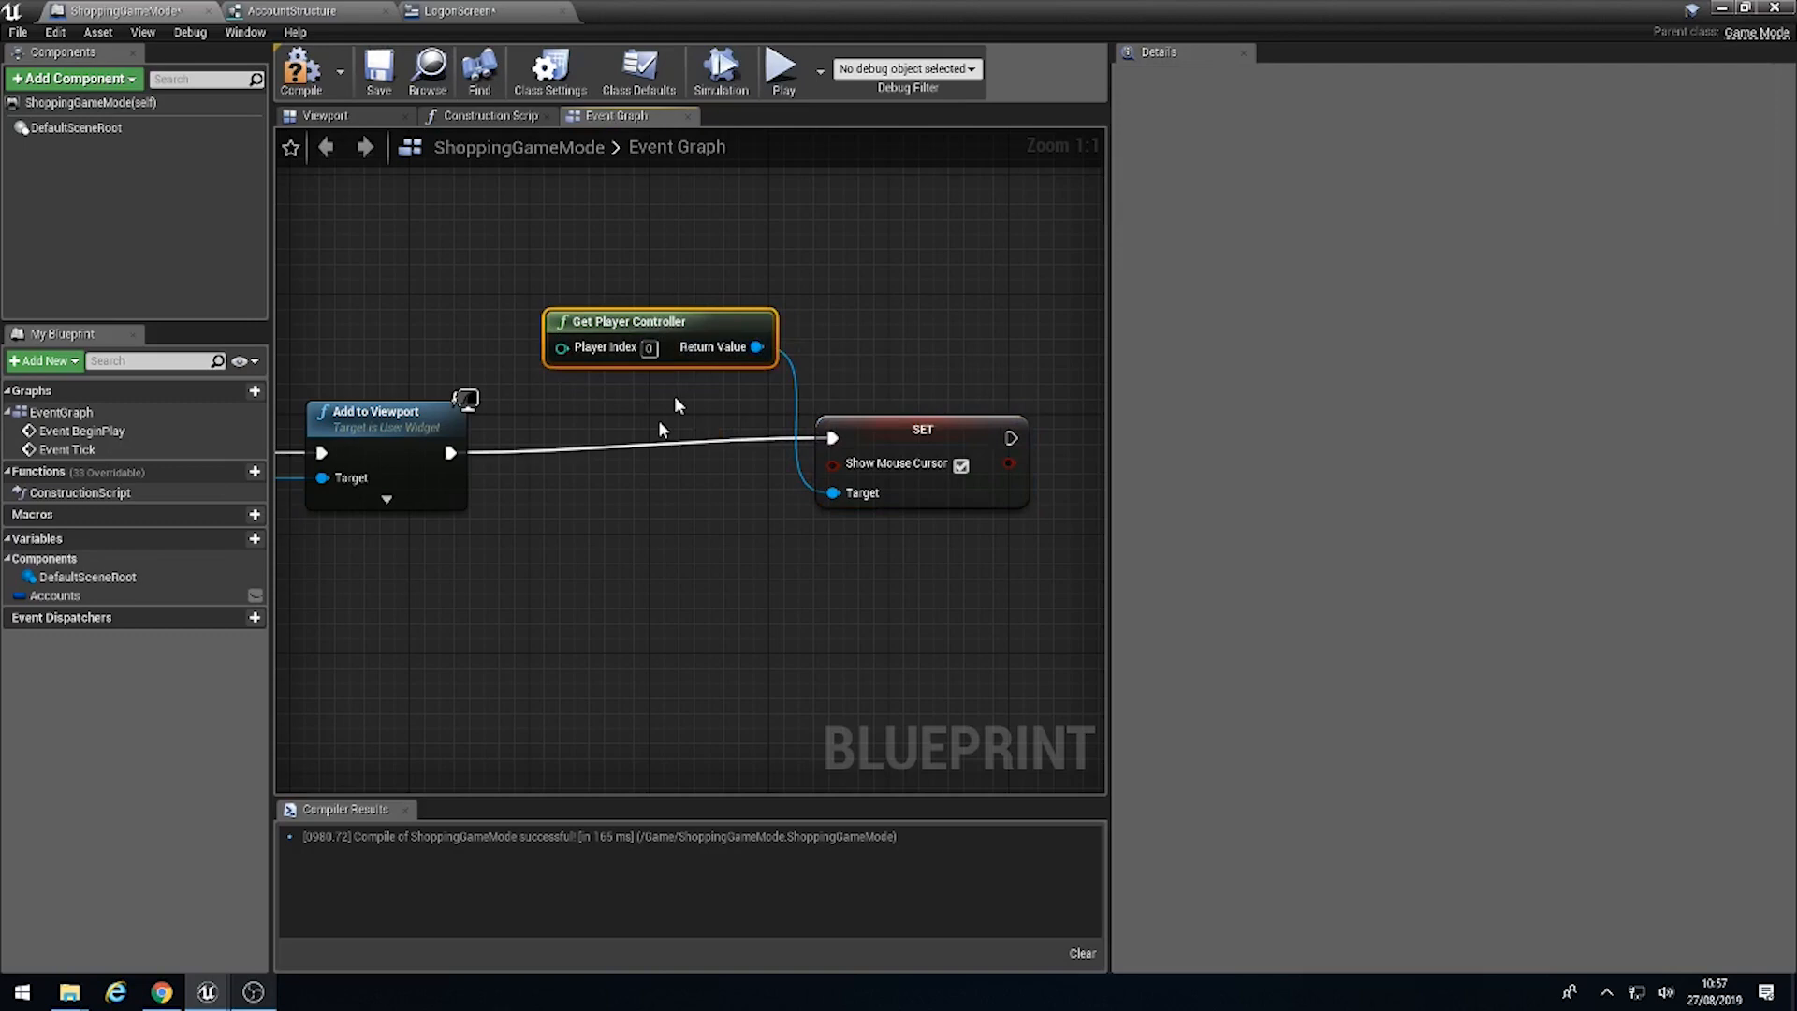
click(921, 477)
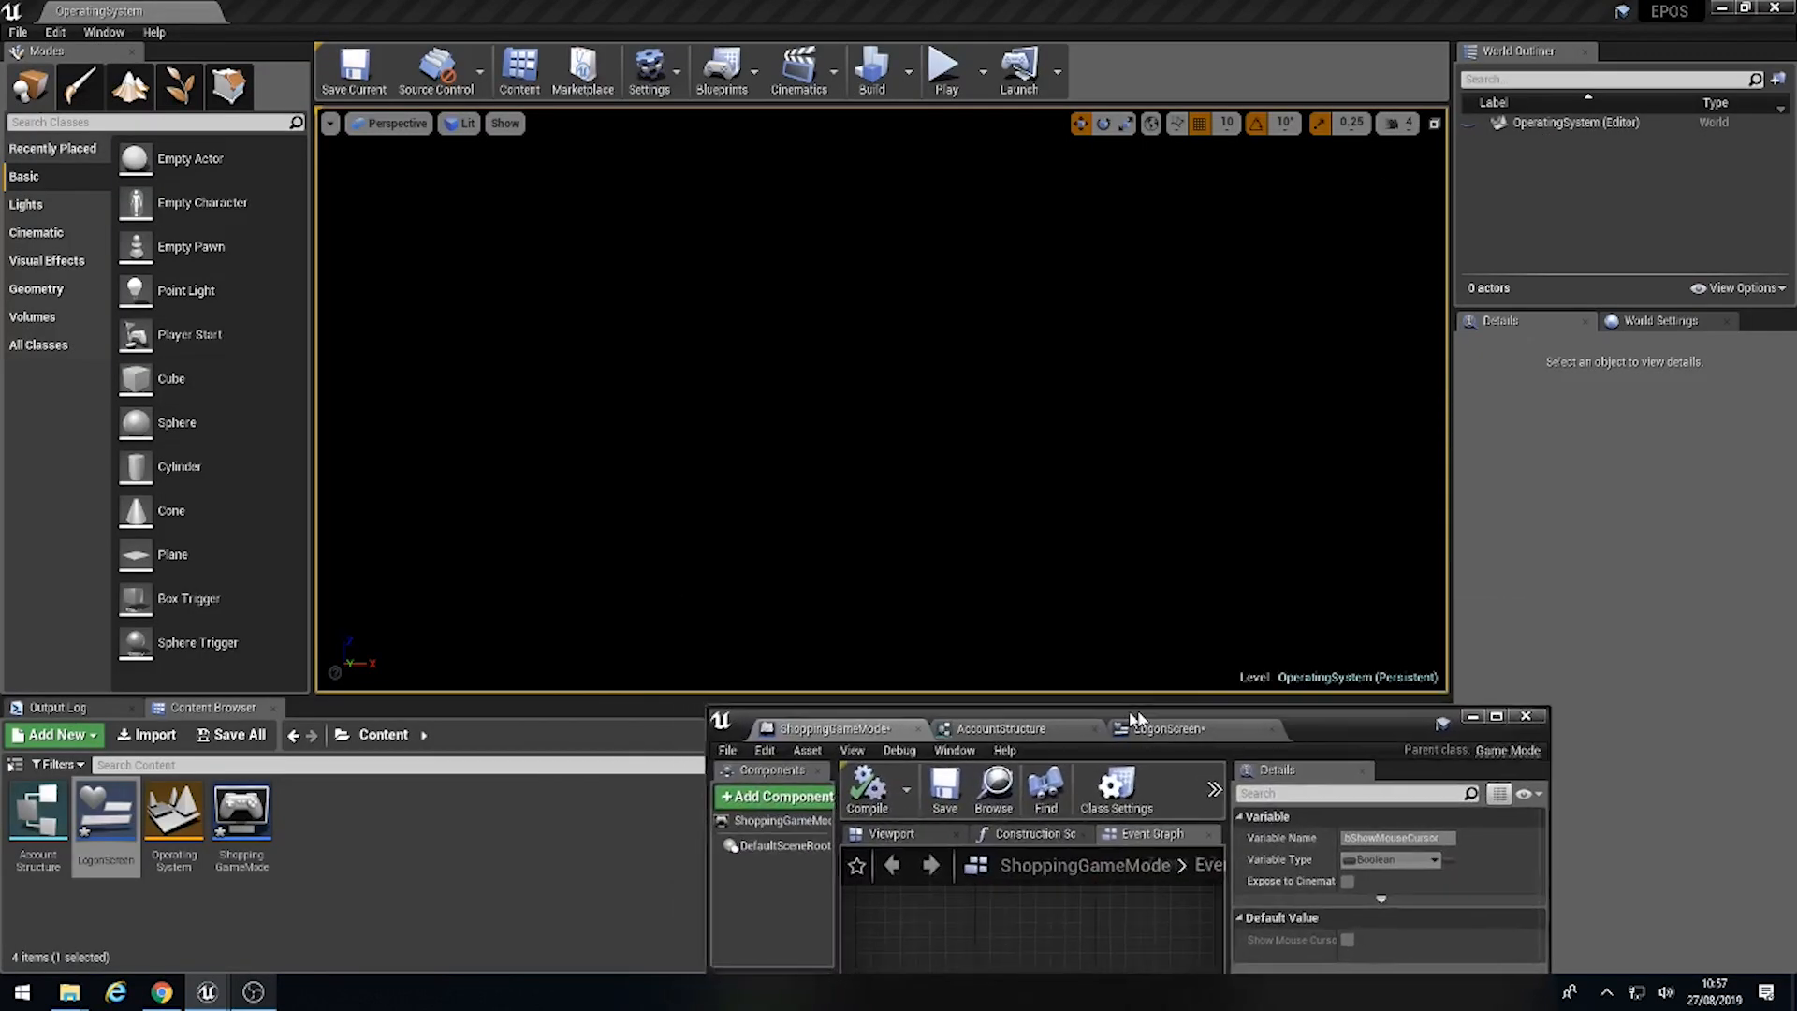
Step: Play the level and type 'simon' into the User Name box
click(944, 68)
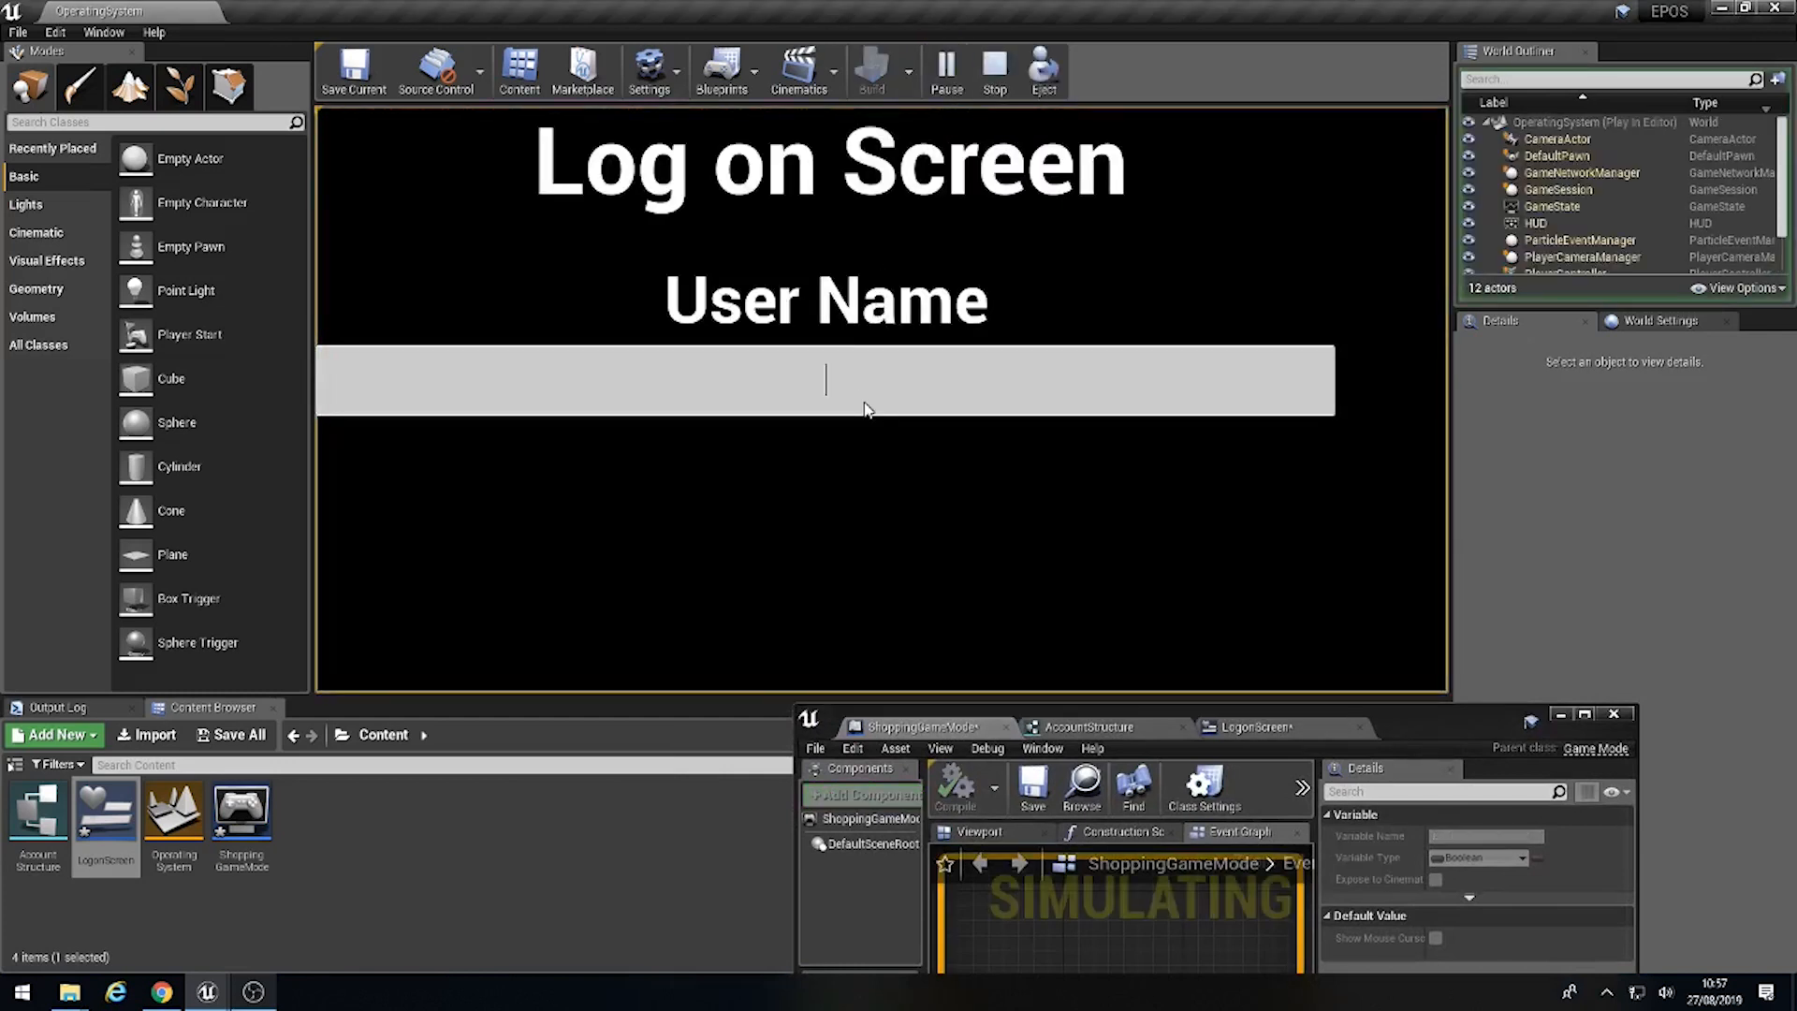
text(simon)
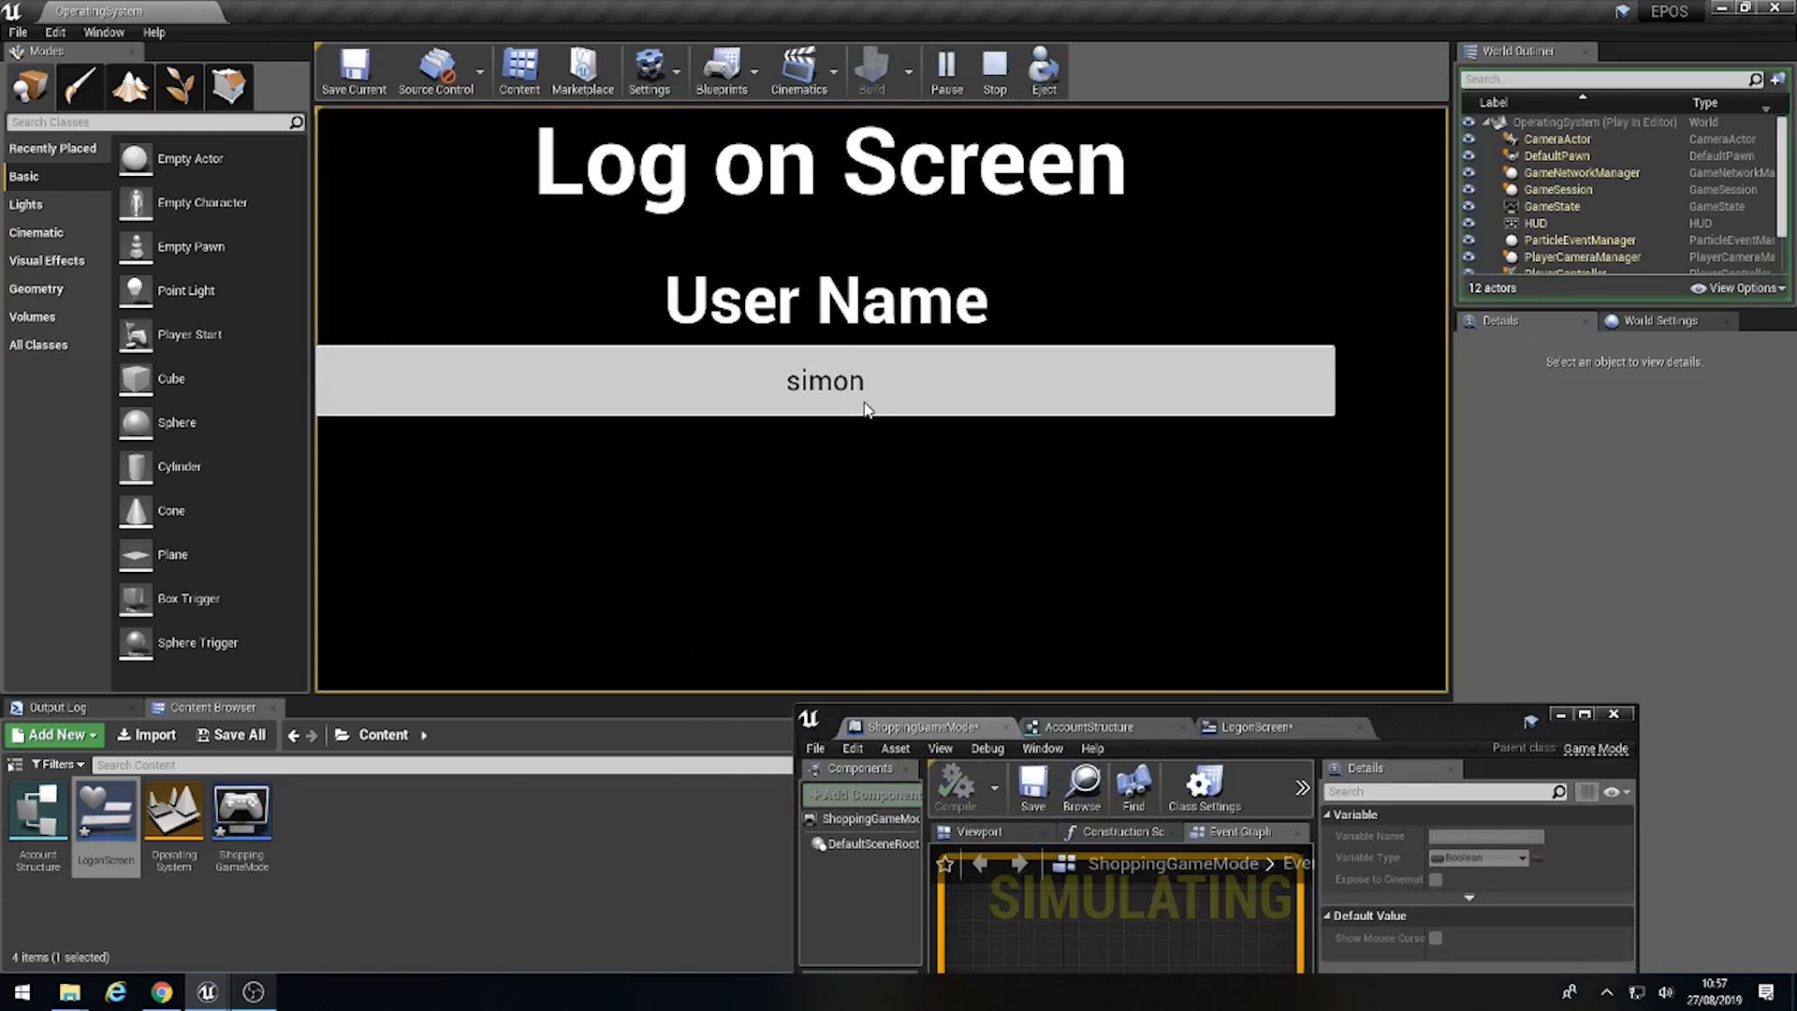
text(3)
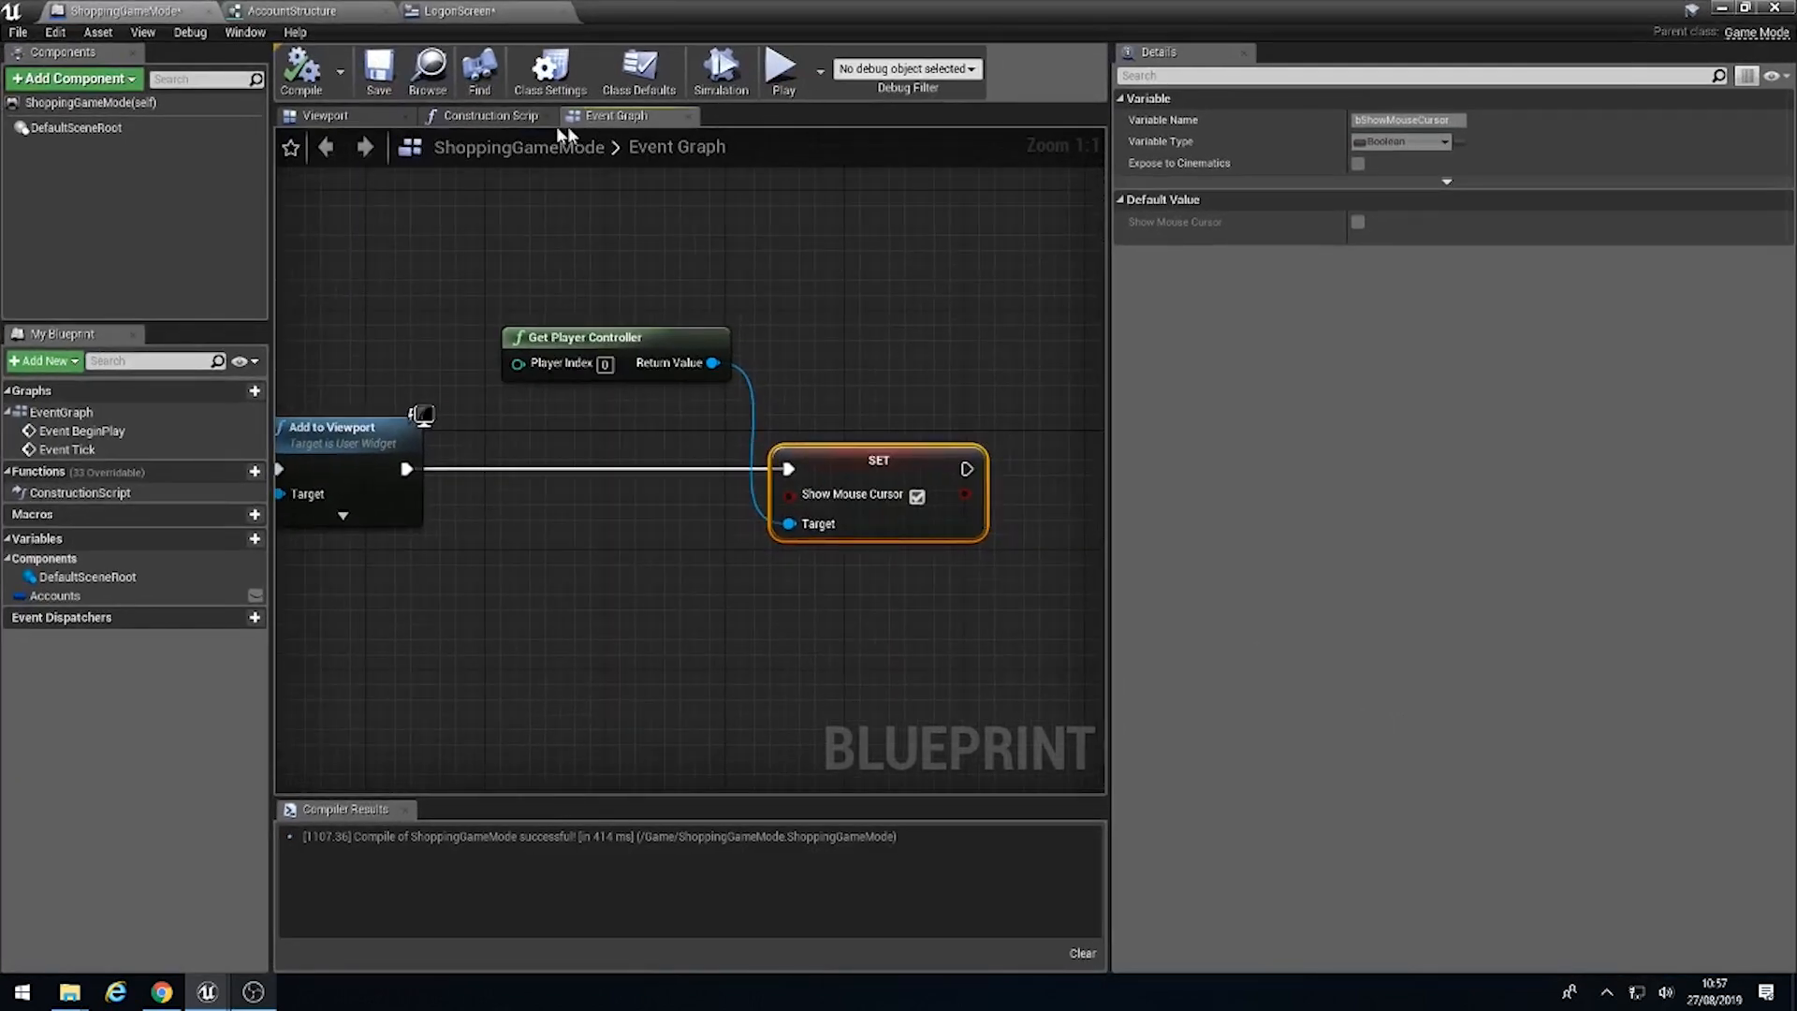
mouse_move(465, 137)
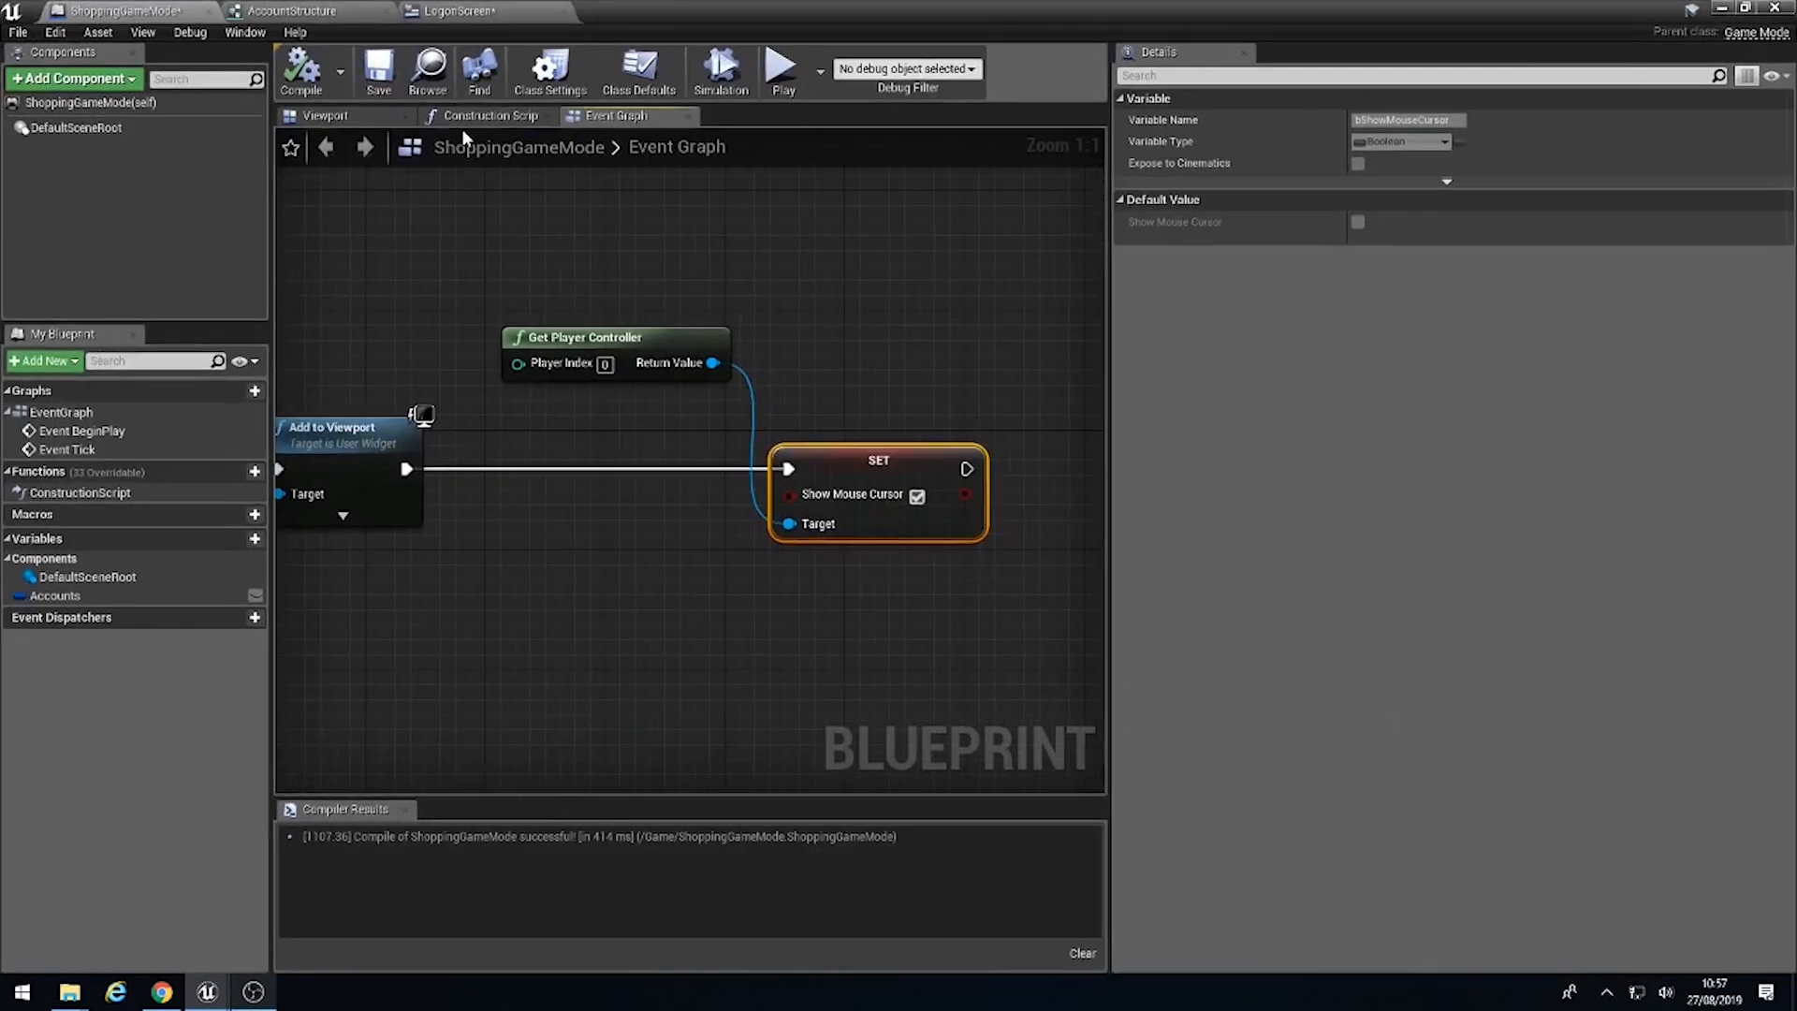
Step: Check AccountStructure's default UserNames, then go back to the LogonScreen event graph
click(447, 11)
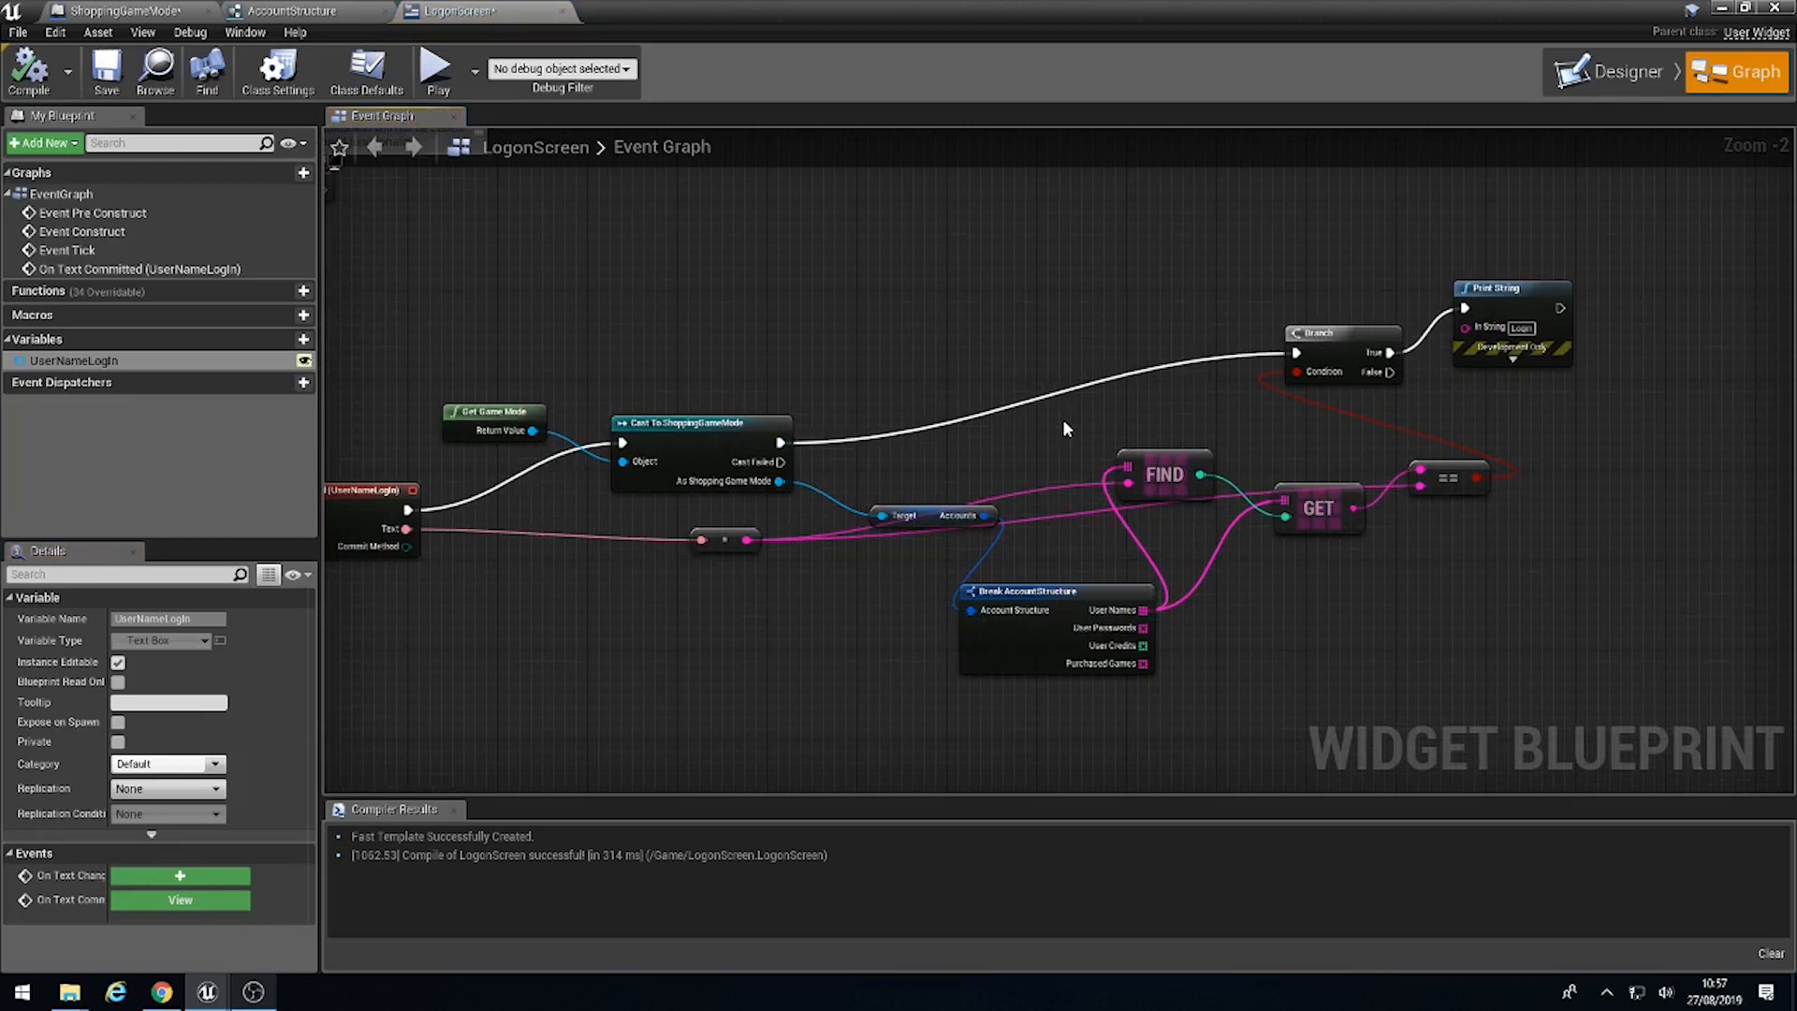
mouse_move(678, 562)
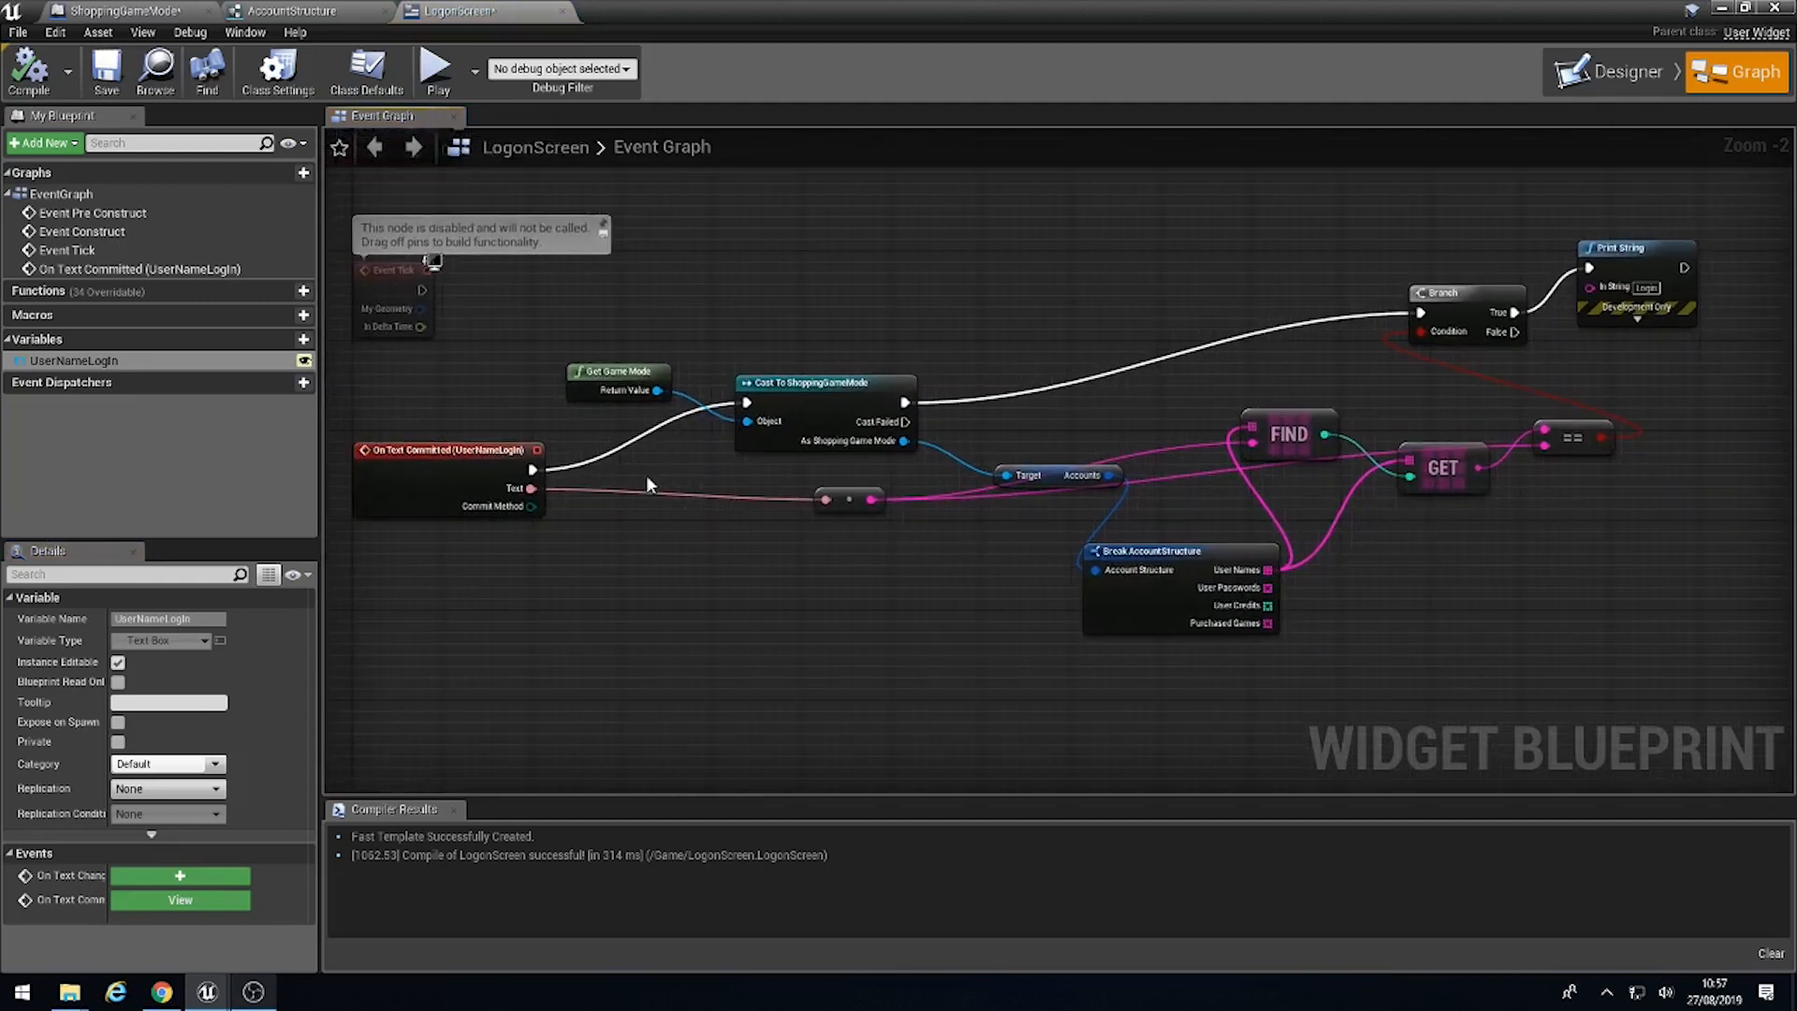
mouse_move(745, 526)
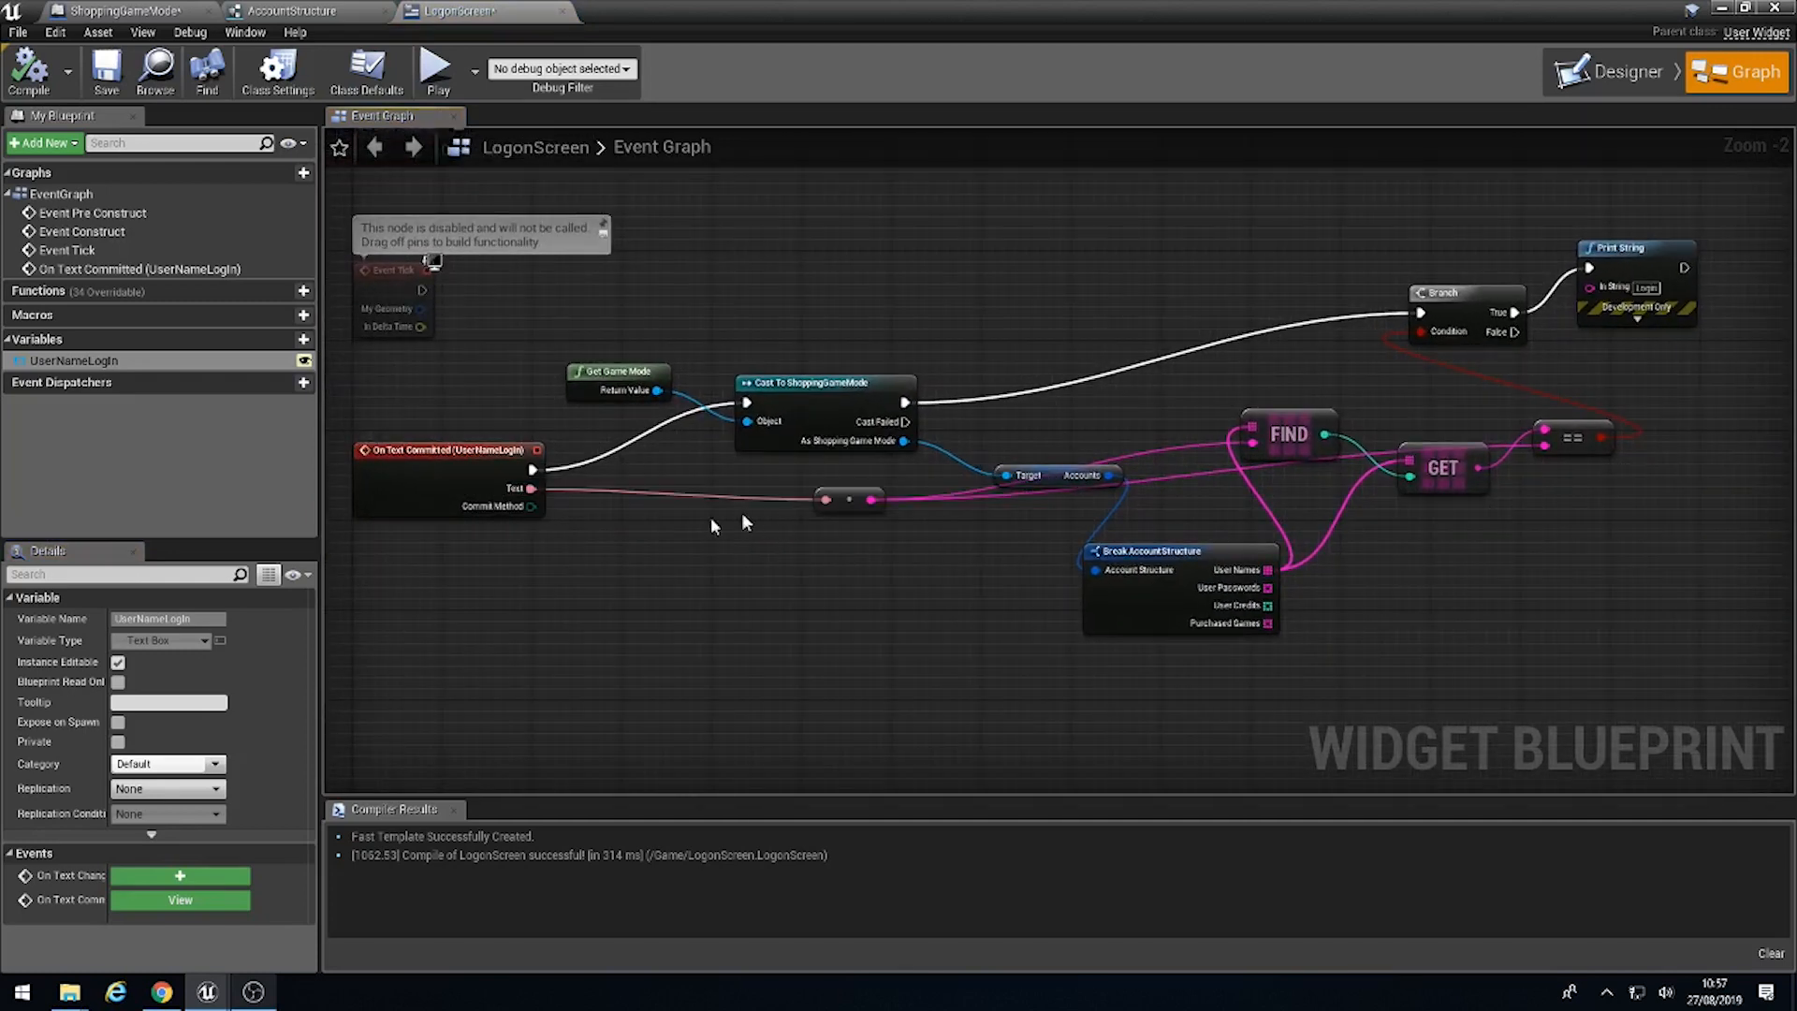
mouse_move(762, 533)
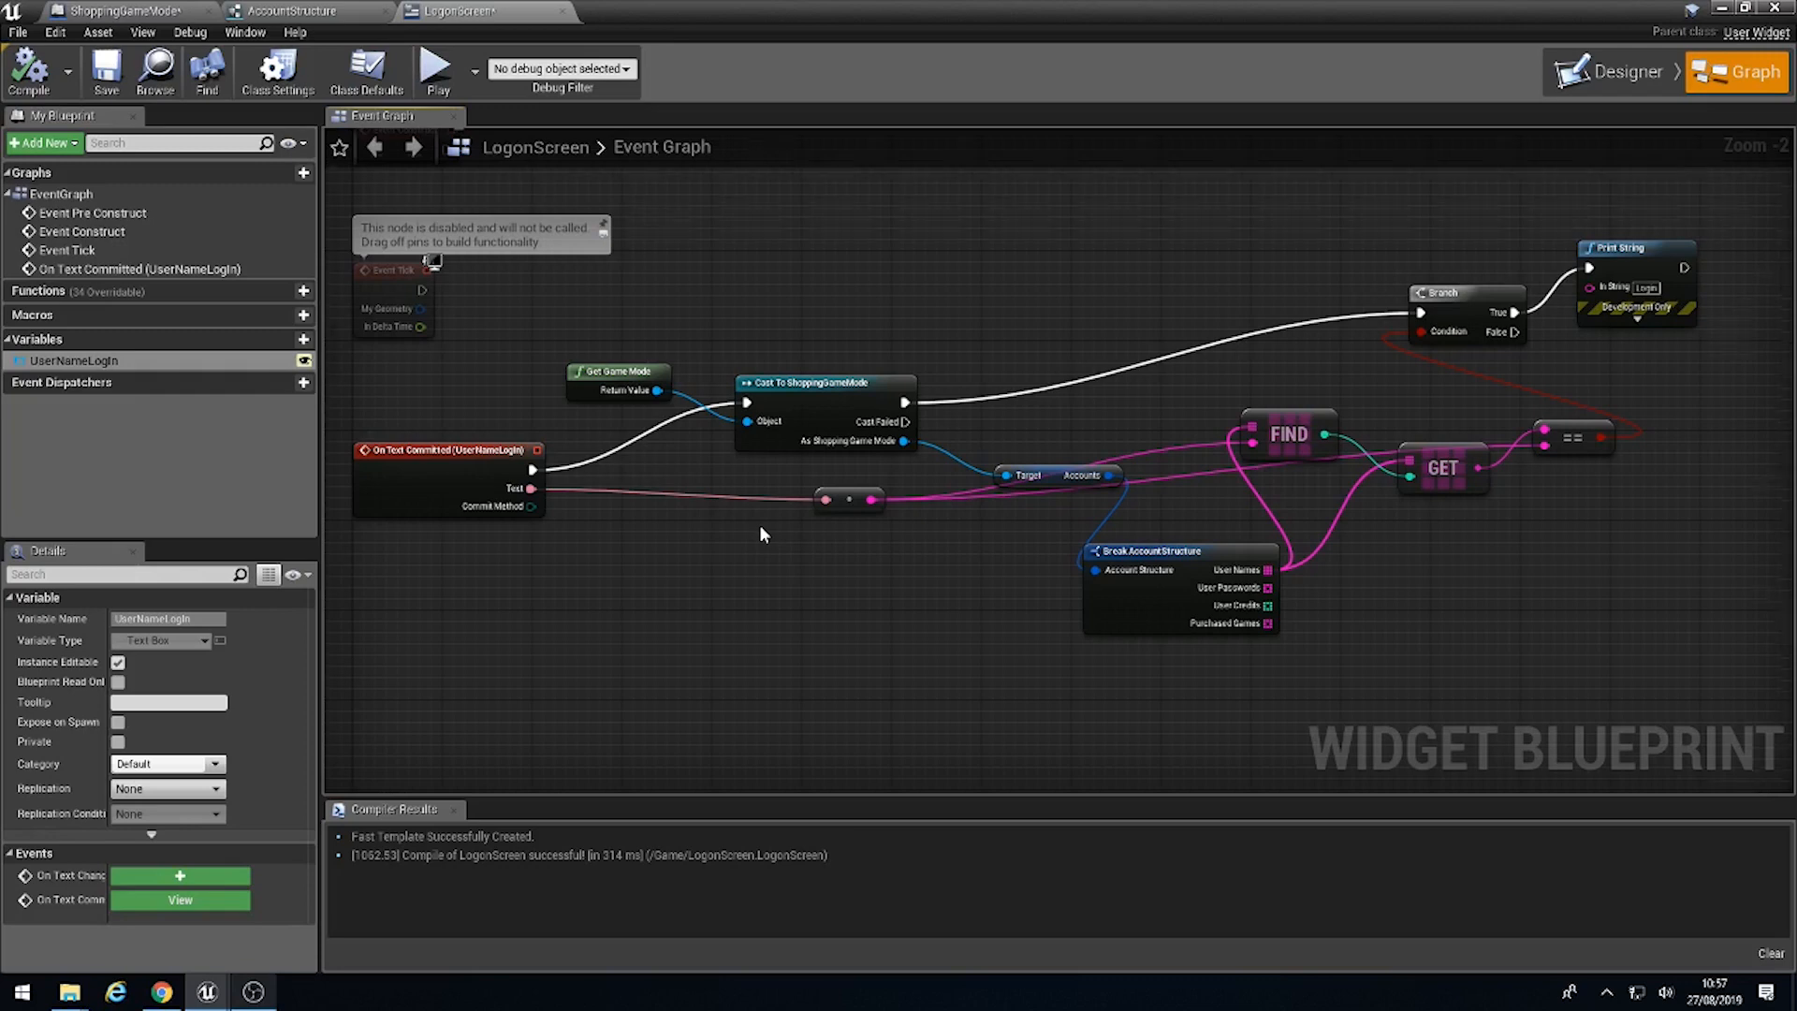
click(291, 10)
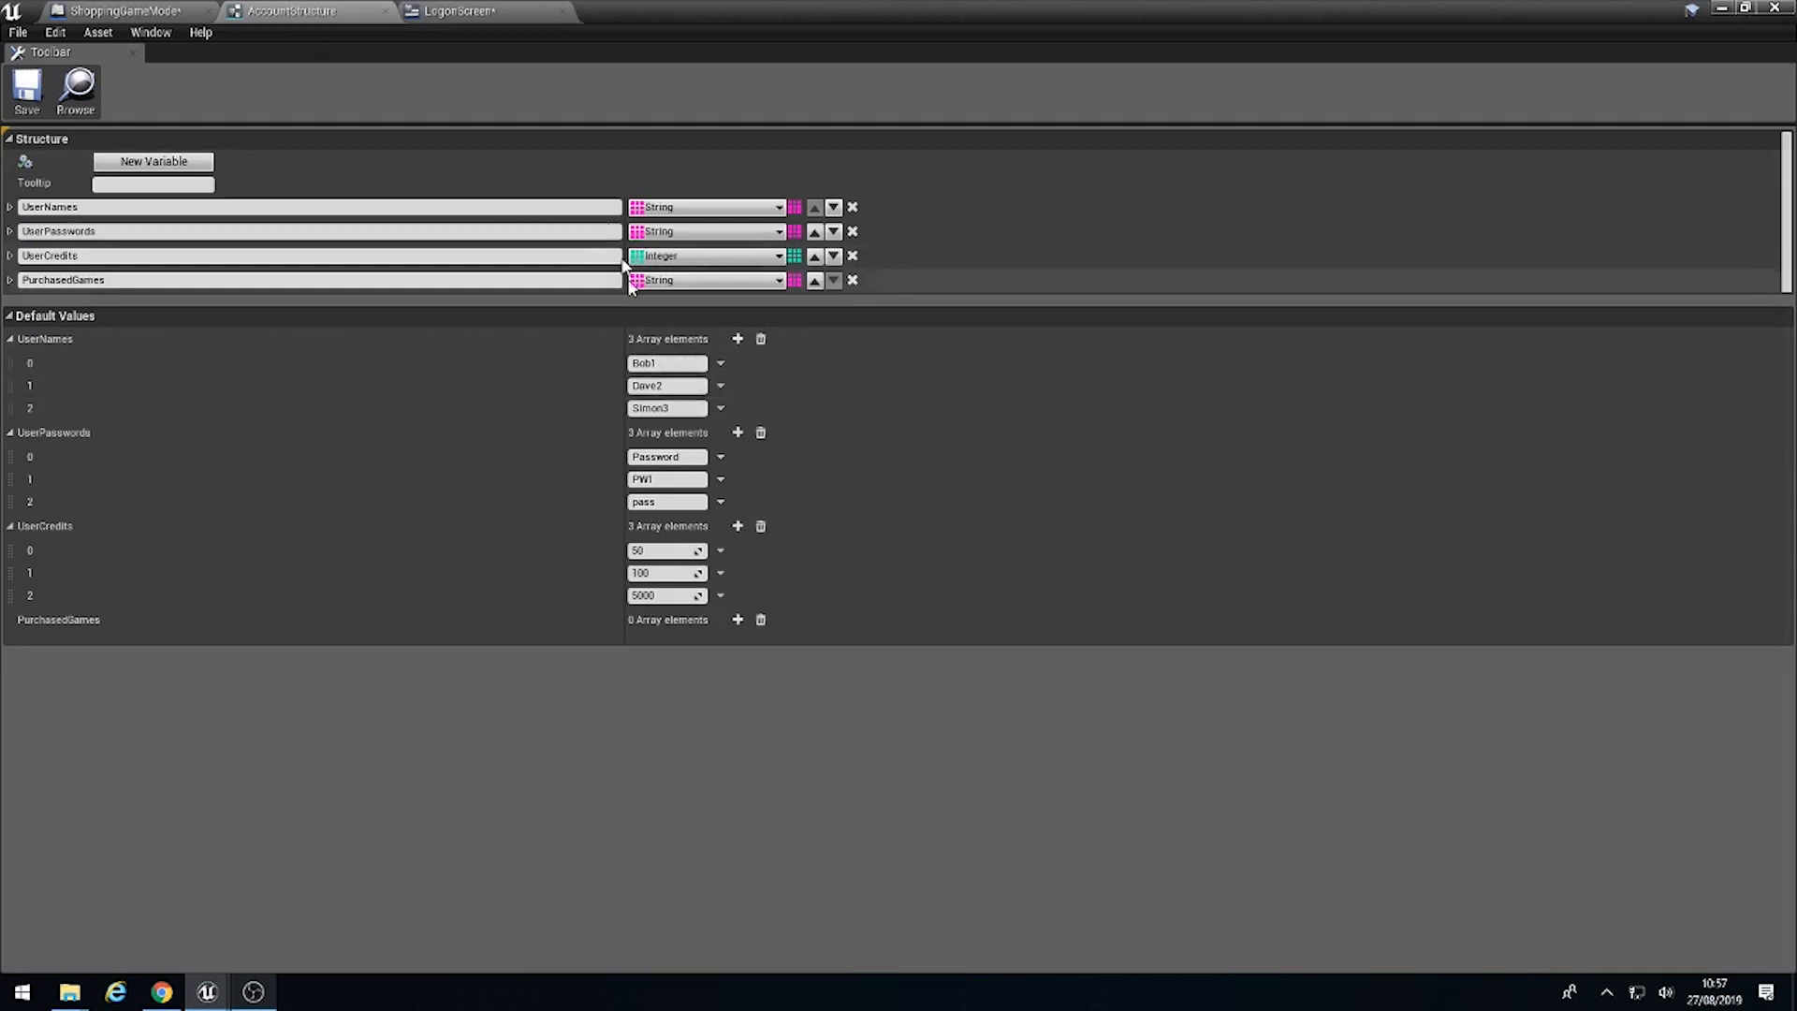
click(453, 10)
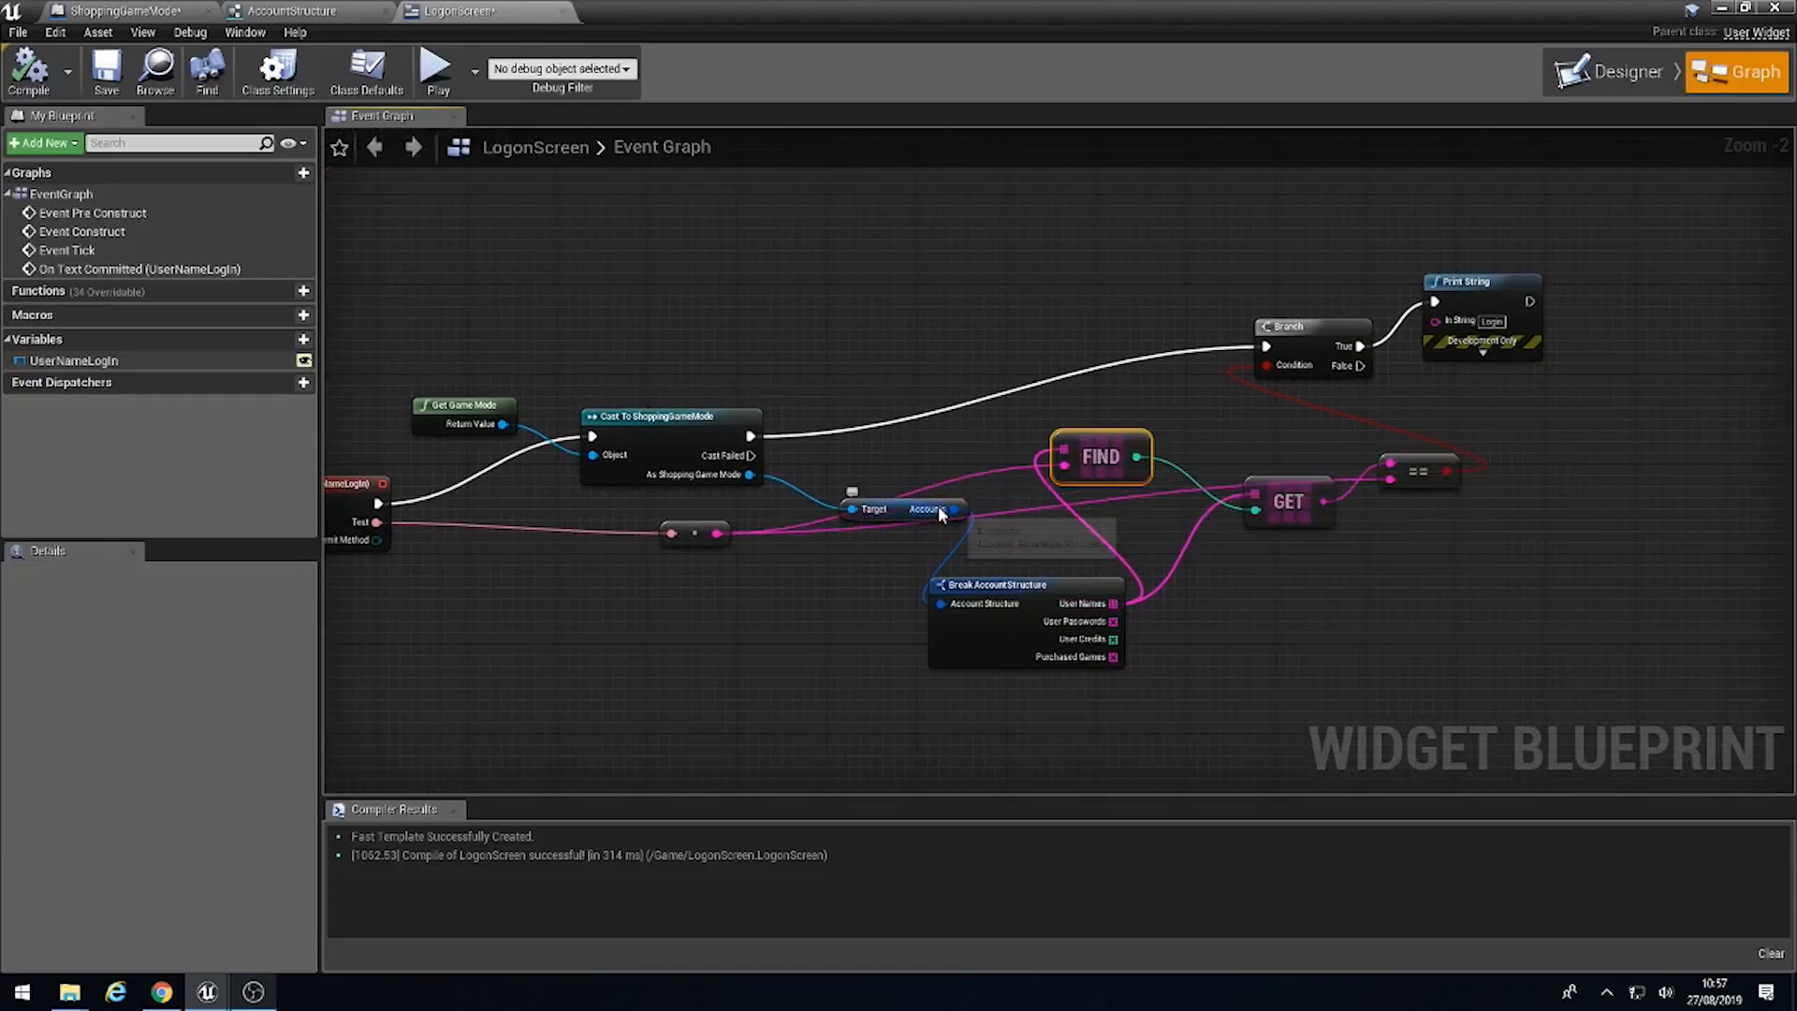
mouse_move(929, 509)
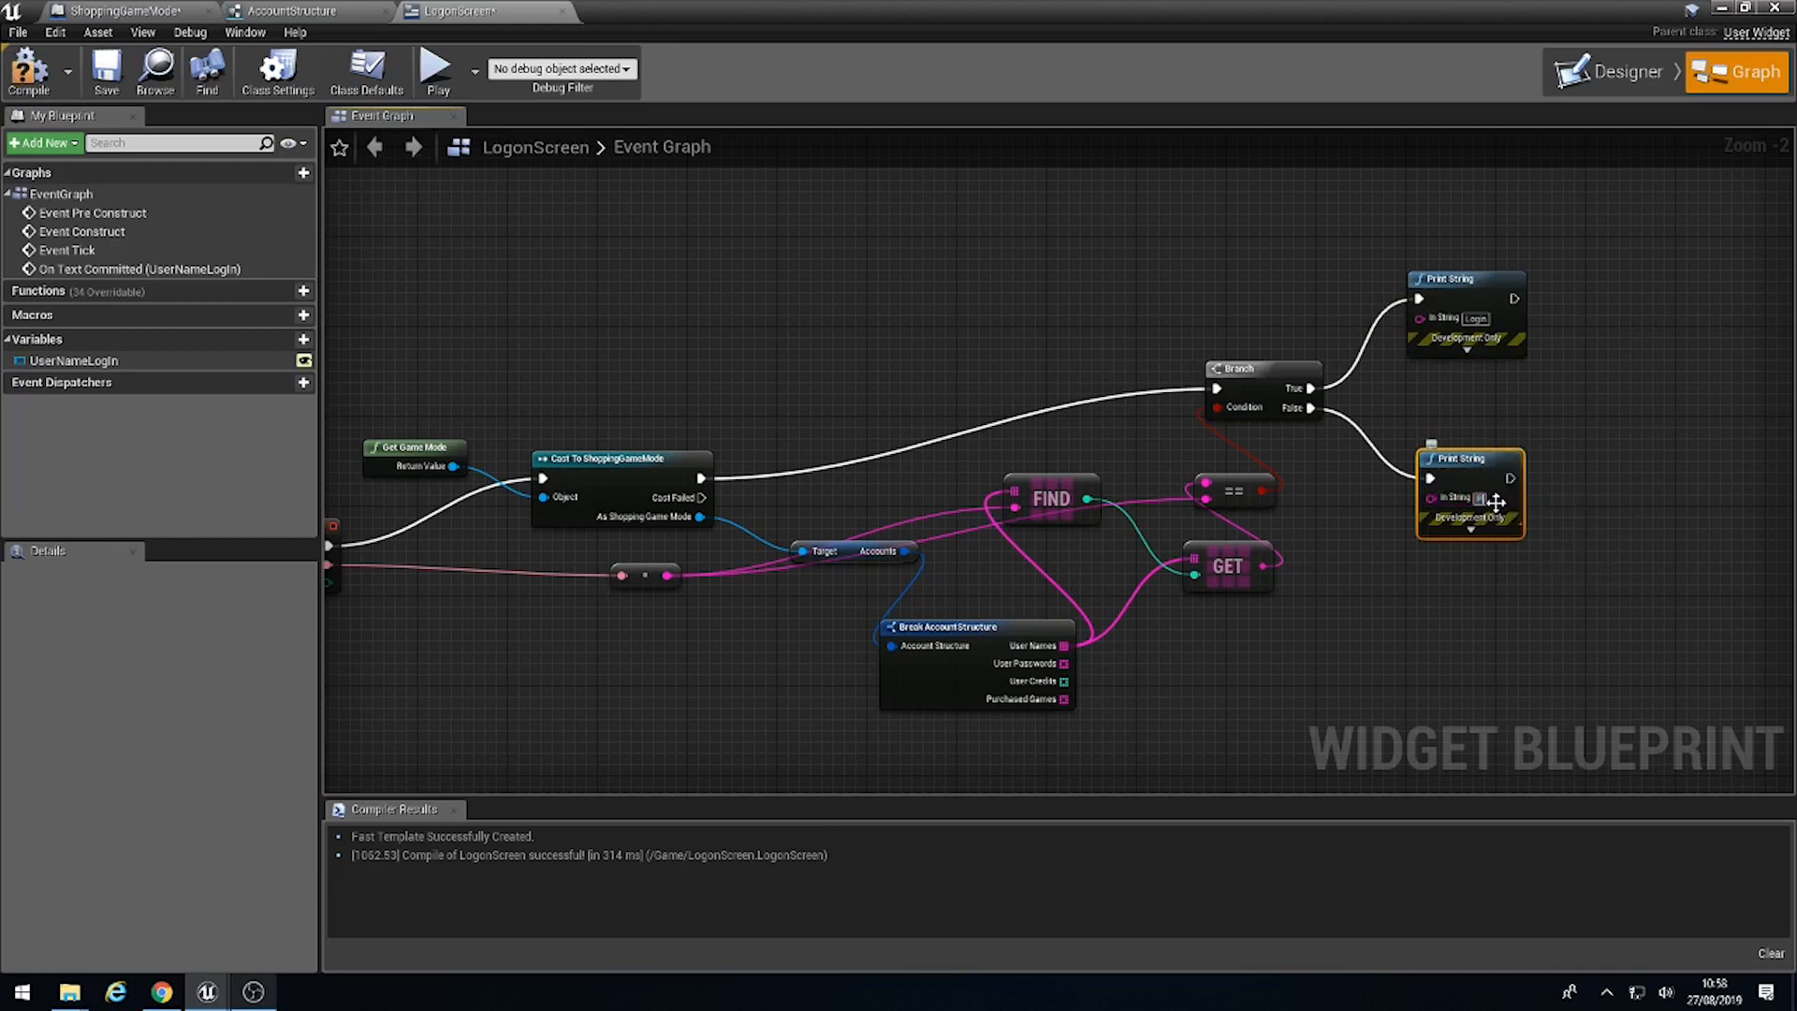
Step: Make the False-branch Print String say 'Please Enter a Correct UserName' and play the level
click(1490, 497)
text(Please Enter a Correct UserName)
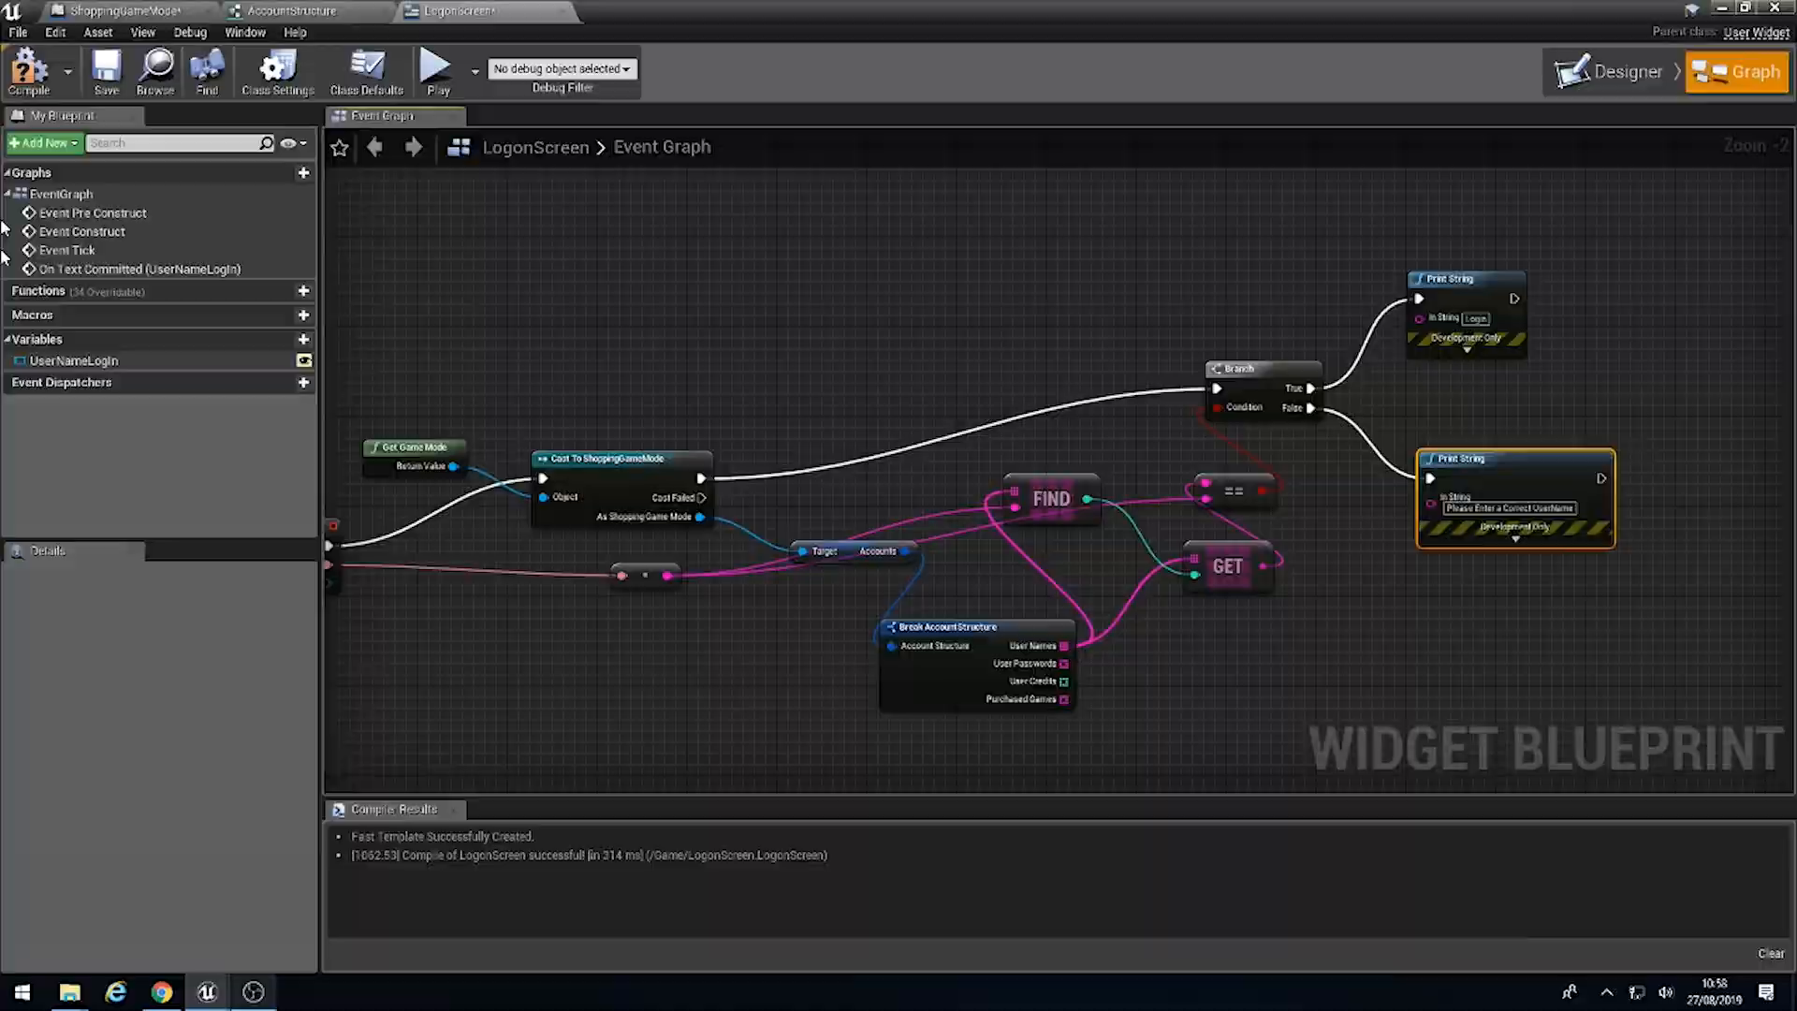
click(434, 71)
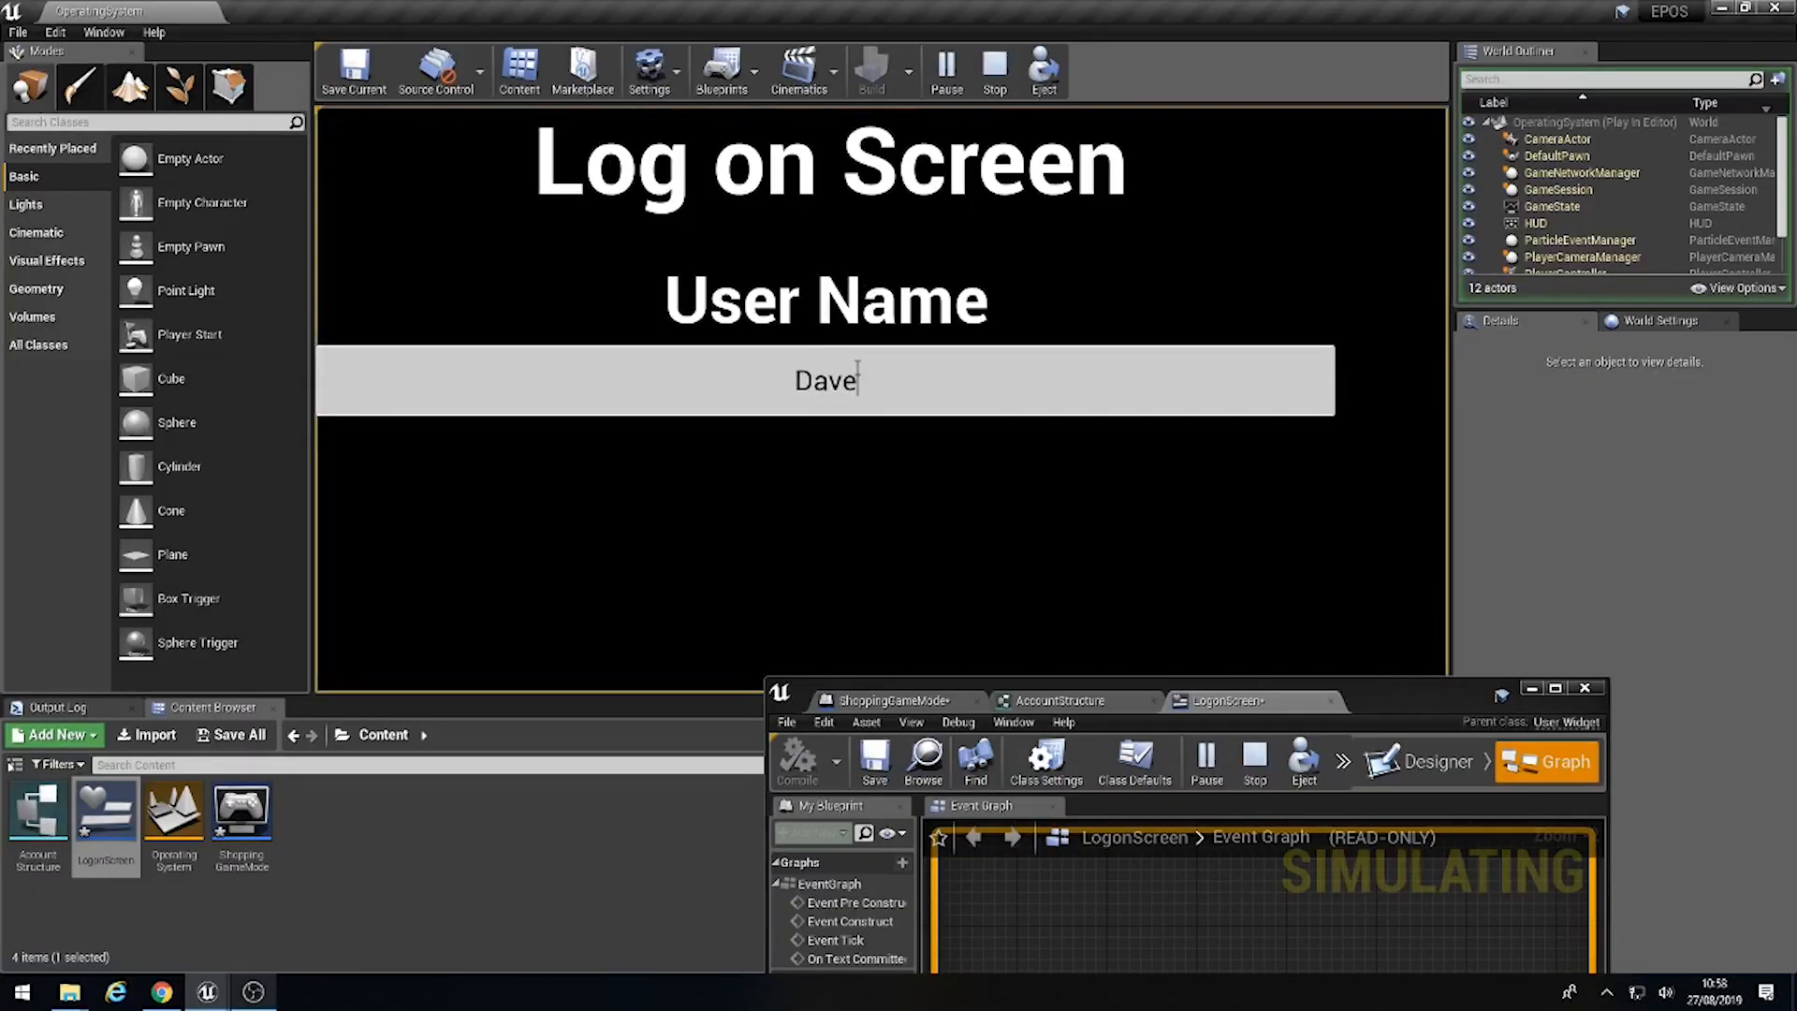
Step: Commit 'Dave2' to get Login printed, then change the name to 'Dave12'
text(2)
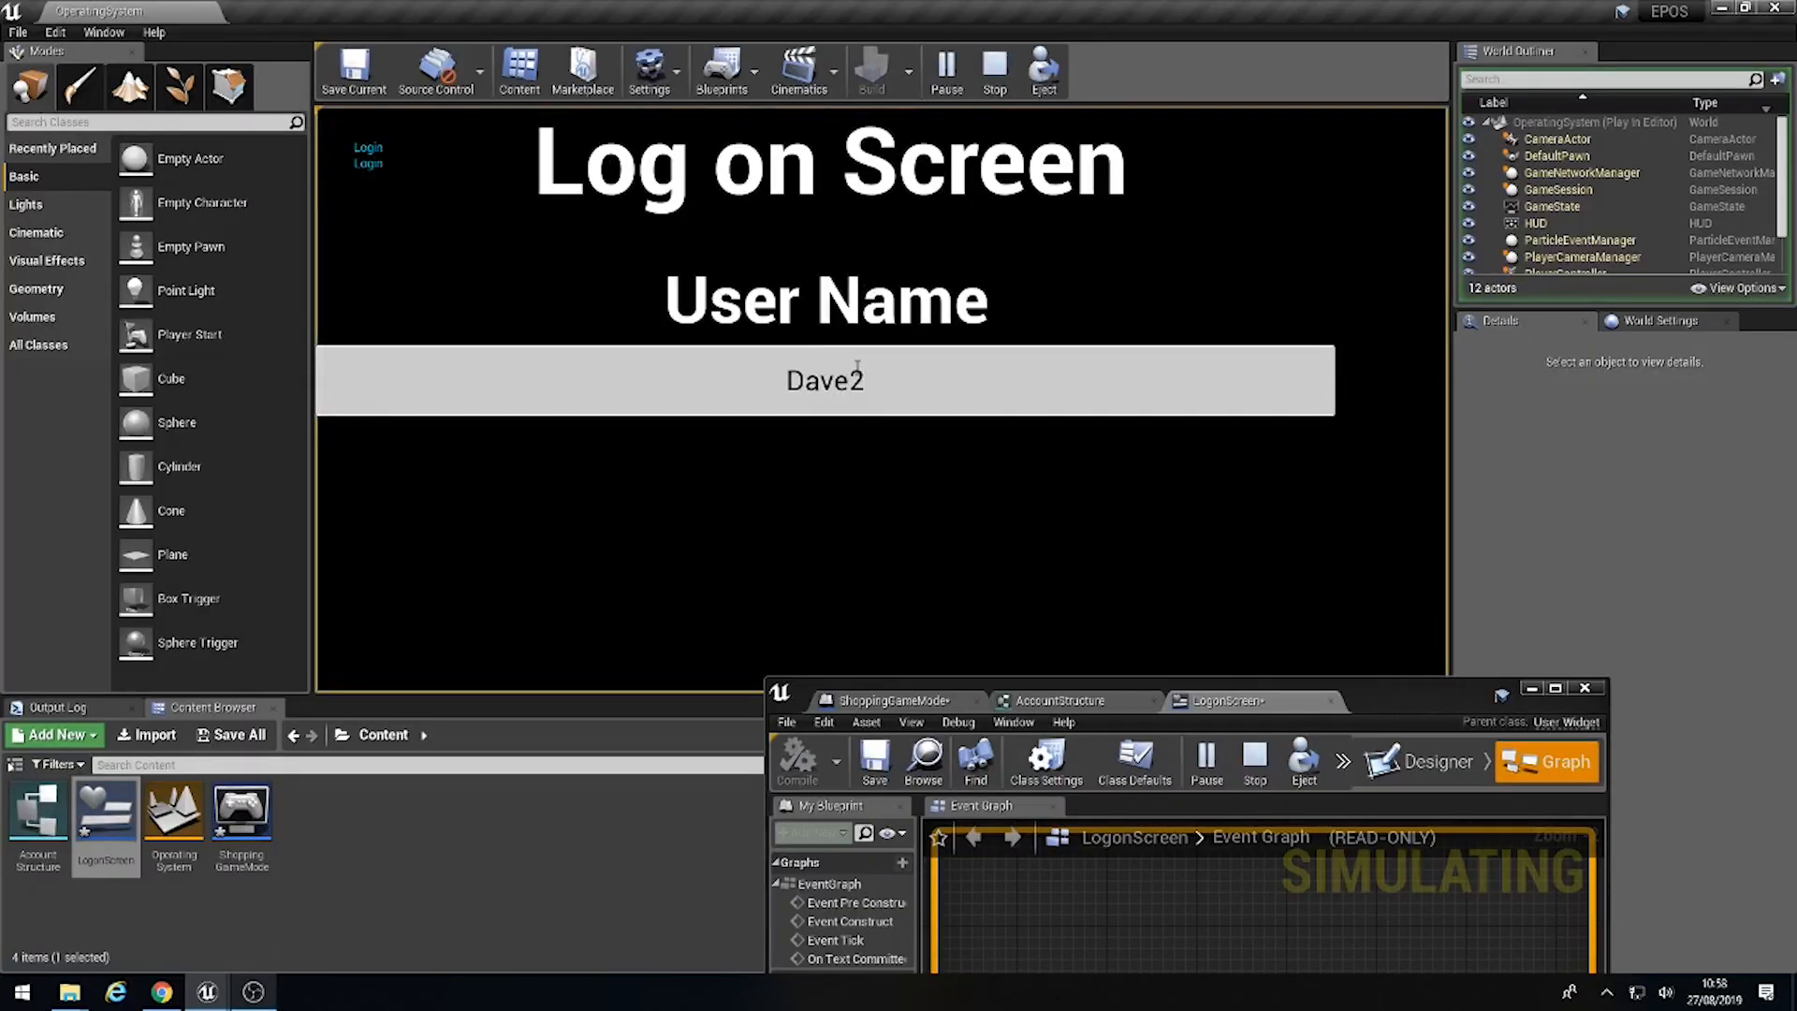
text(1)
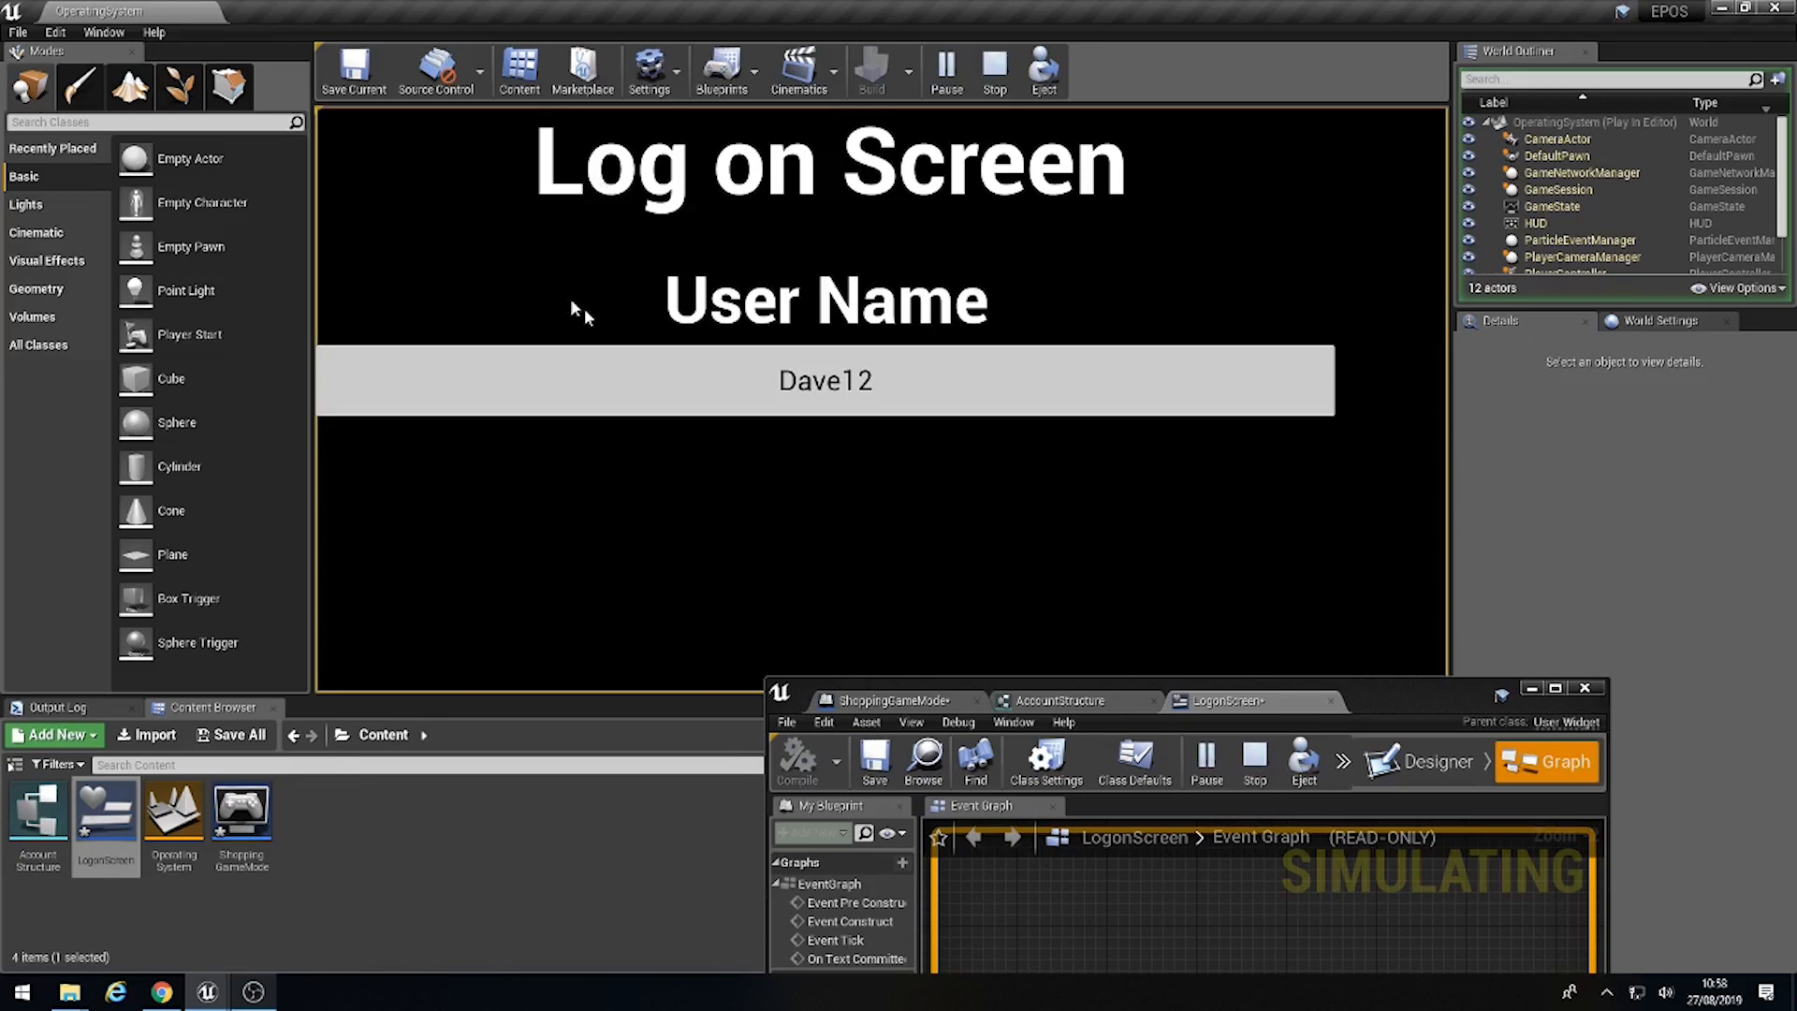
mouse_move(1020, 459)
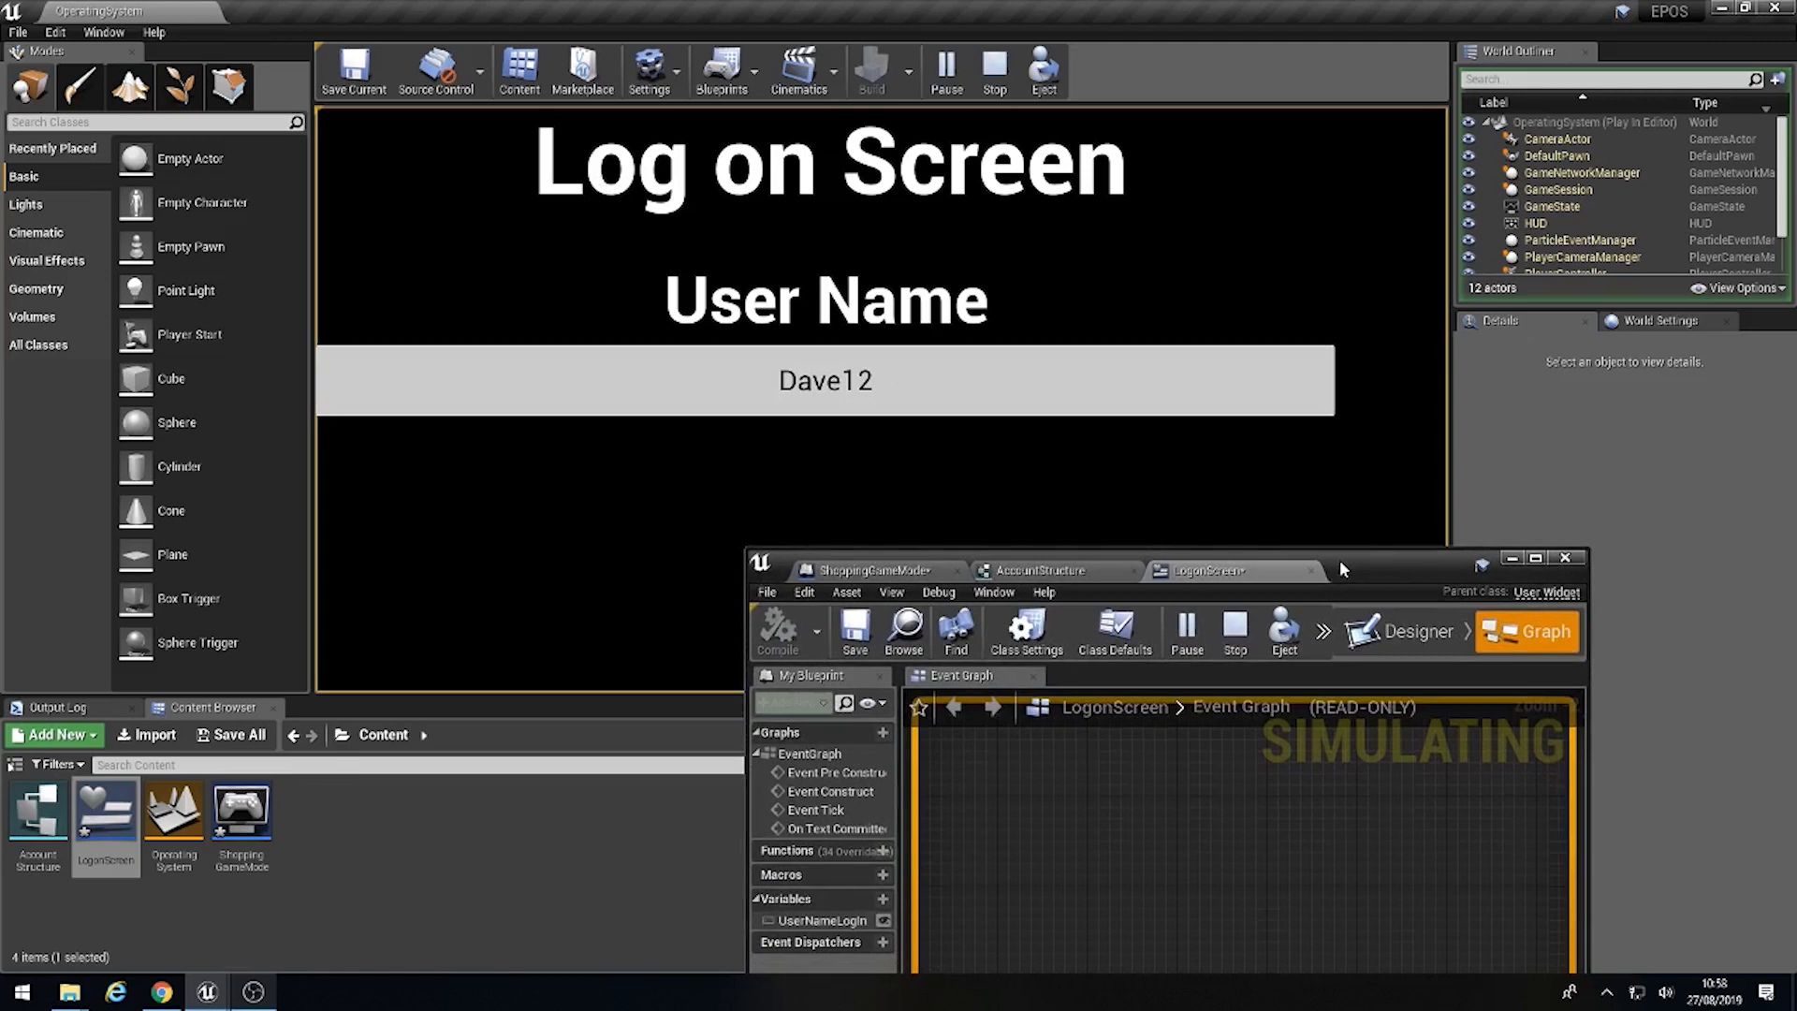
mouse_move(1009, 520)
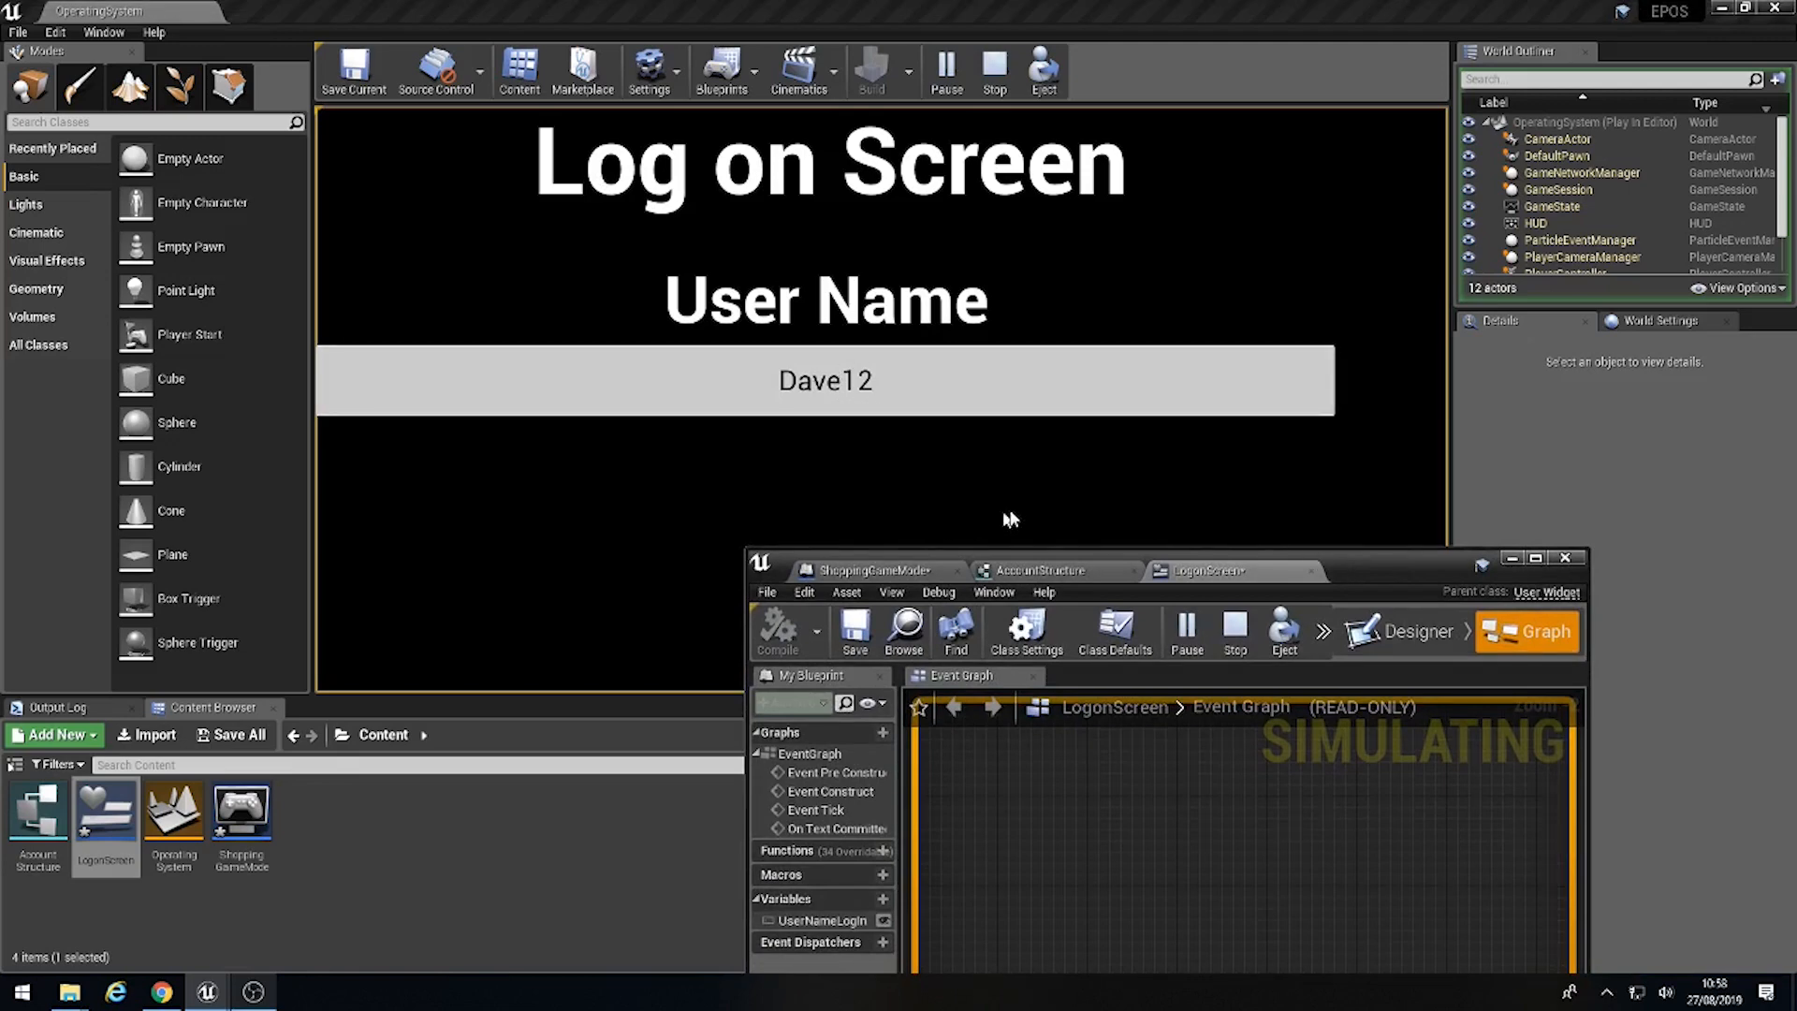
mouse_move(1073, 480)
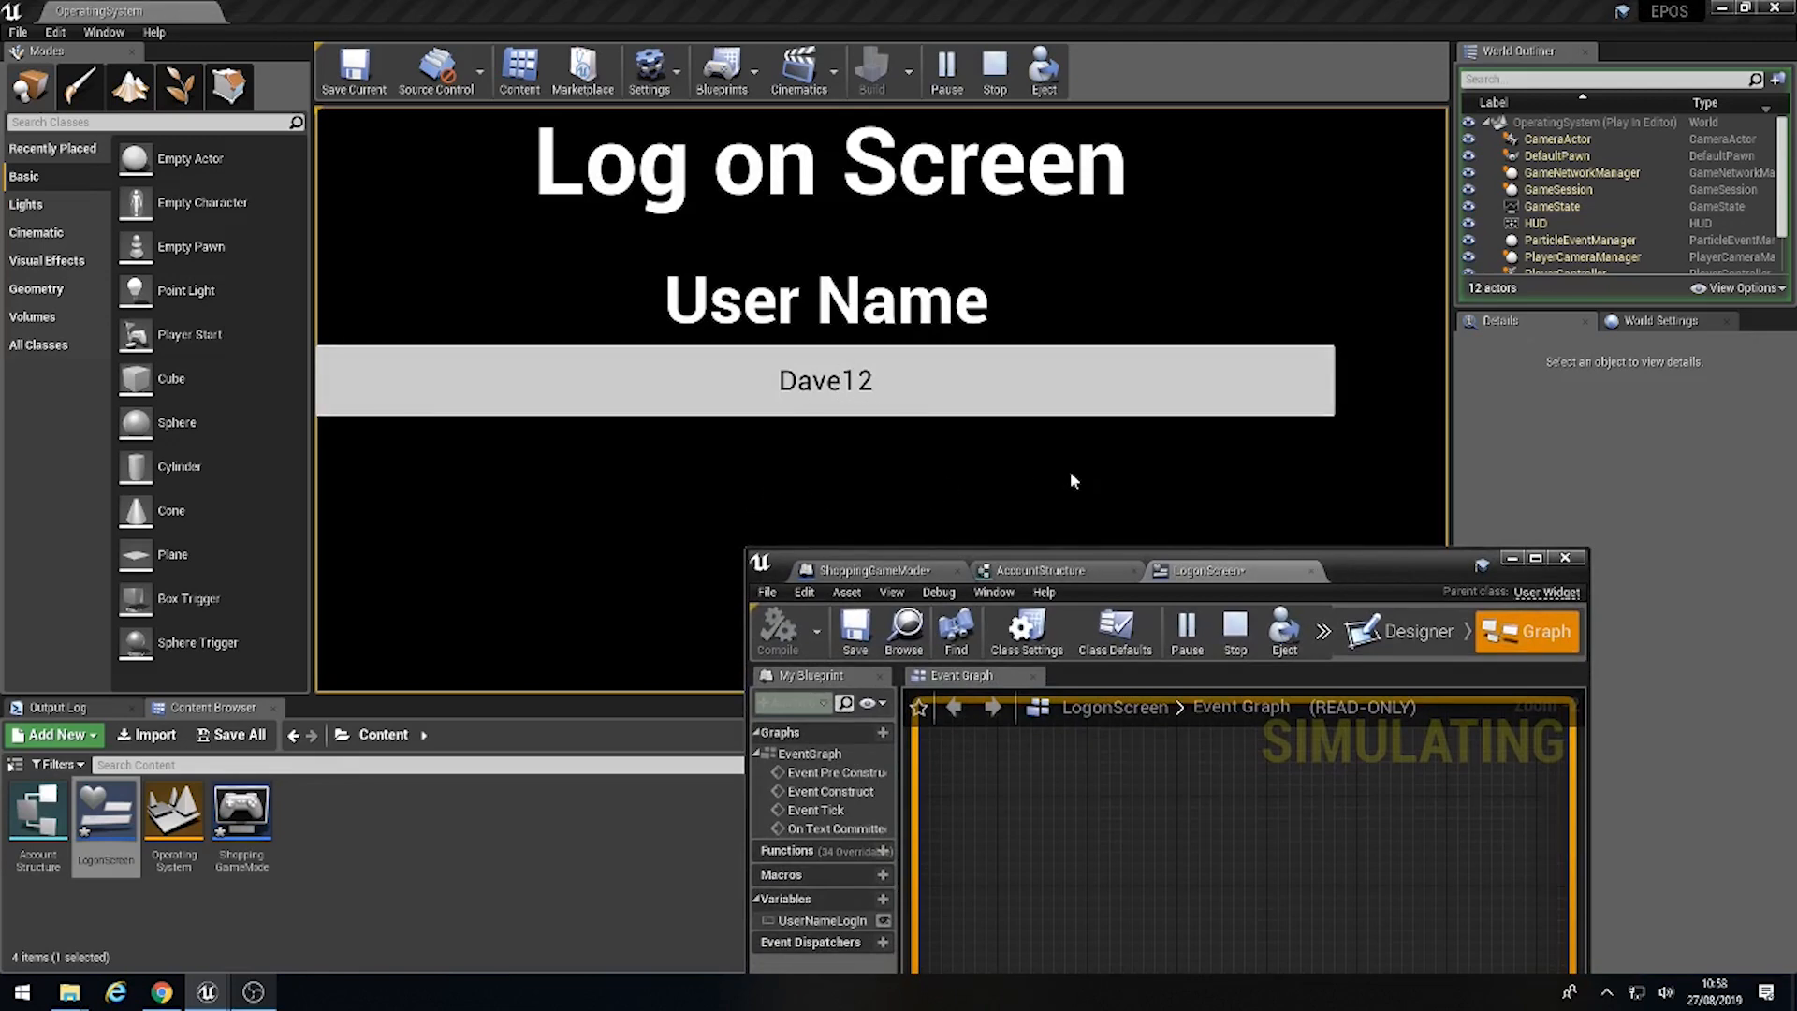